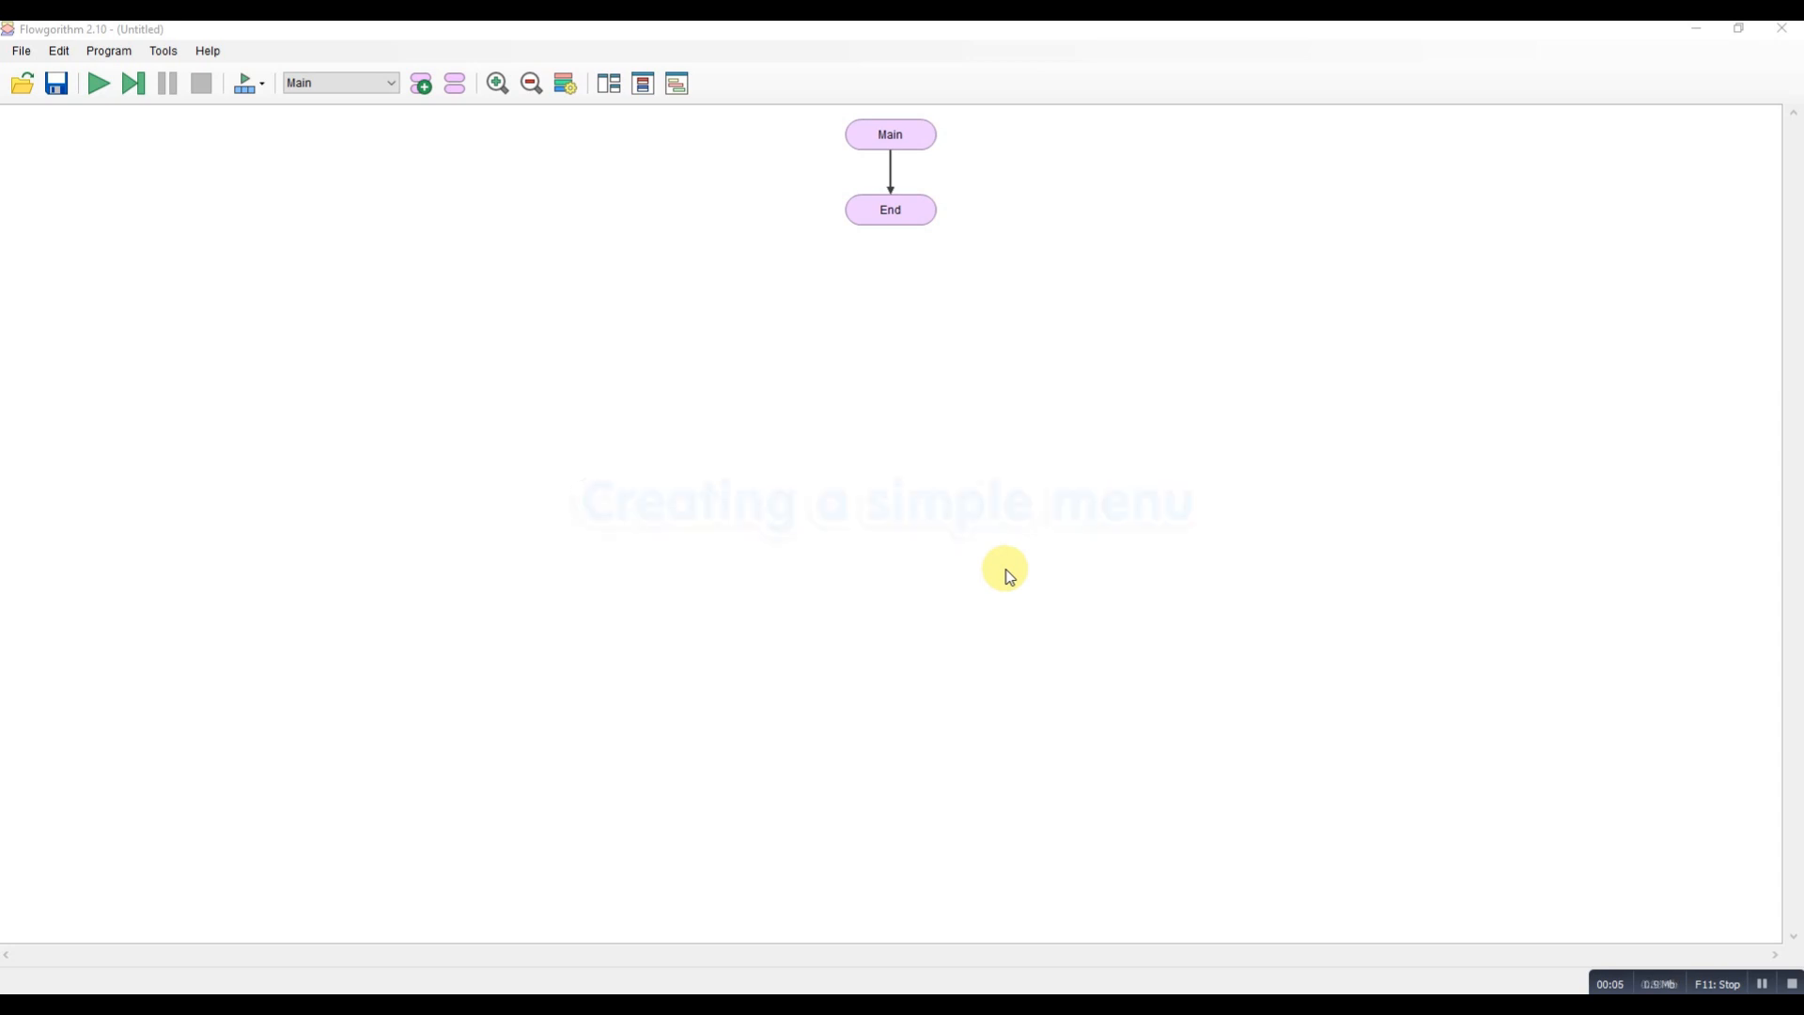
pyautogui.moveTo(560, 986)
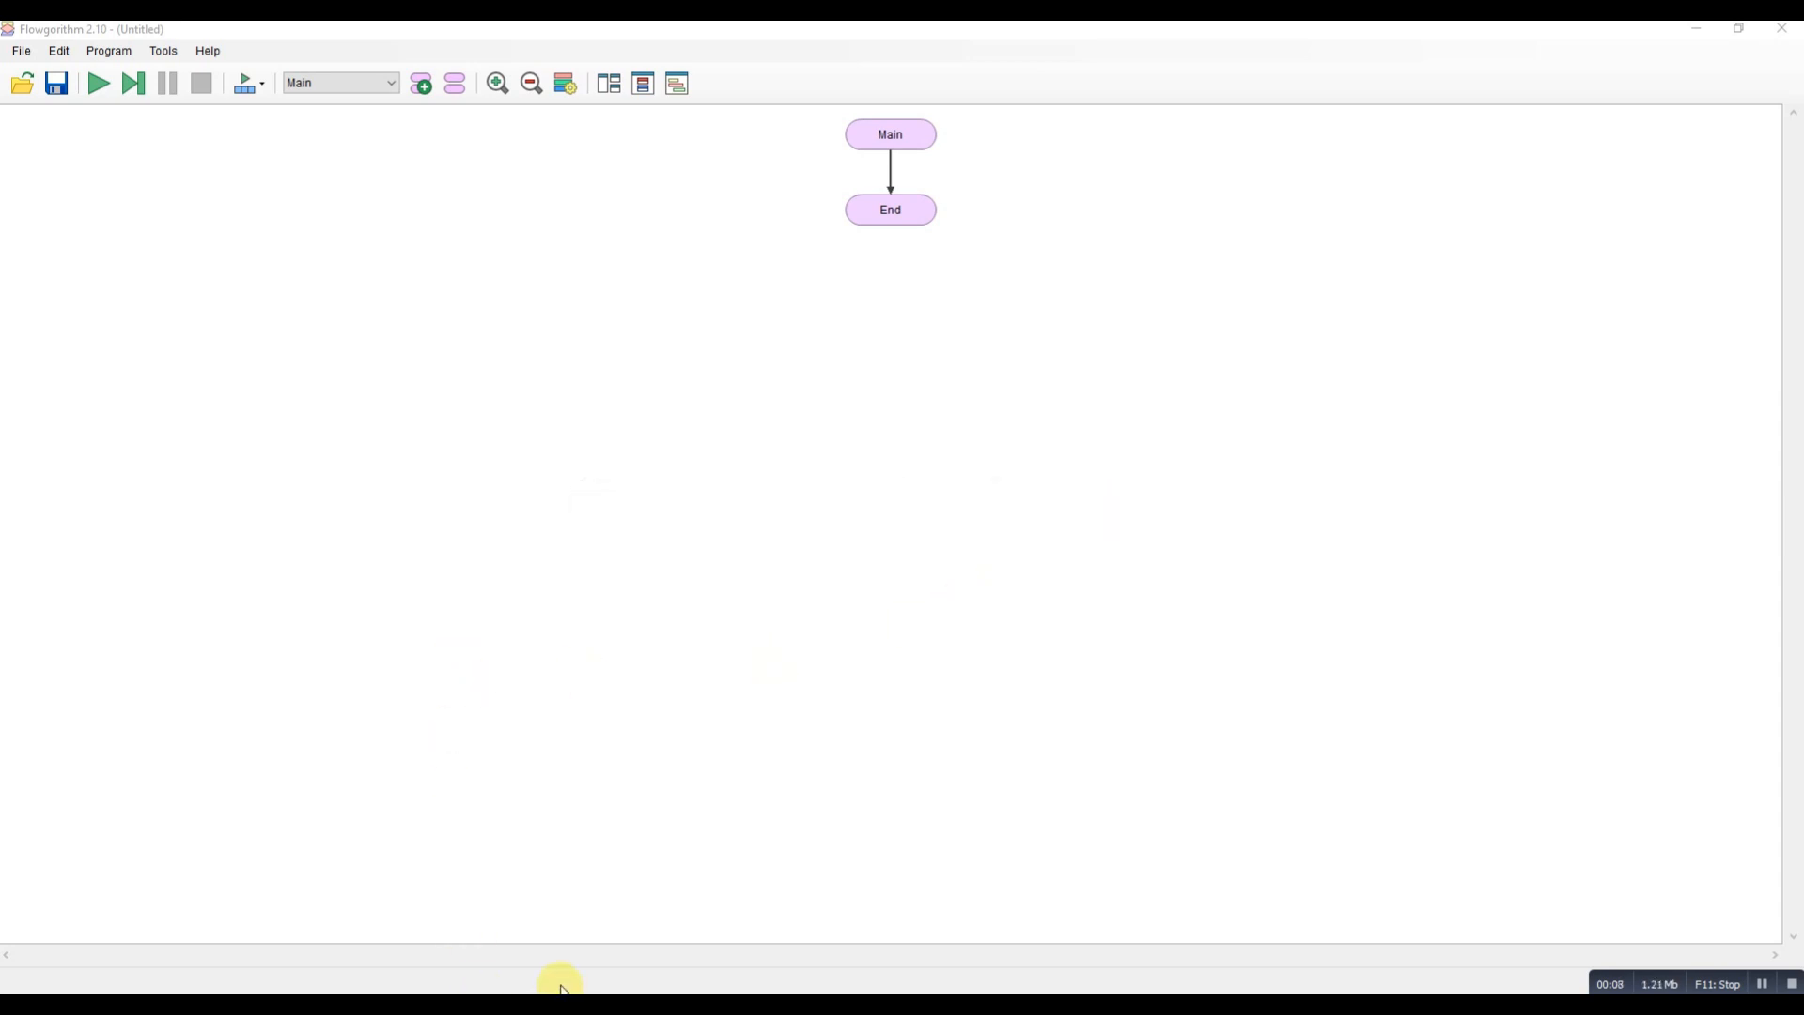
pyautogui.moveTo(630, 895)
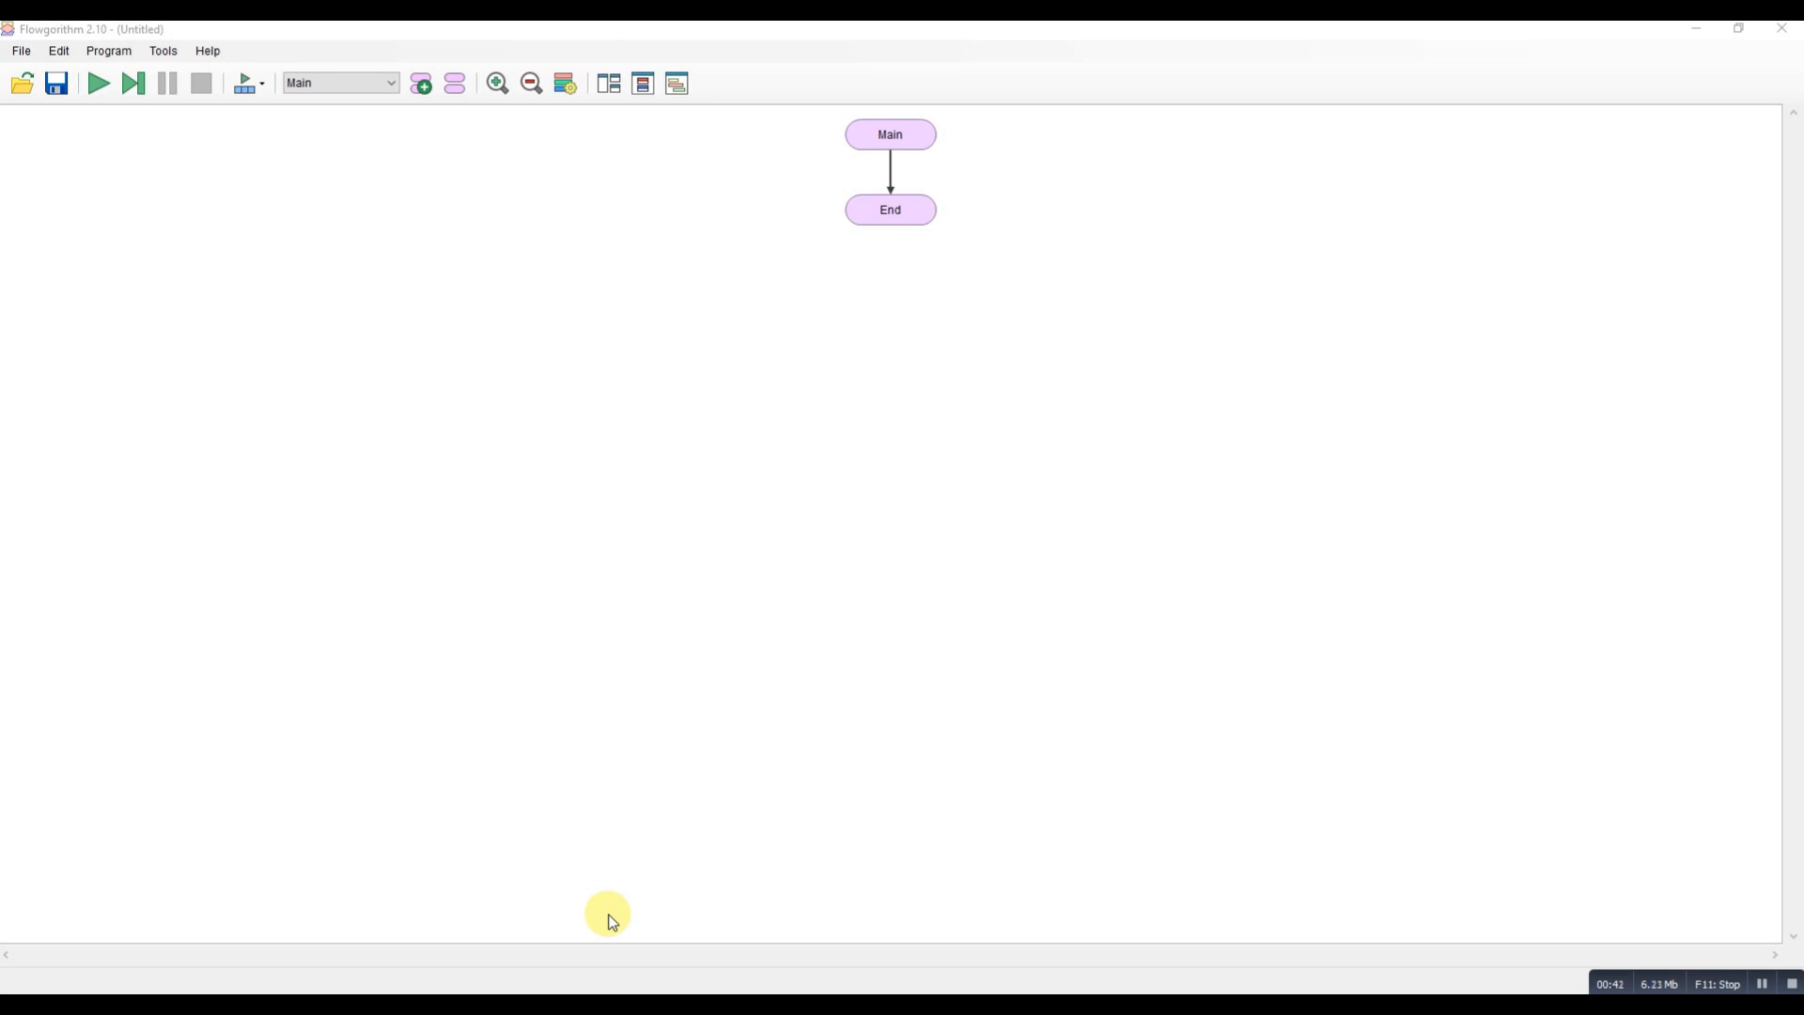
pyautogui.moveTo(596, 834)
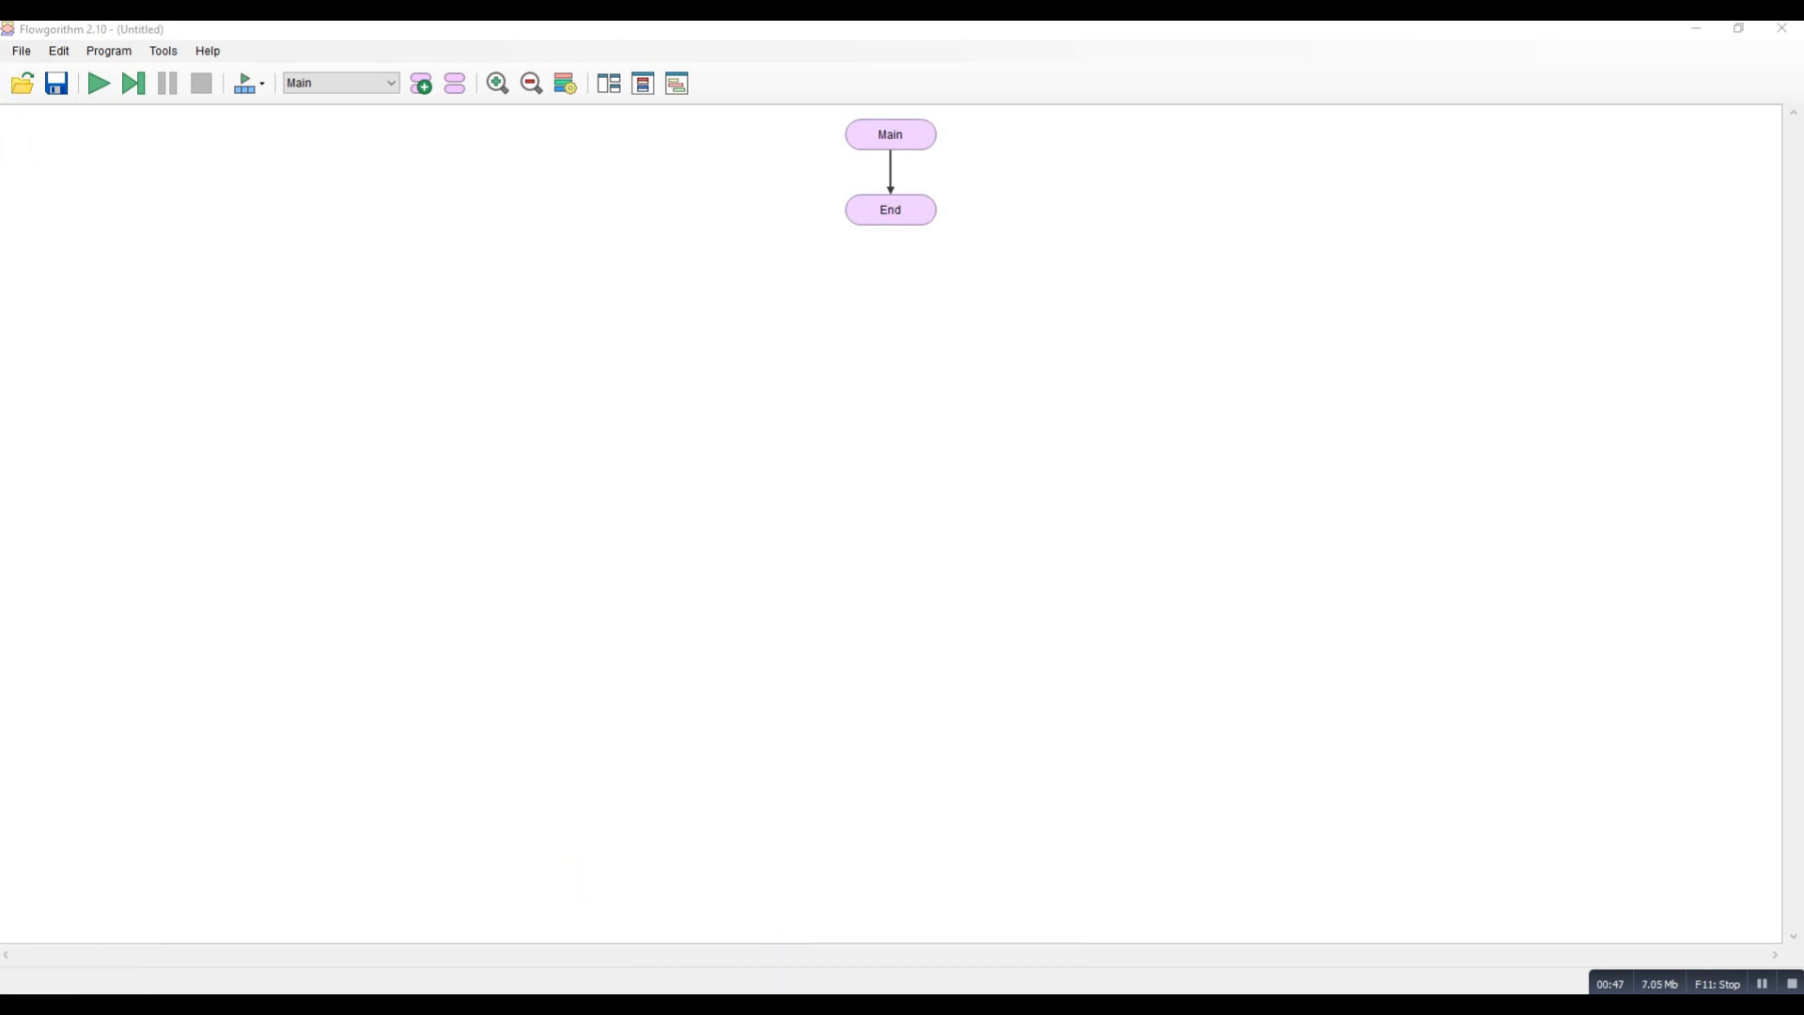
pyautogui.moveTo(207, 449)
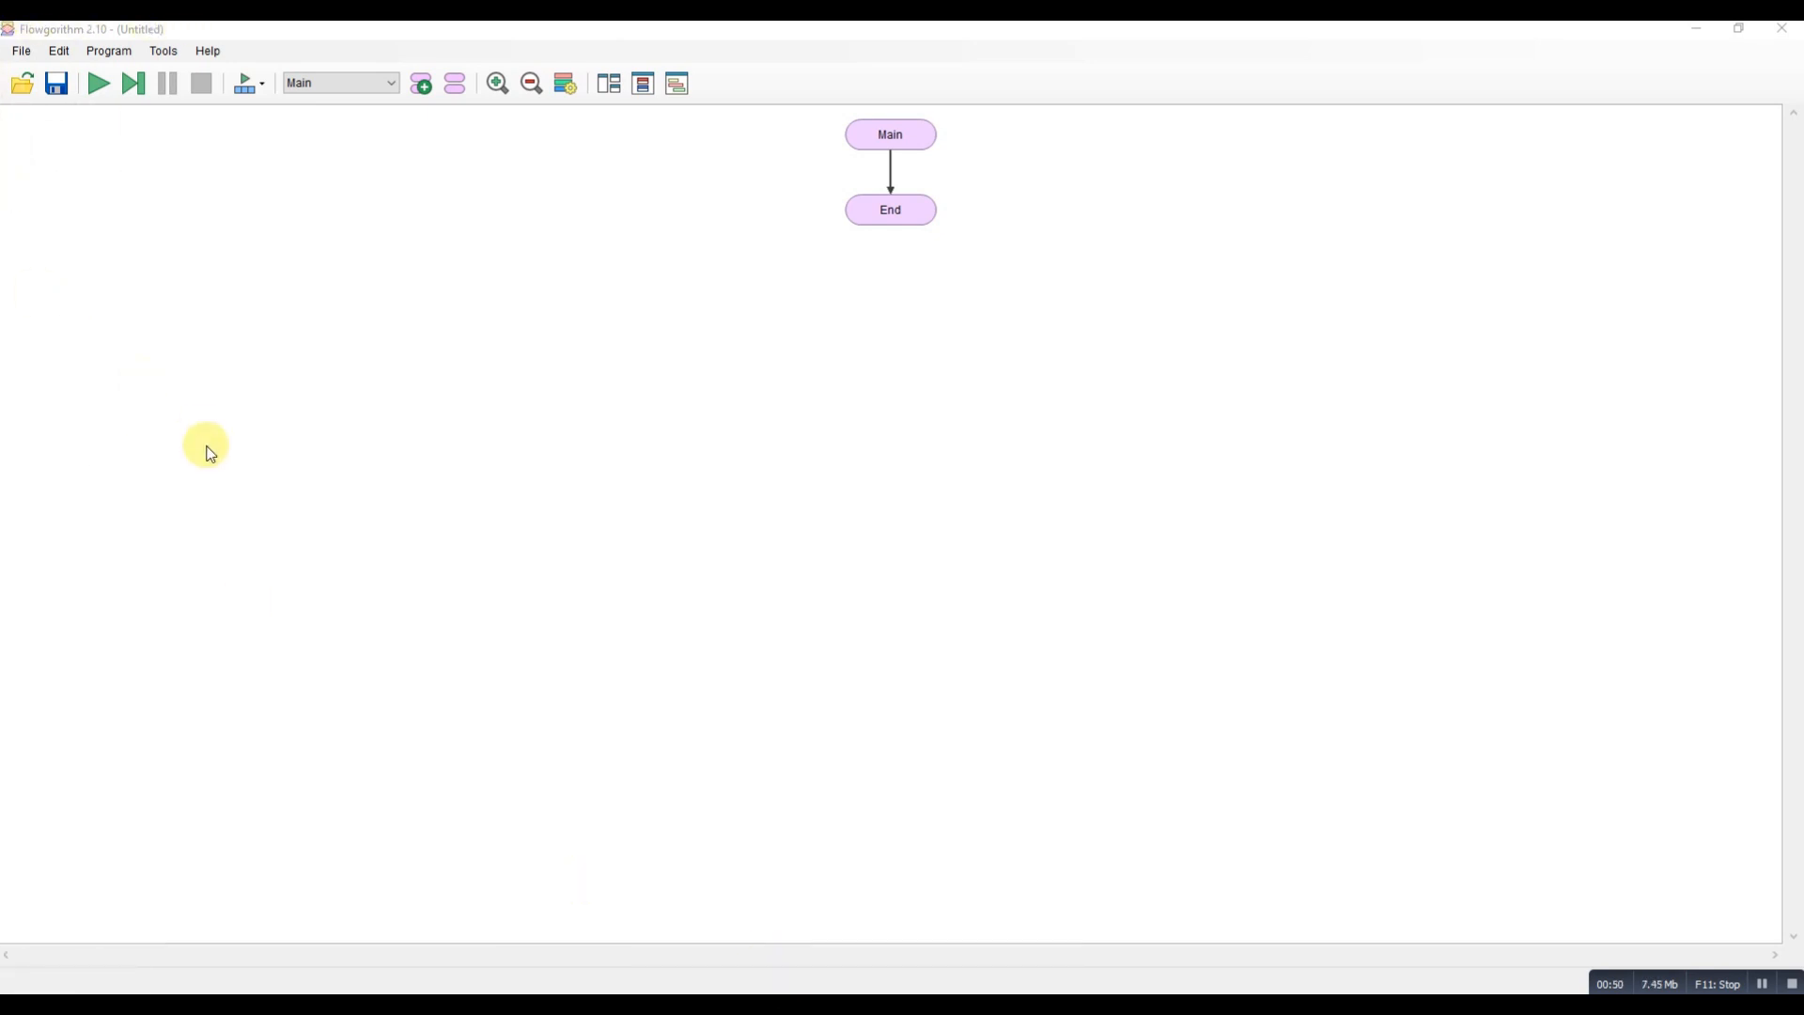
pyautogui.moveTo(904, 171)
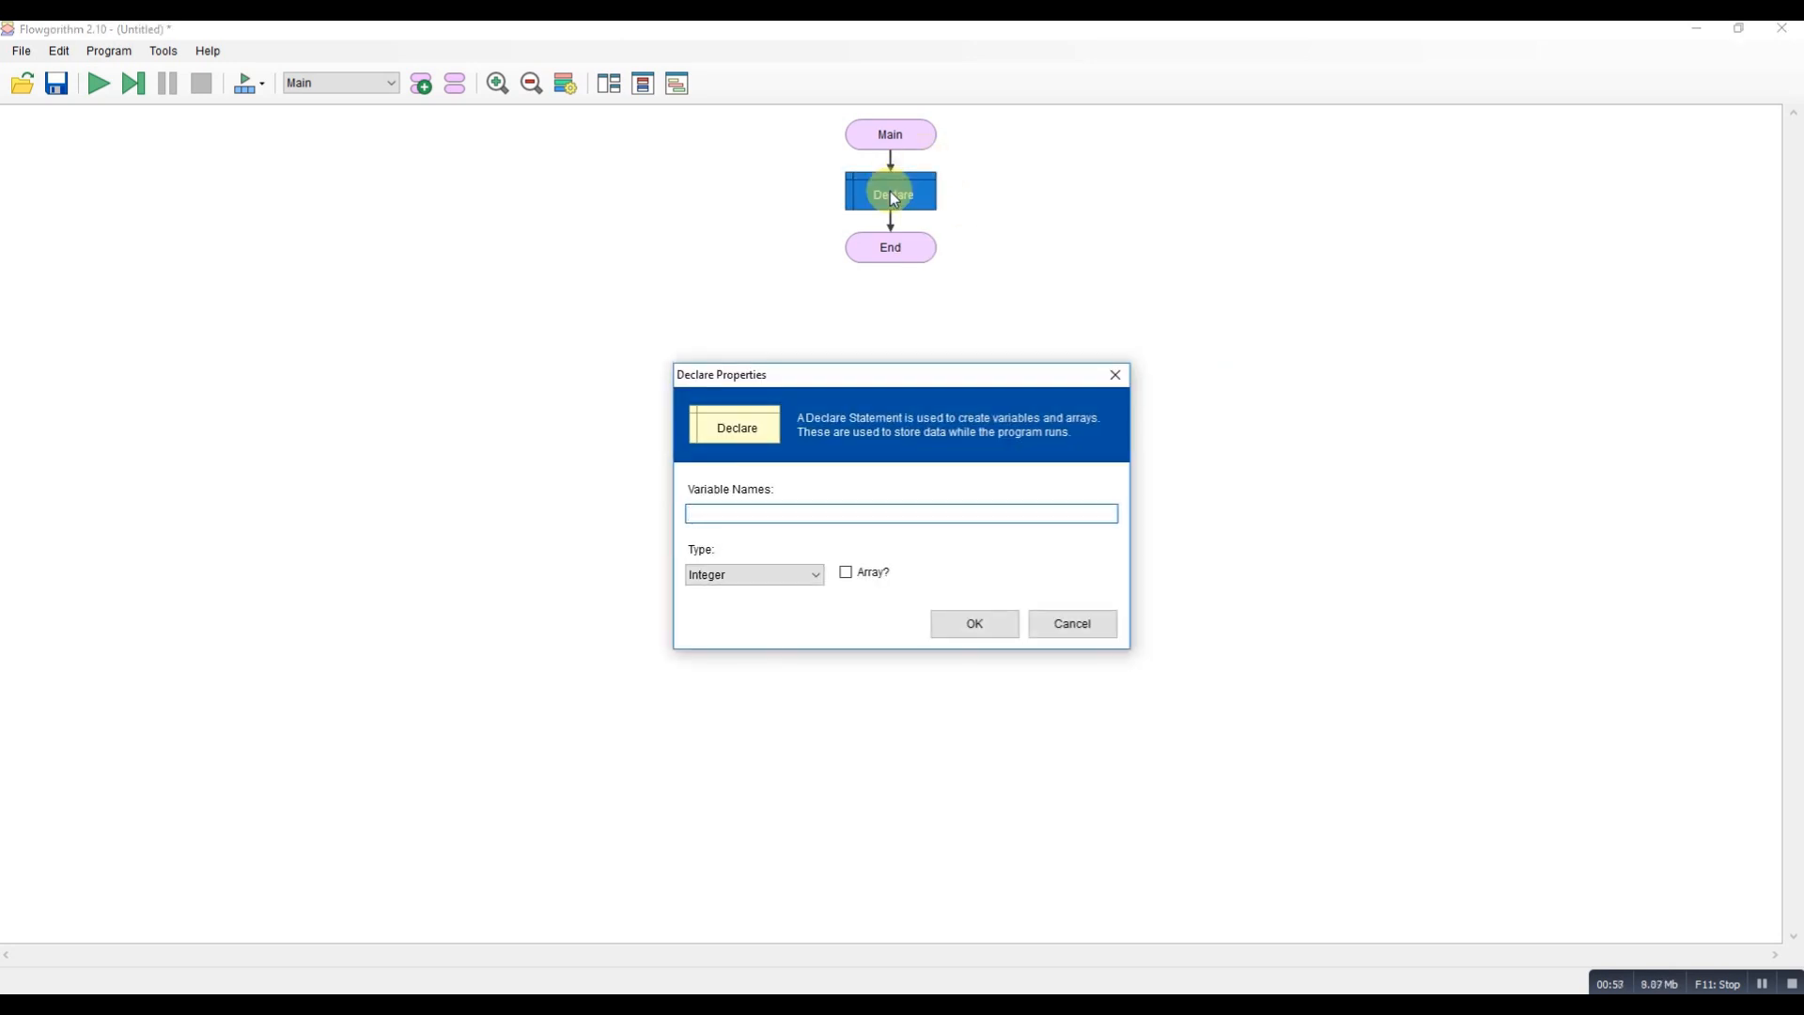
# Declare an Integer variable named menuchoice between Main and End.
pyautogui.write('menucho')
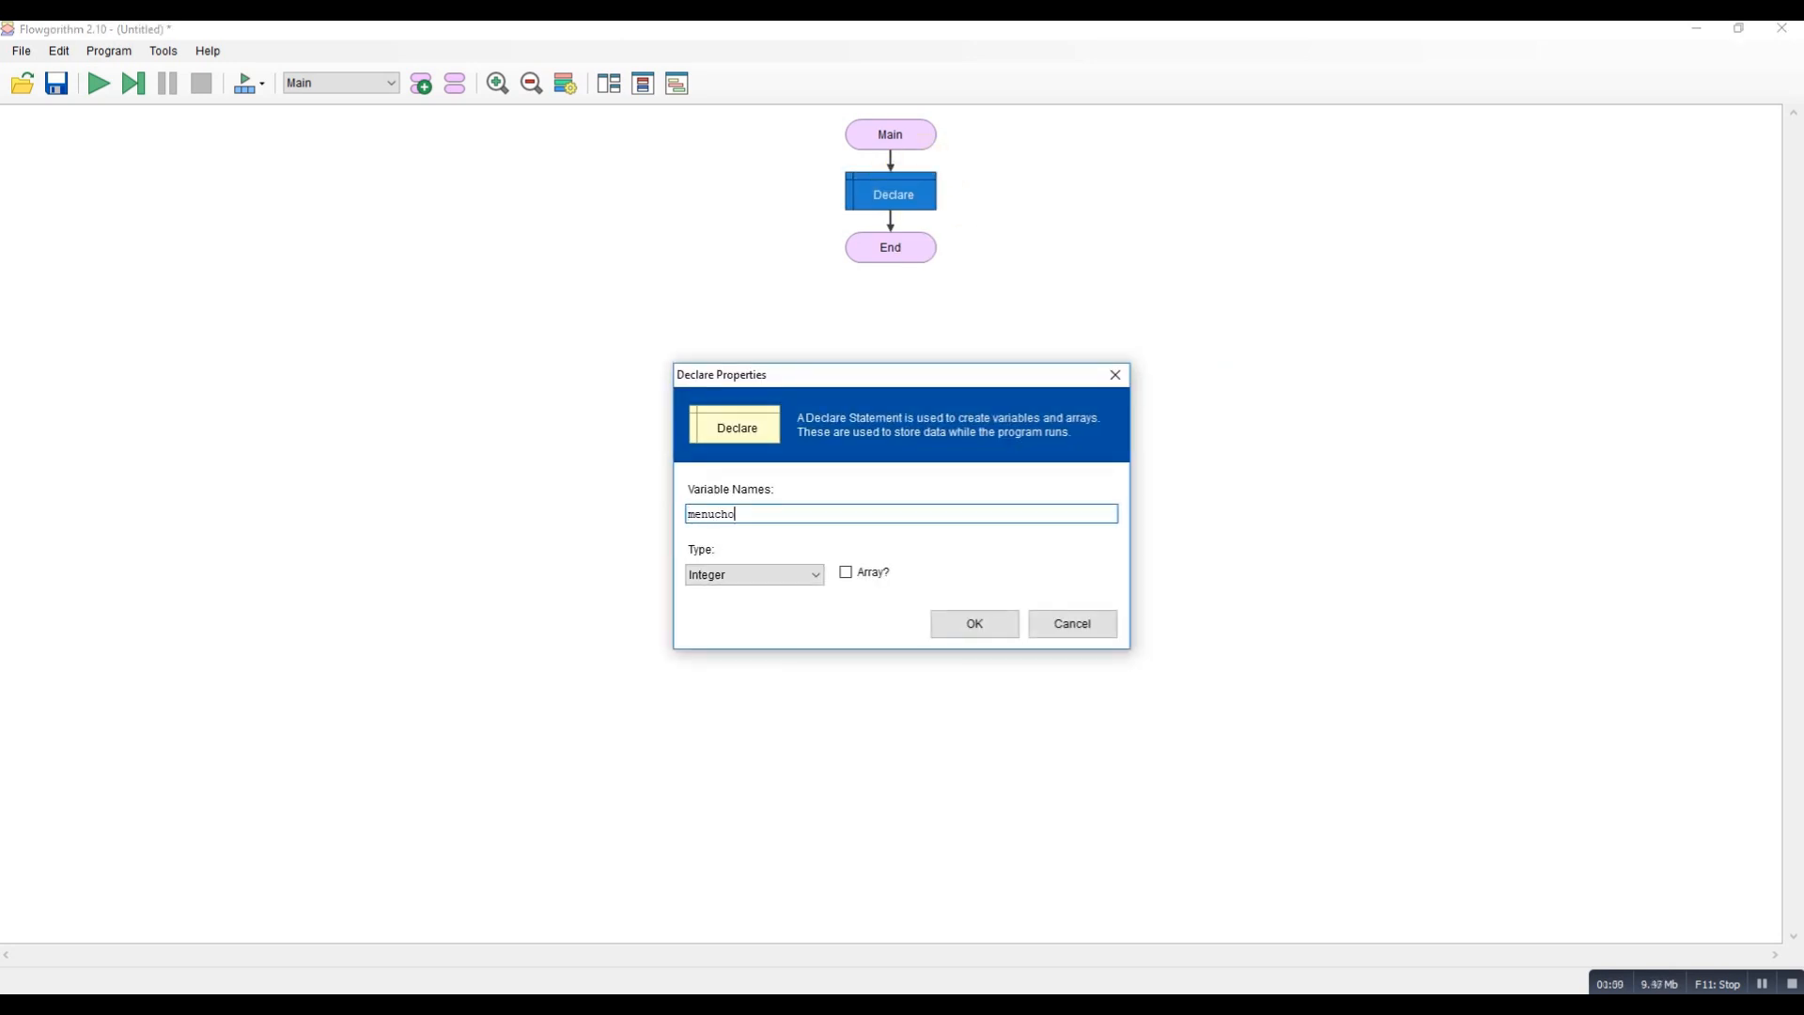
pyautogui.write('ice')
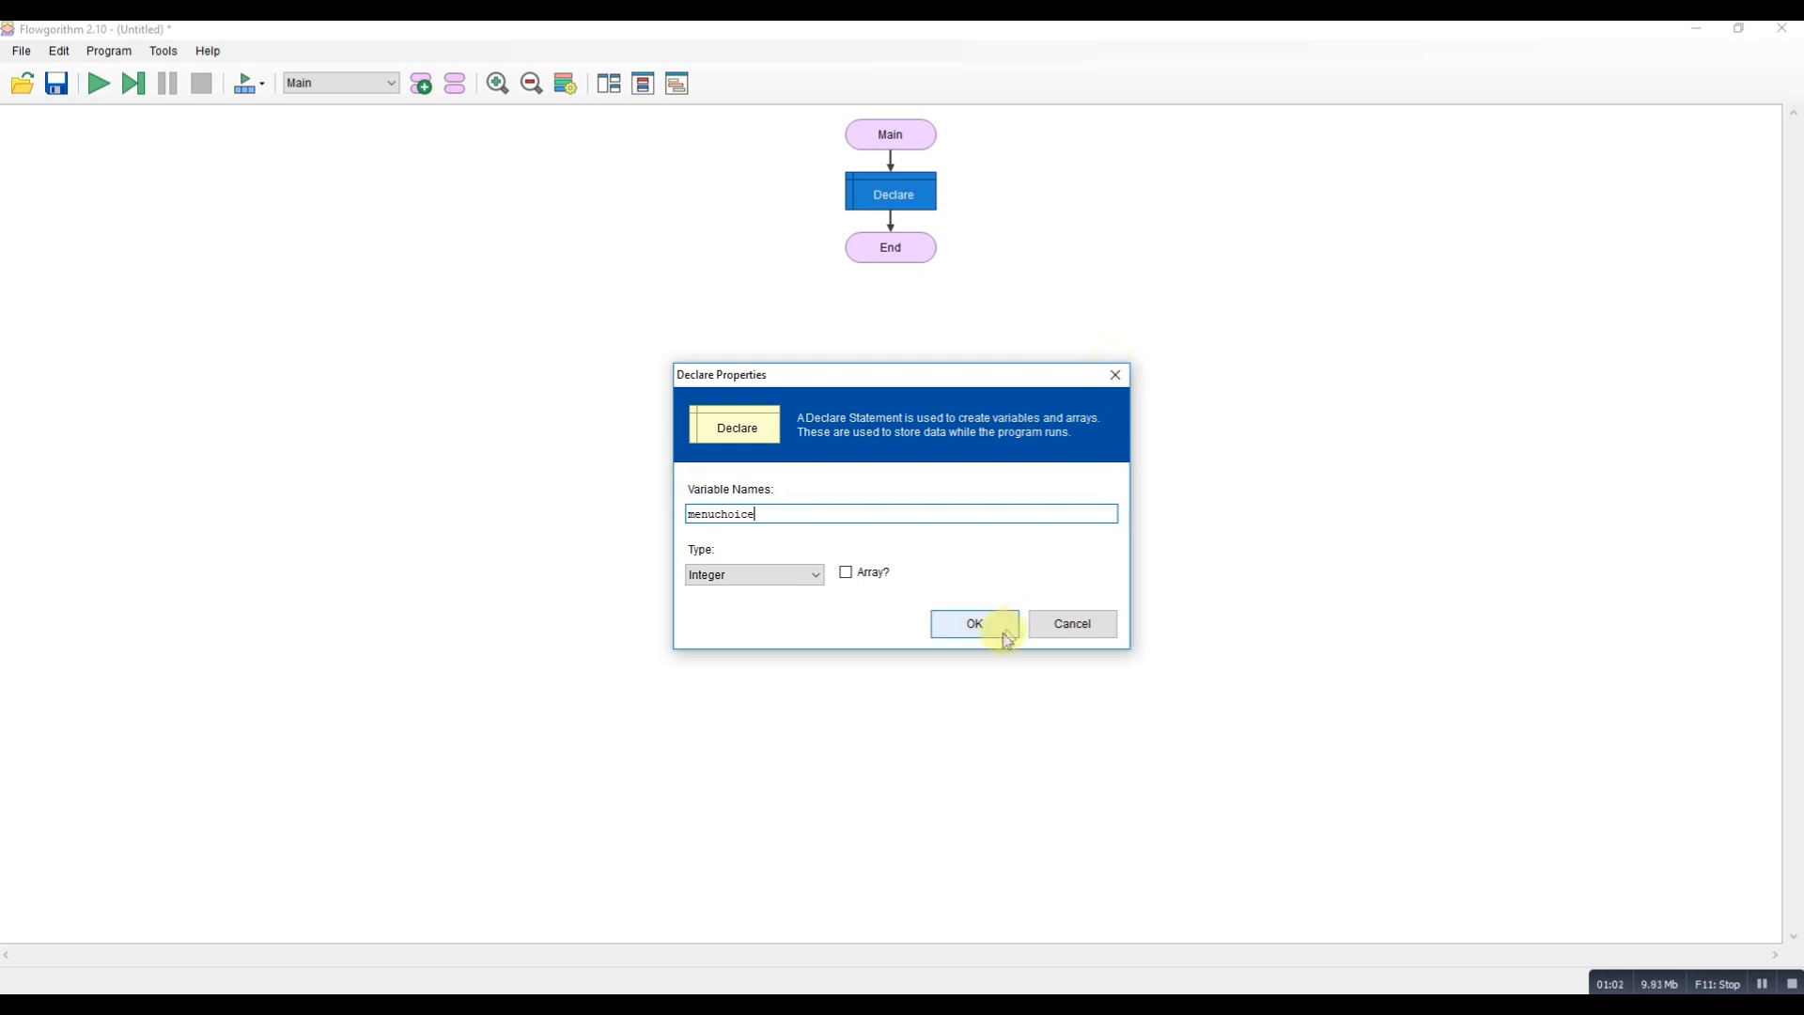
pyautogui.click(974, 622)
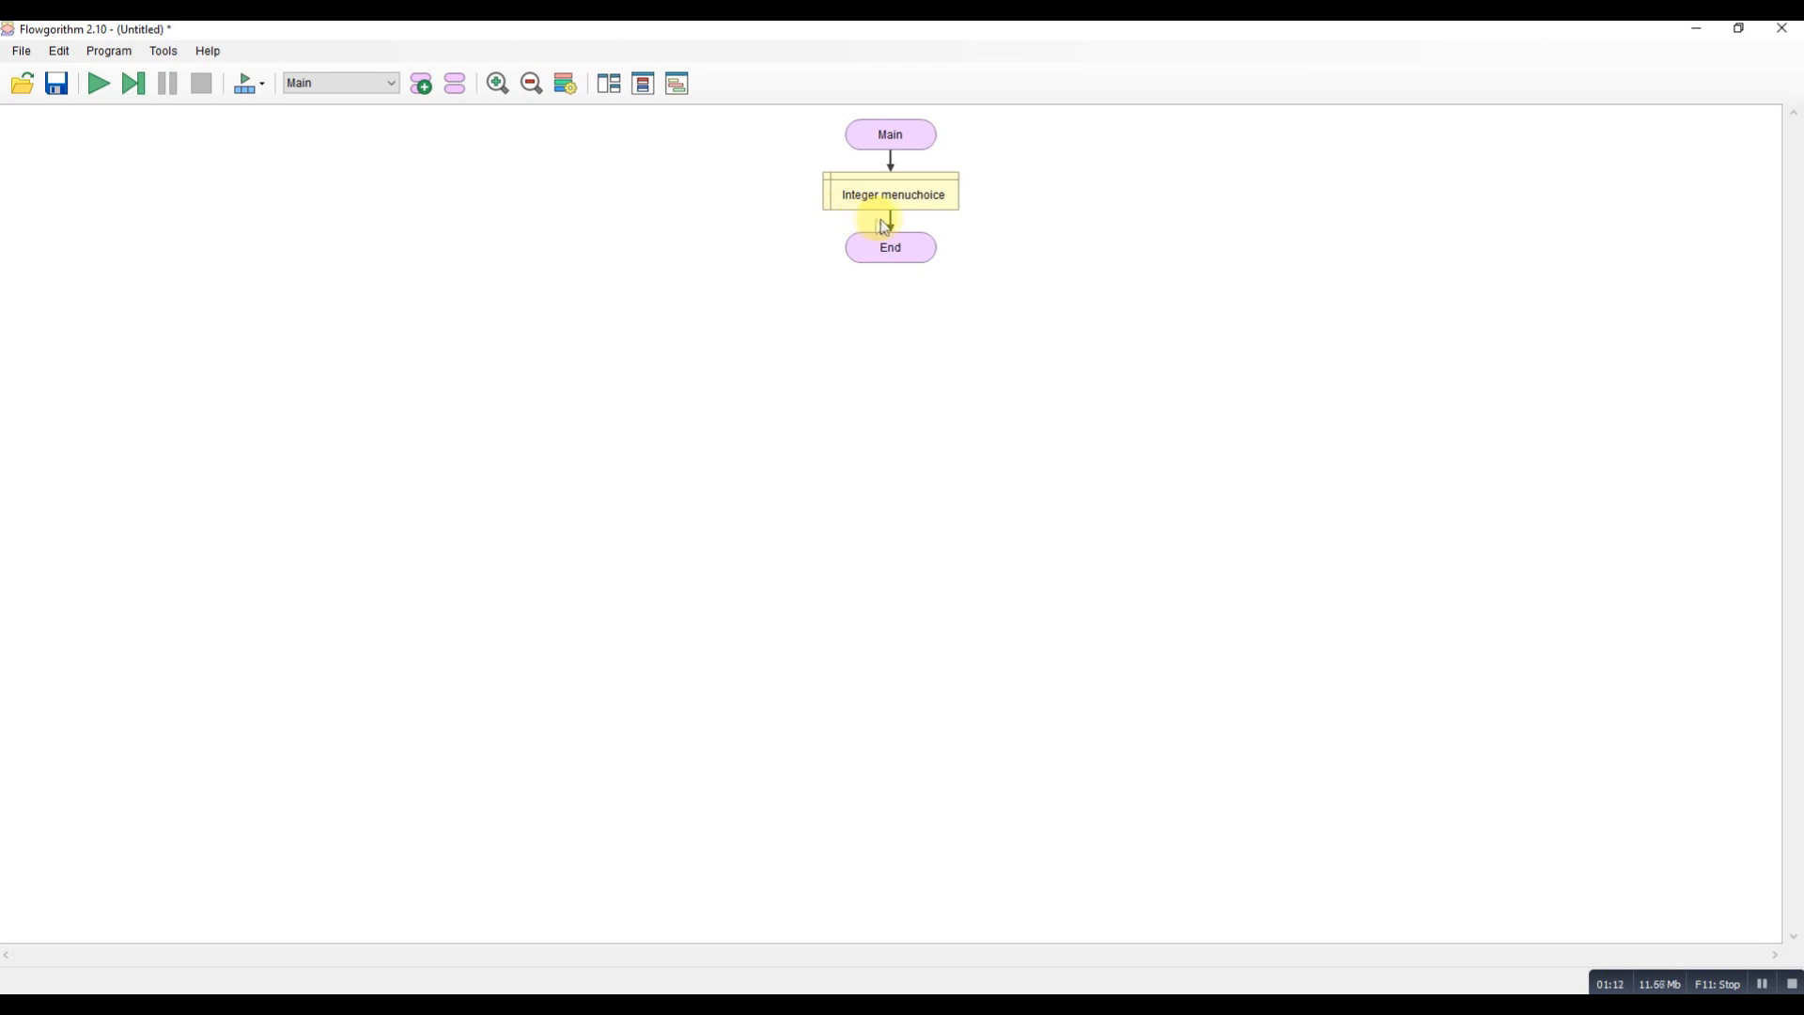
# Add an assignment menuchoice = 0 right after the declaration.
pyautogui.click(887, 220)
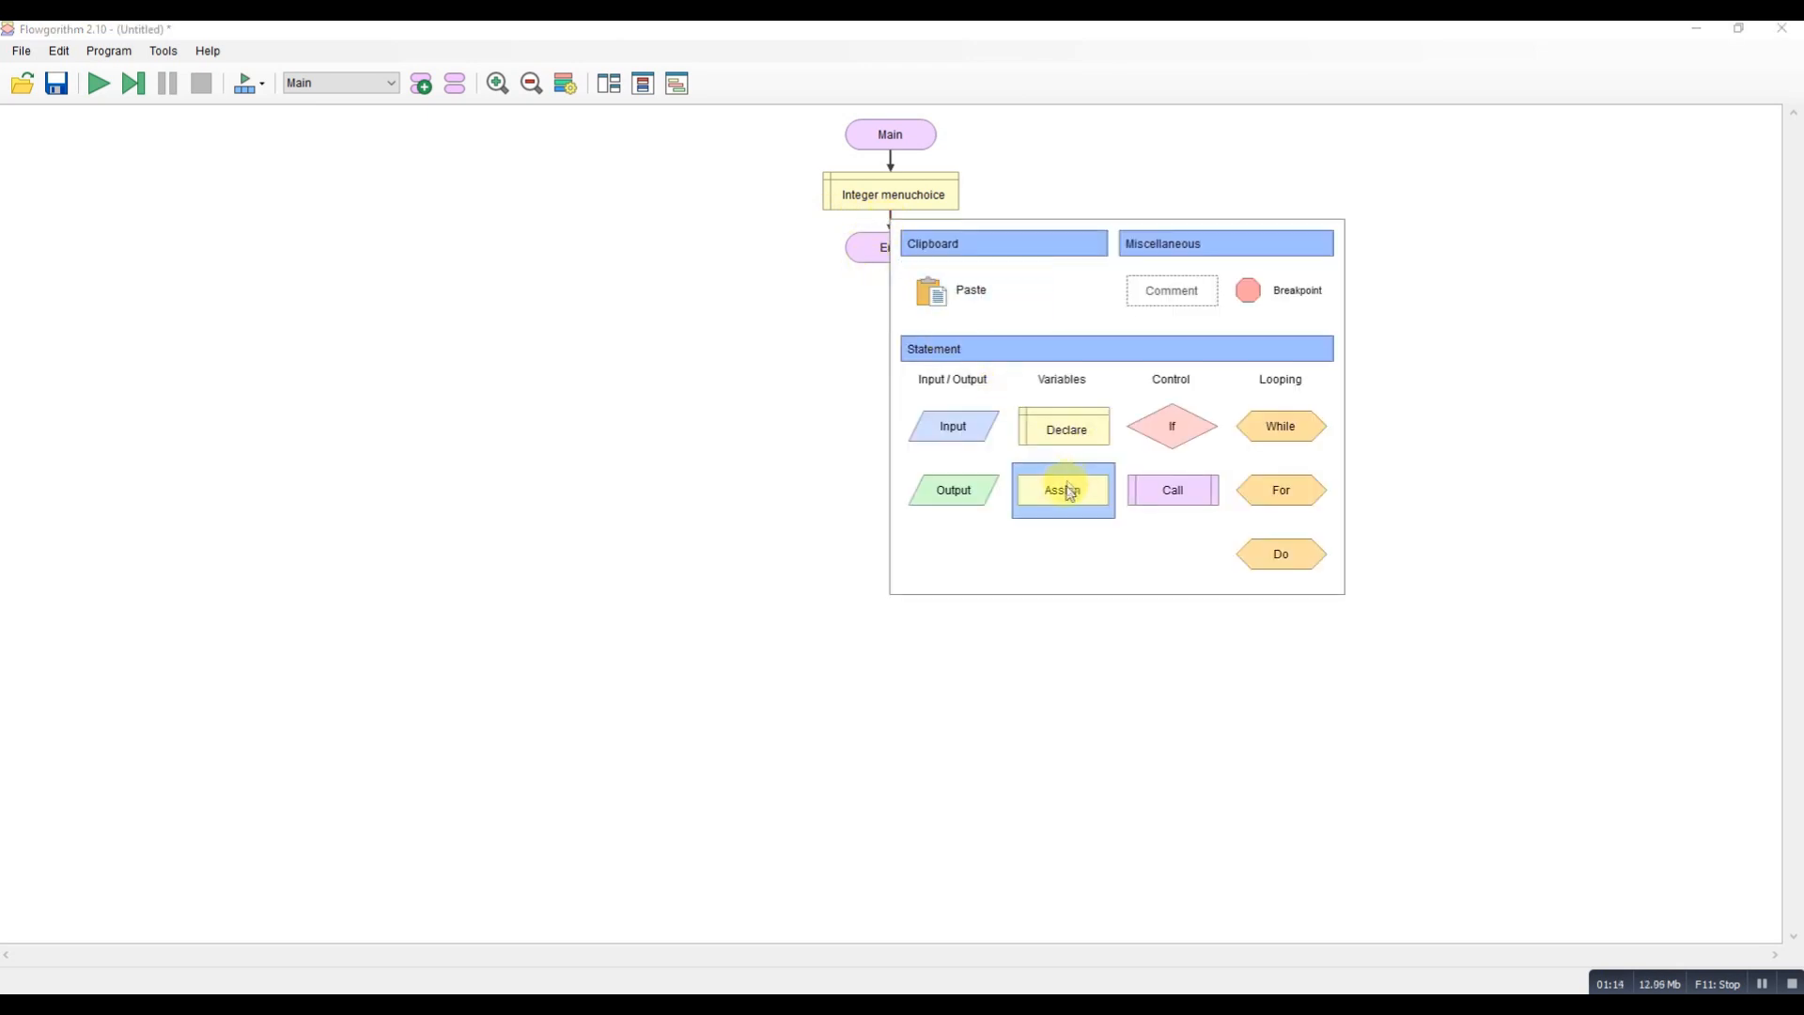
pyautogui.click(1062, 488)
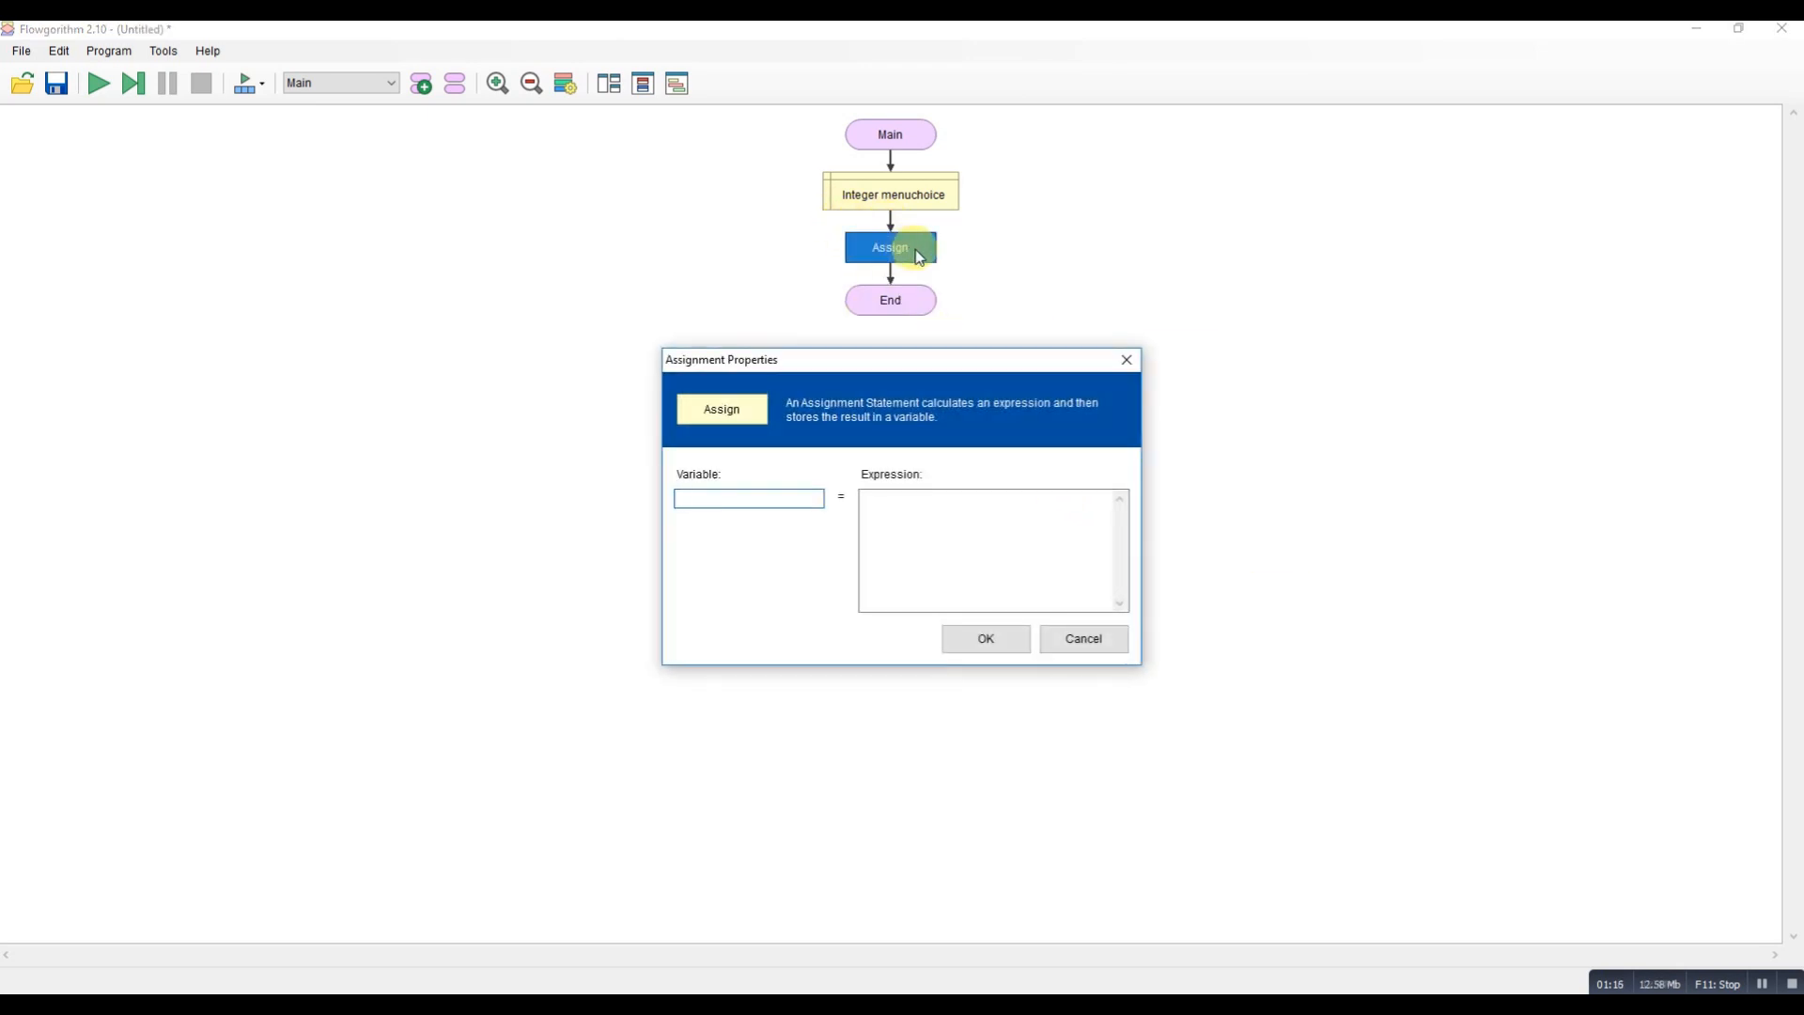
pyautogui.write('menuchoice')
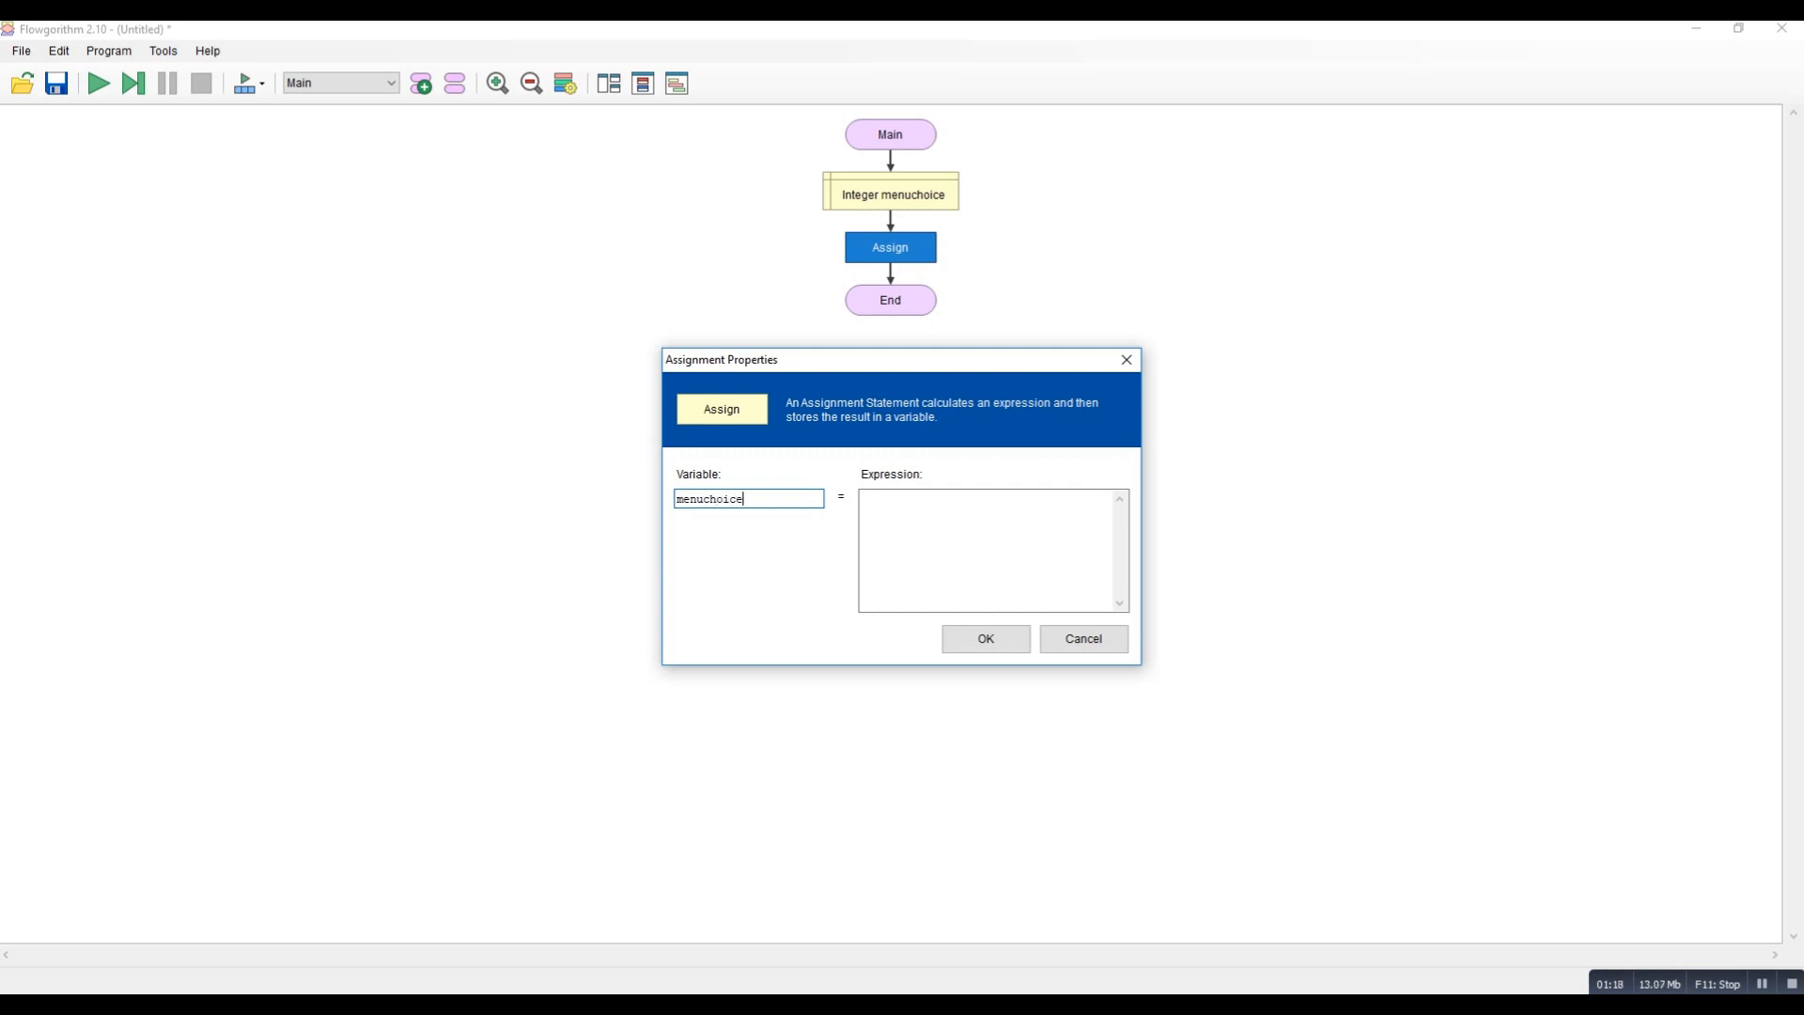
pyautogui.write('0')
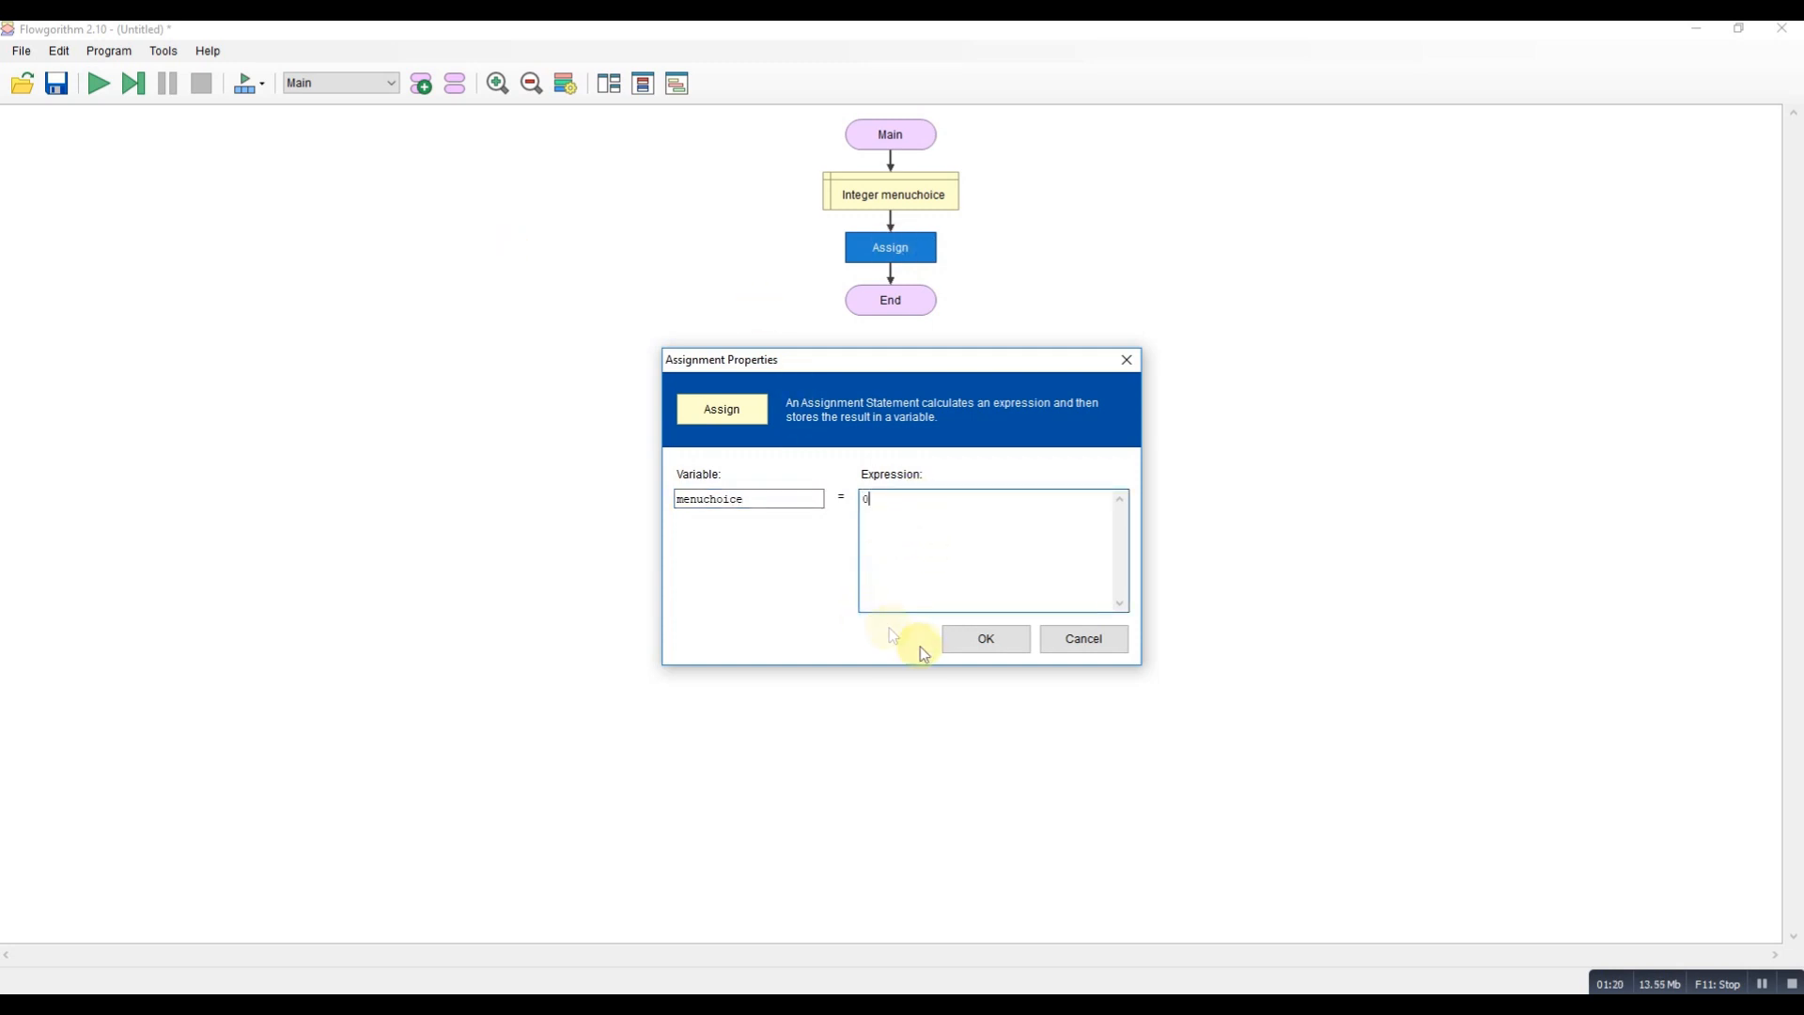
pyautogui.click(983, 639)
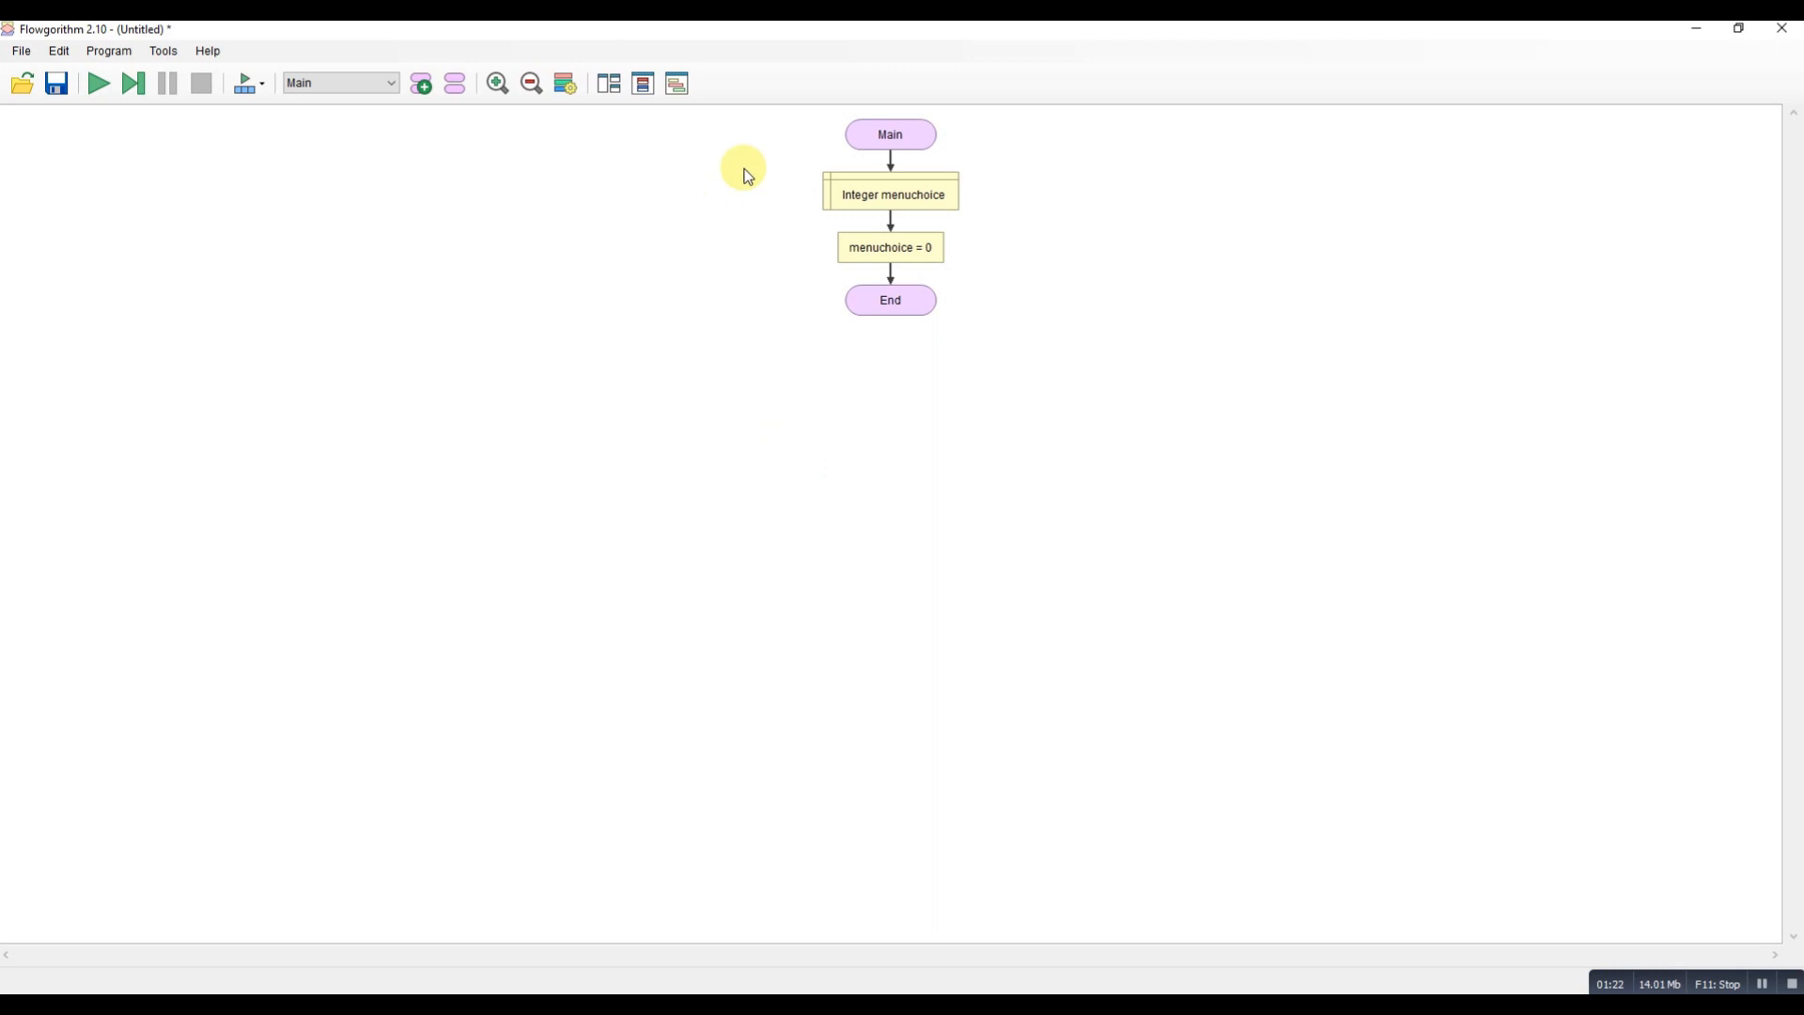
pyautogui.moveTo(949, 297)
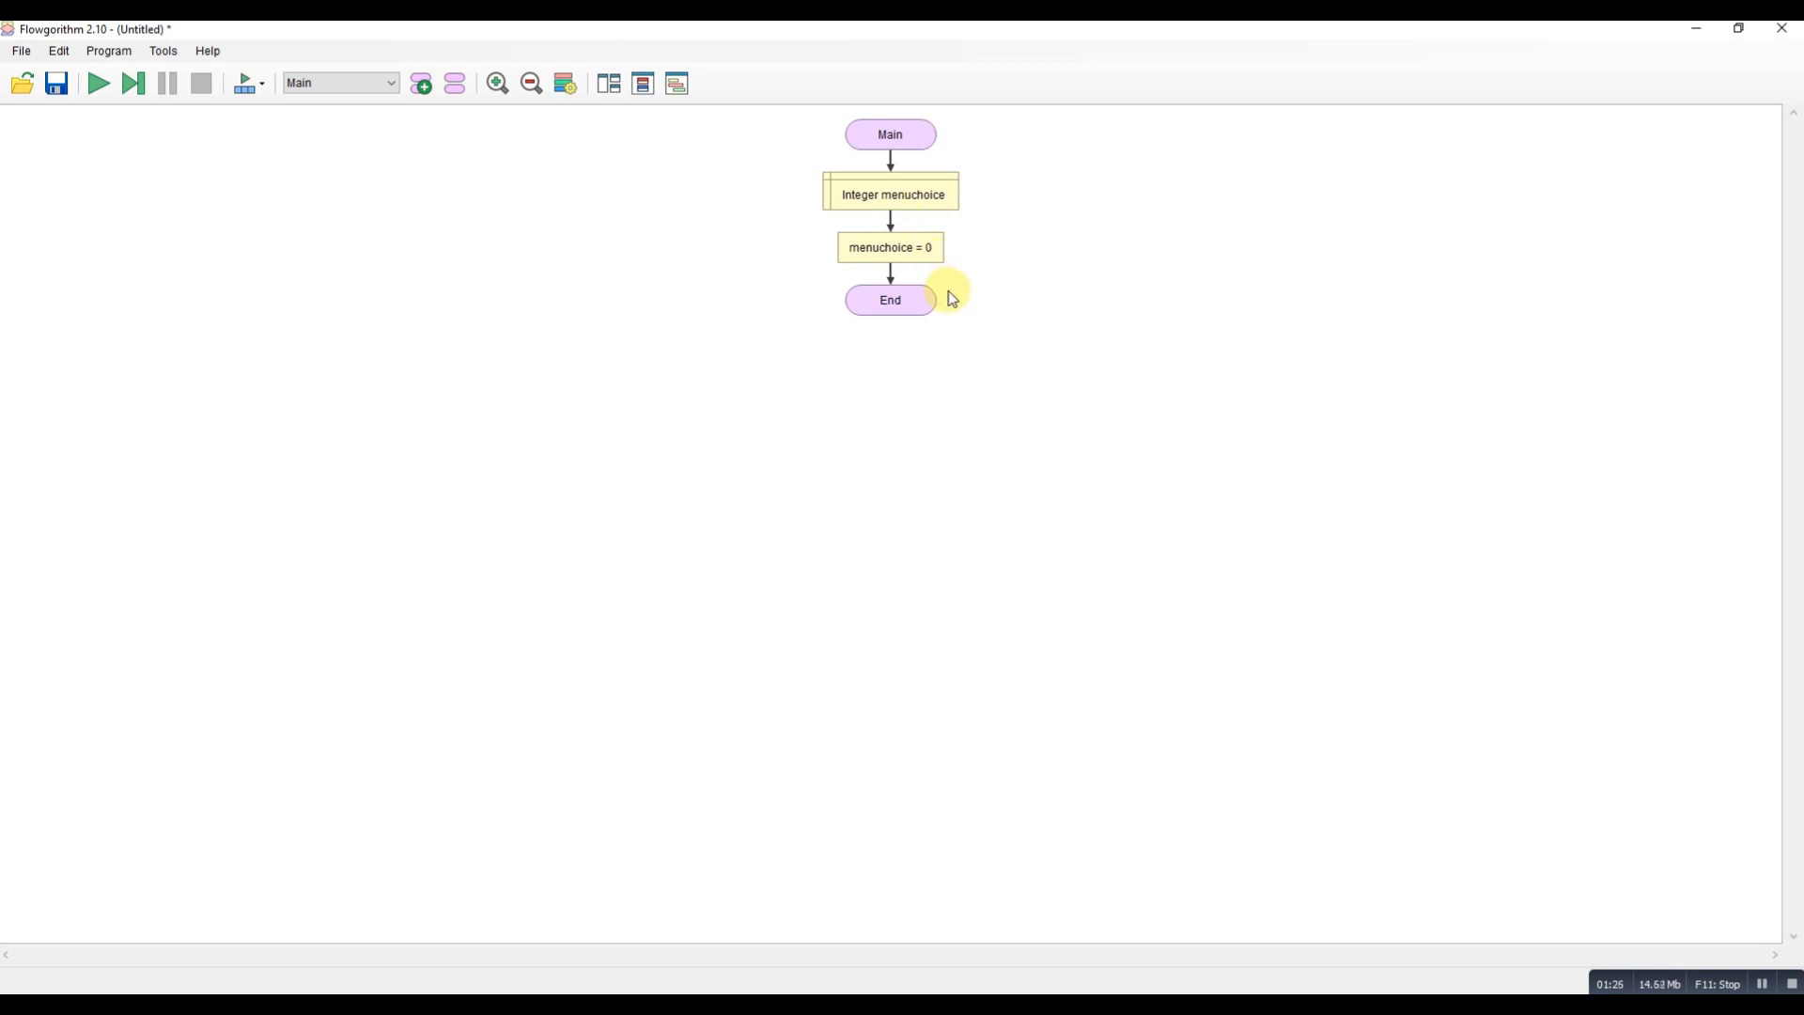
pyautogui.moveTo(130, 128)
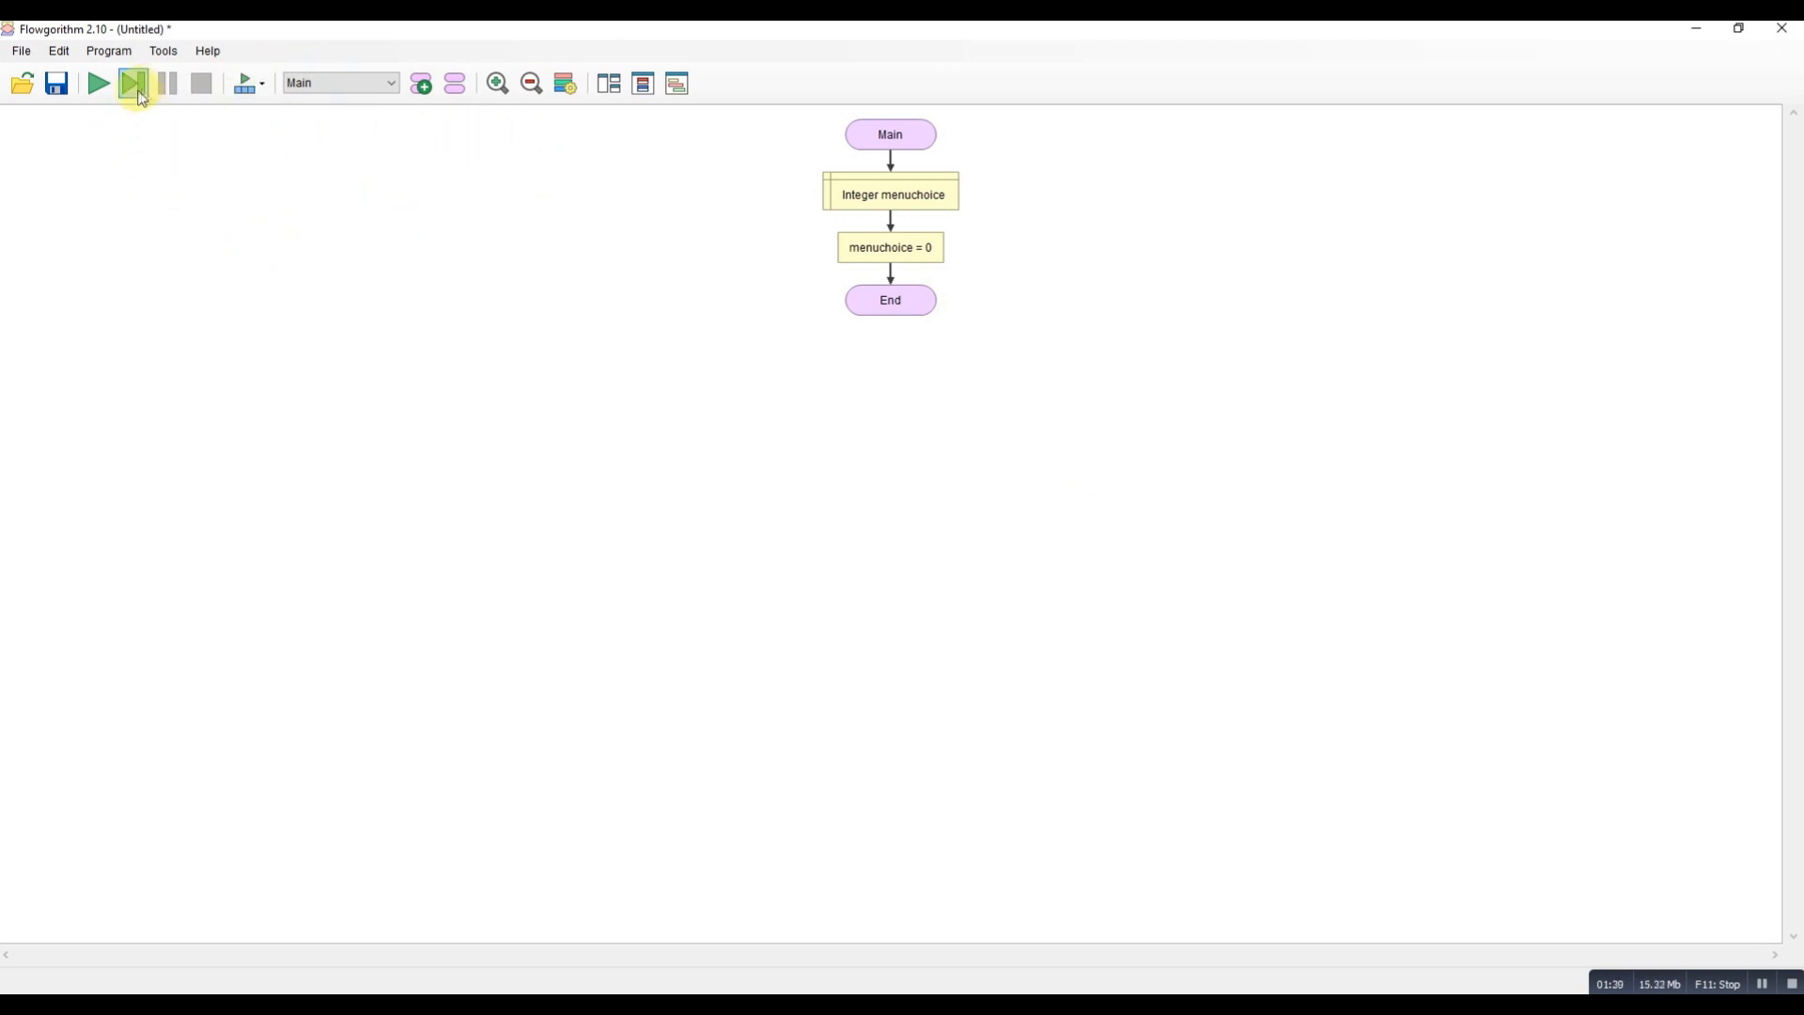
# Browse the Program, Tools and Edit menus and open Choose Chart Style.
pyautogui.click(135, 82)
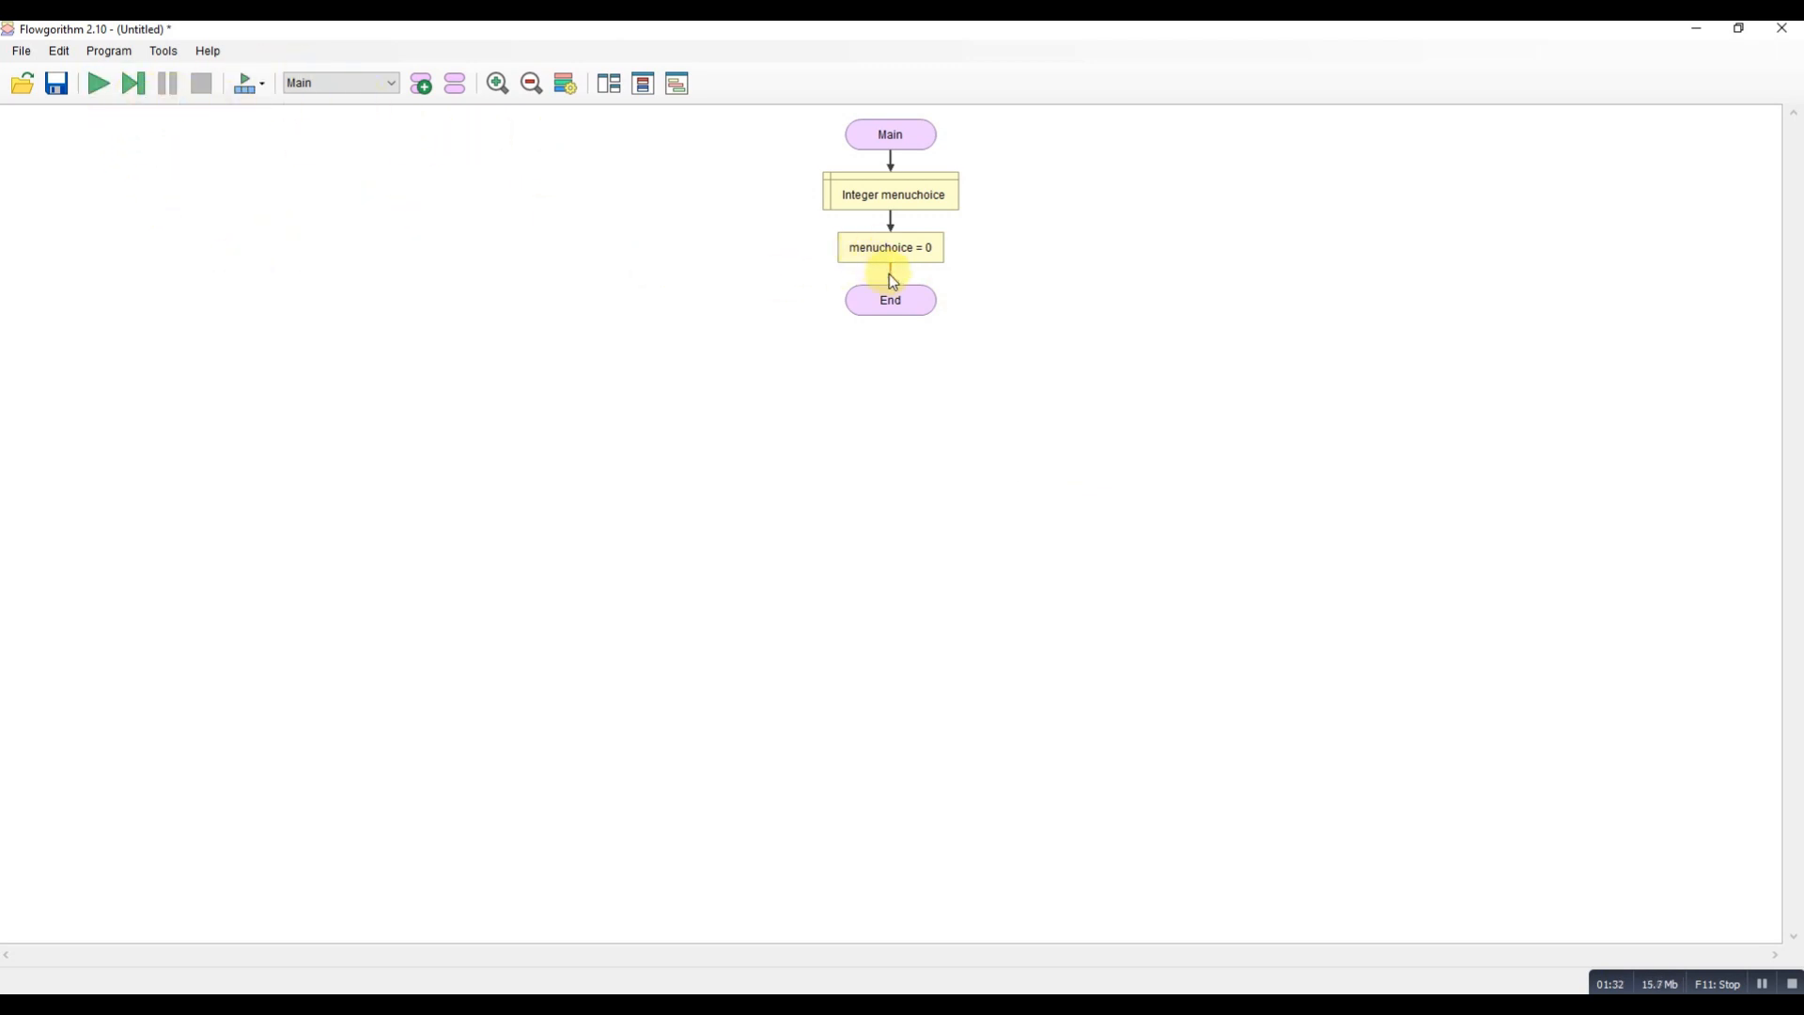
pyautogui.click(889, 276)
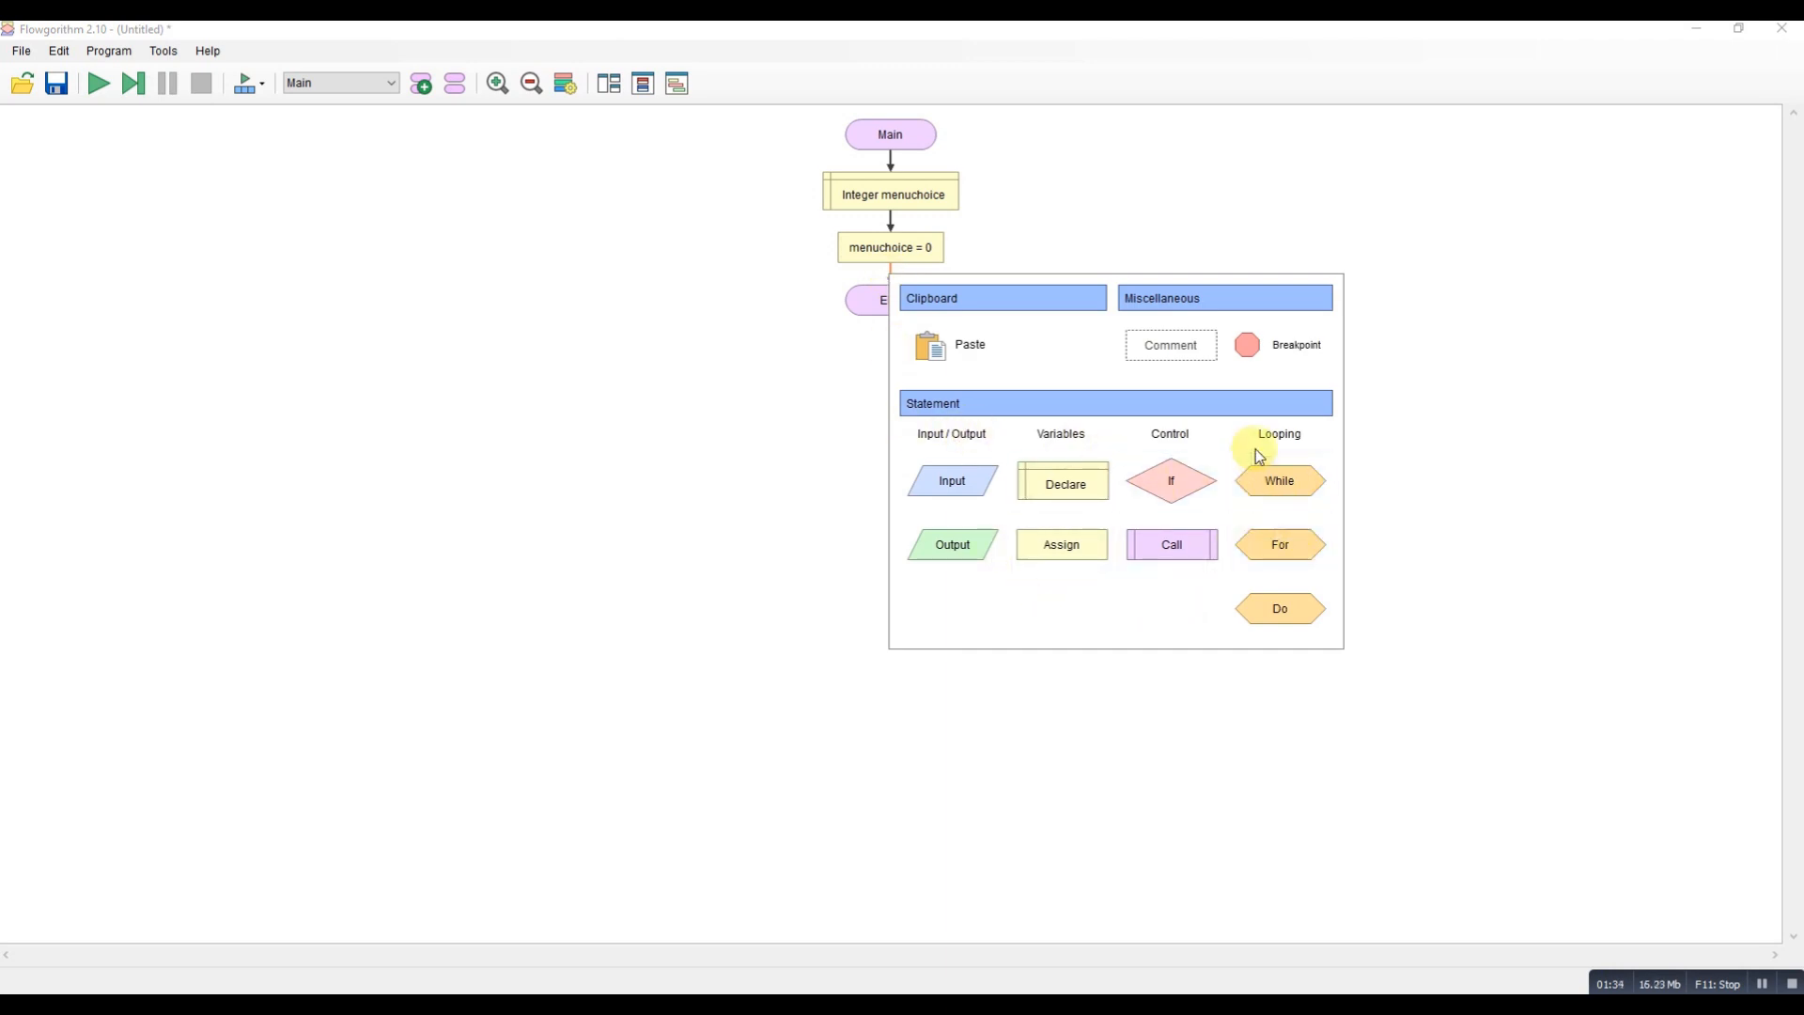
pyautogui.click(109, 49)
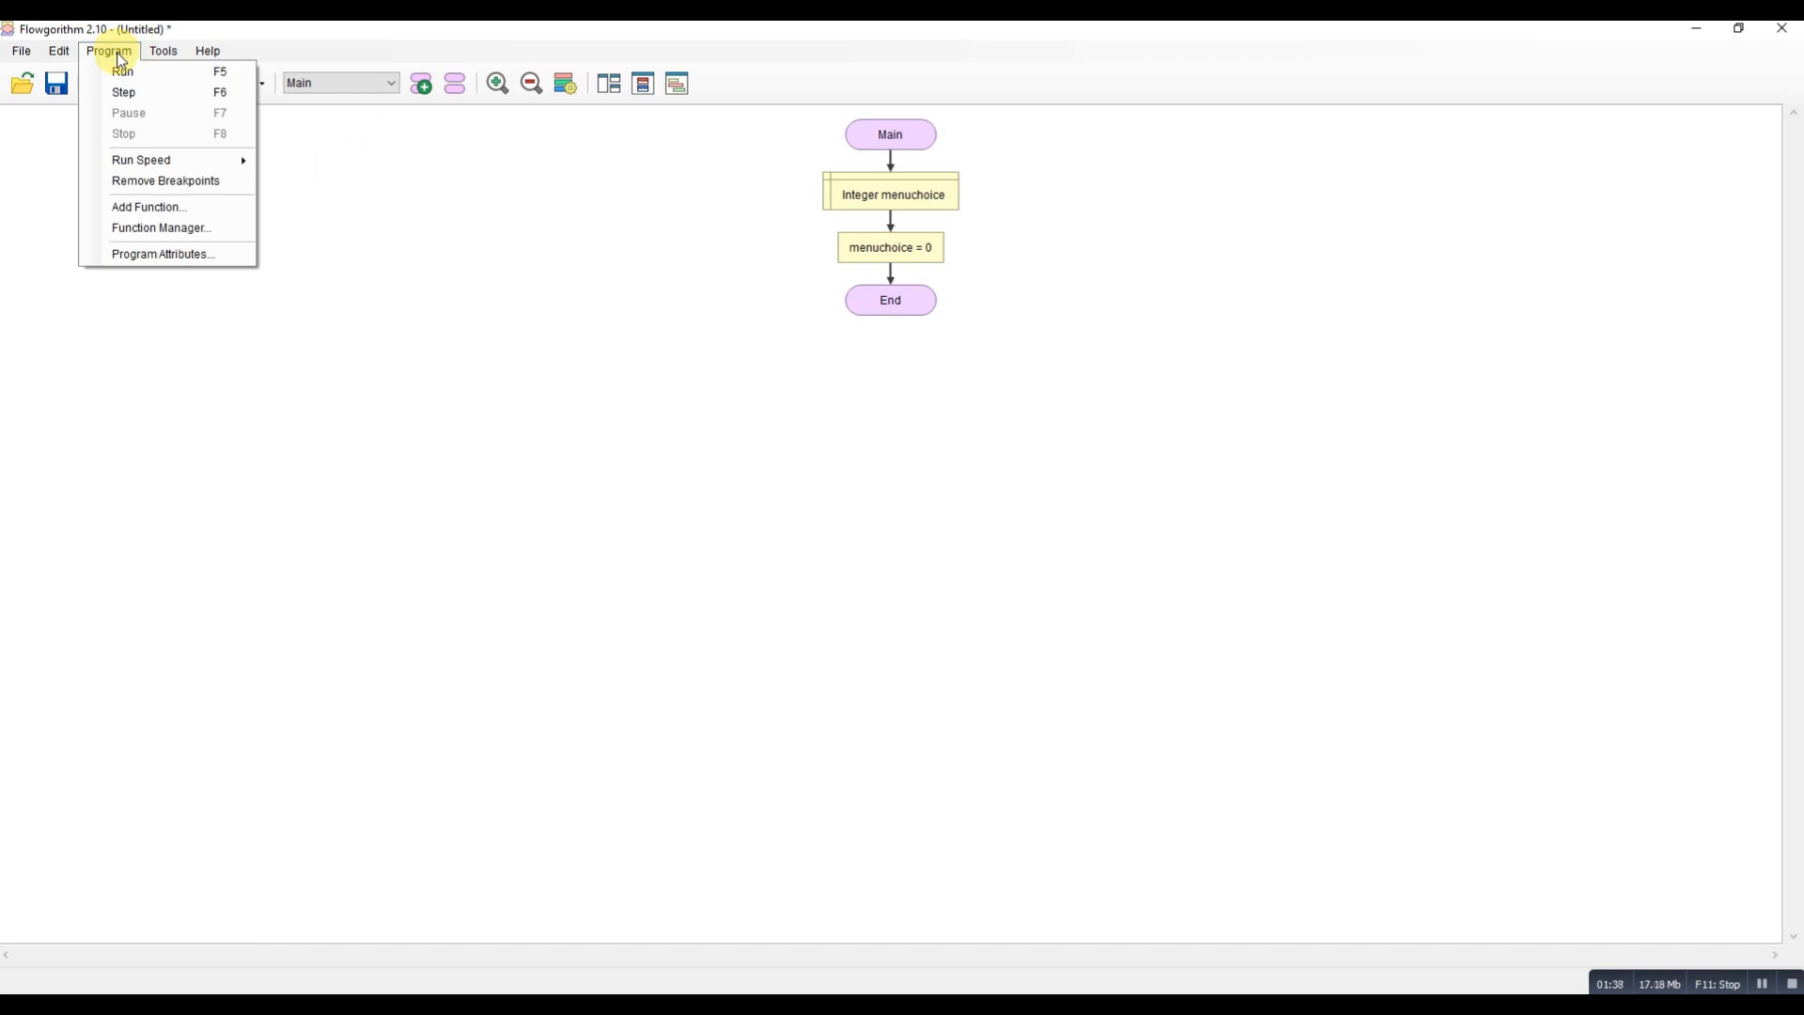
pyautogui.click(162, 50)
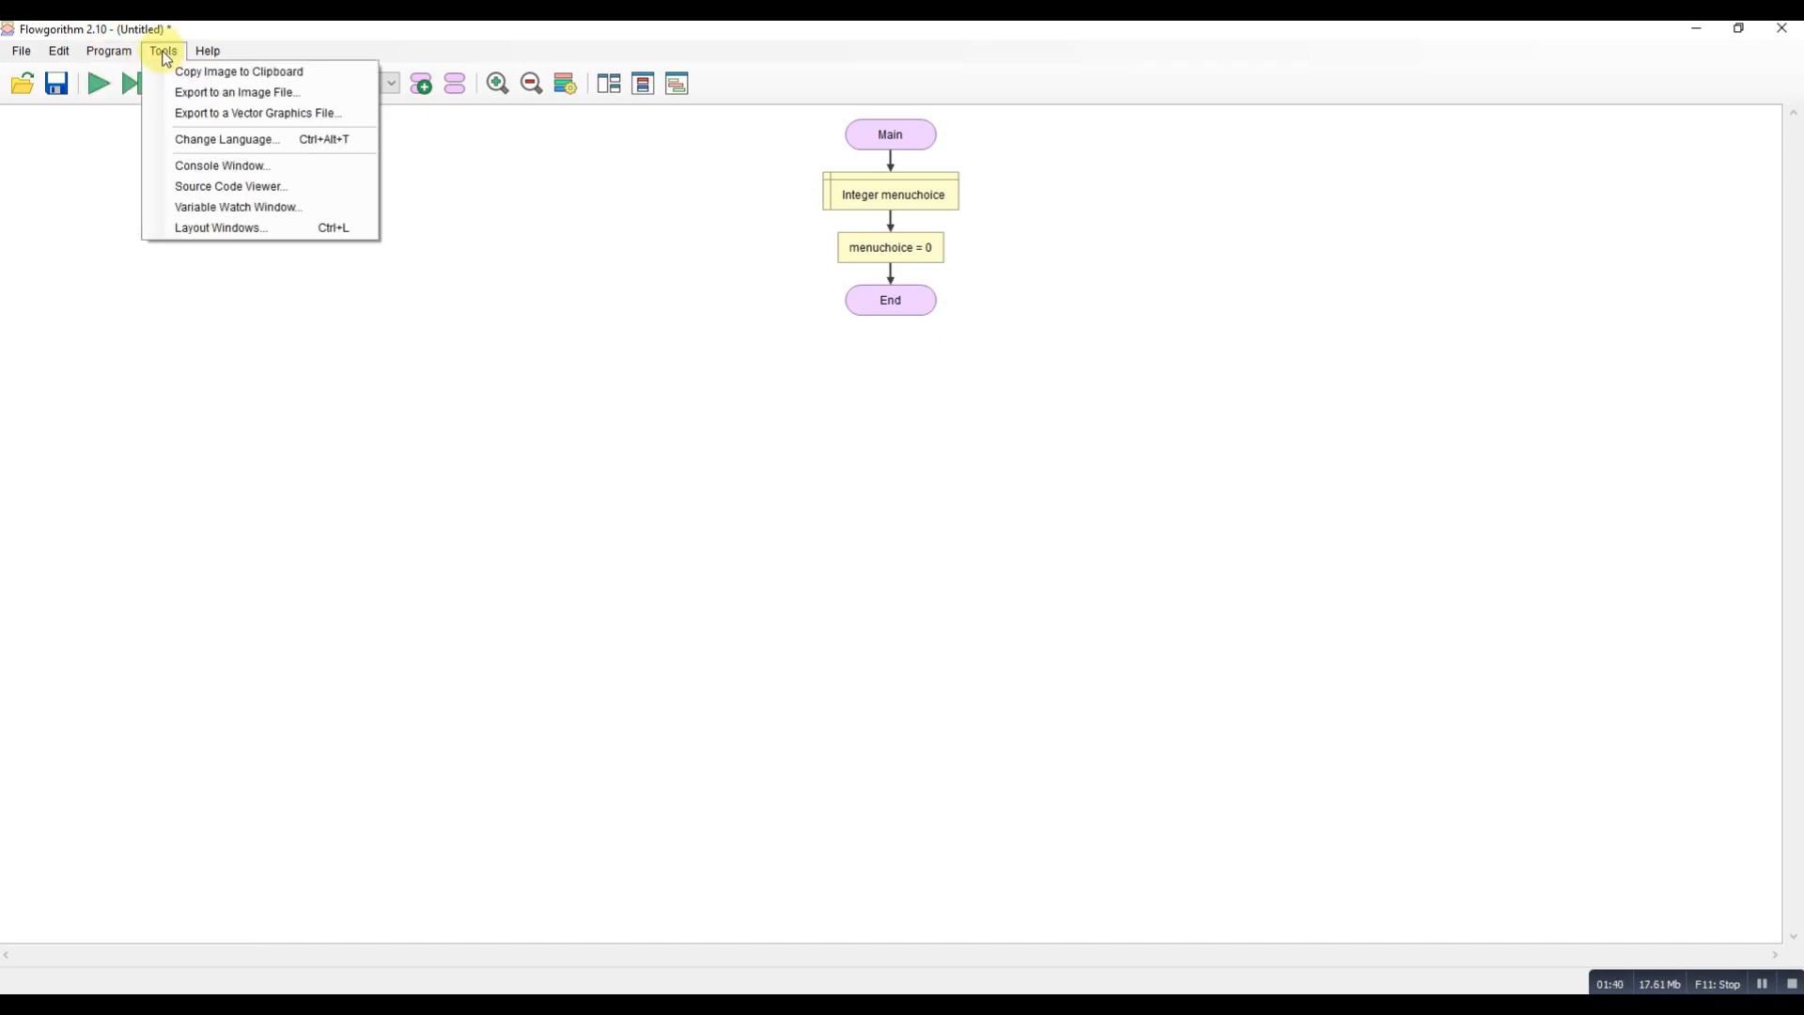
pyautogui.click(58, 51)
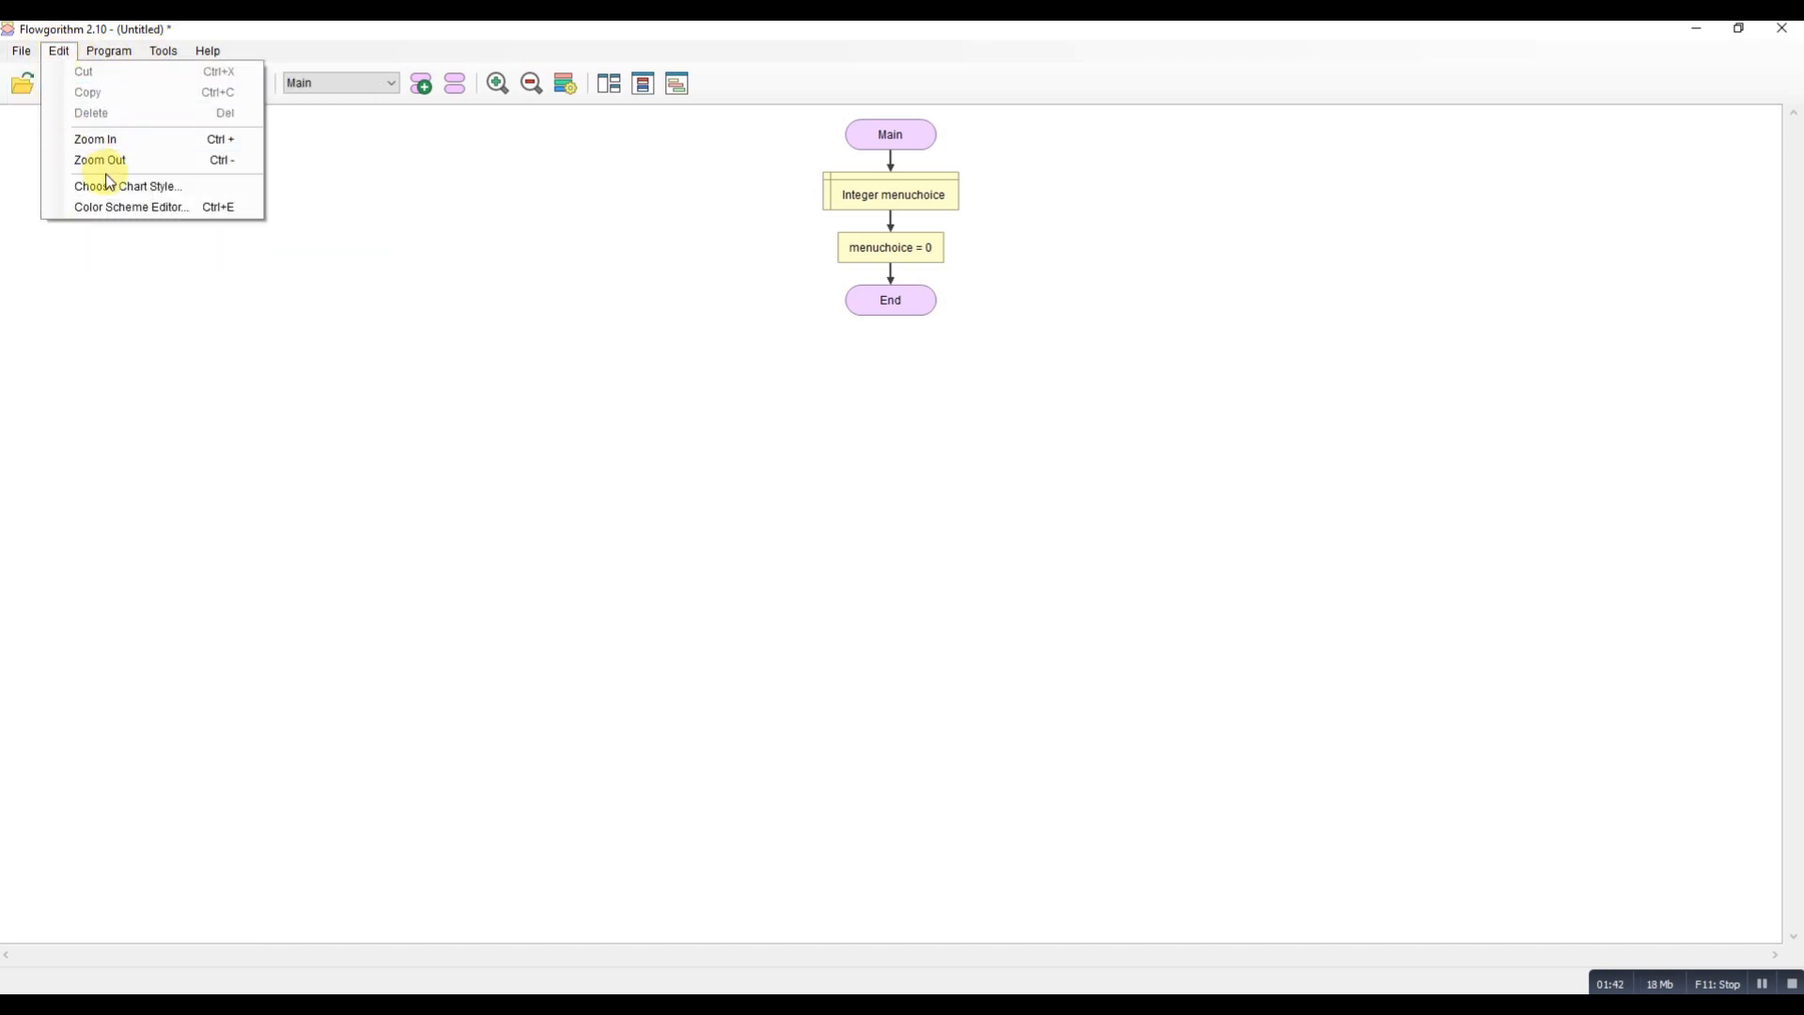
pyautogui.click(128, 186)
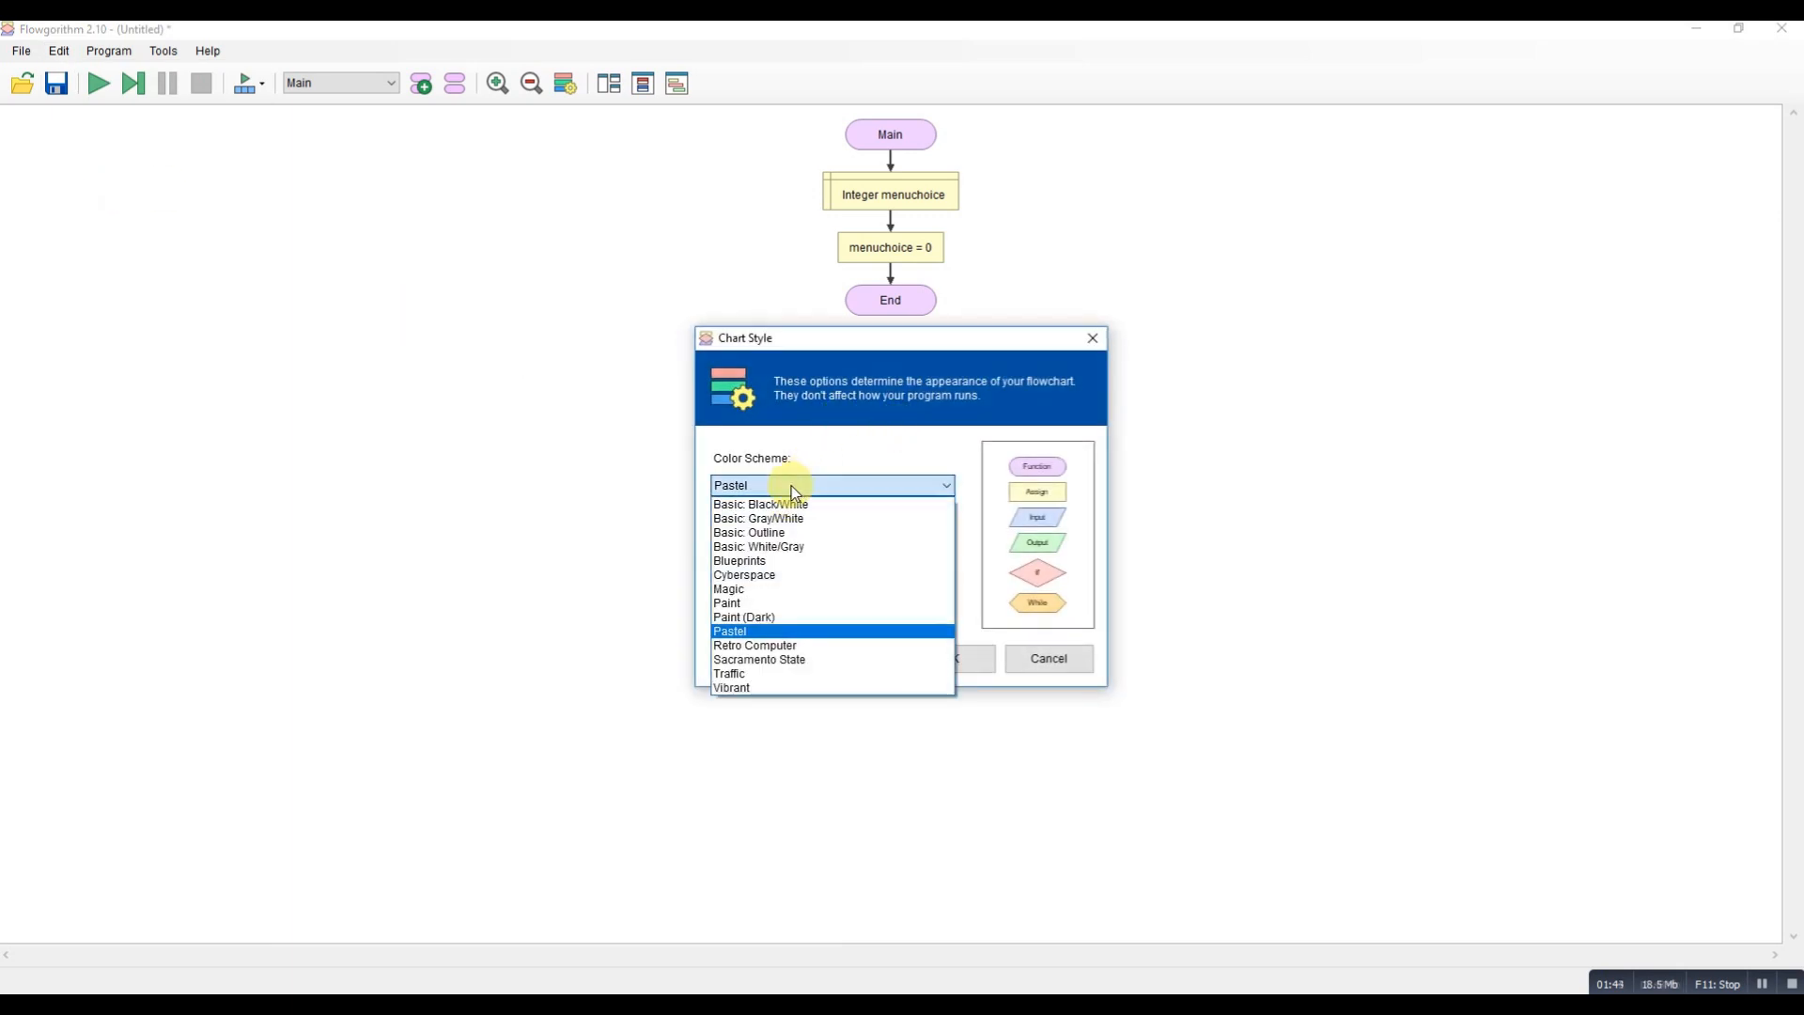
pyautogui.moveTo(738, 562)
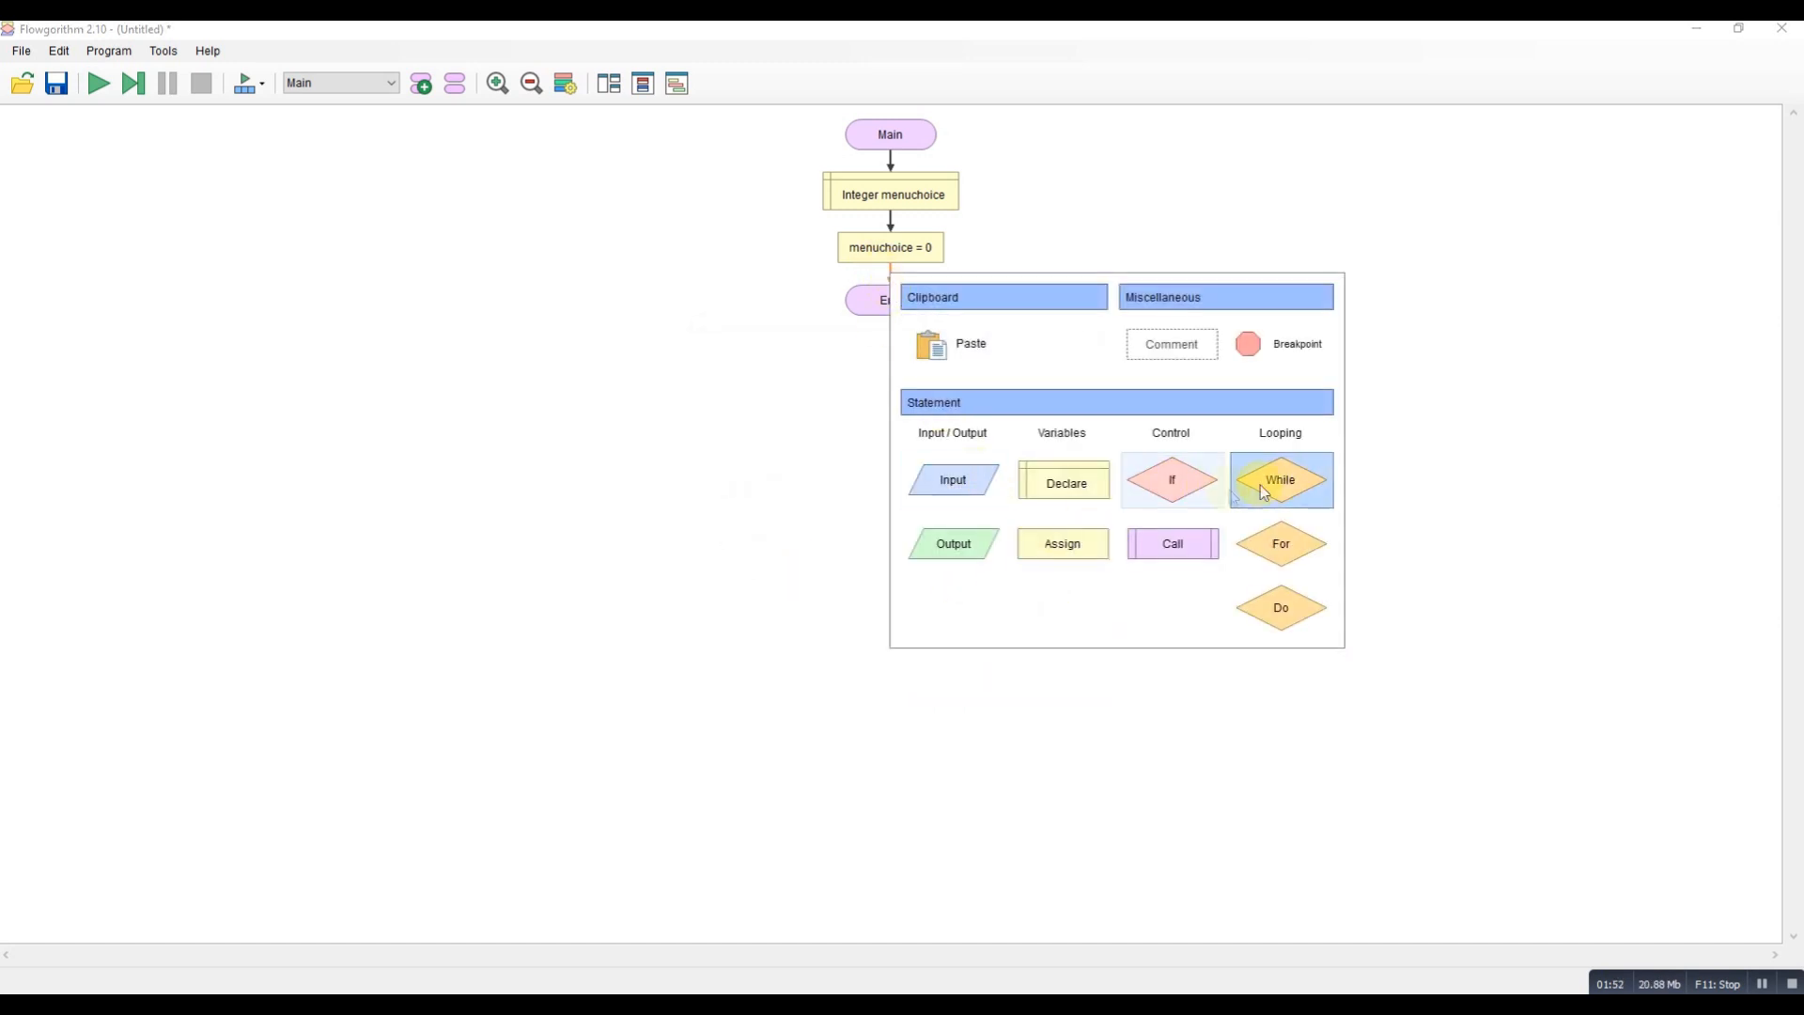
# Add a While loop after the assignment with condition menuchoice != 4.
pyautogui.click(1280, 479)
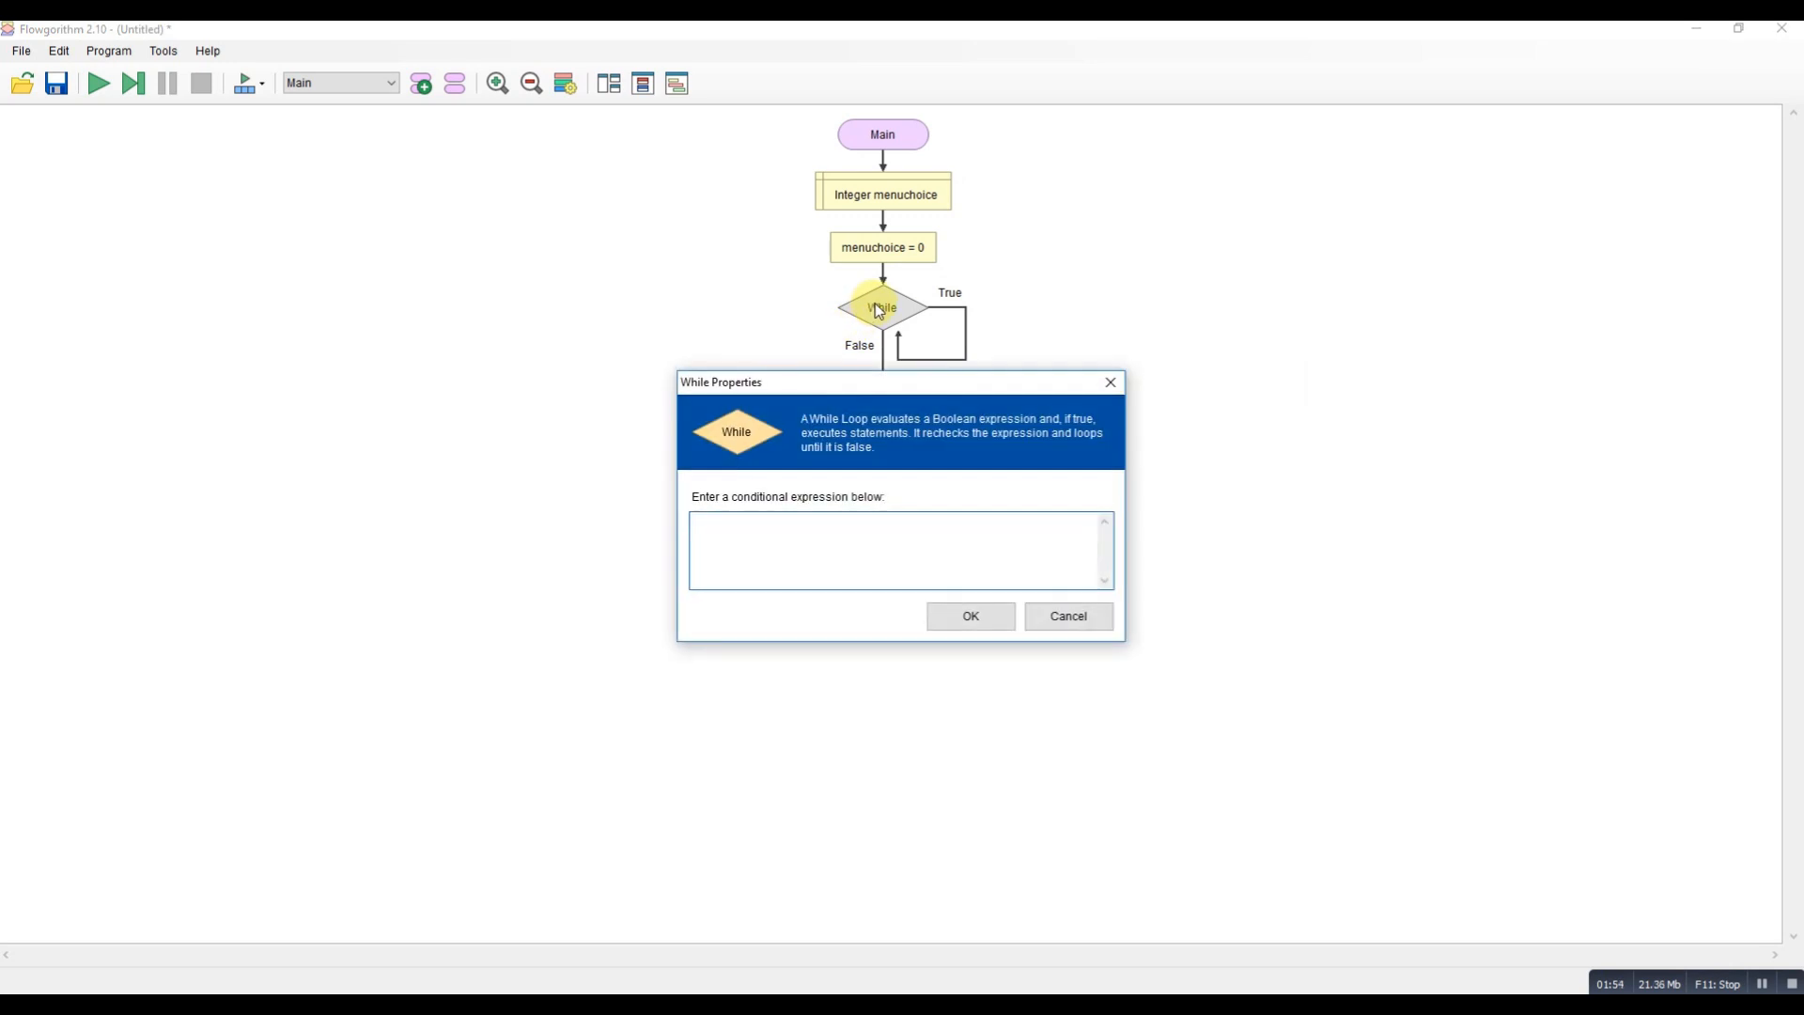
pyautogui.write('menu')
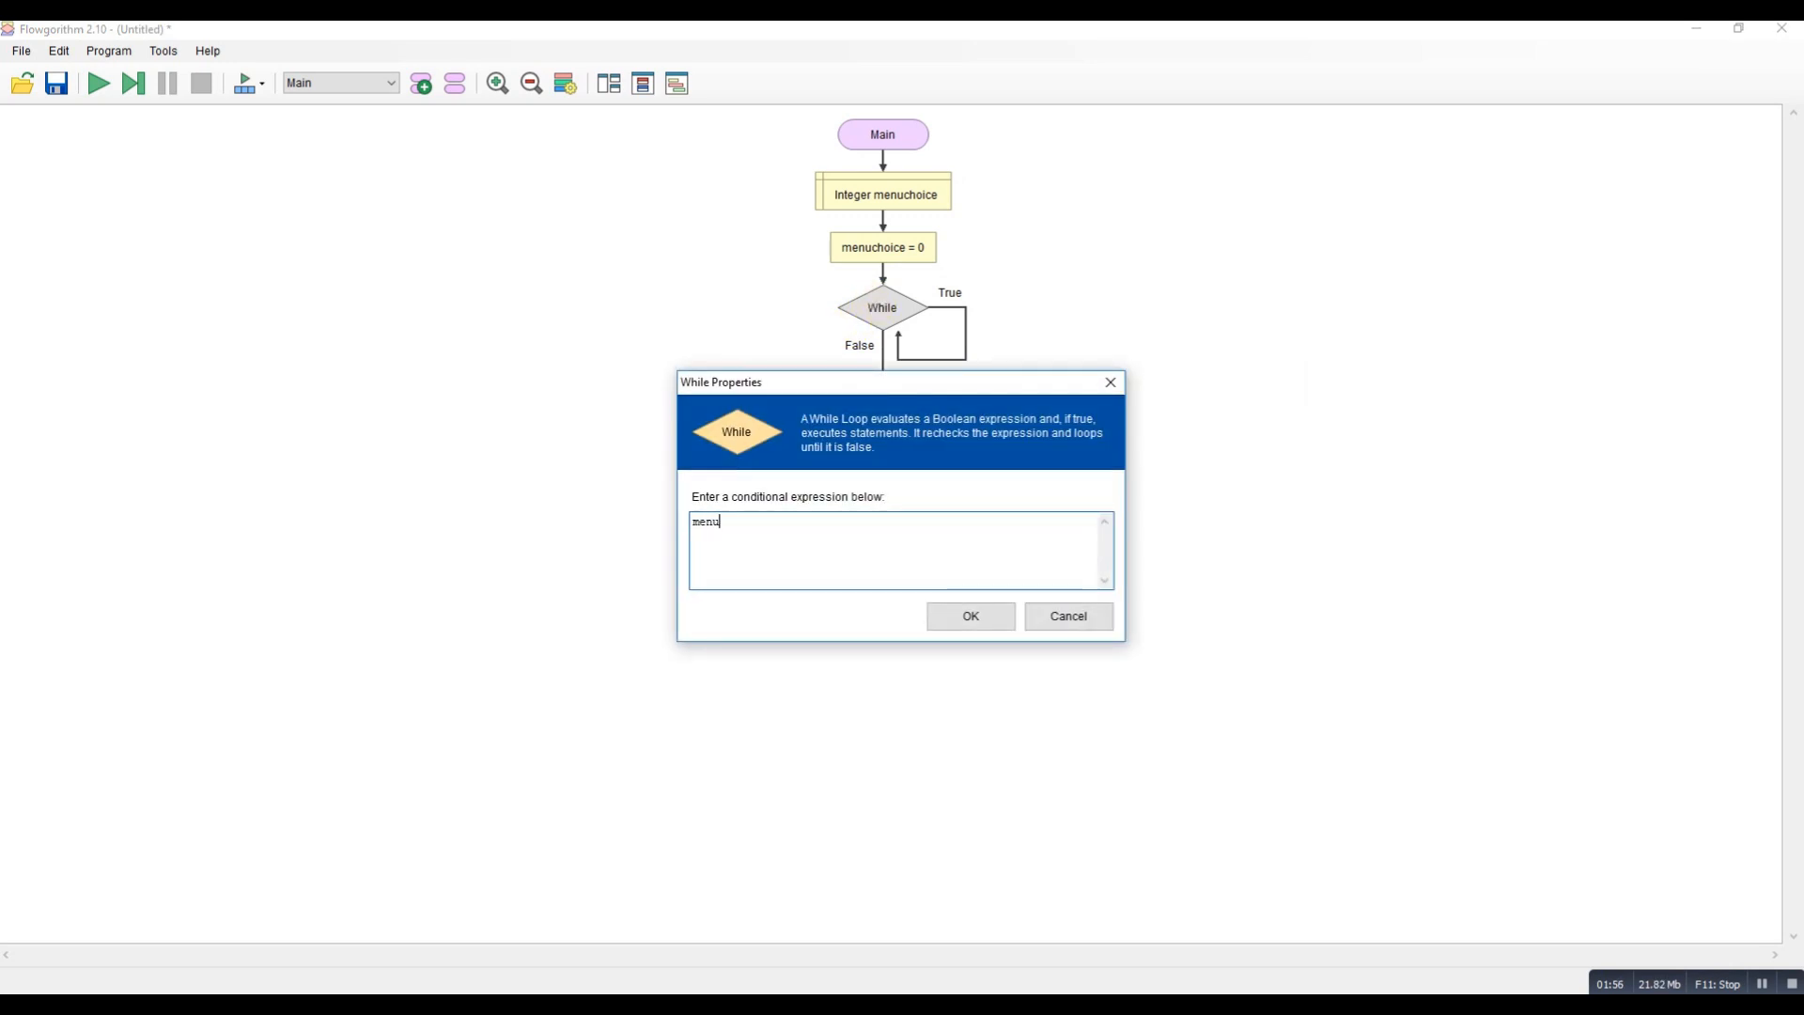
pyautogui.write('choice')
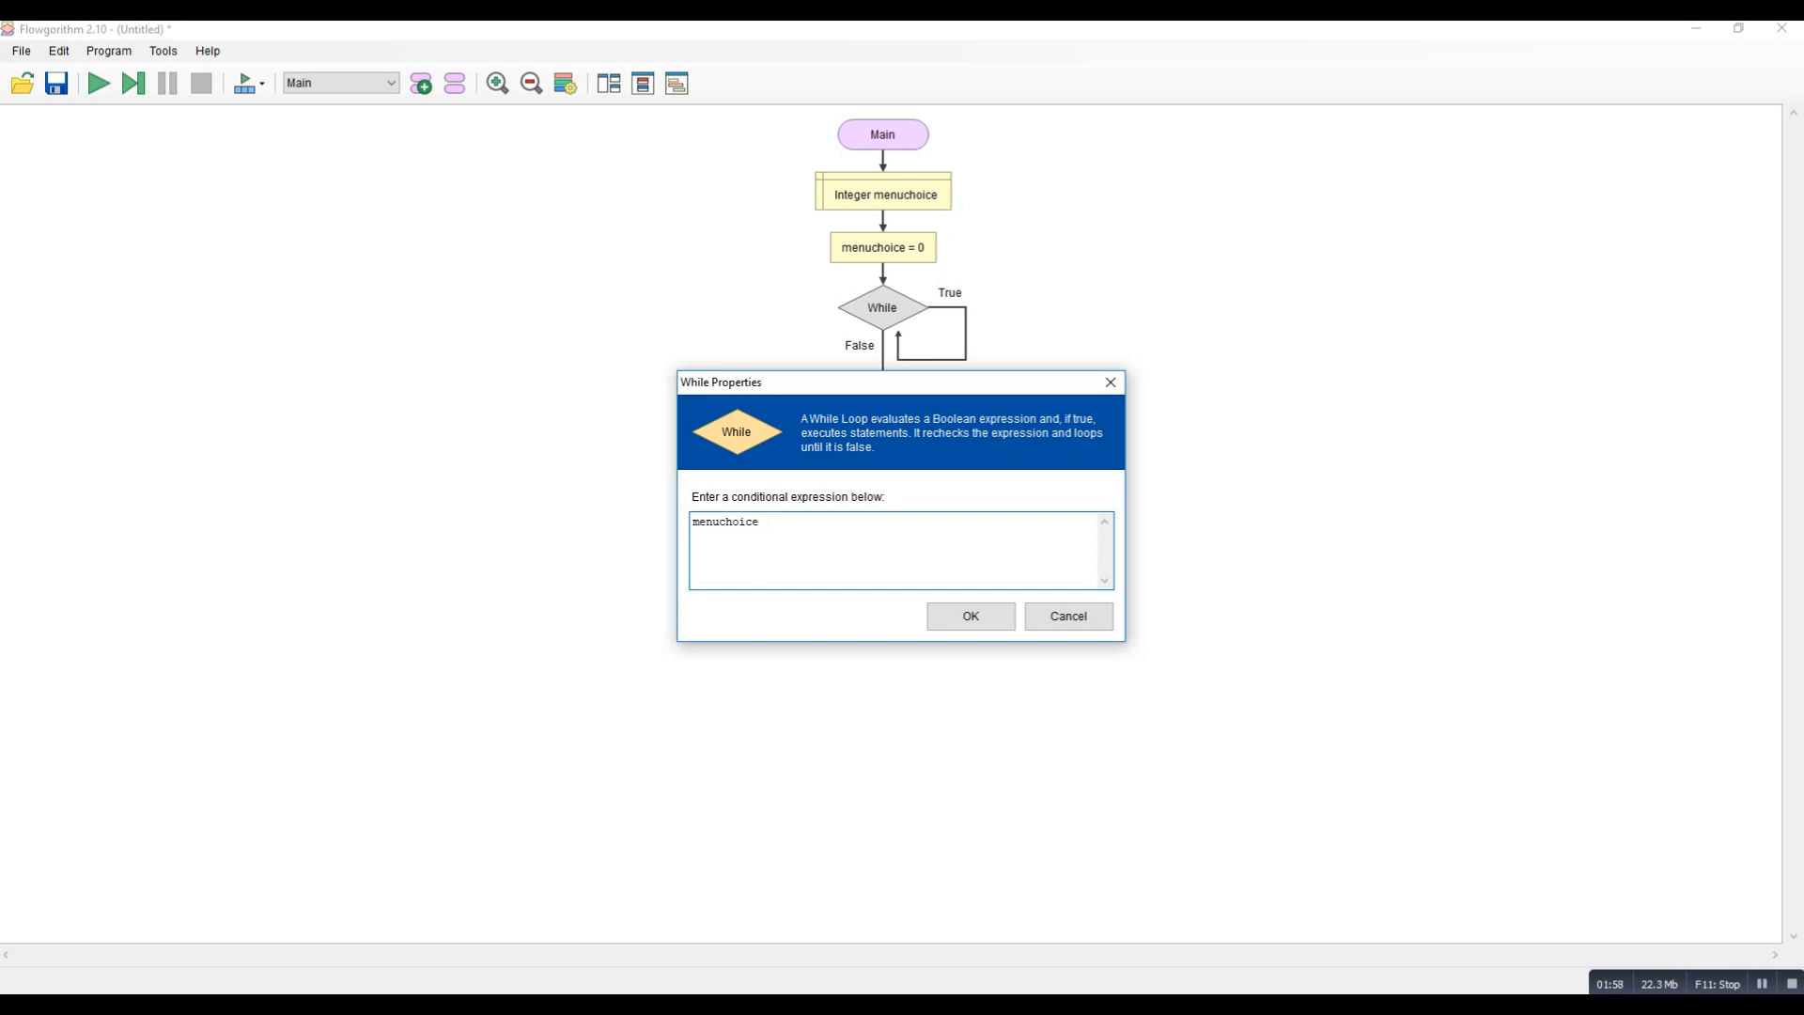
pyautogui.write('!= 4')
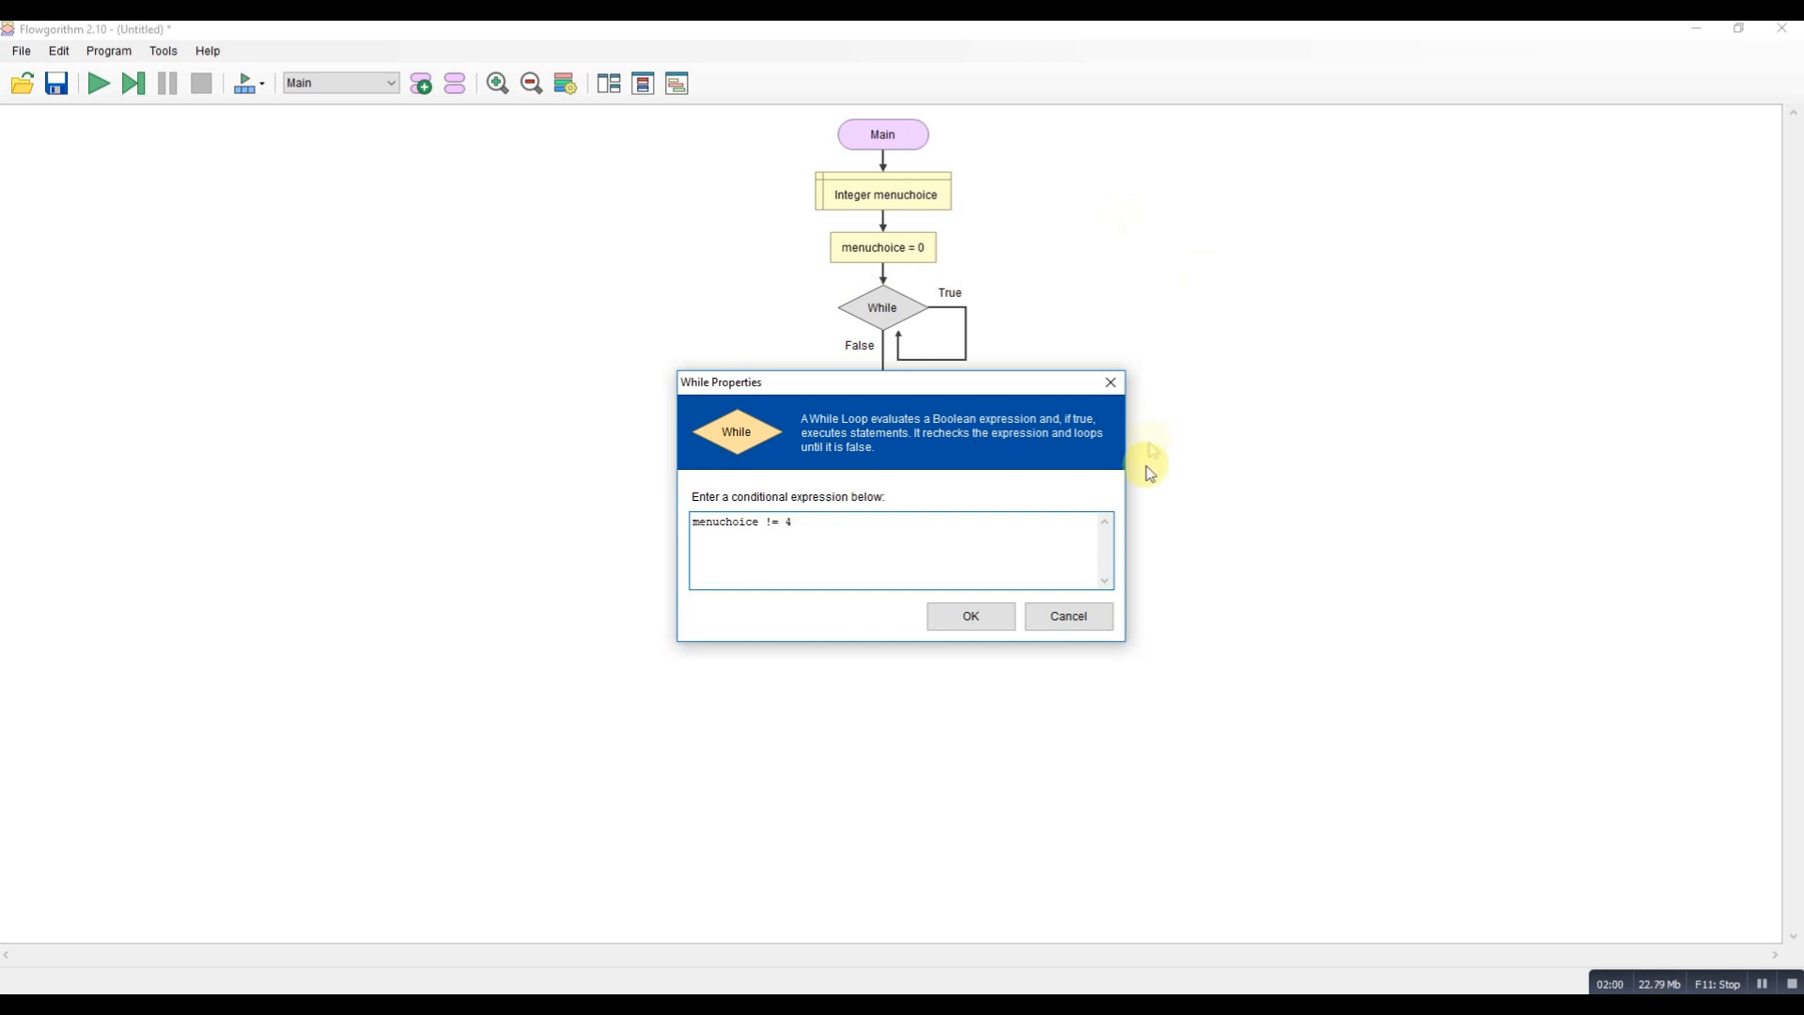
pyautogui.click(969, 617)
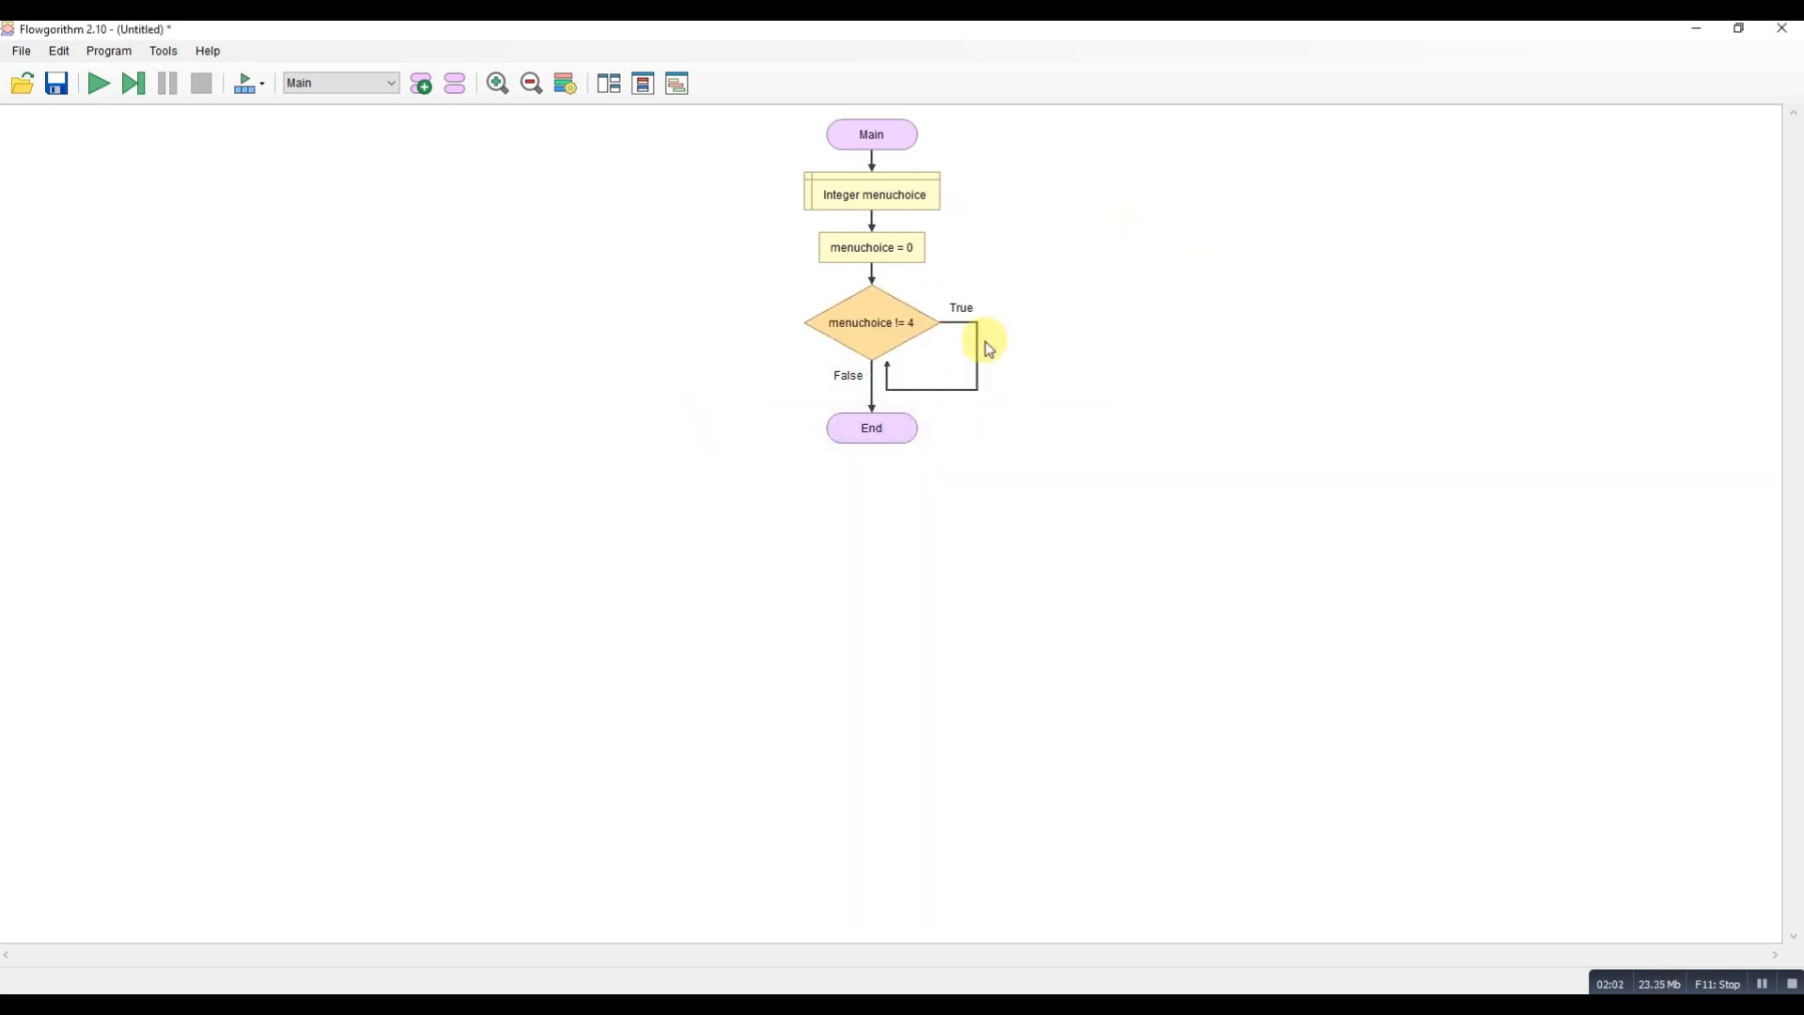
pyautogui.moveTo(1013, 696)
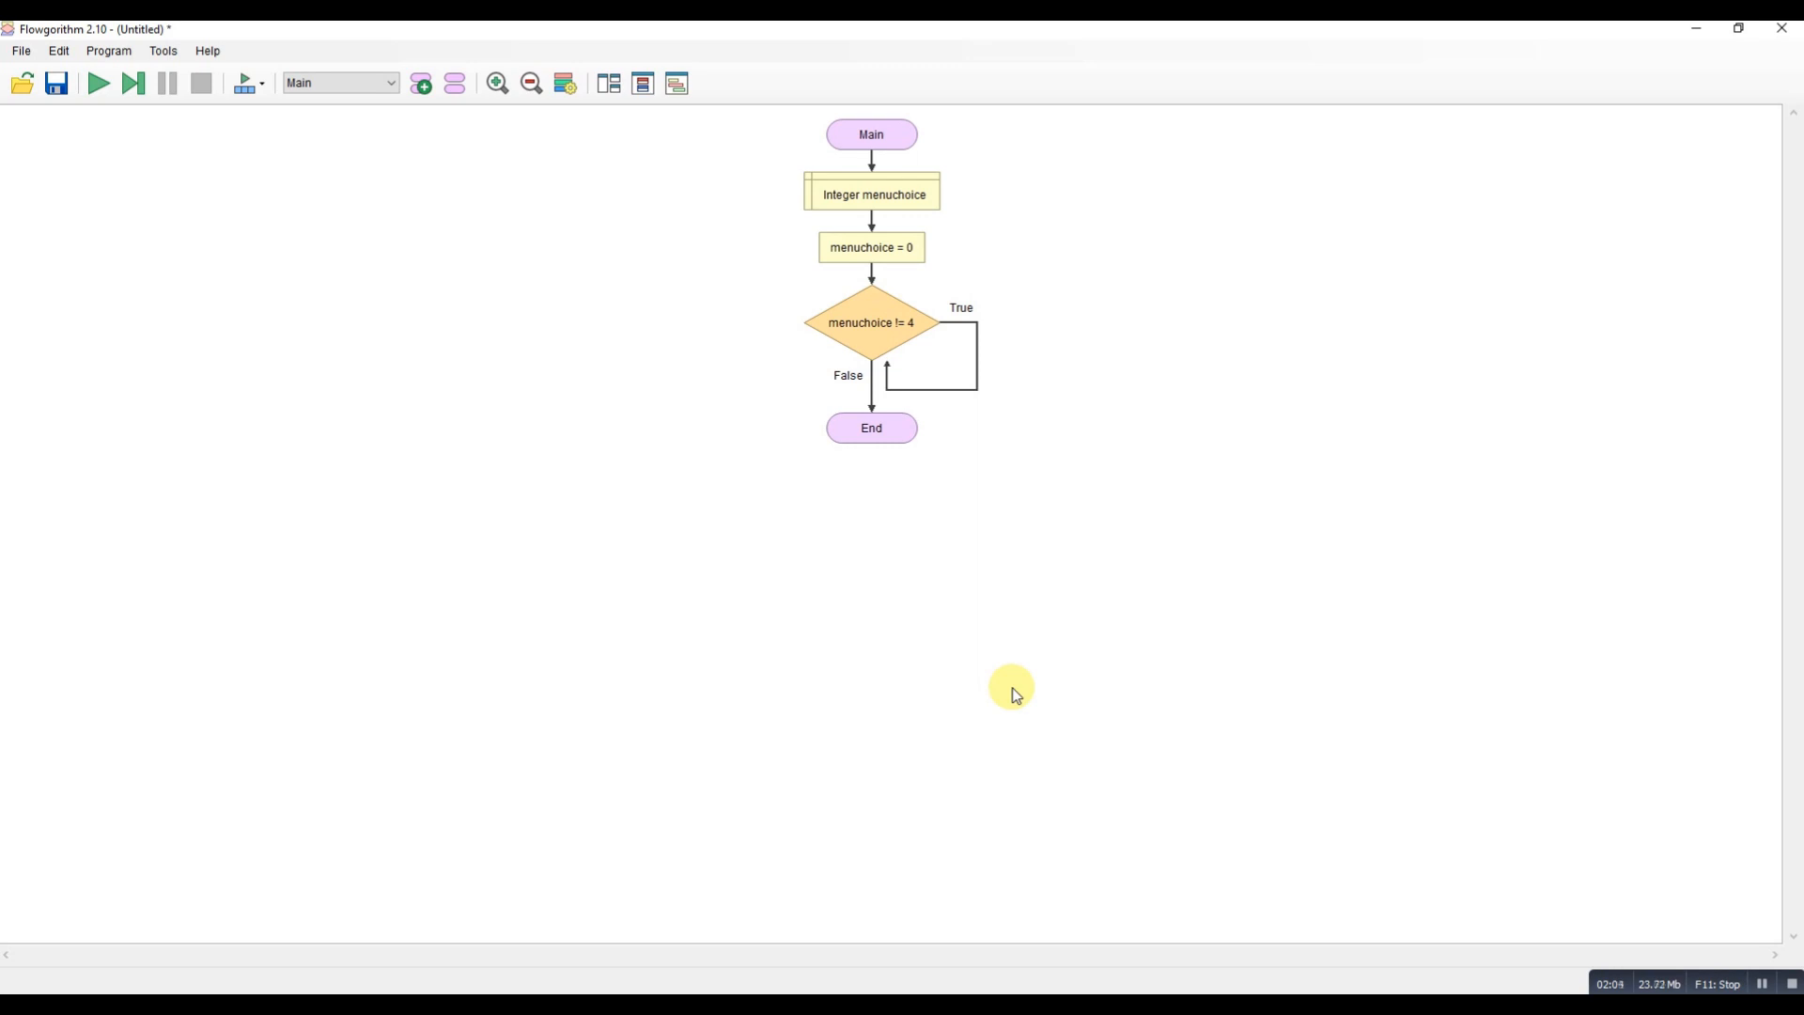
pyautogui.moveTo(926, 412)
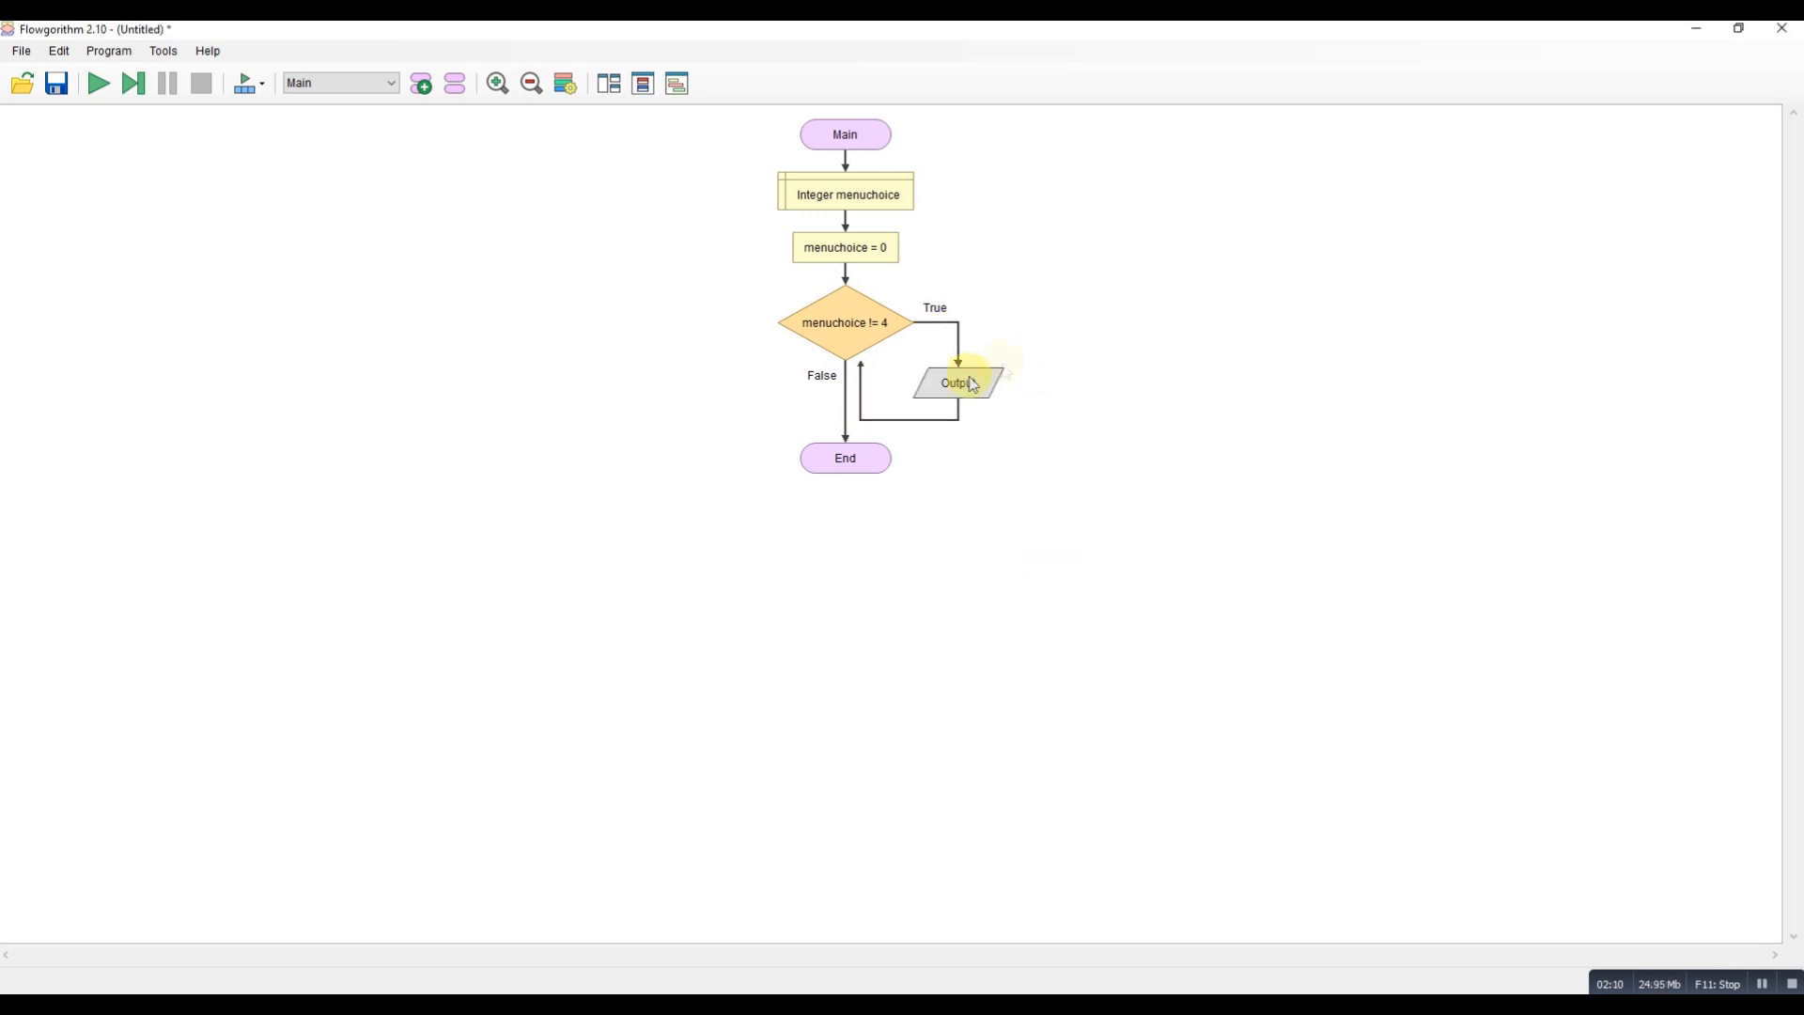
# Make the first output inside the loop display the heading "Menu".
pyautogui.doubleClick(954, 381)
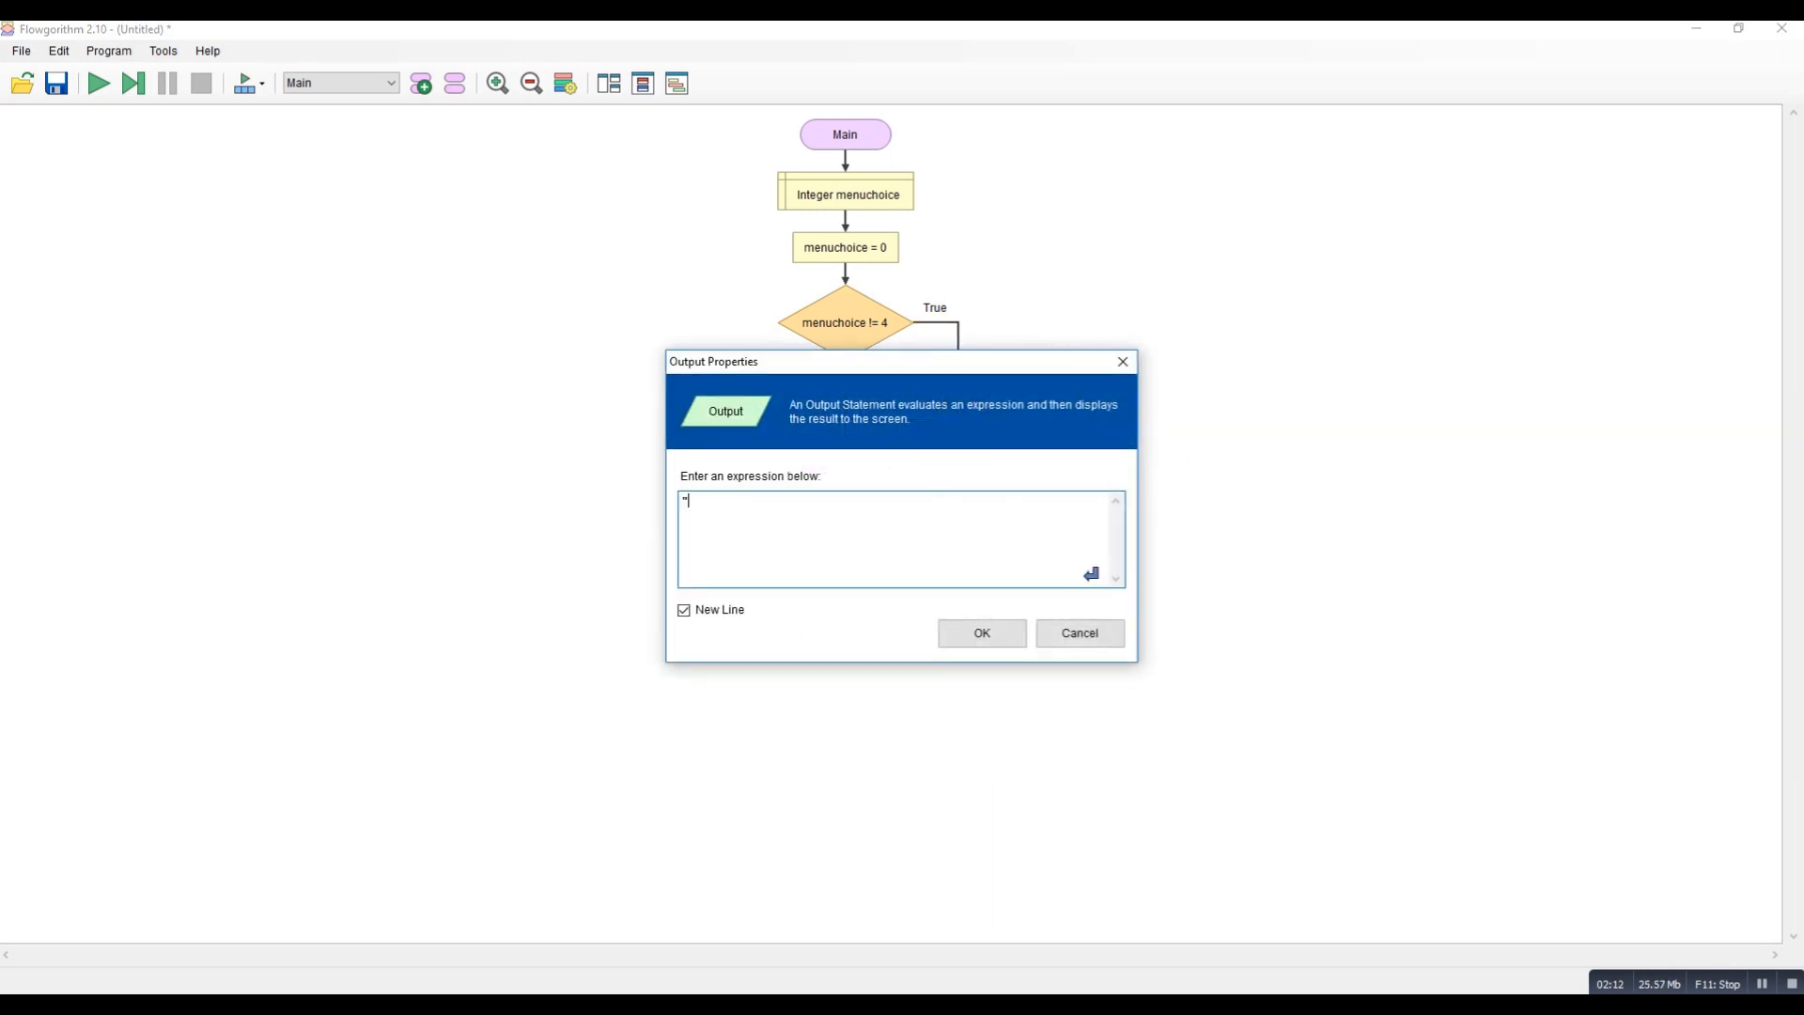
pyautogui.write('x')
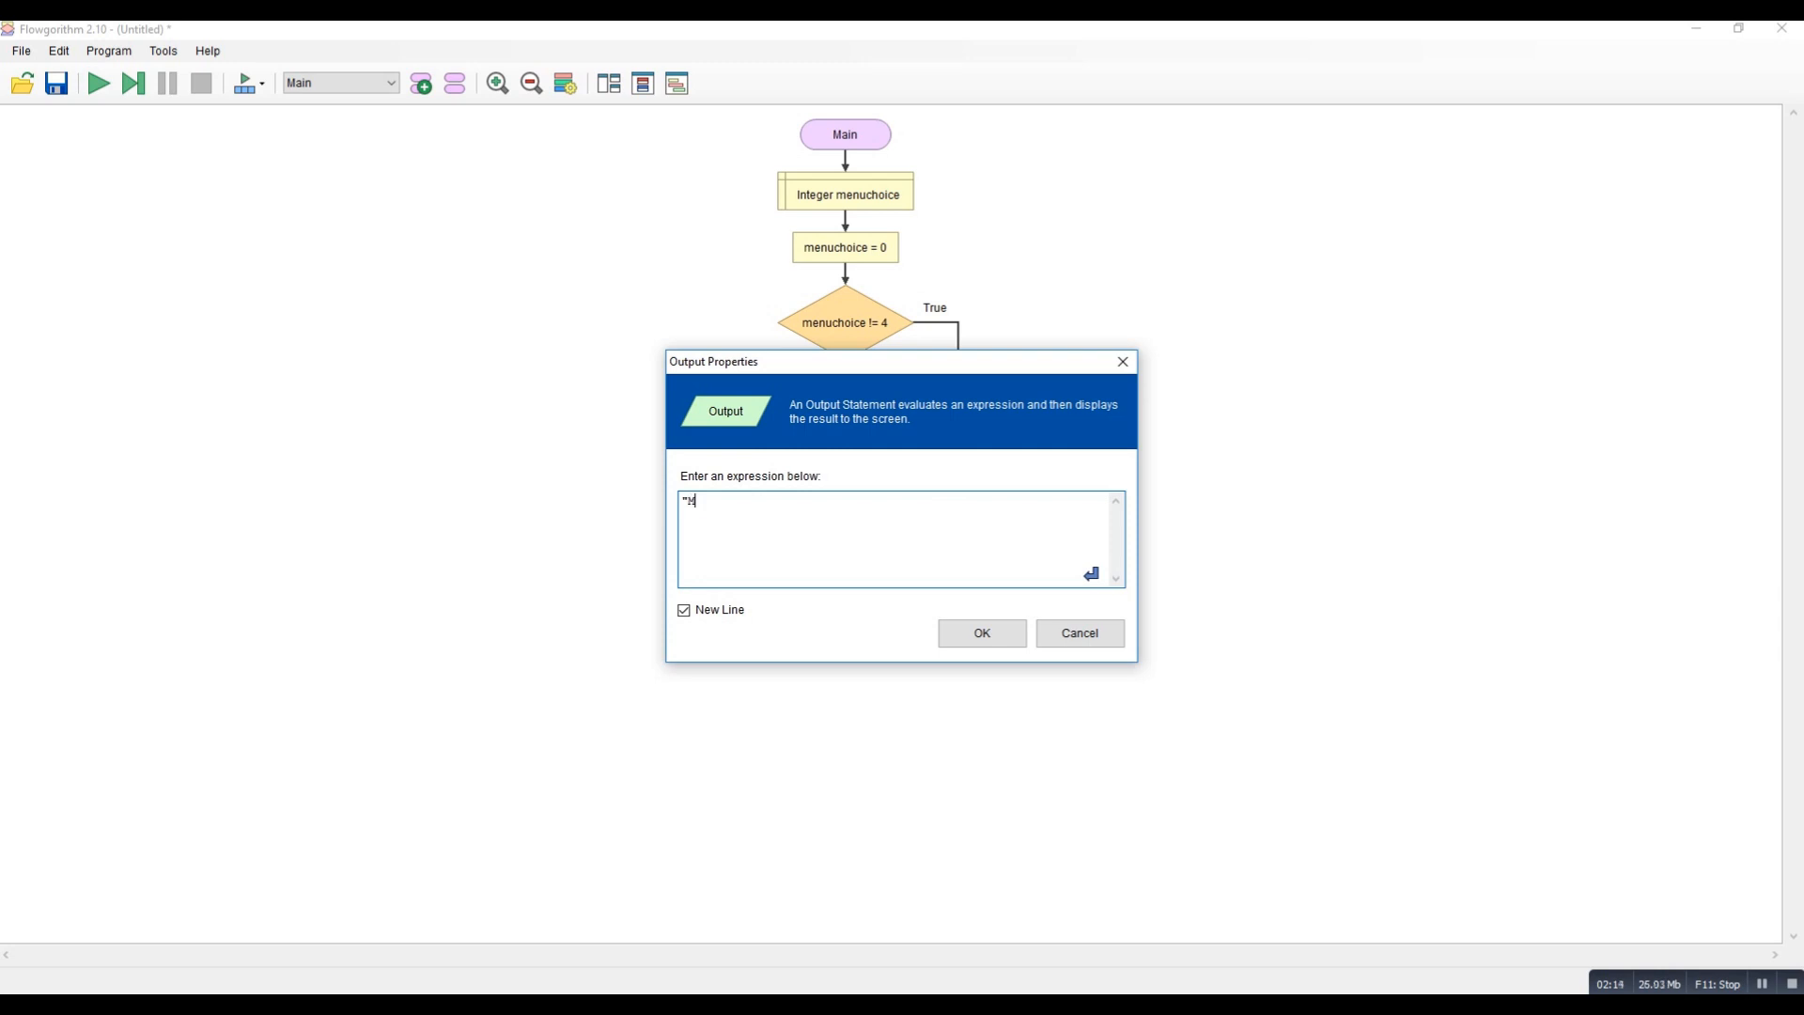
pyautogui.write('Menu')
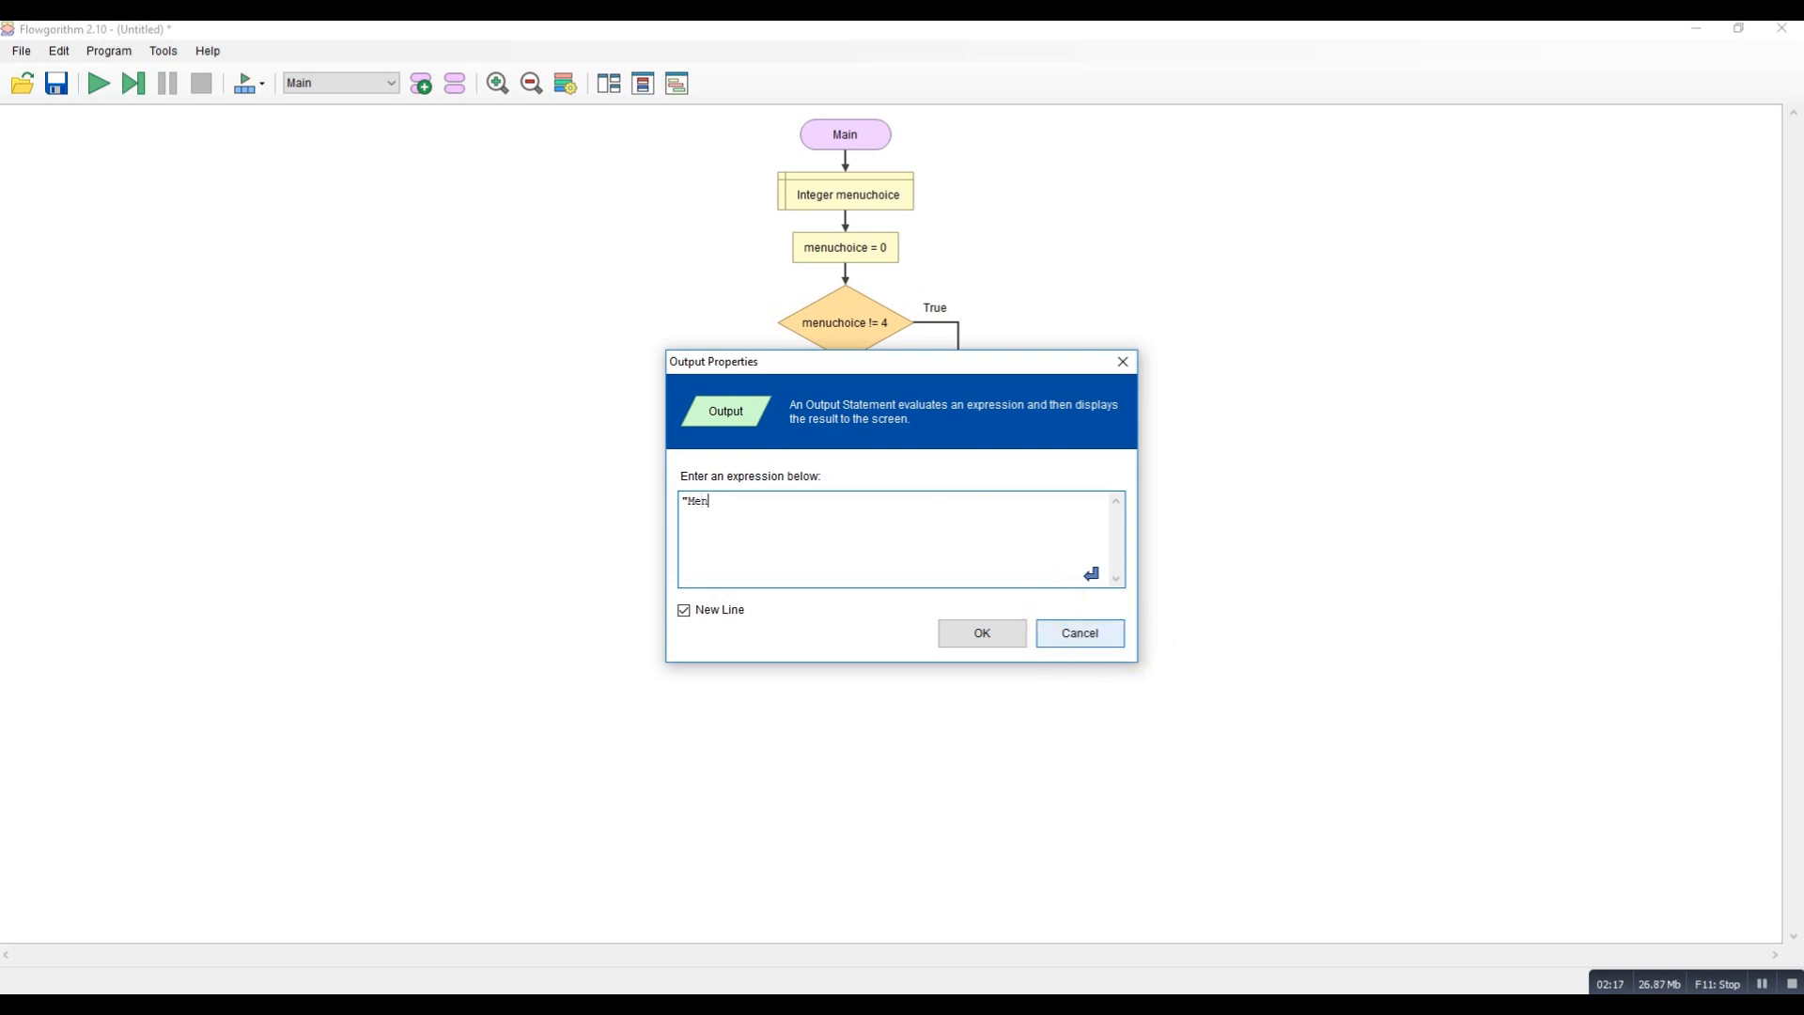
pyautogui.click(979, 634)
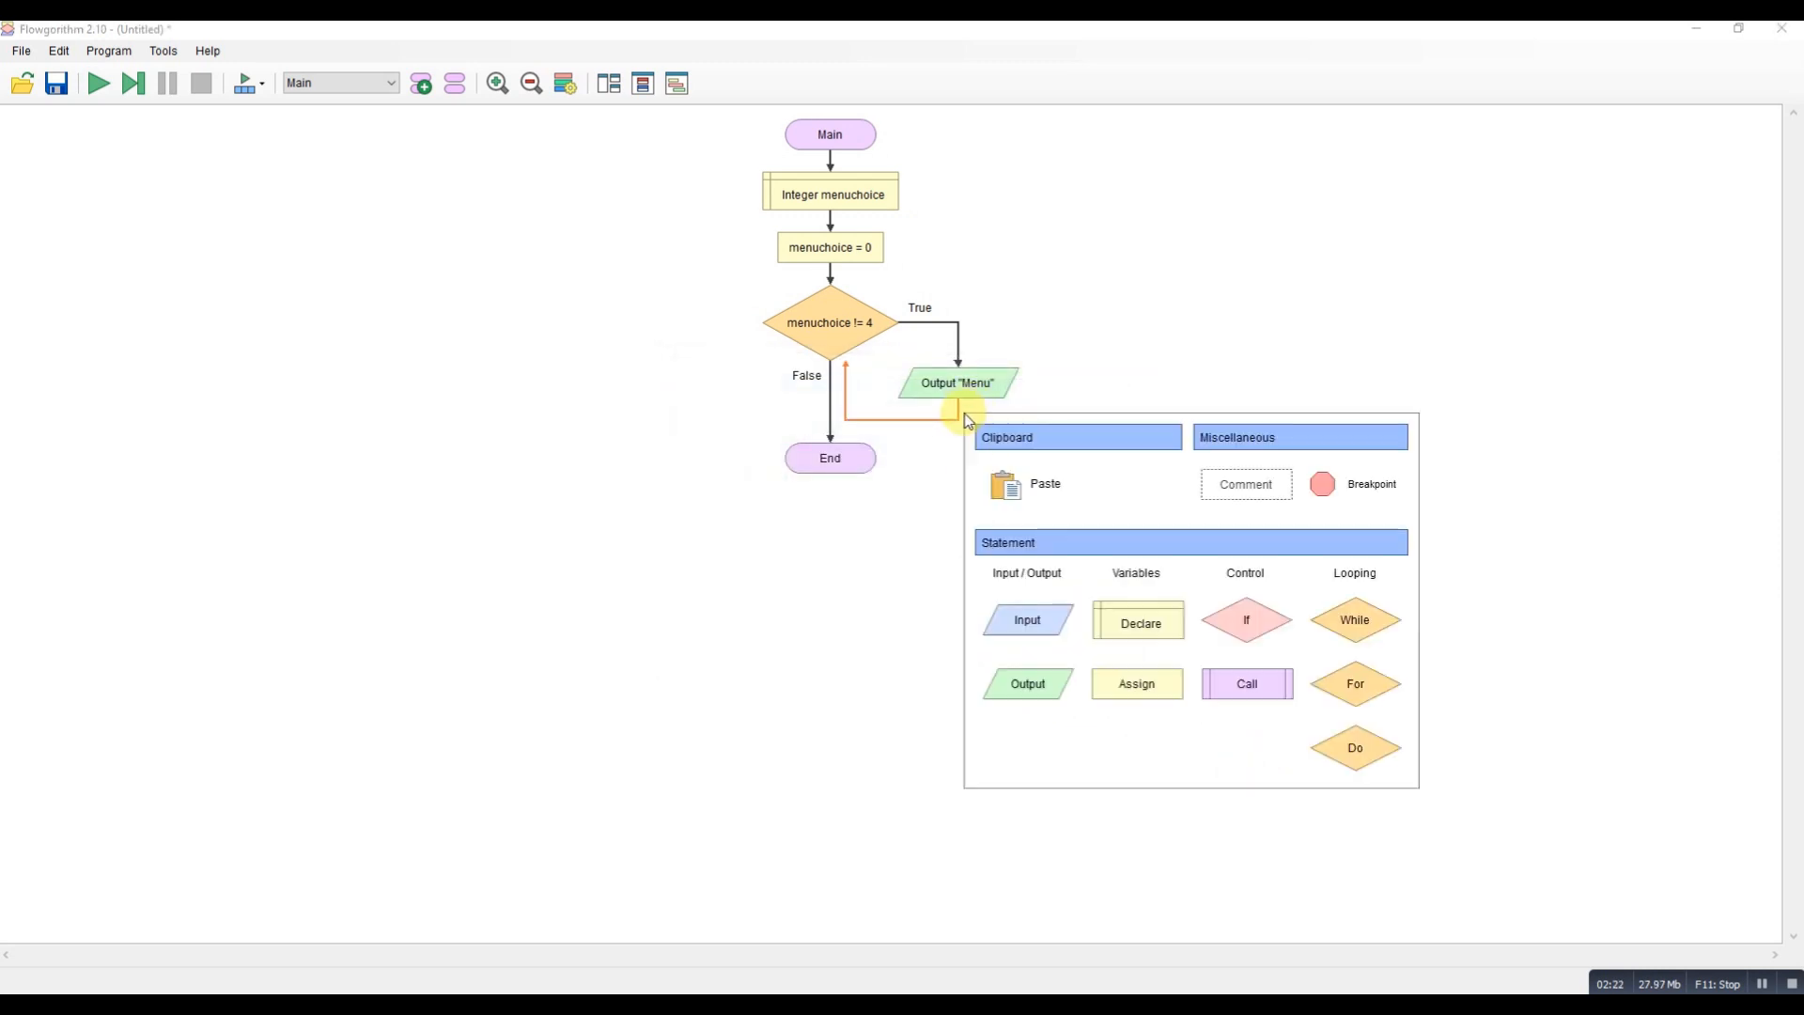
# Add outputs "Option 1", "Option 2" and "Option 3" below the Menu heading.
pyautogui.click(1025, 684)
pyautogui.write('"opt')
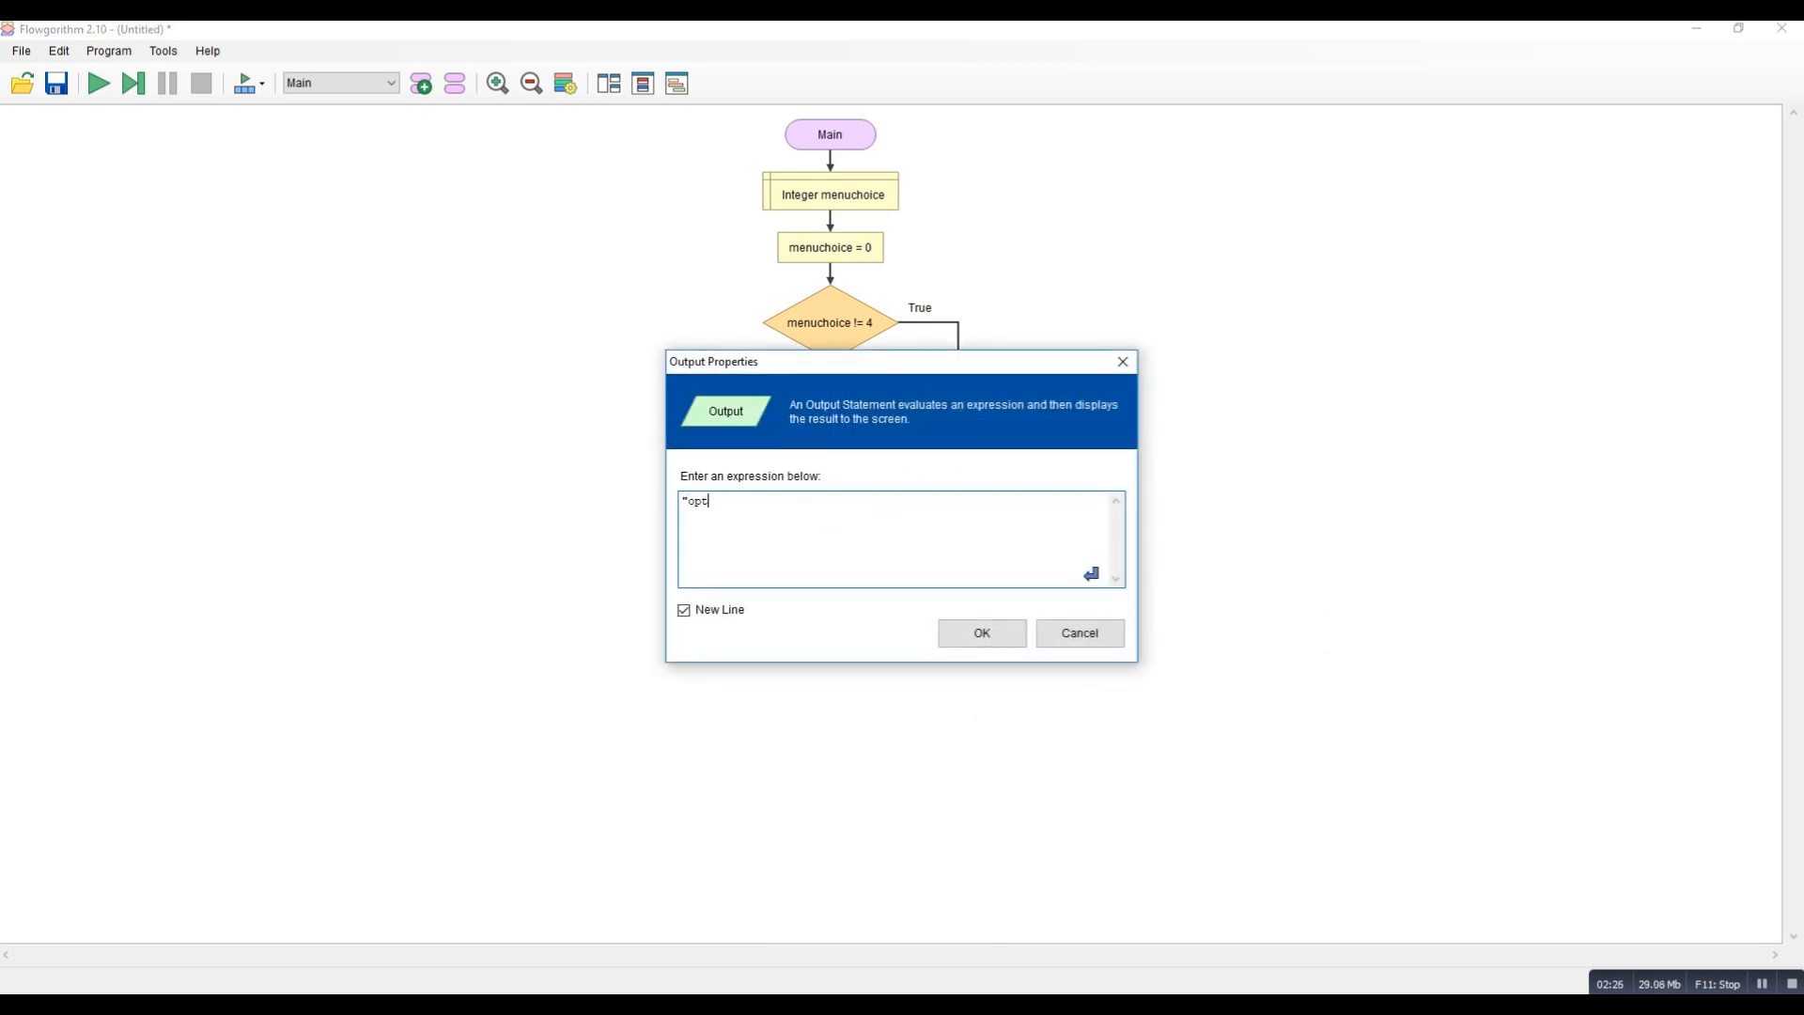
pyautogui.write('ion 1"')
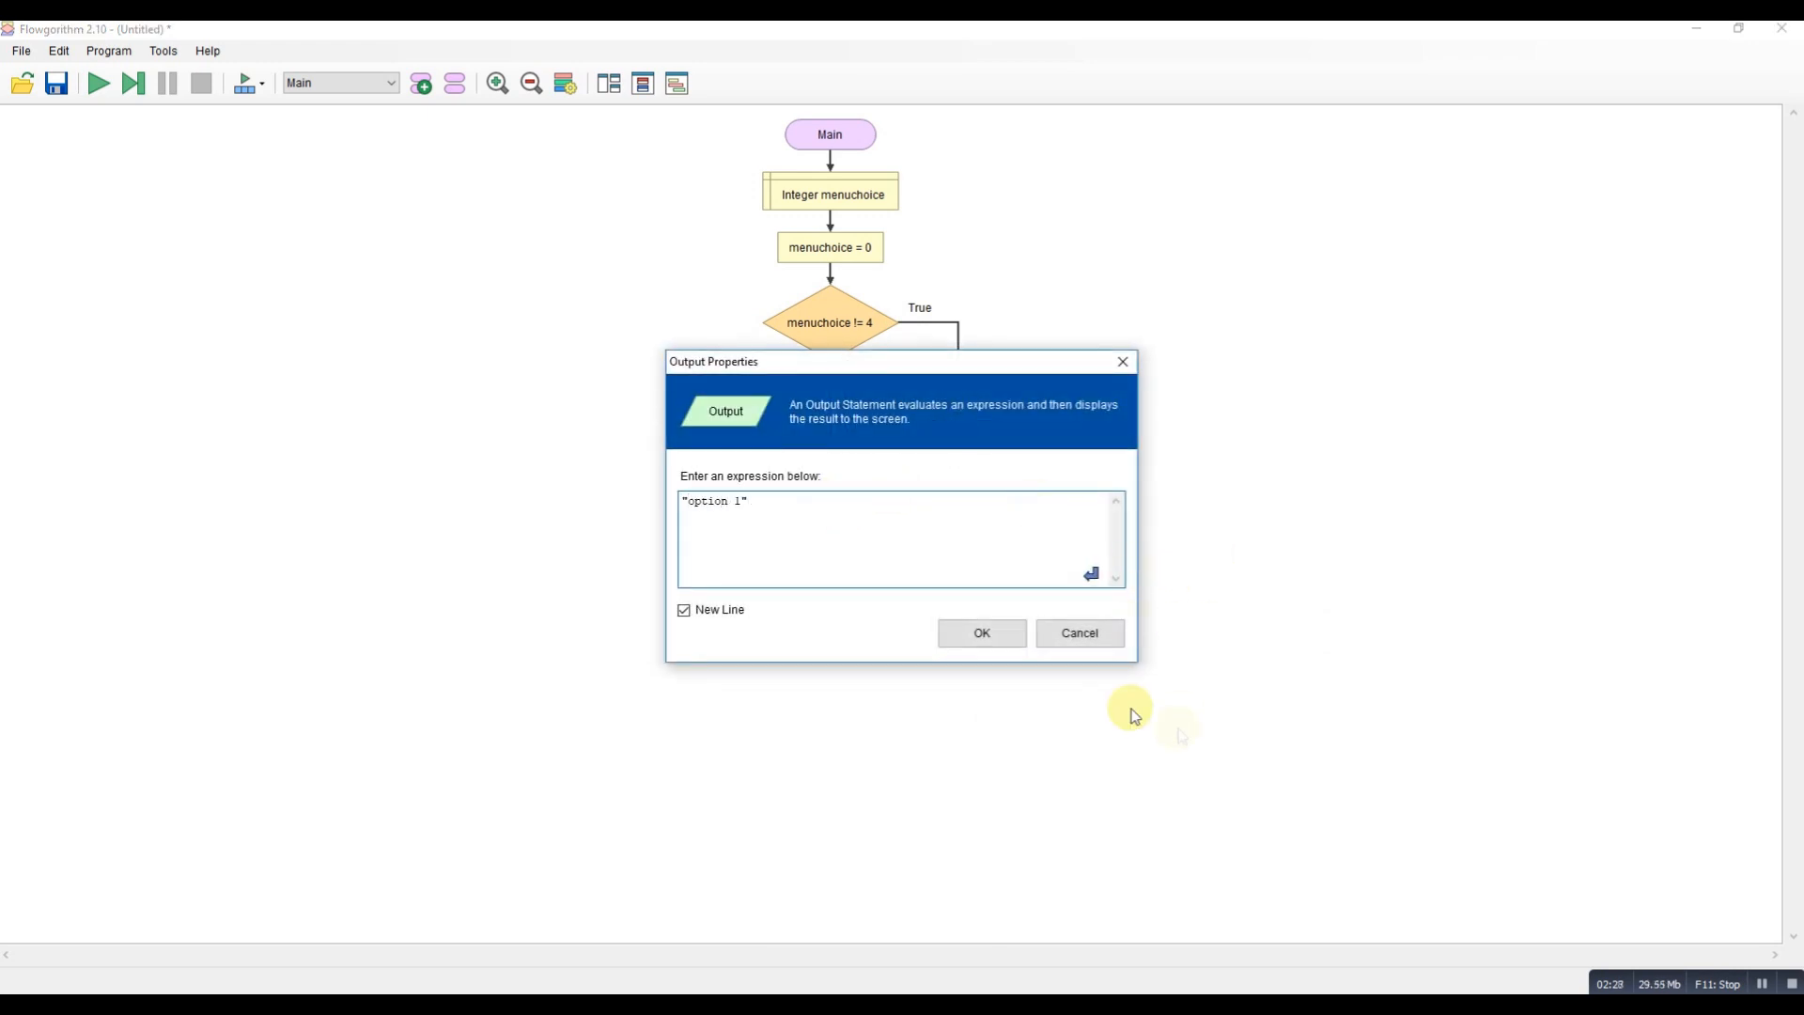
pyautogui.click(979, 634)
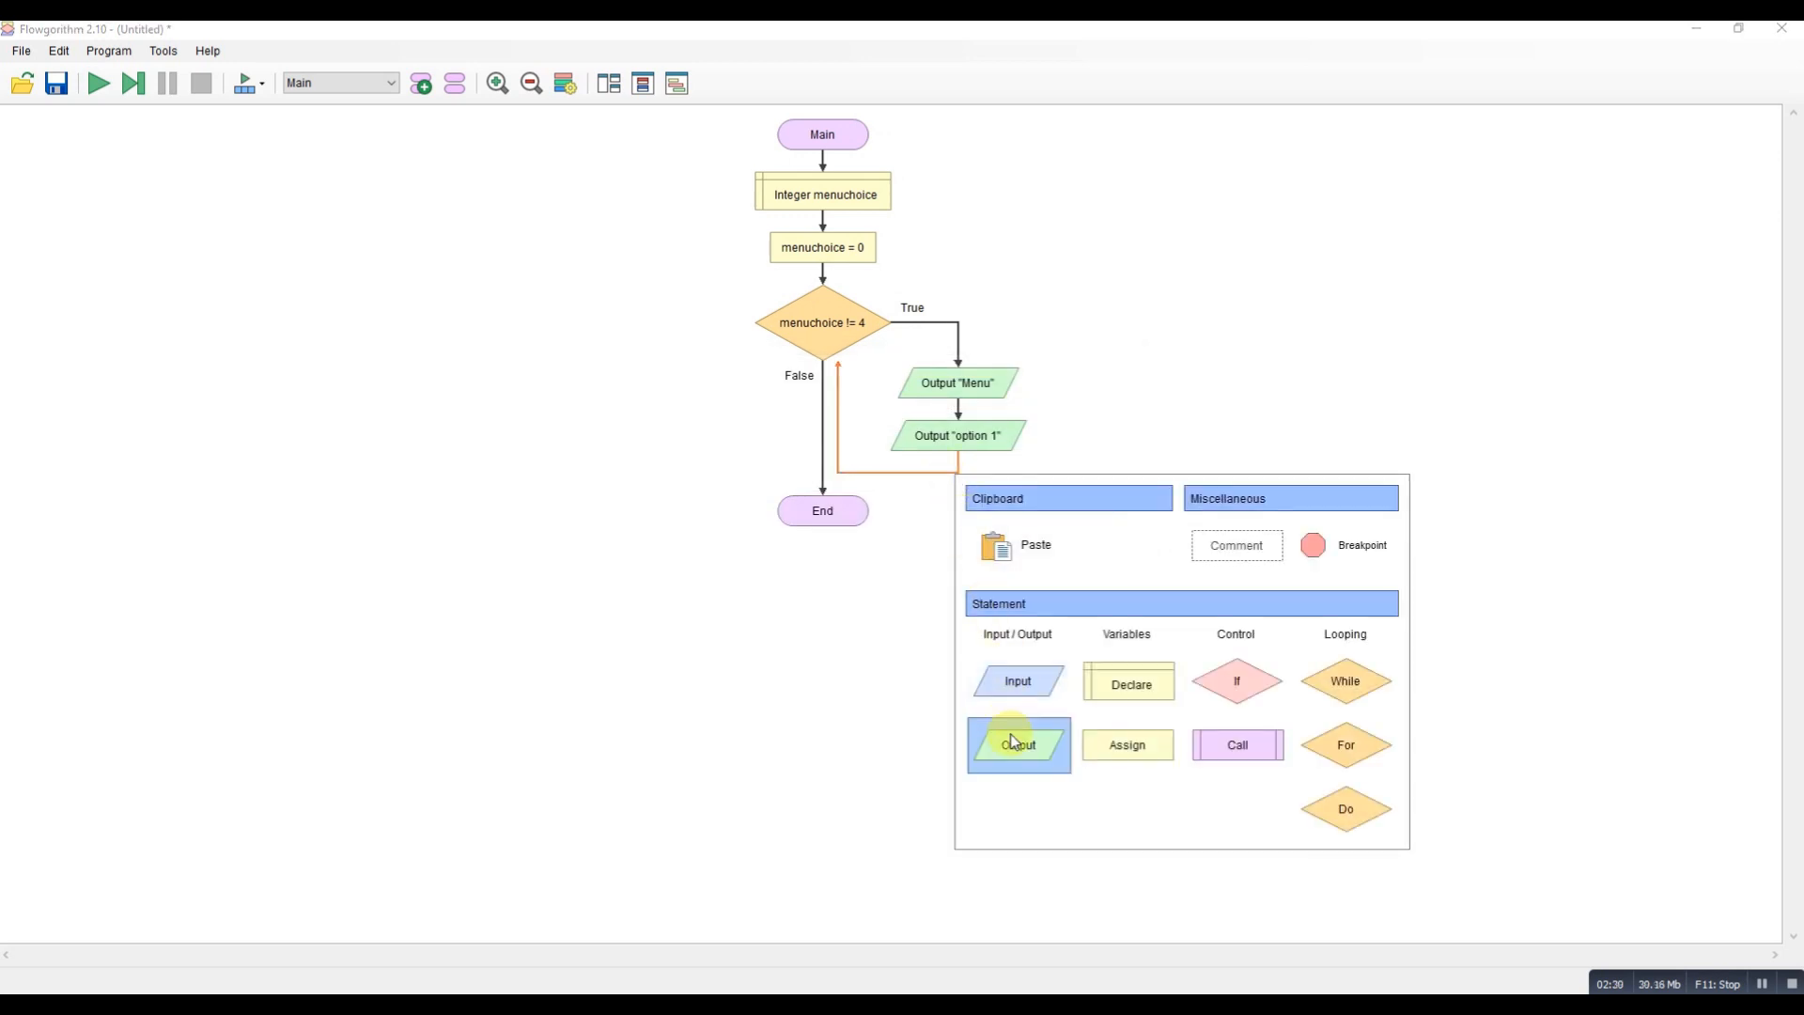
pyautogui.click(1016, 744)
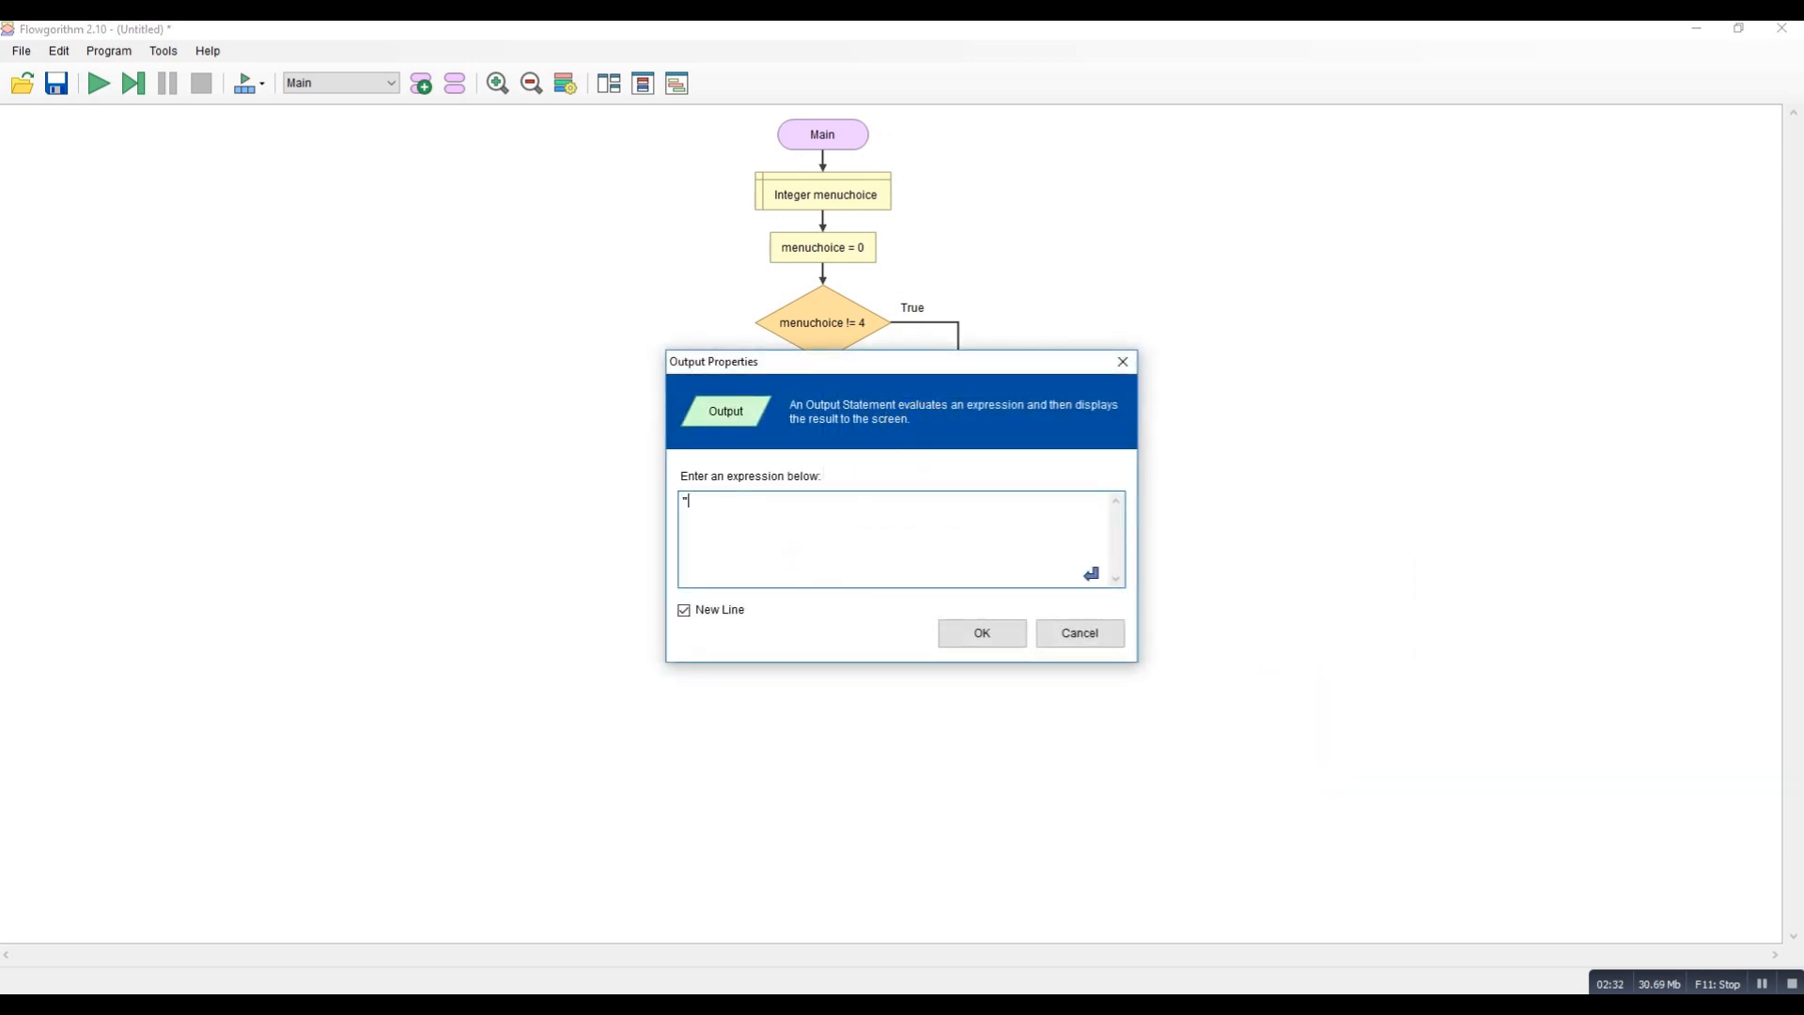
pyautogui.write('Option 2')
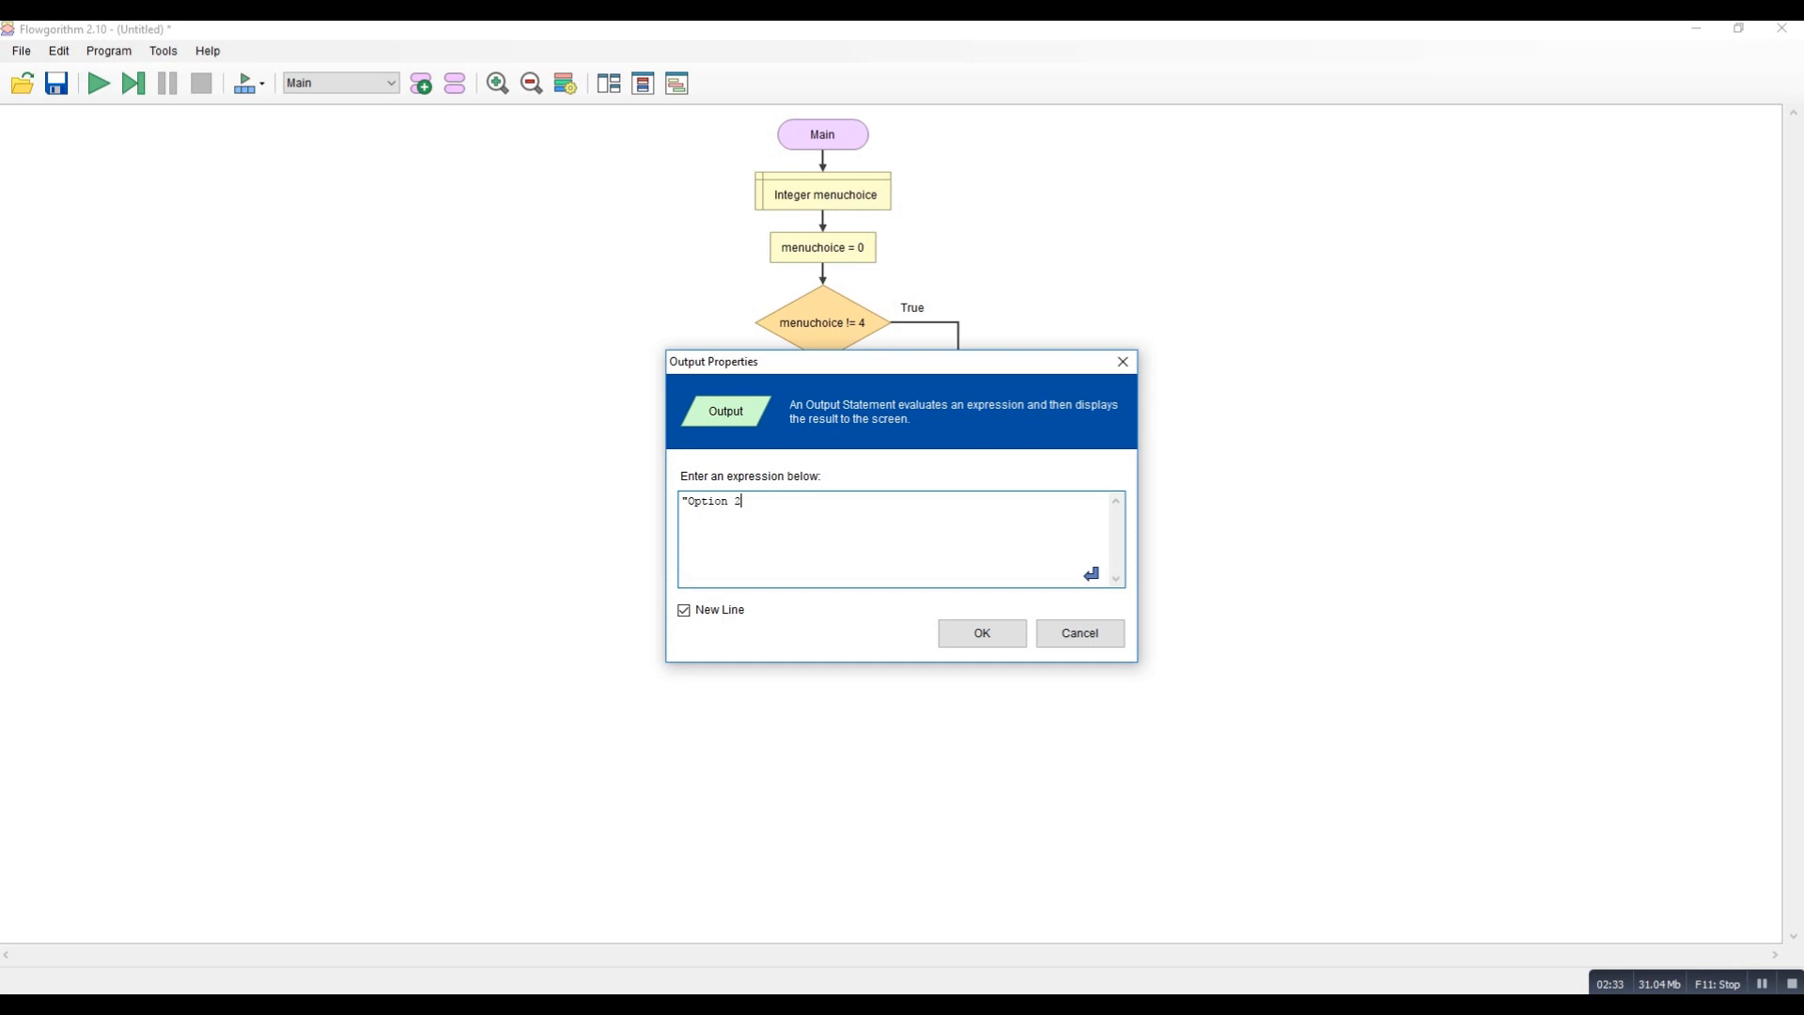
pyautogui.write('"')
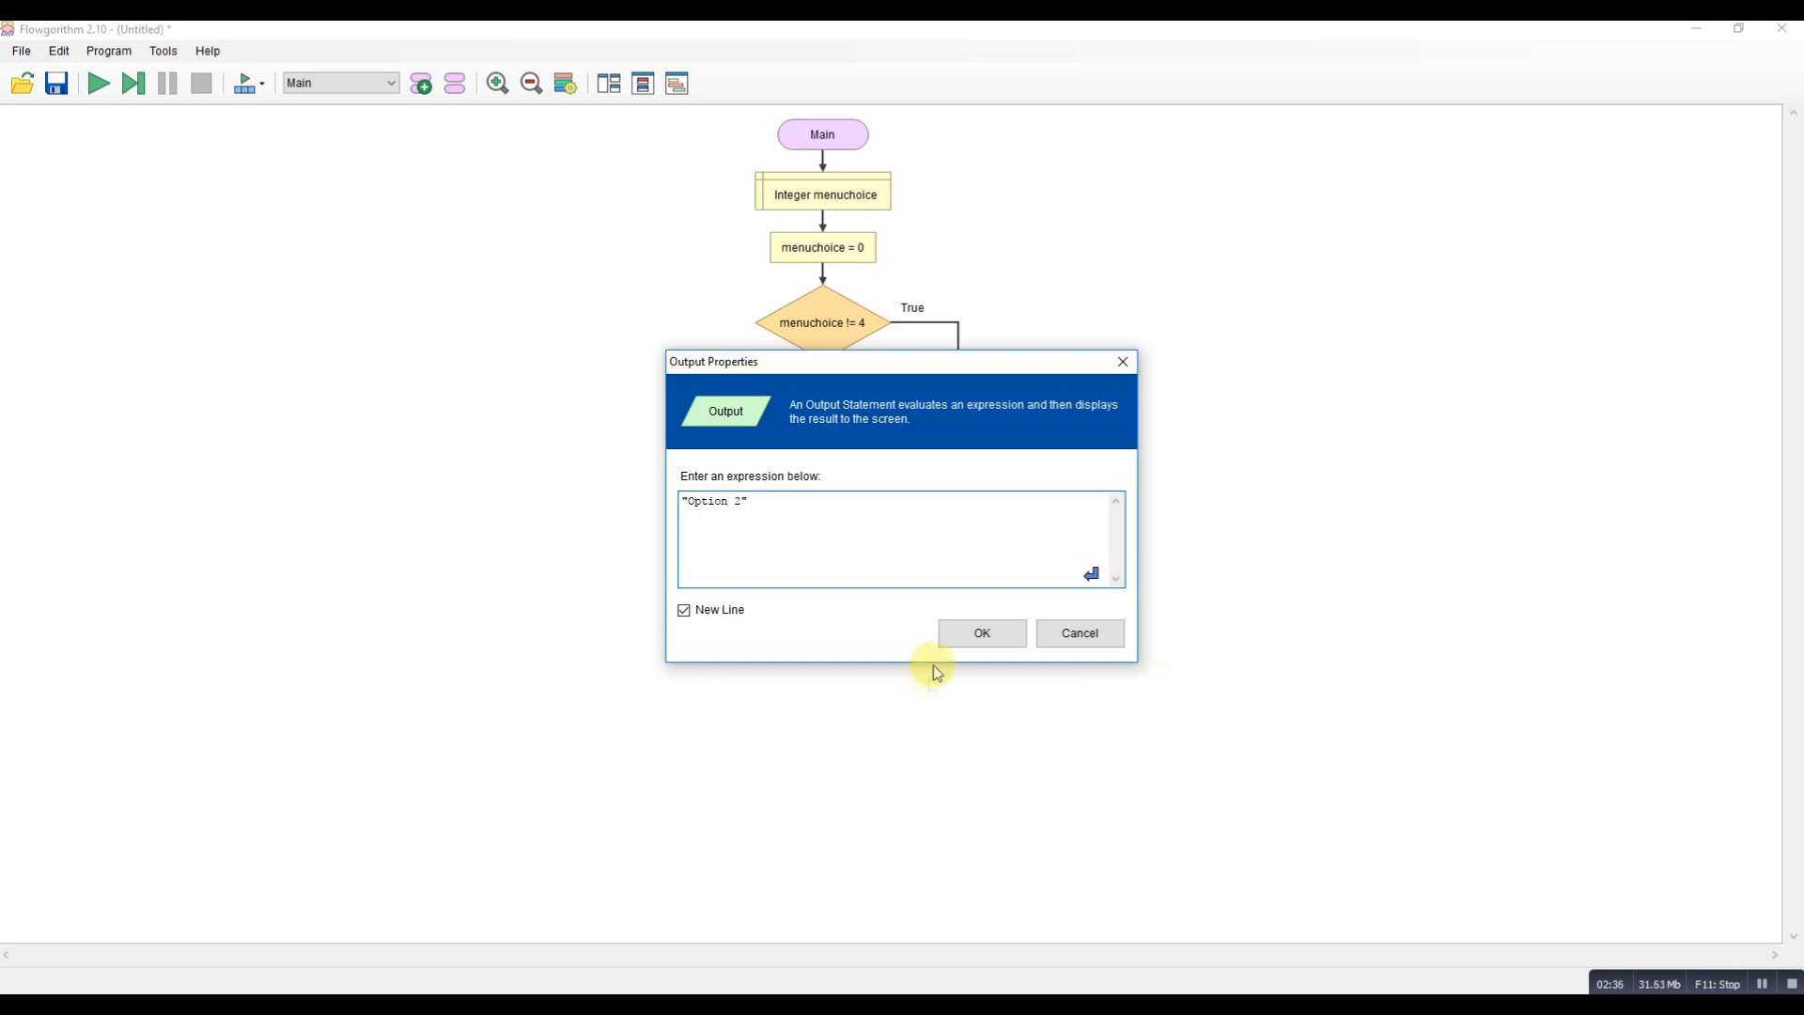
pyautogui.click(981, 633)
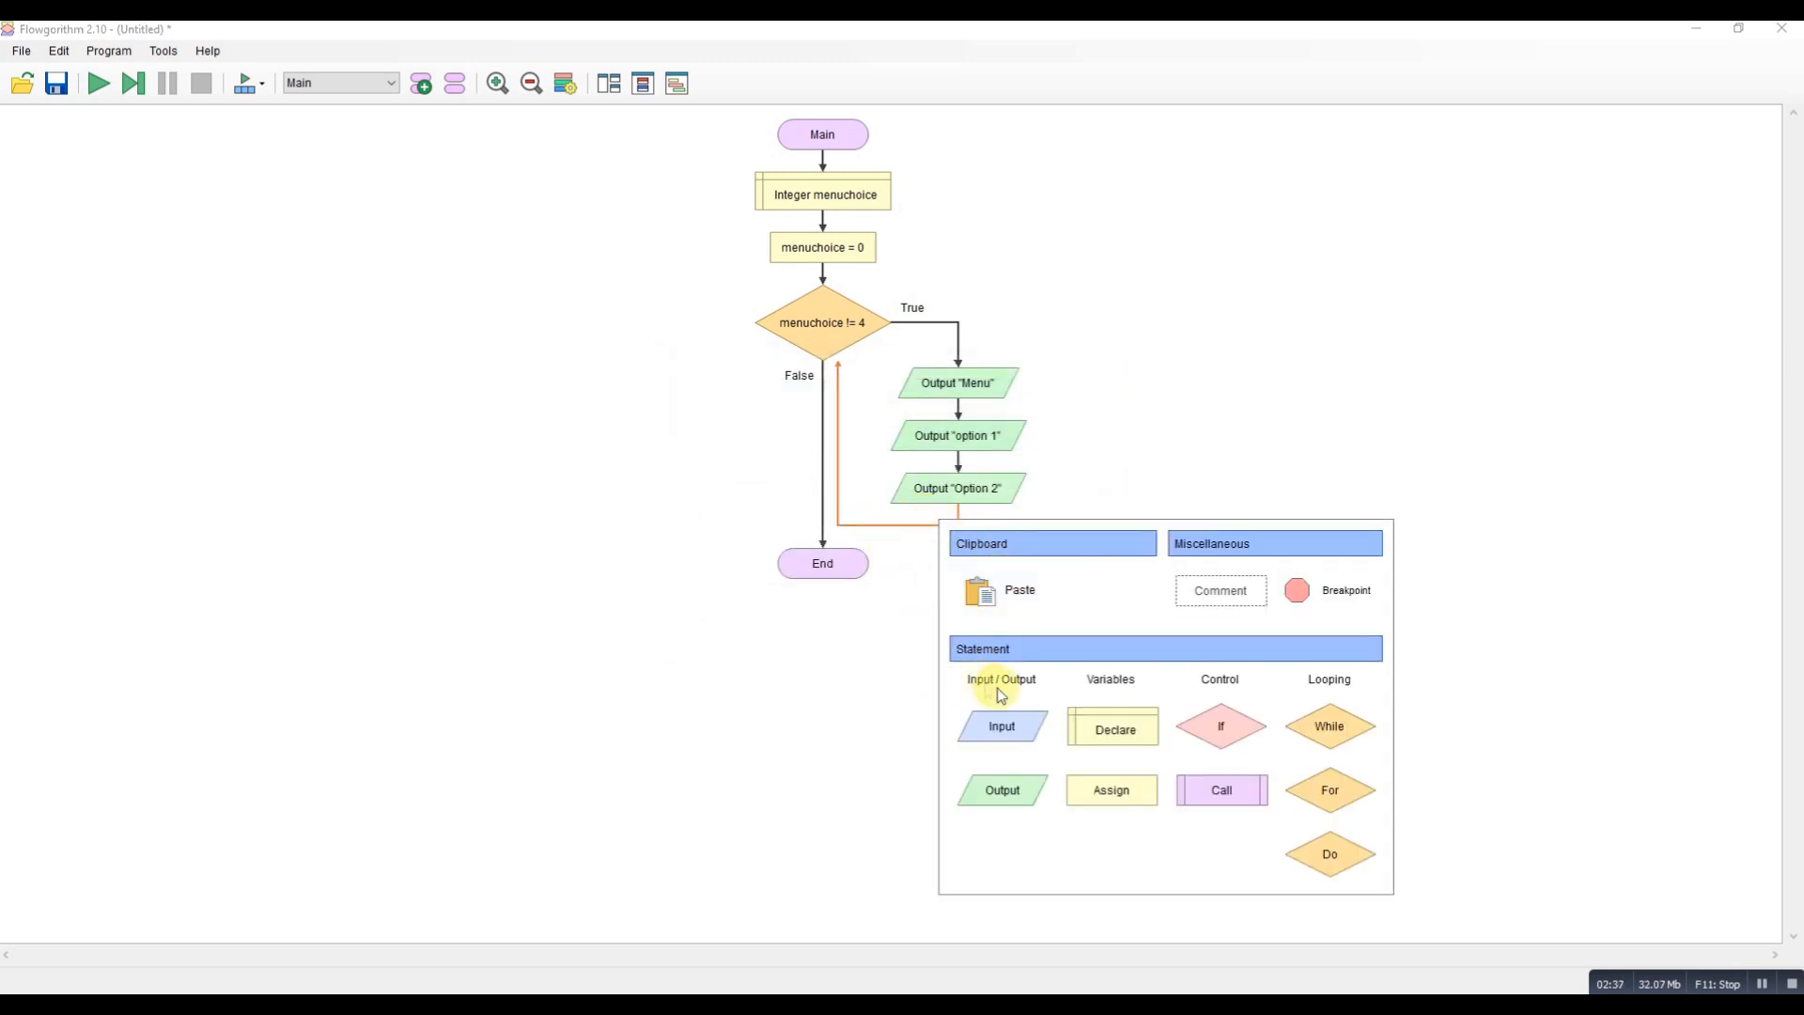
pyautogui.click(1002, 789)
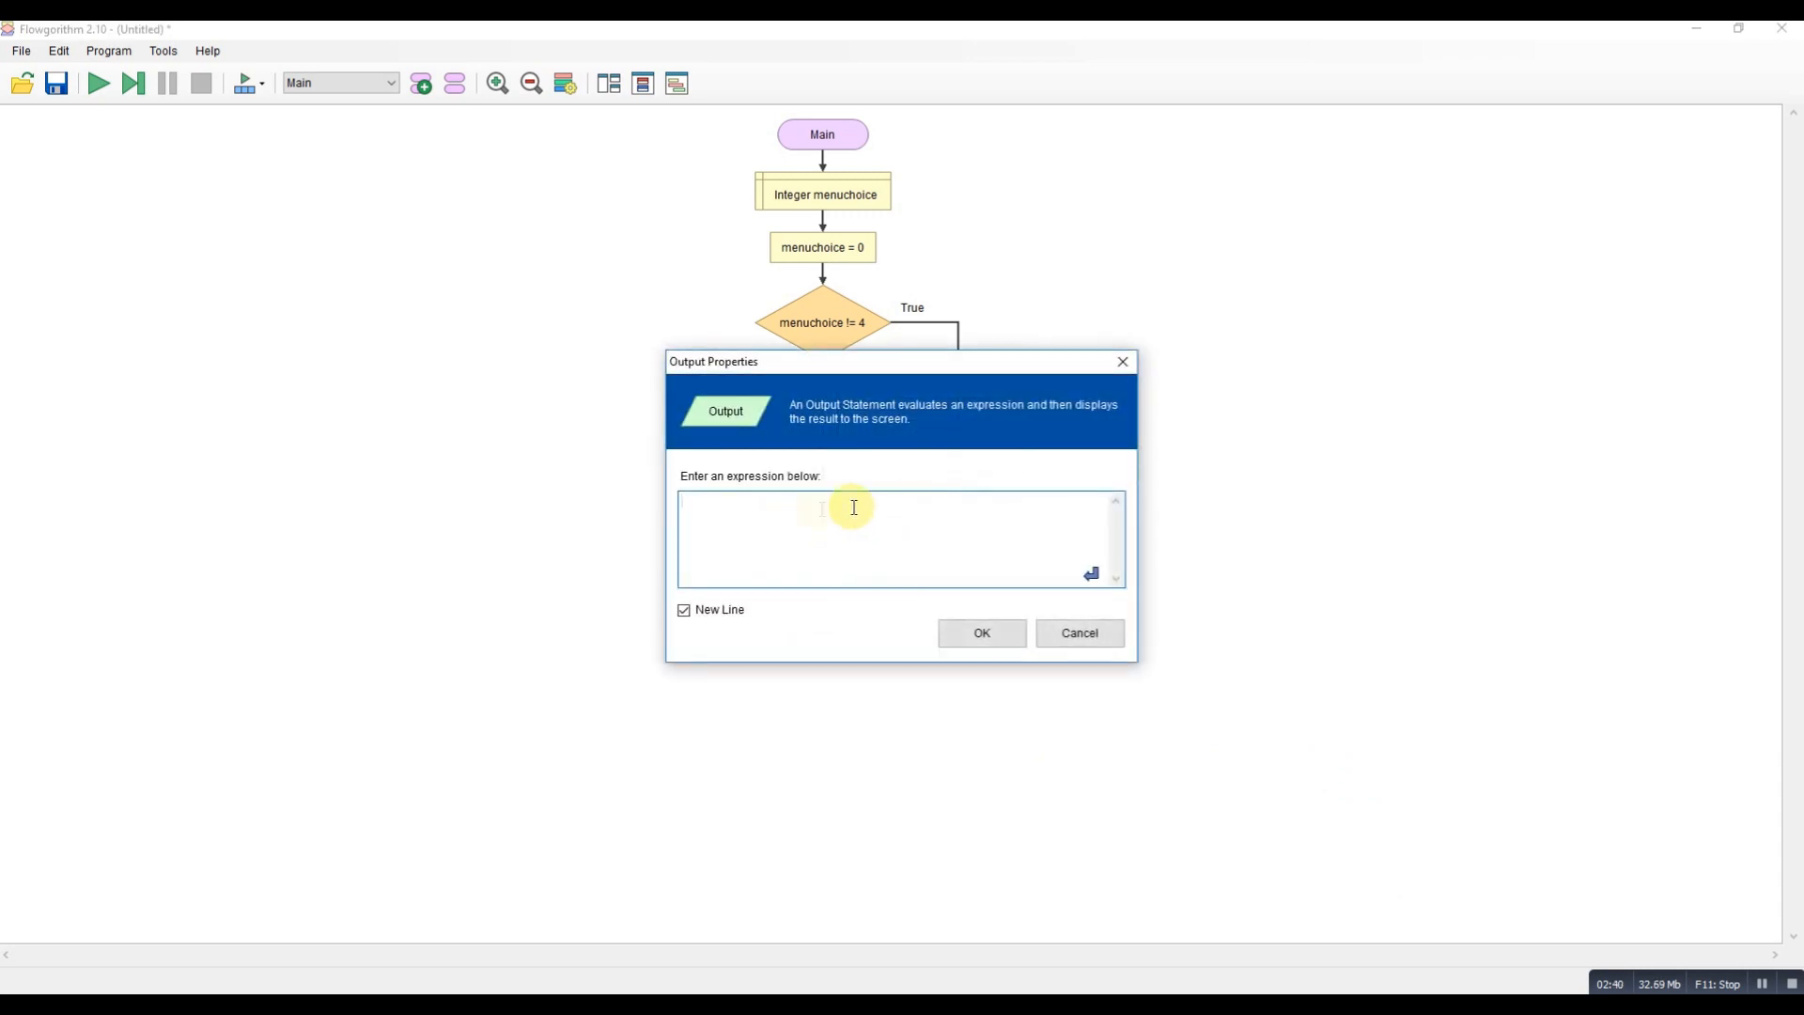
pyautogui.write('"Option 3')
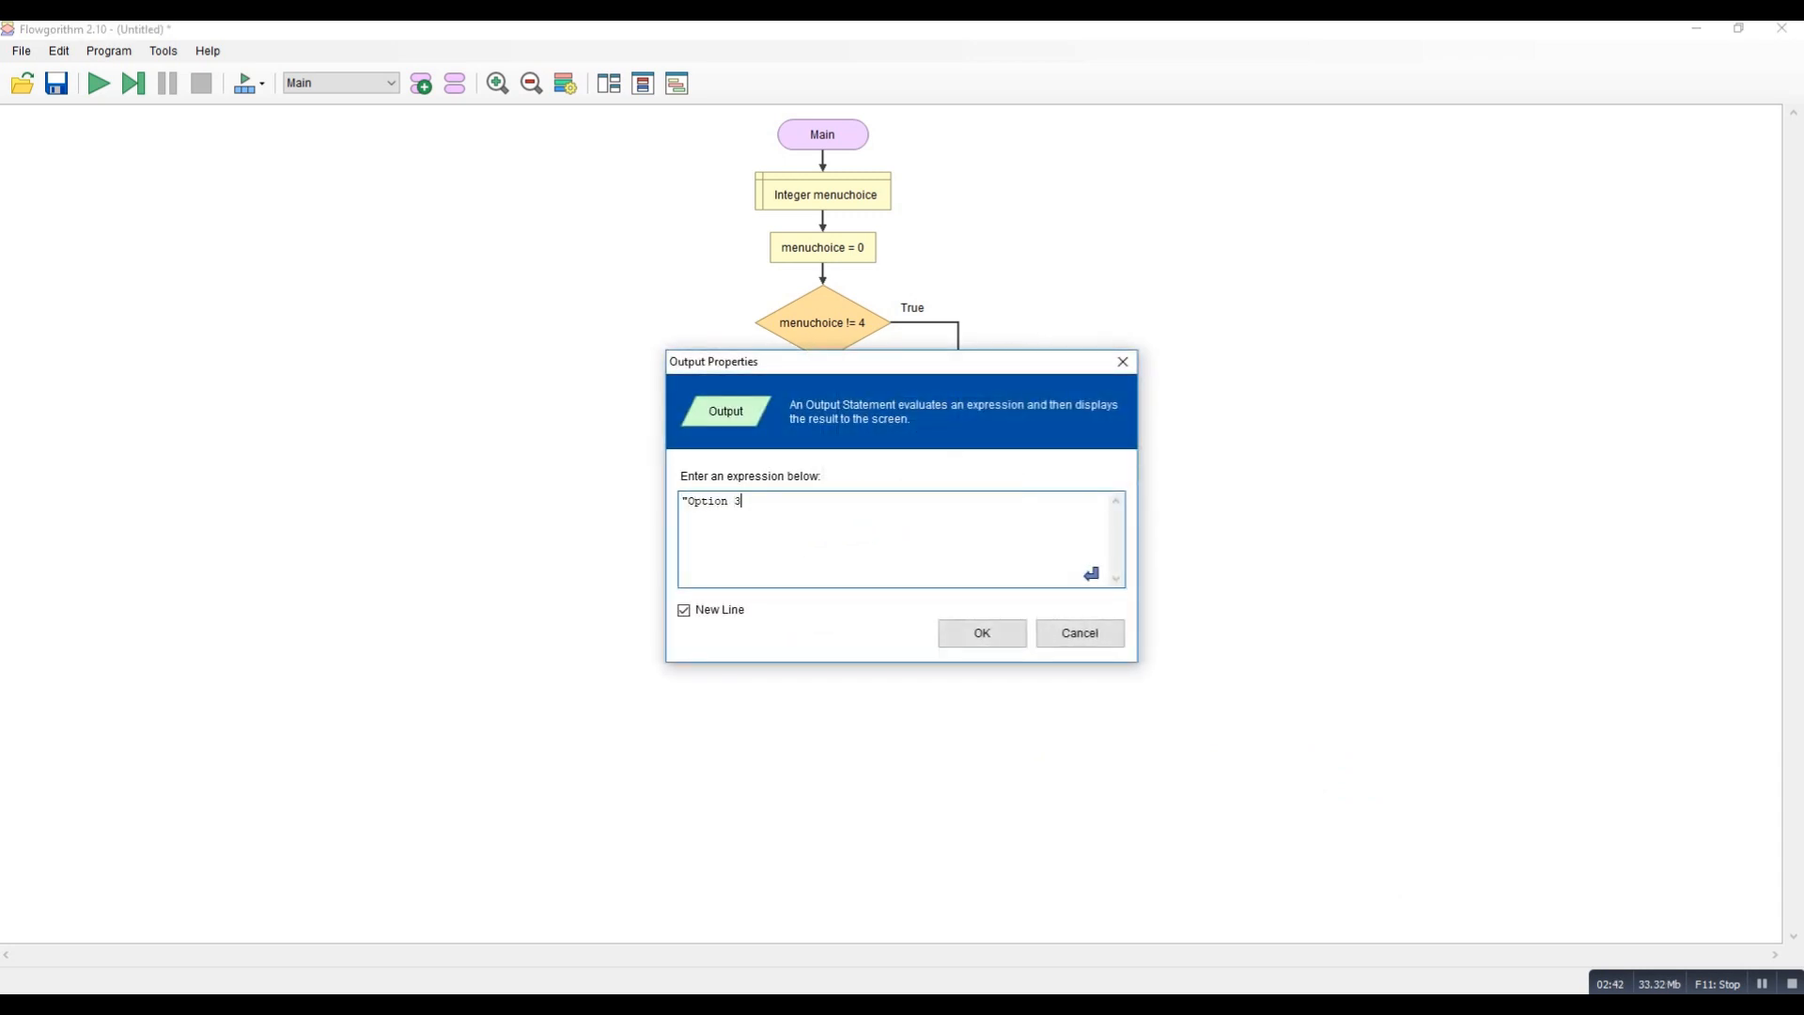
pyautogui.write('"')
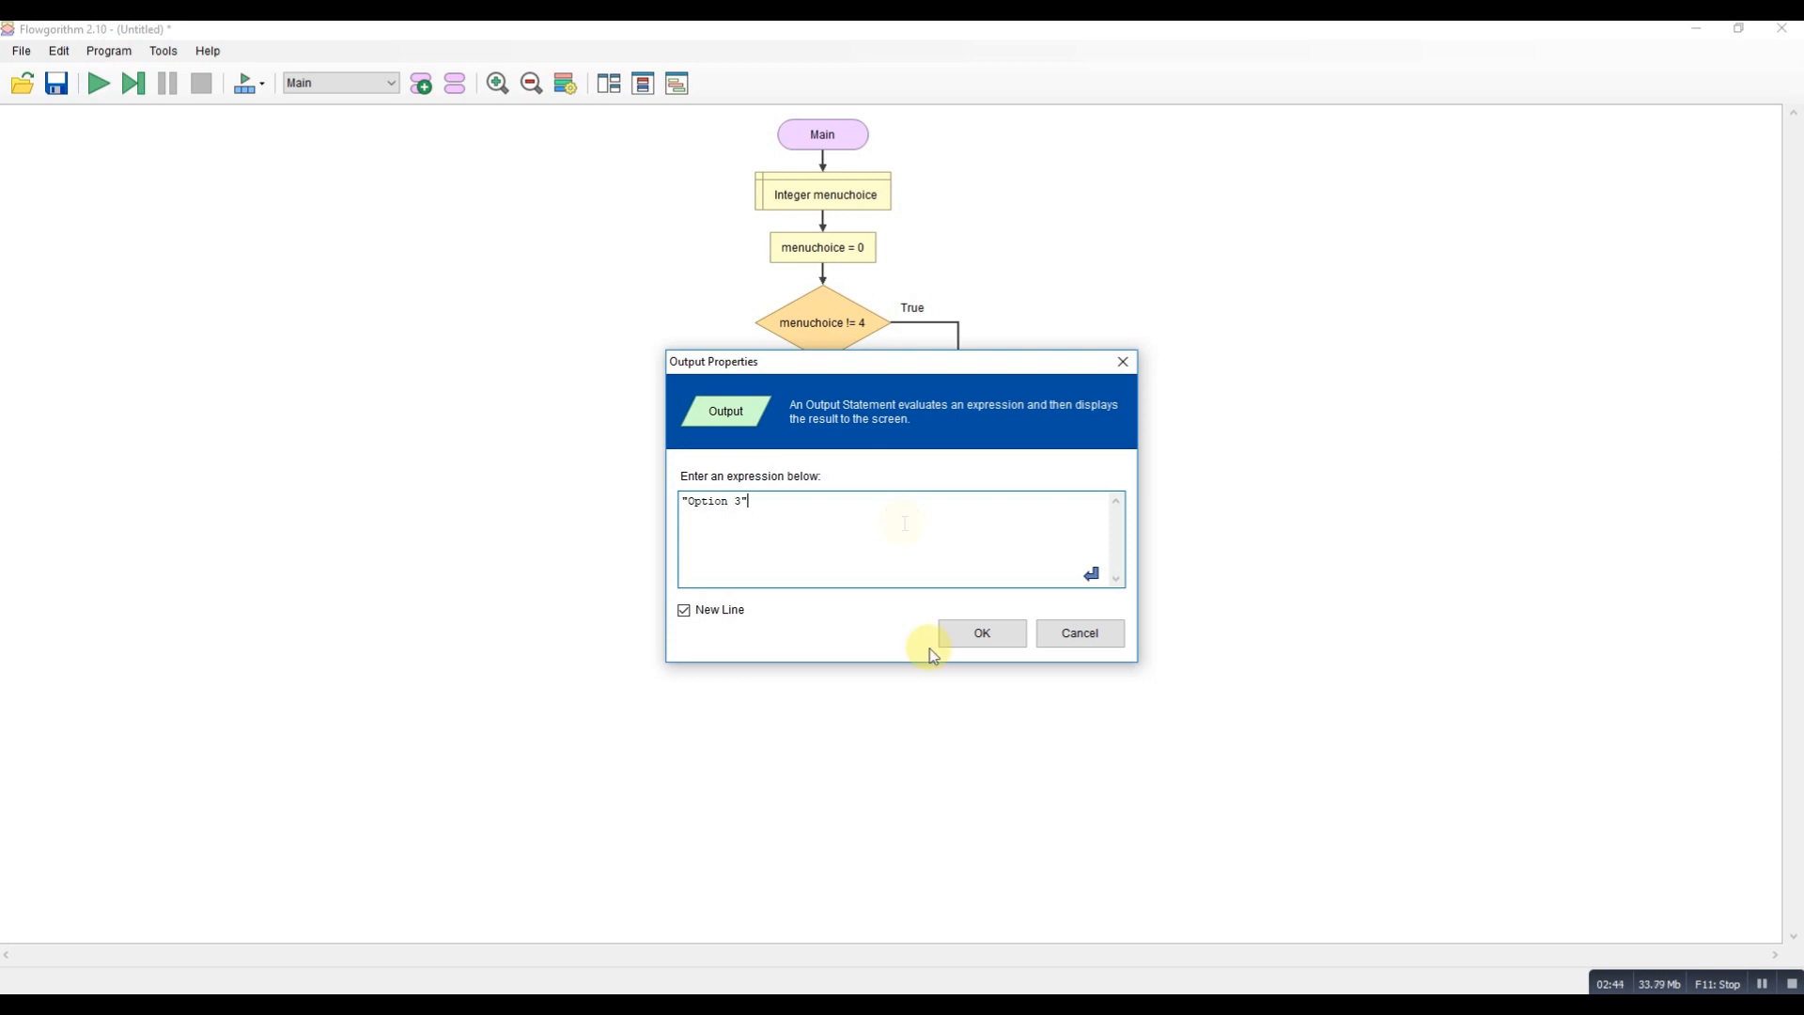
pyautogui.click(981, 634)
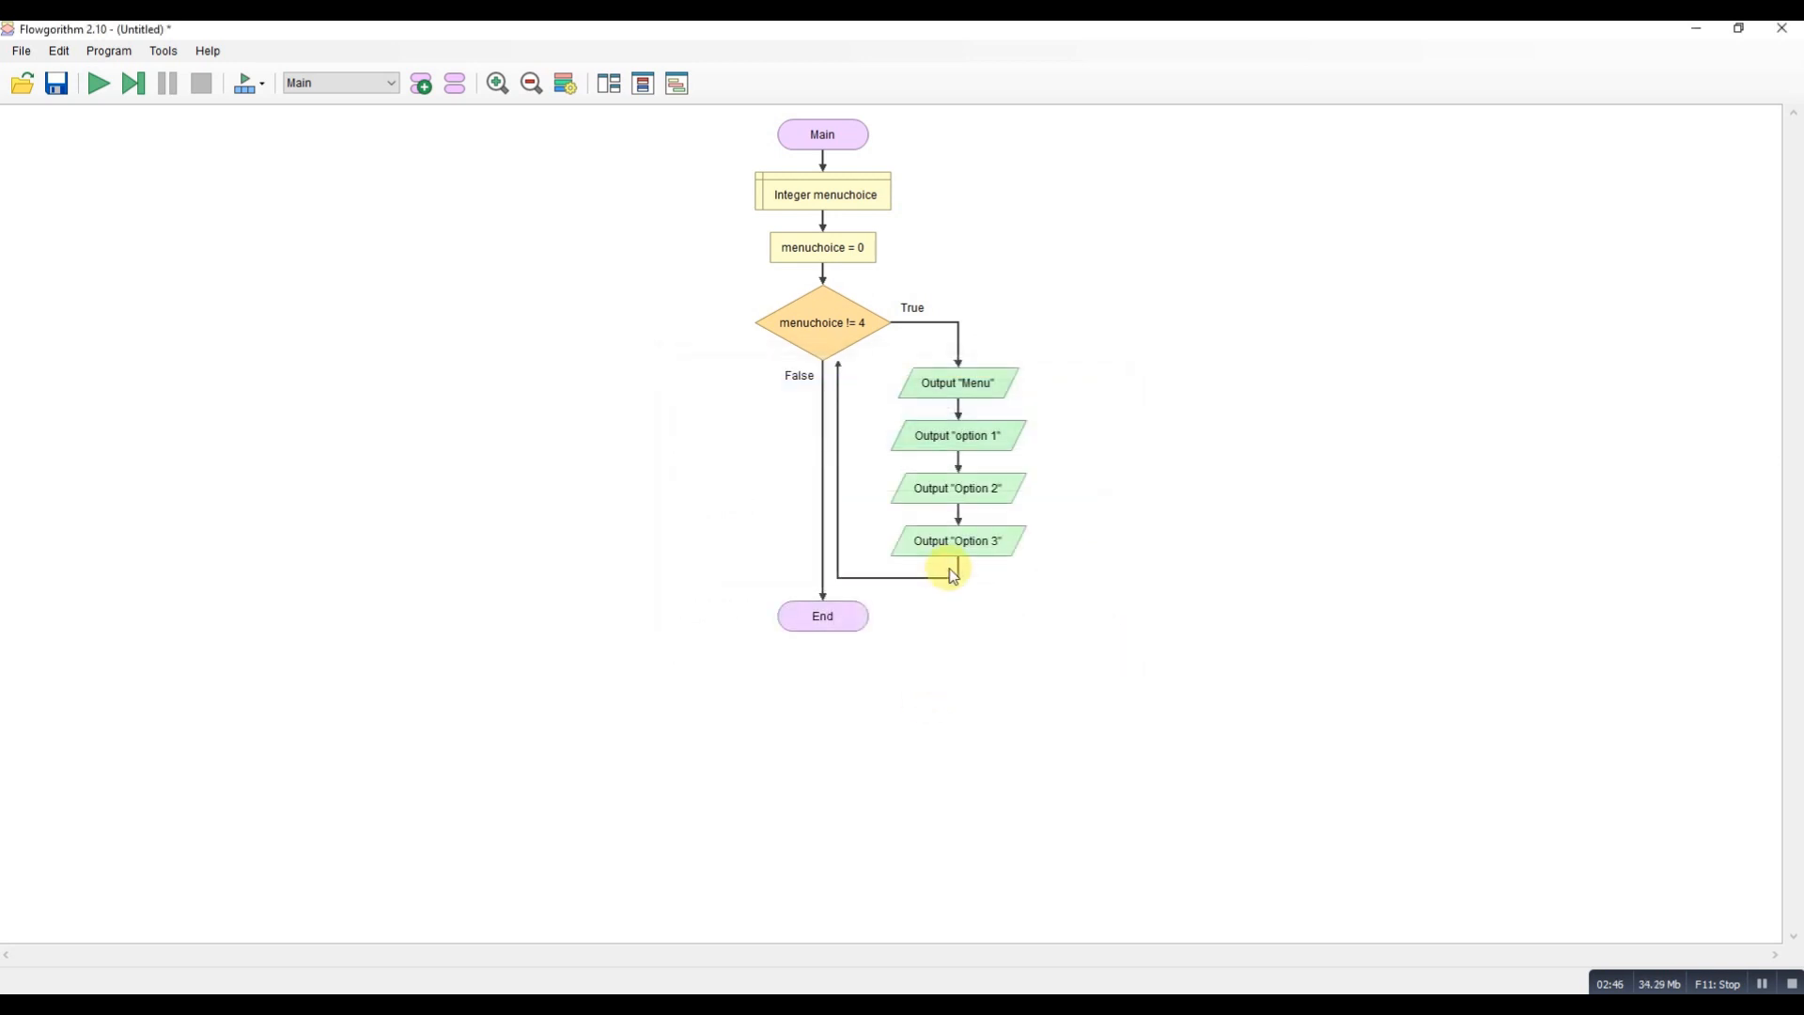
# Add an output "Option 4 to exit" below the Option 3 line.
pyautogui.click(951, 573)
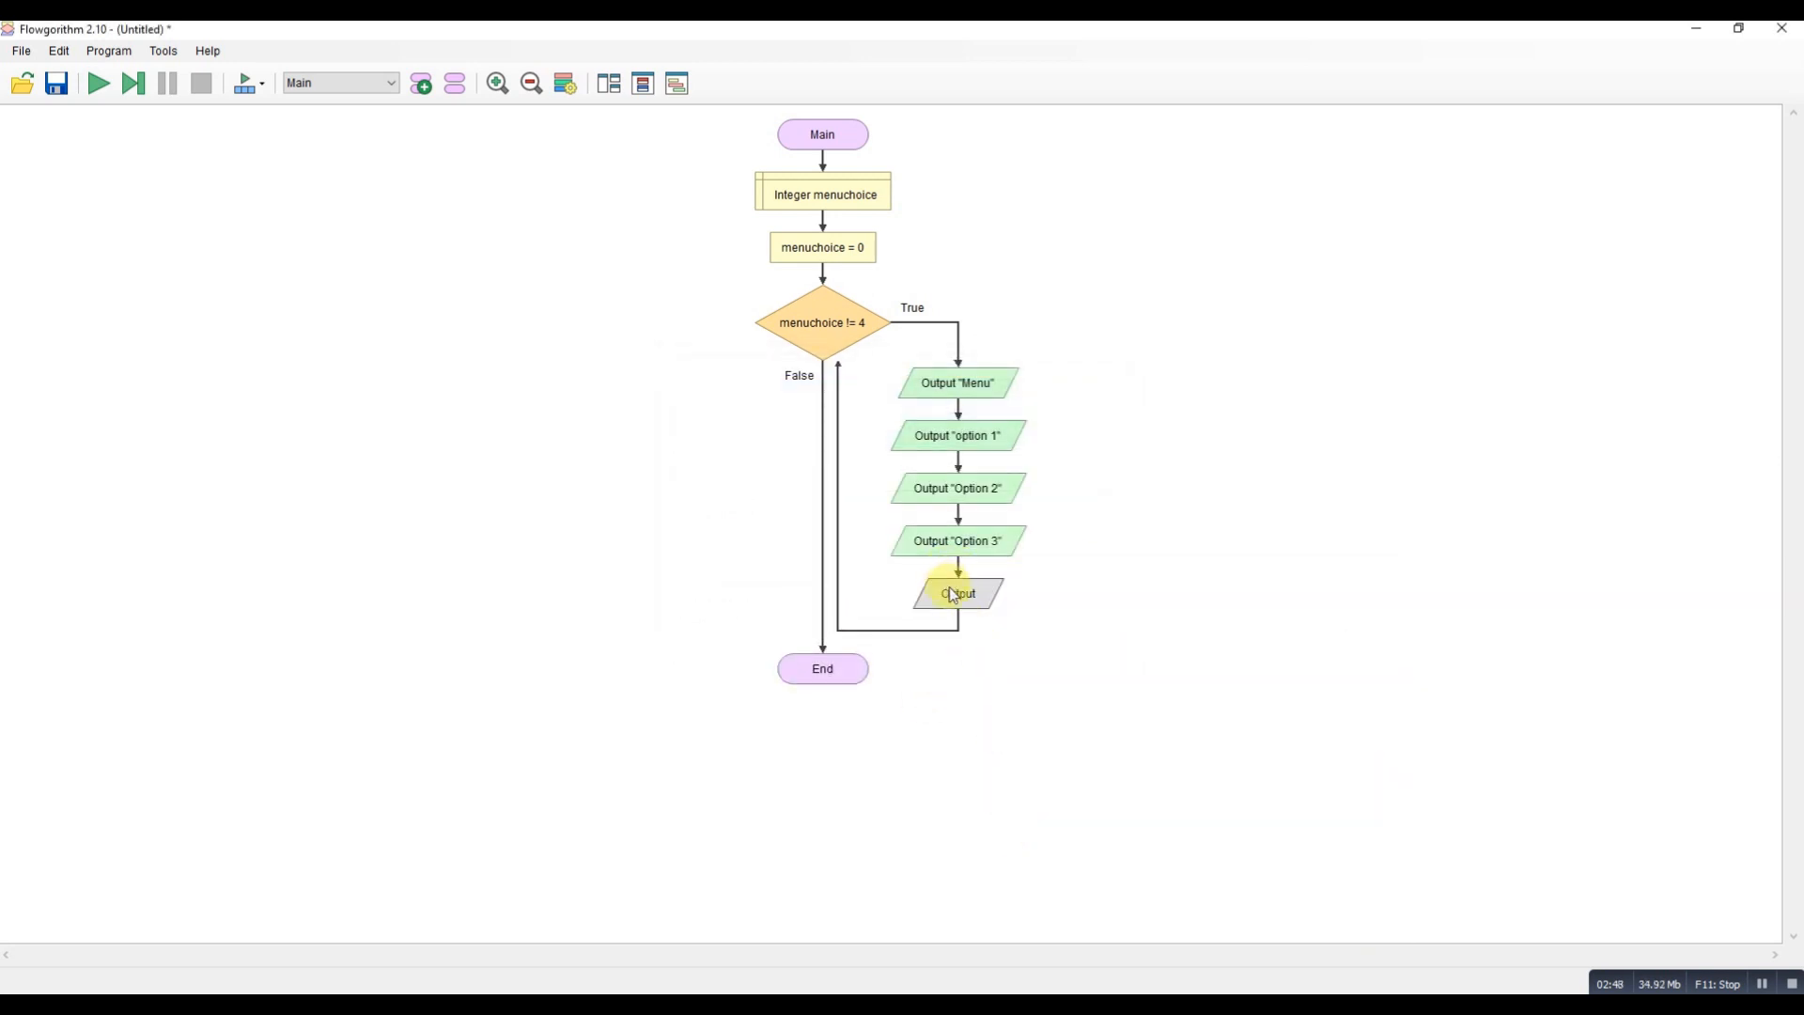
pyautogui.doubleClick(957, 592)
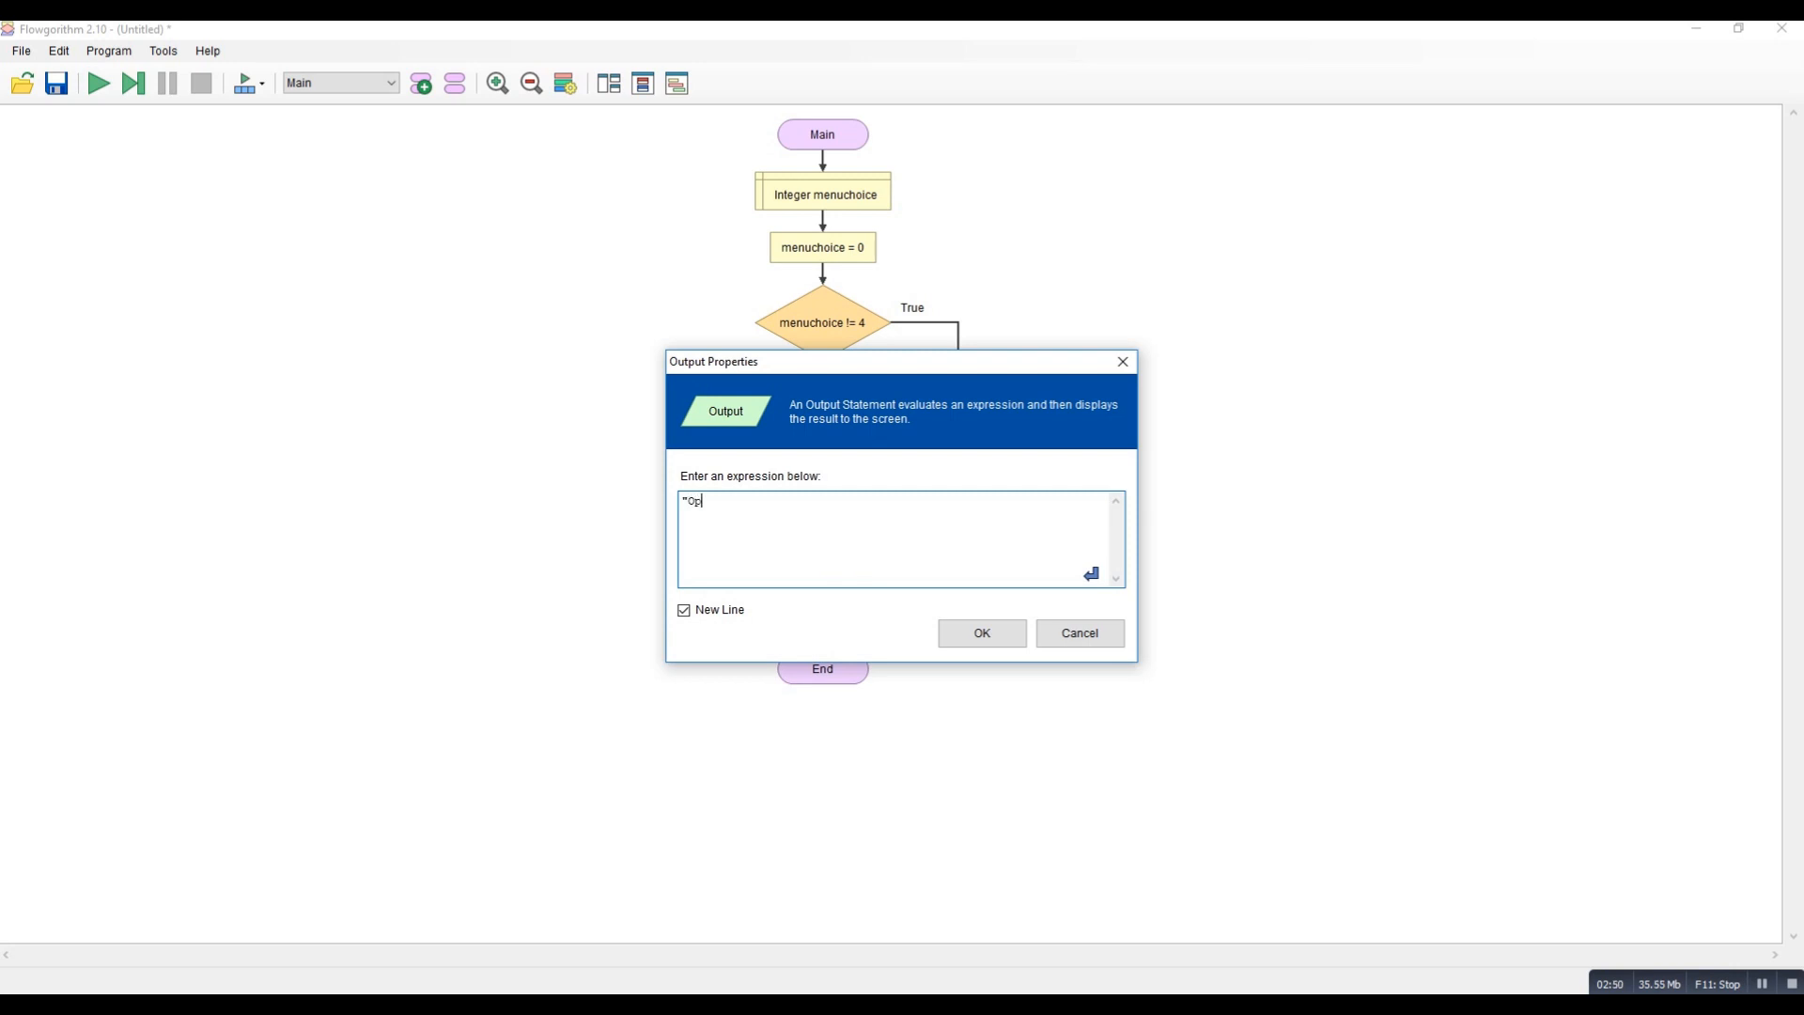
pyautogui.write('tion')
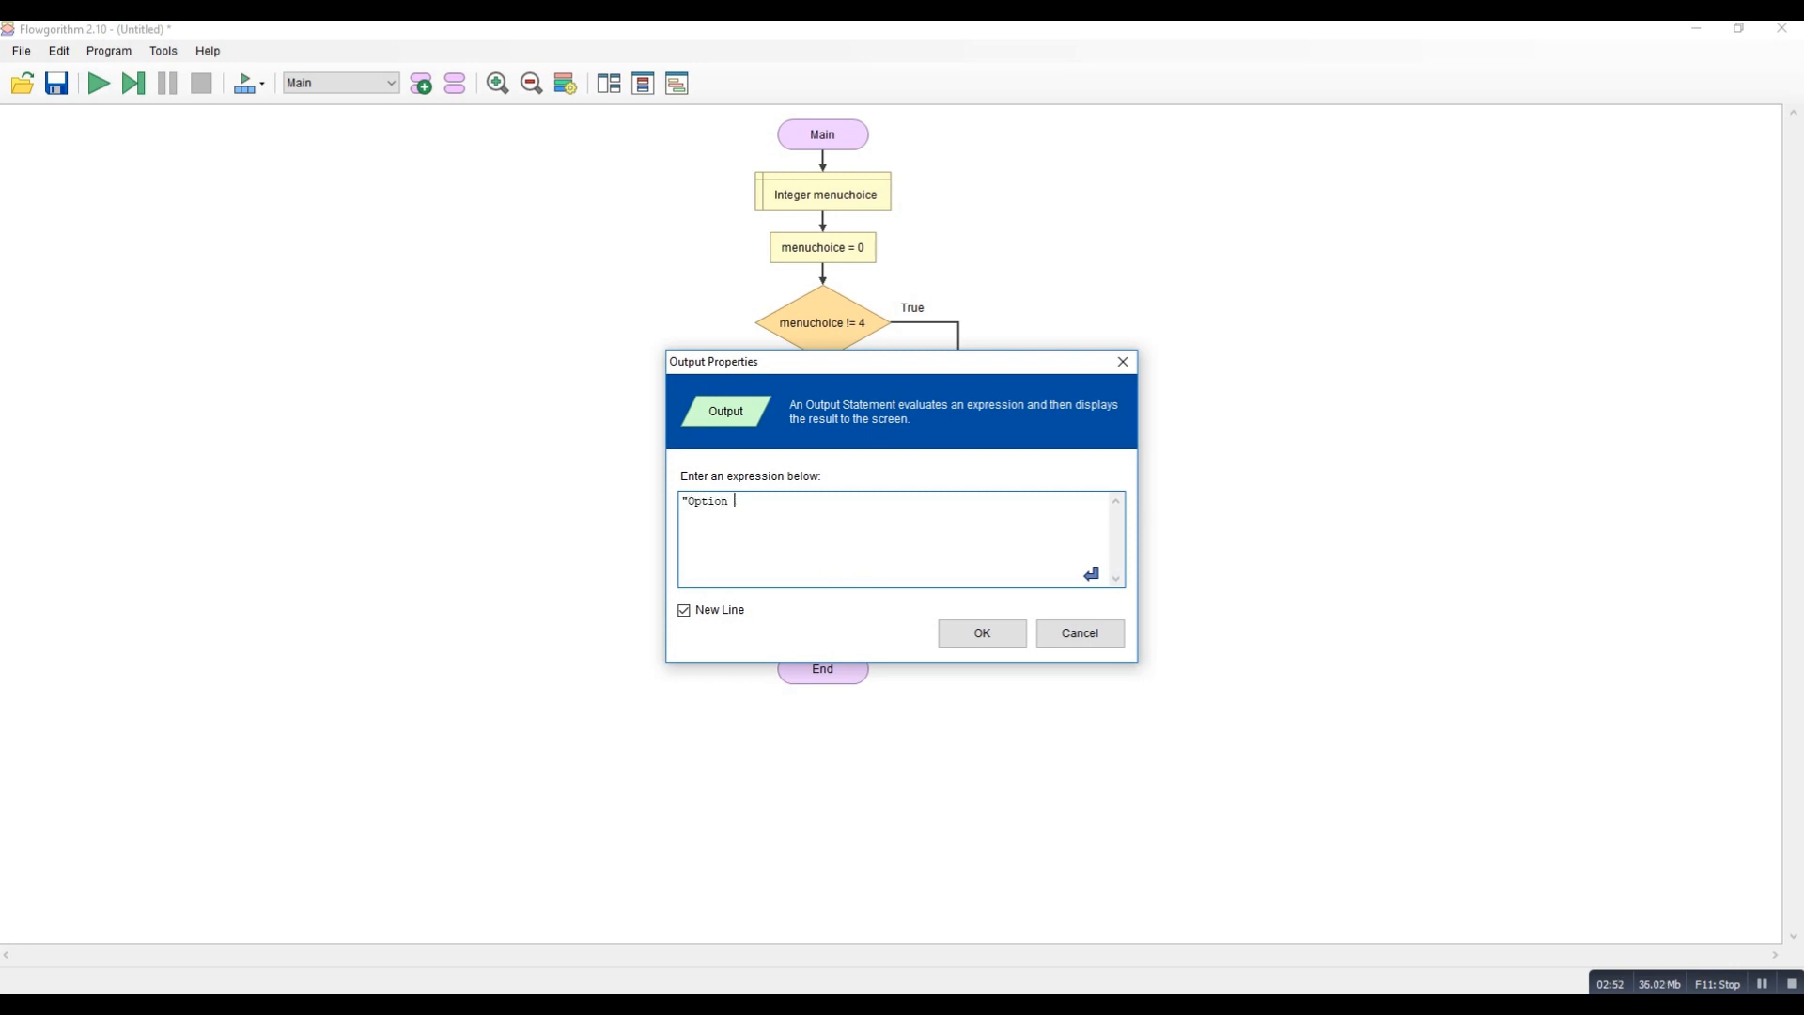
pyautogui.write('4 to exit"')
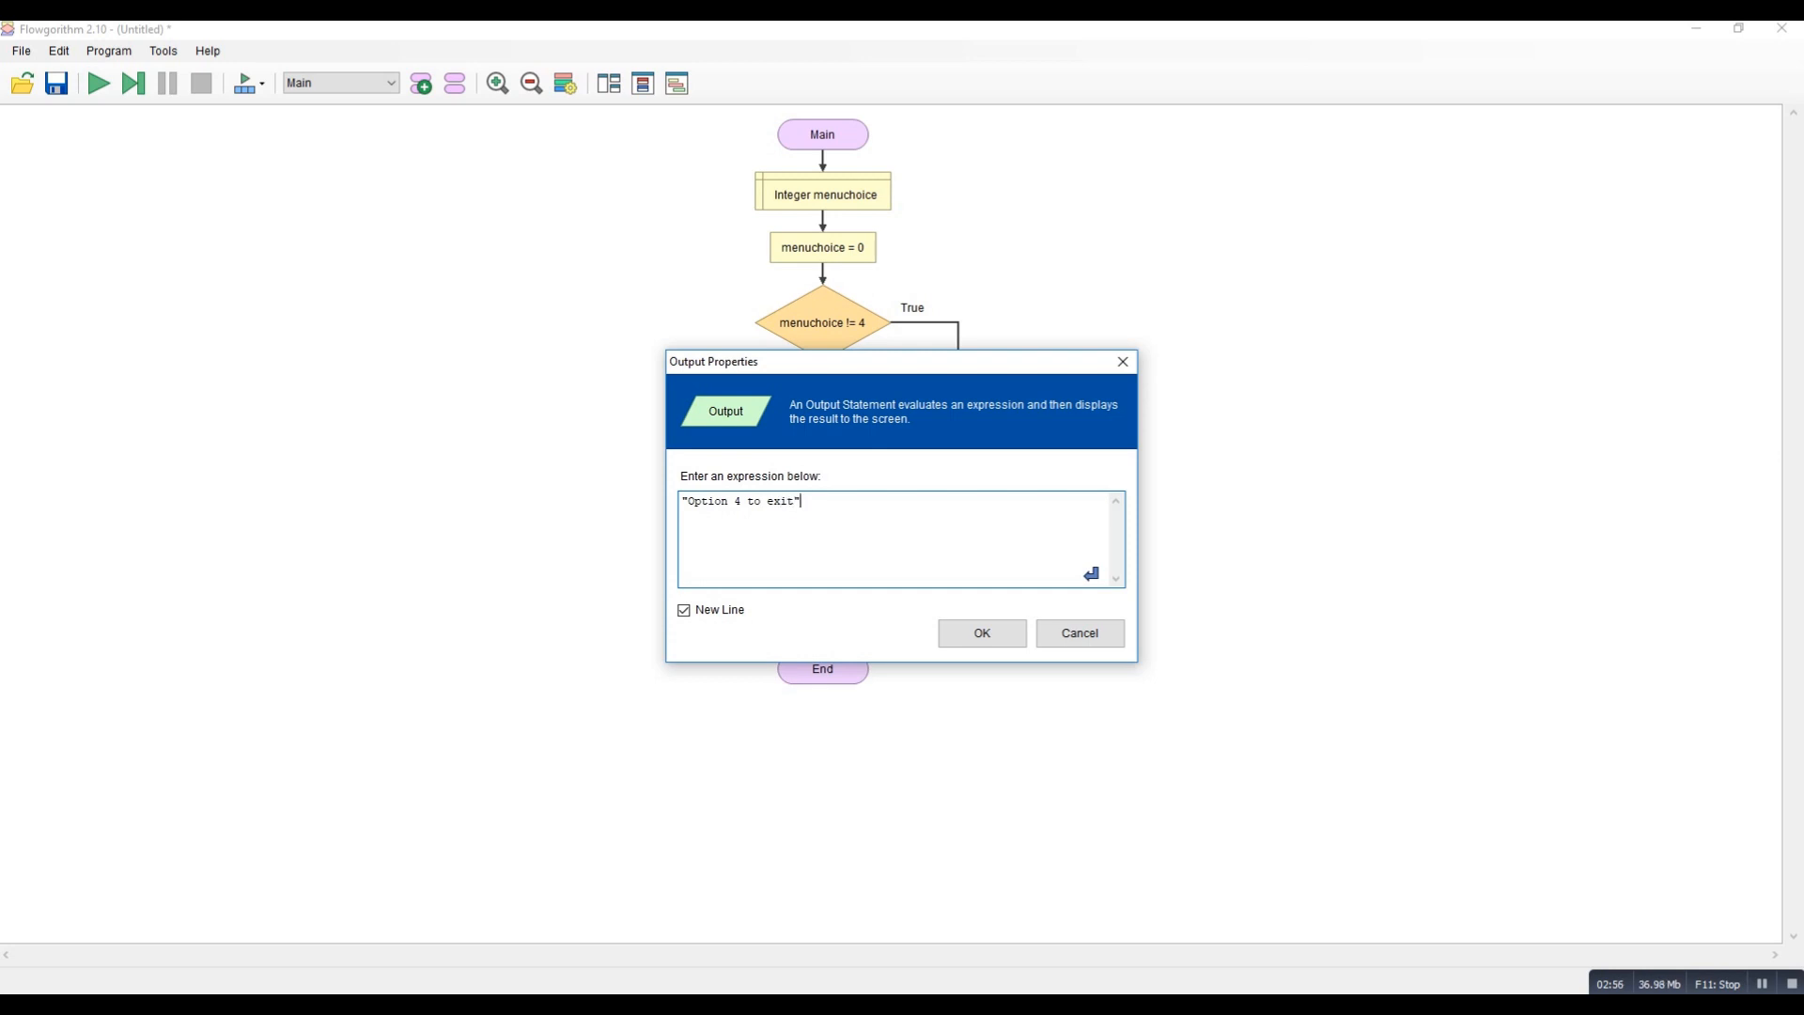
pyautogui.click(979, 634)
pyautogui.write('"p')
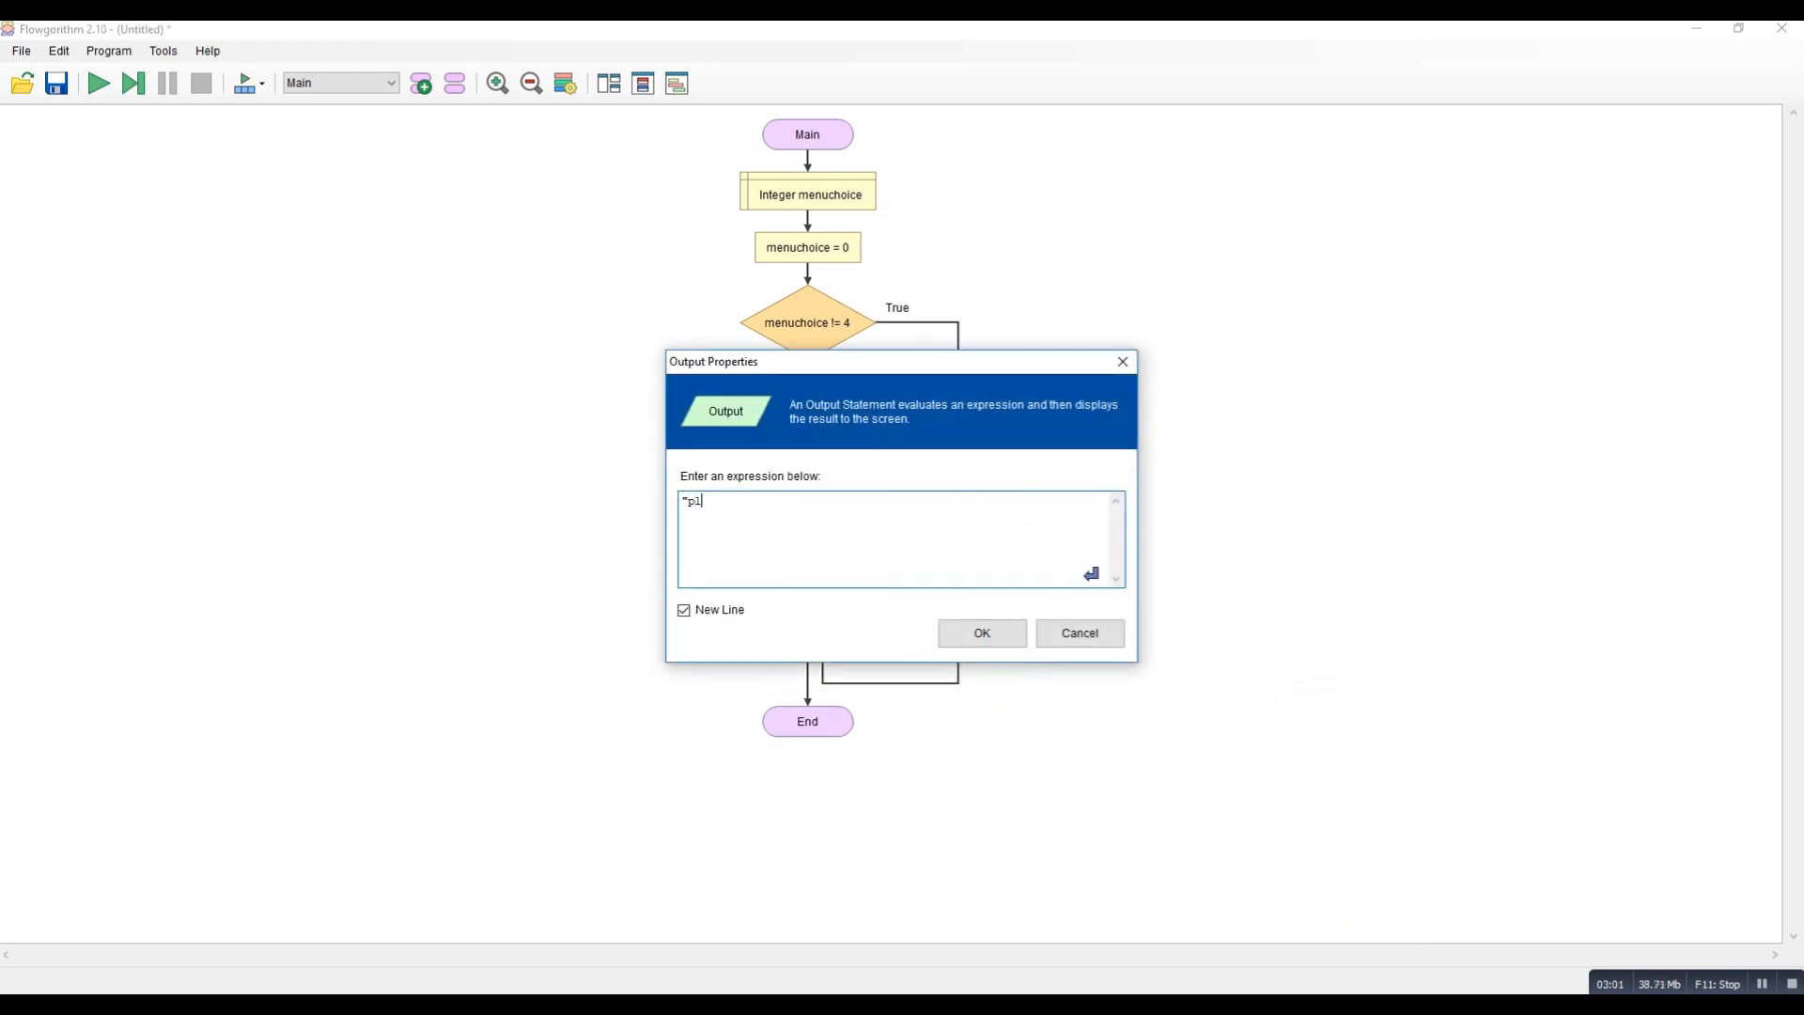
# Add the prompt output "please choose an option>>" after the options.
pyautogui.write('lease')
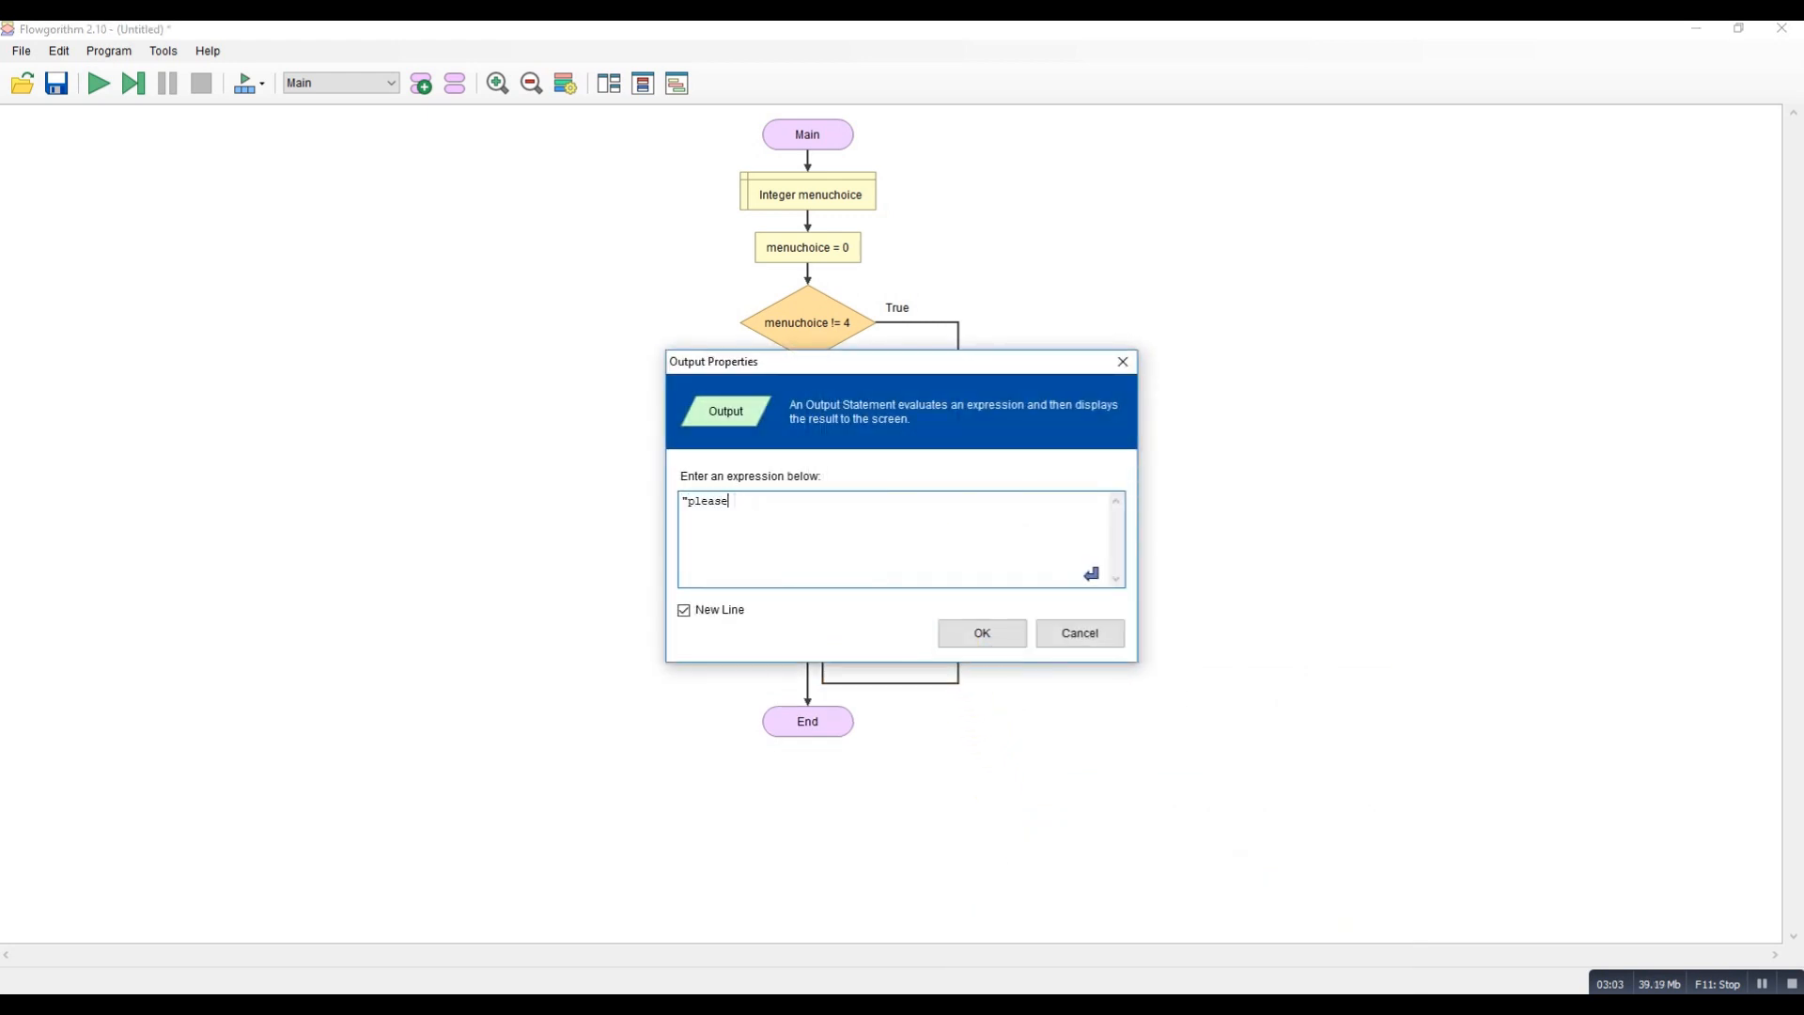
pyautogui.write('cho')
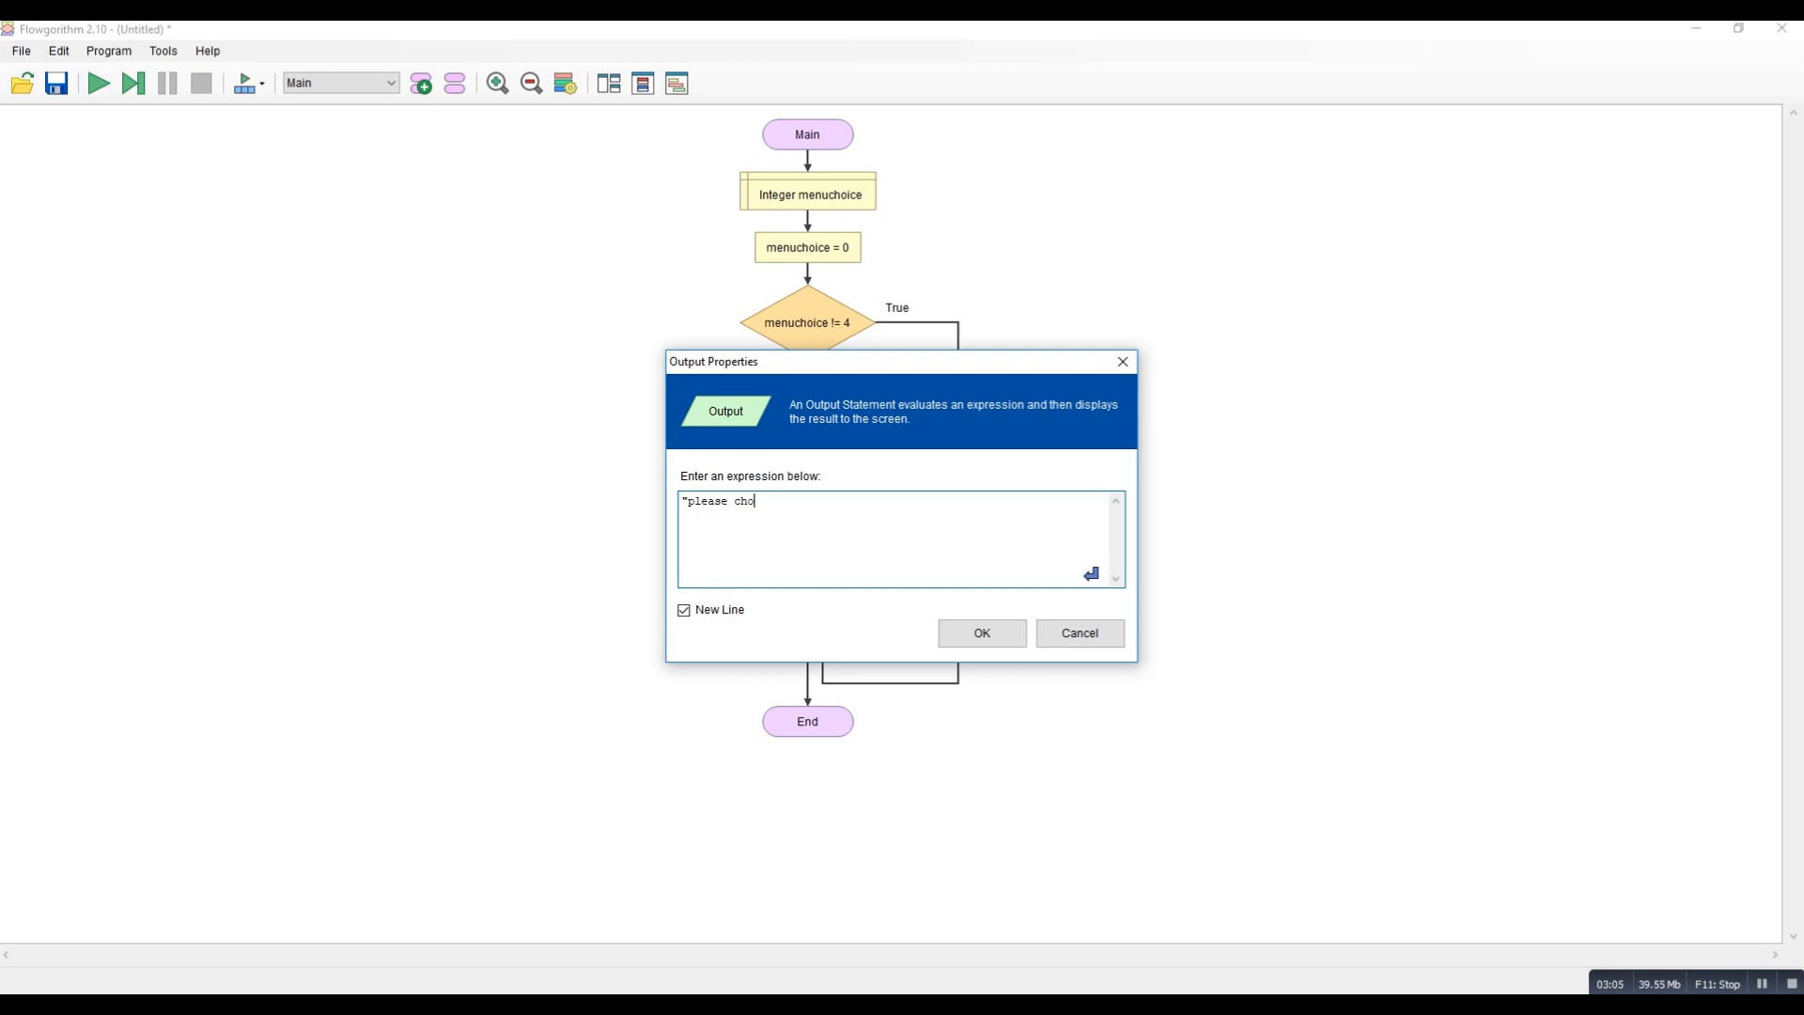
pyautogui.write('ose an o')
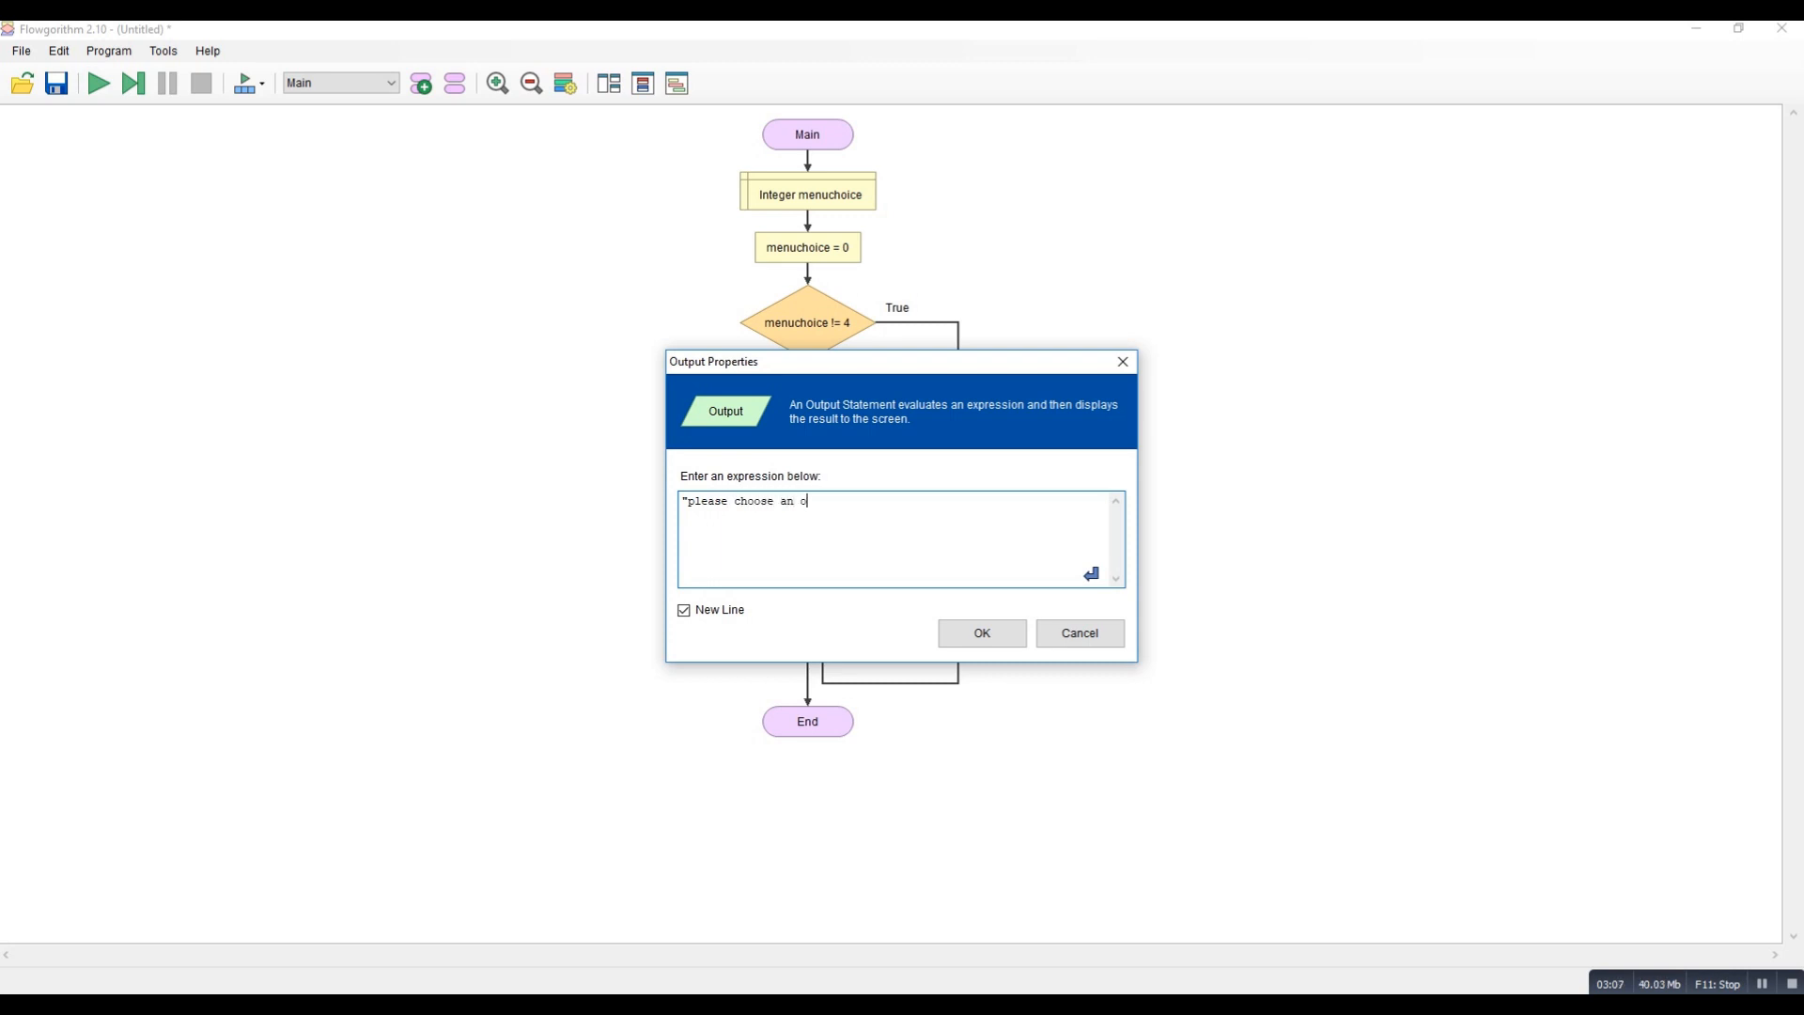
pyautogui.write('ptoin')
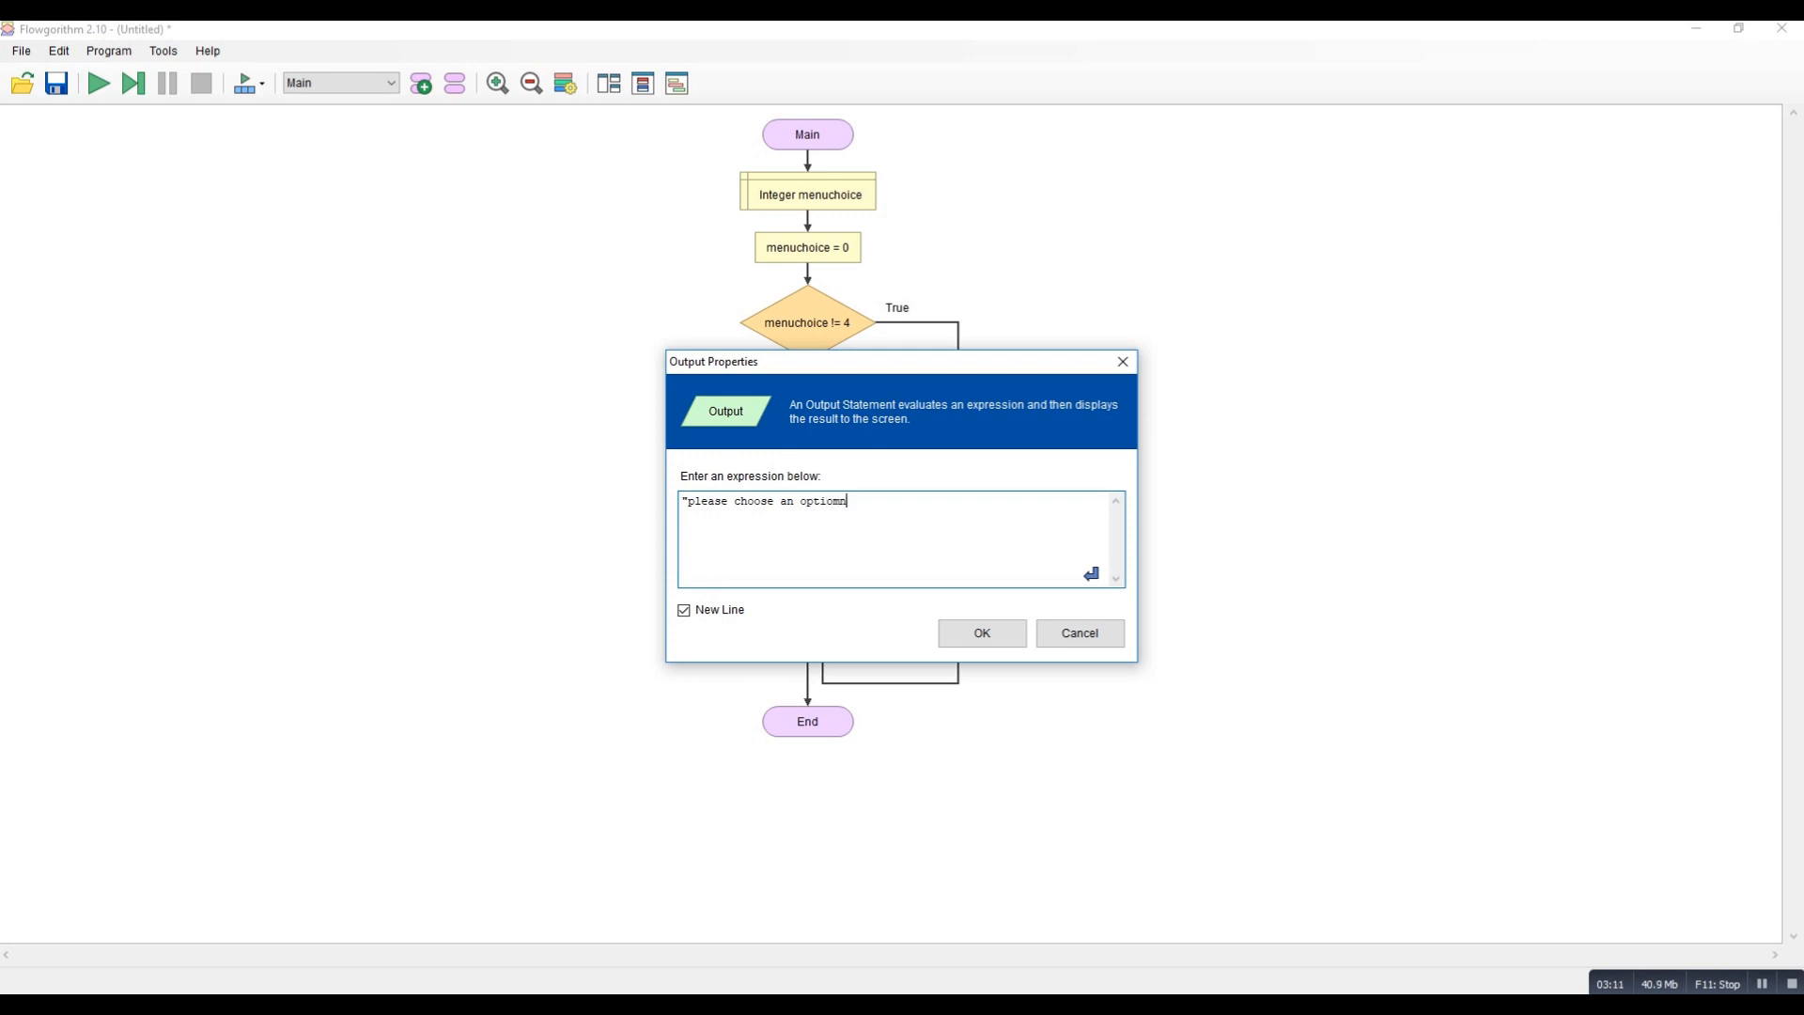
pyautogui.write('option')
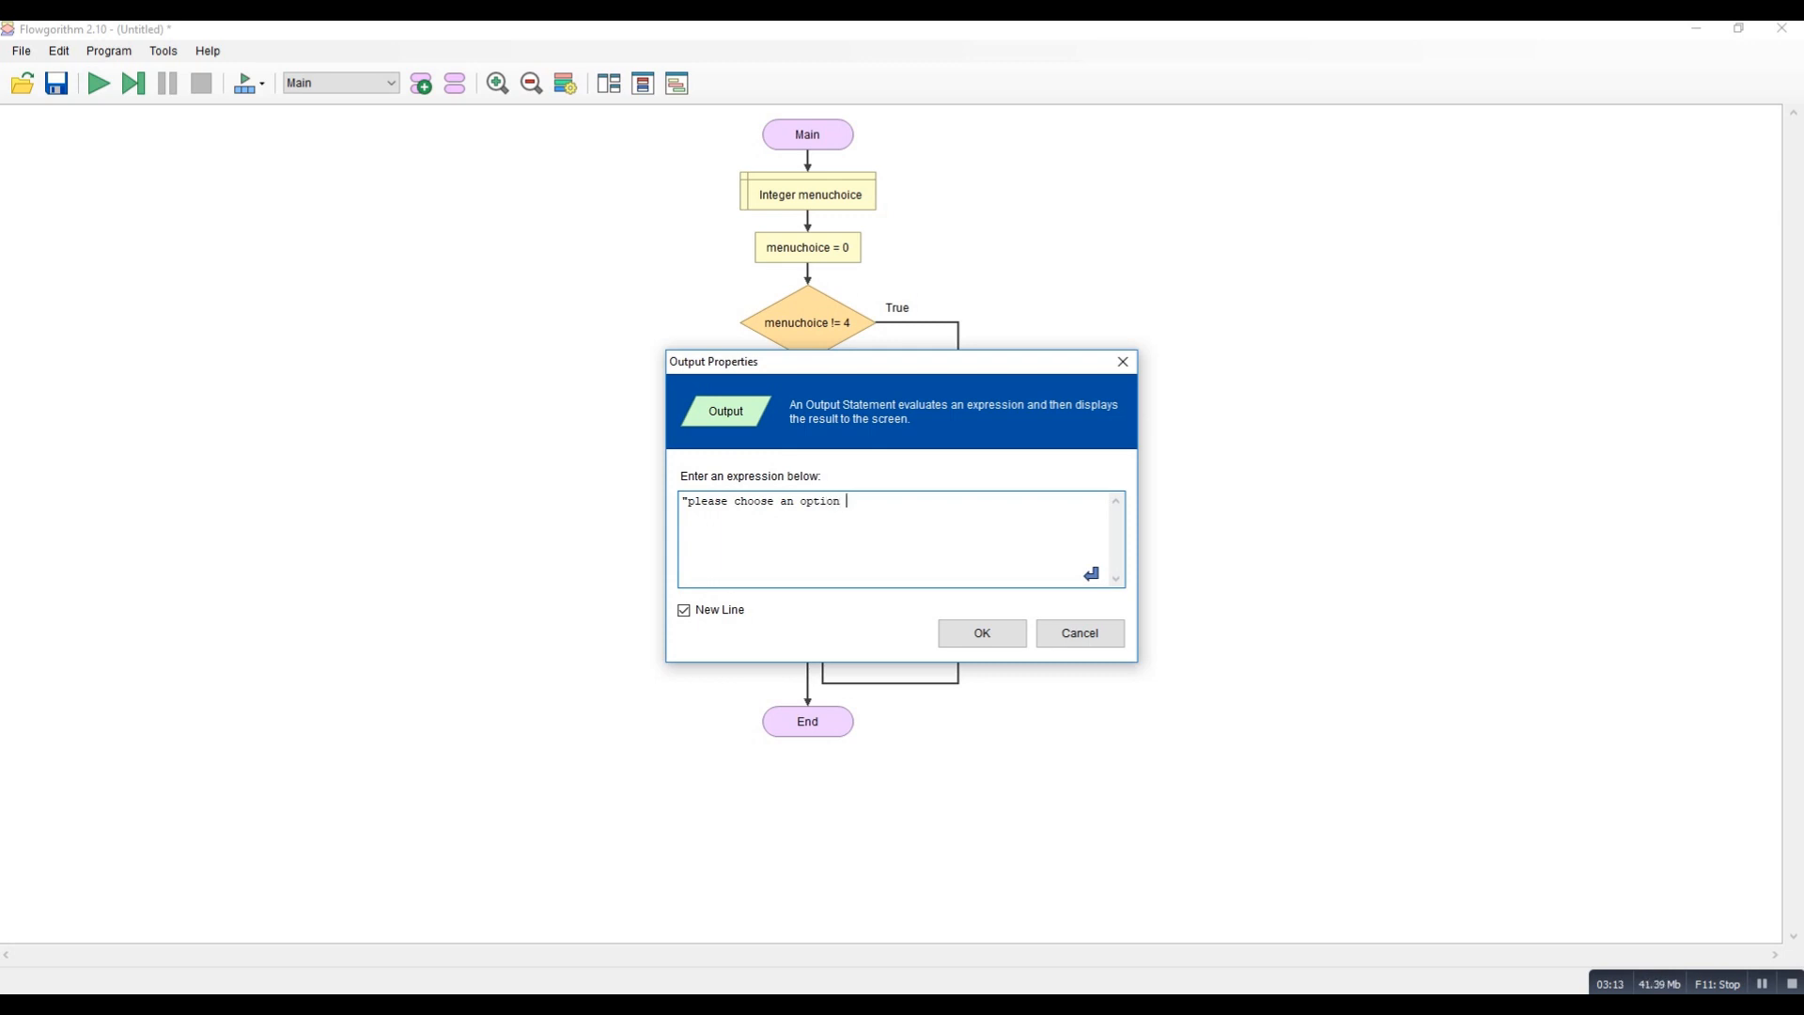
pyautogui.write('>>')
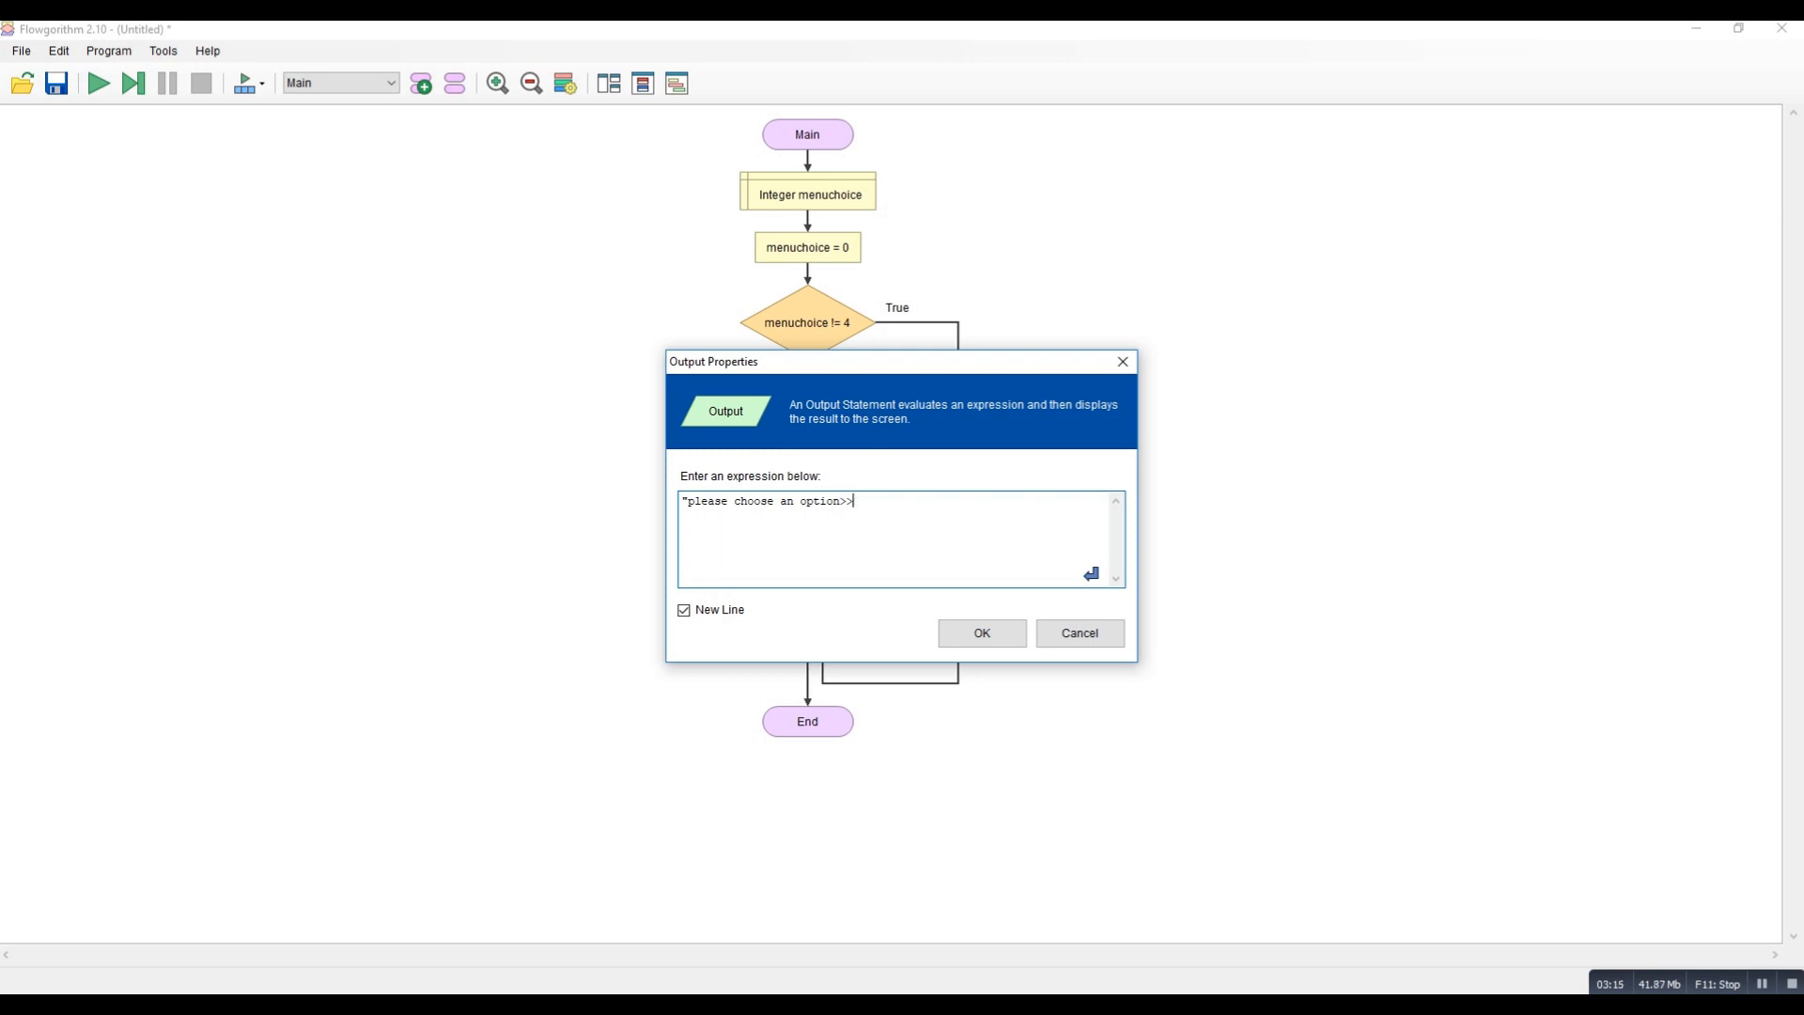
pyautogui.click(980, 633)
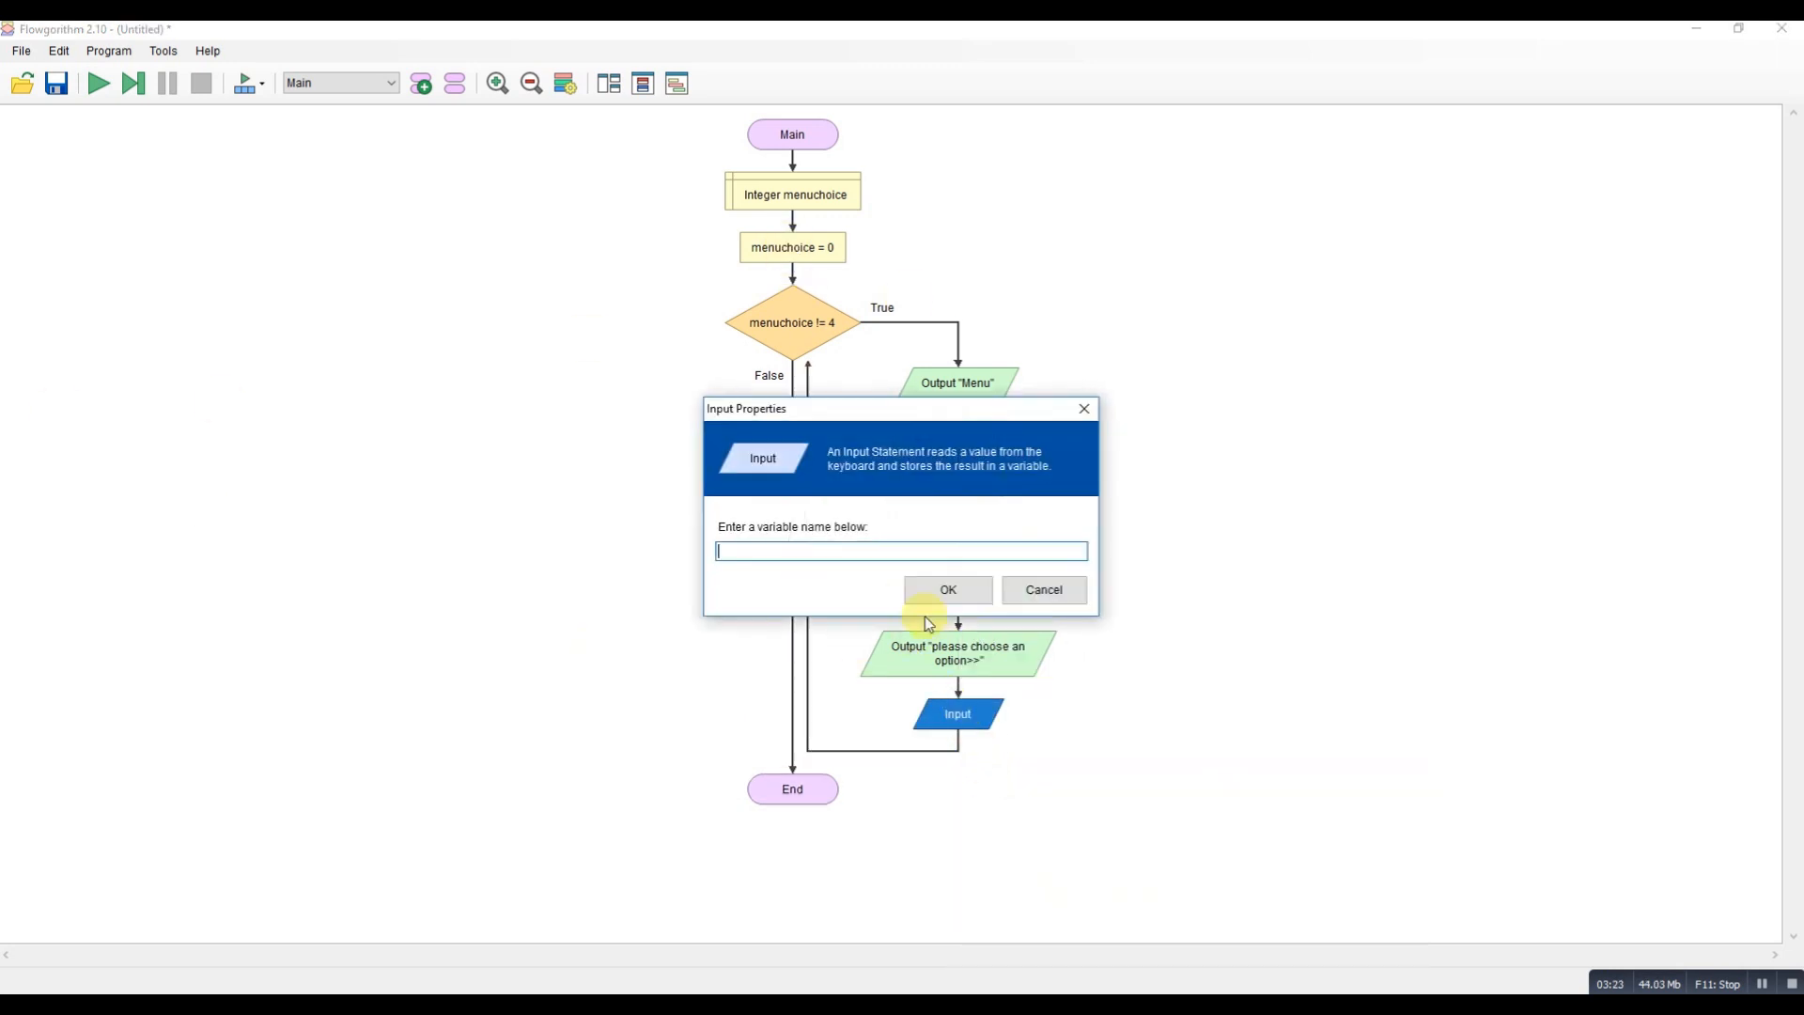
# Read the user's entry into menuchoice with an Input after the prompt.
pyautogui.write('menucho')
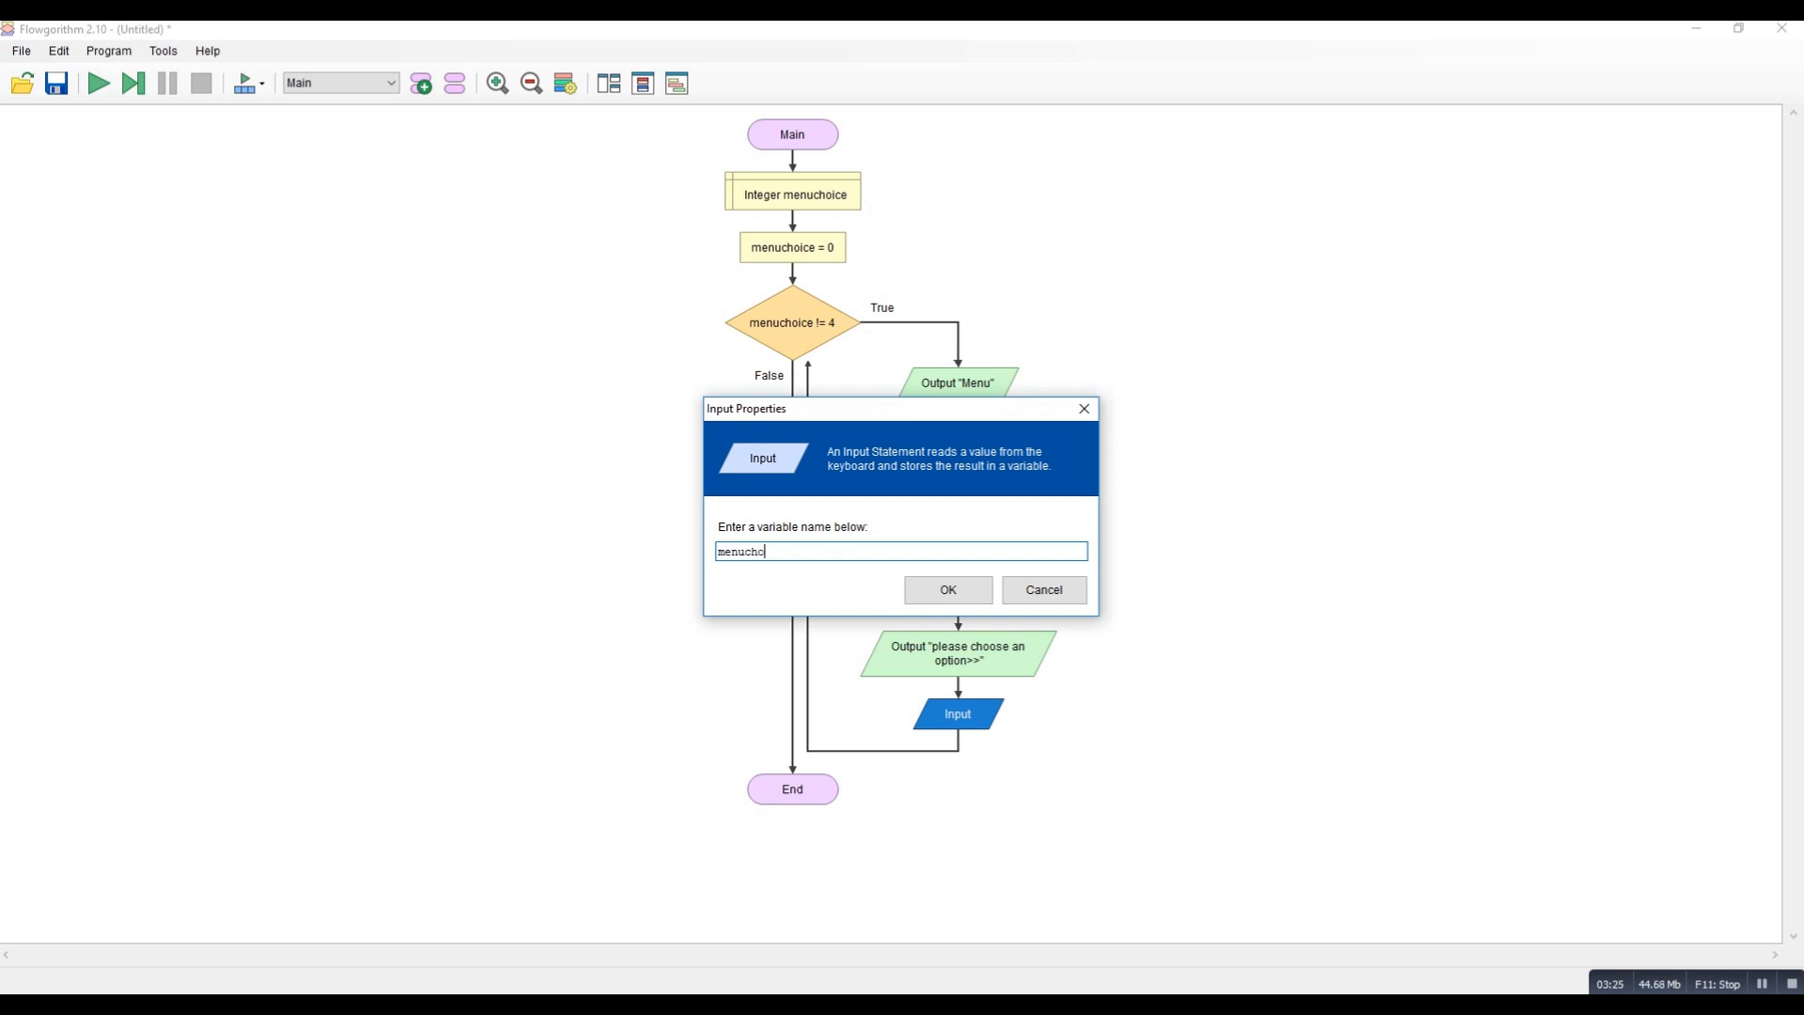
pyautogui.click(945, 588)
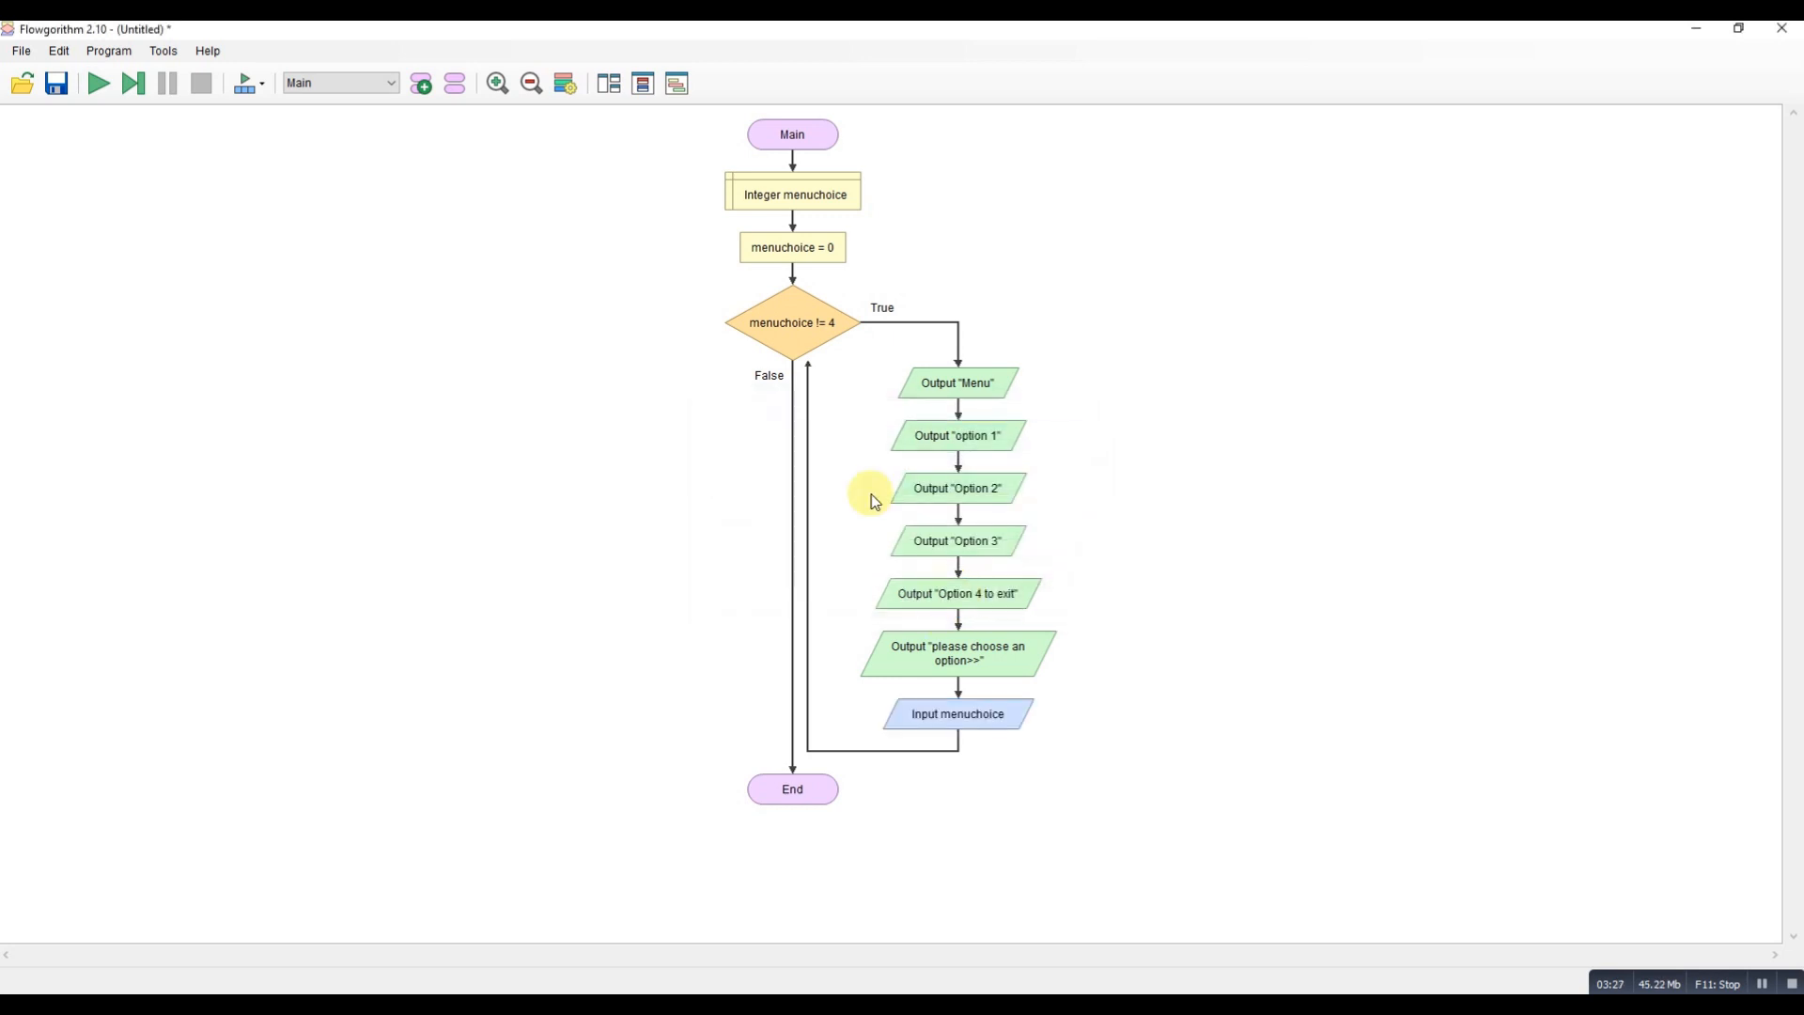
pyautogui.moveTo(98, 83)
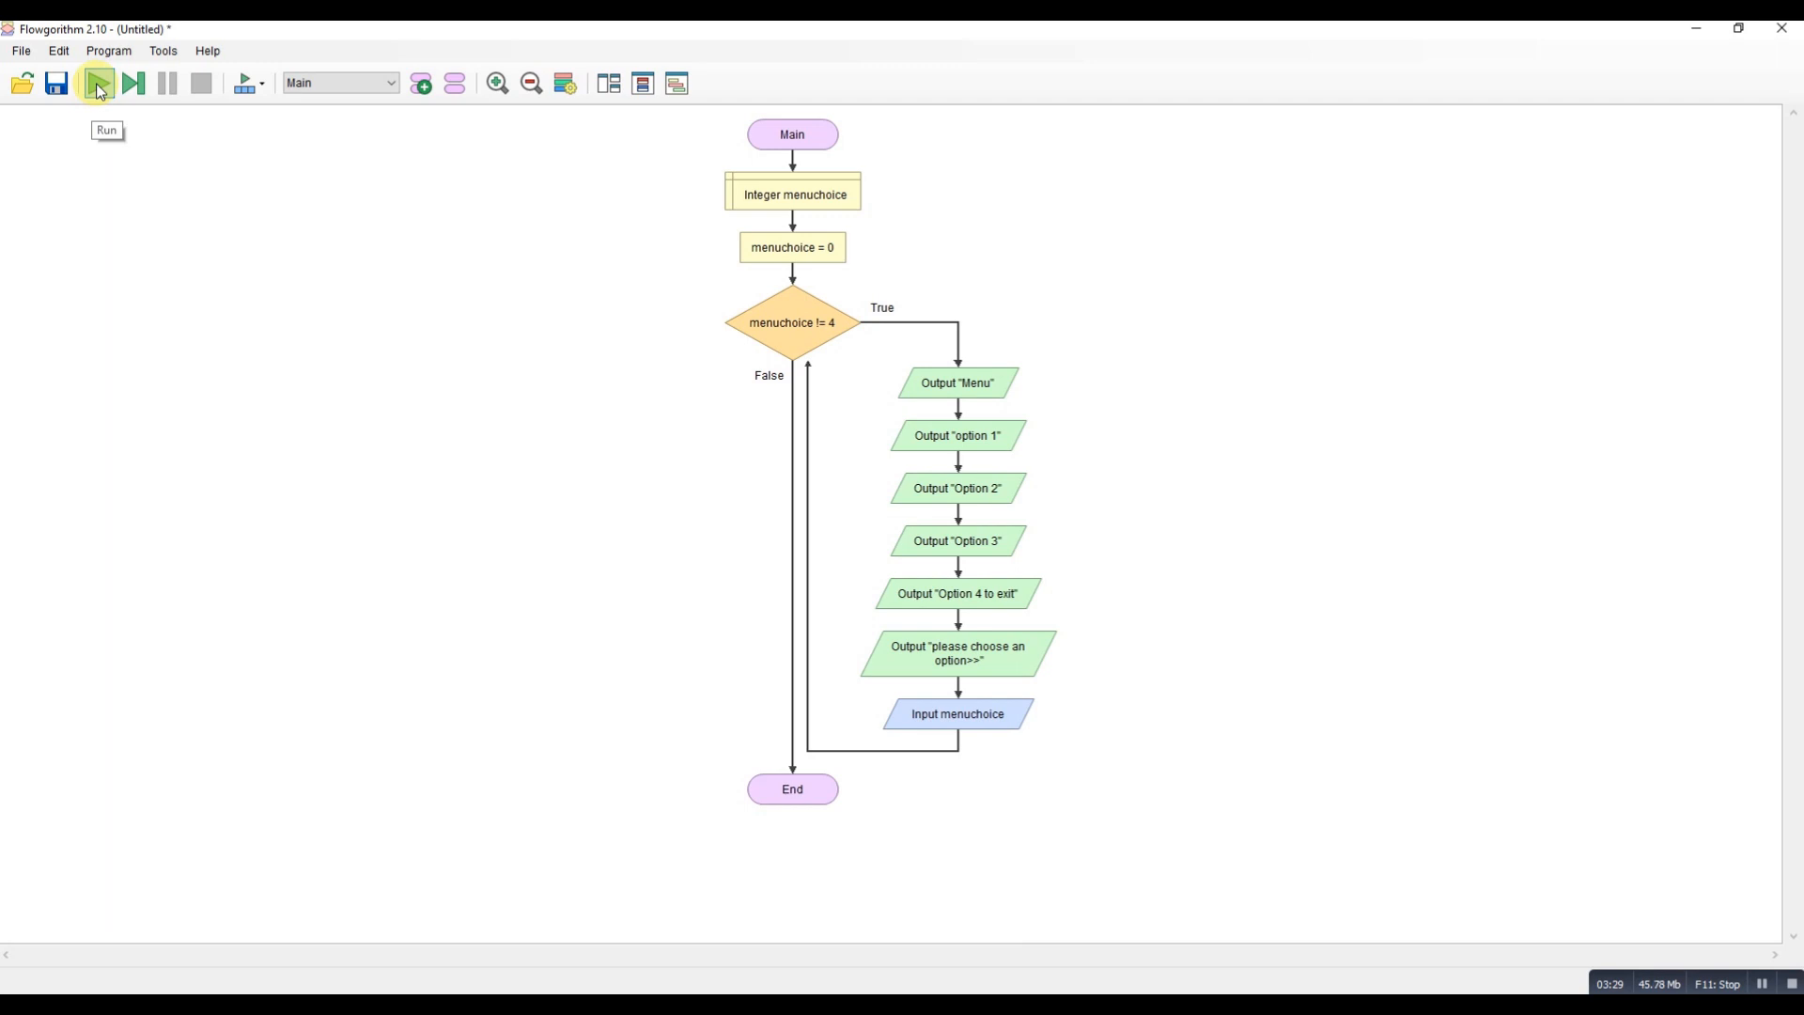
pyautogui.click(98, 82)
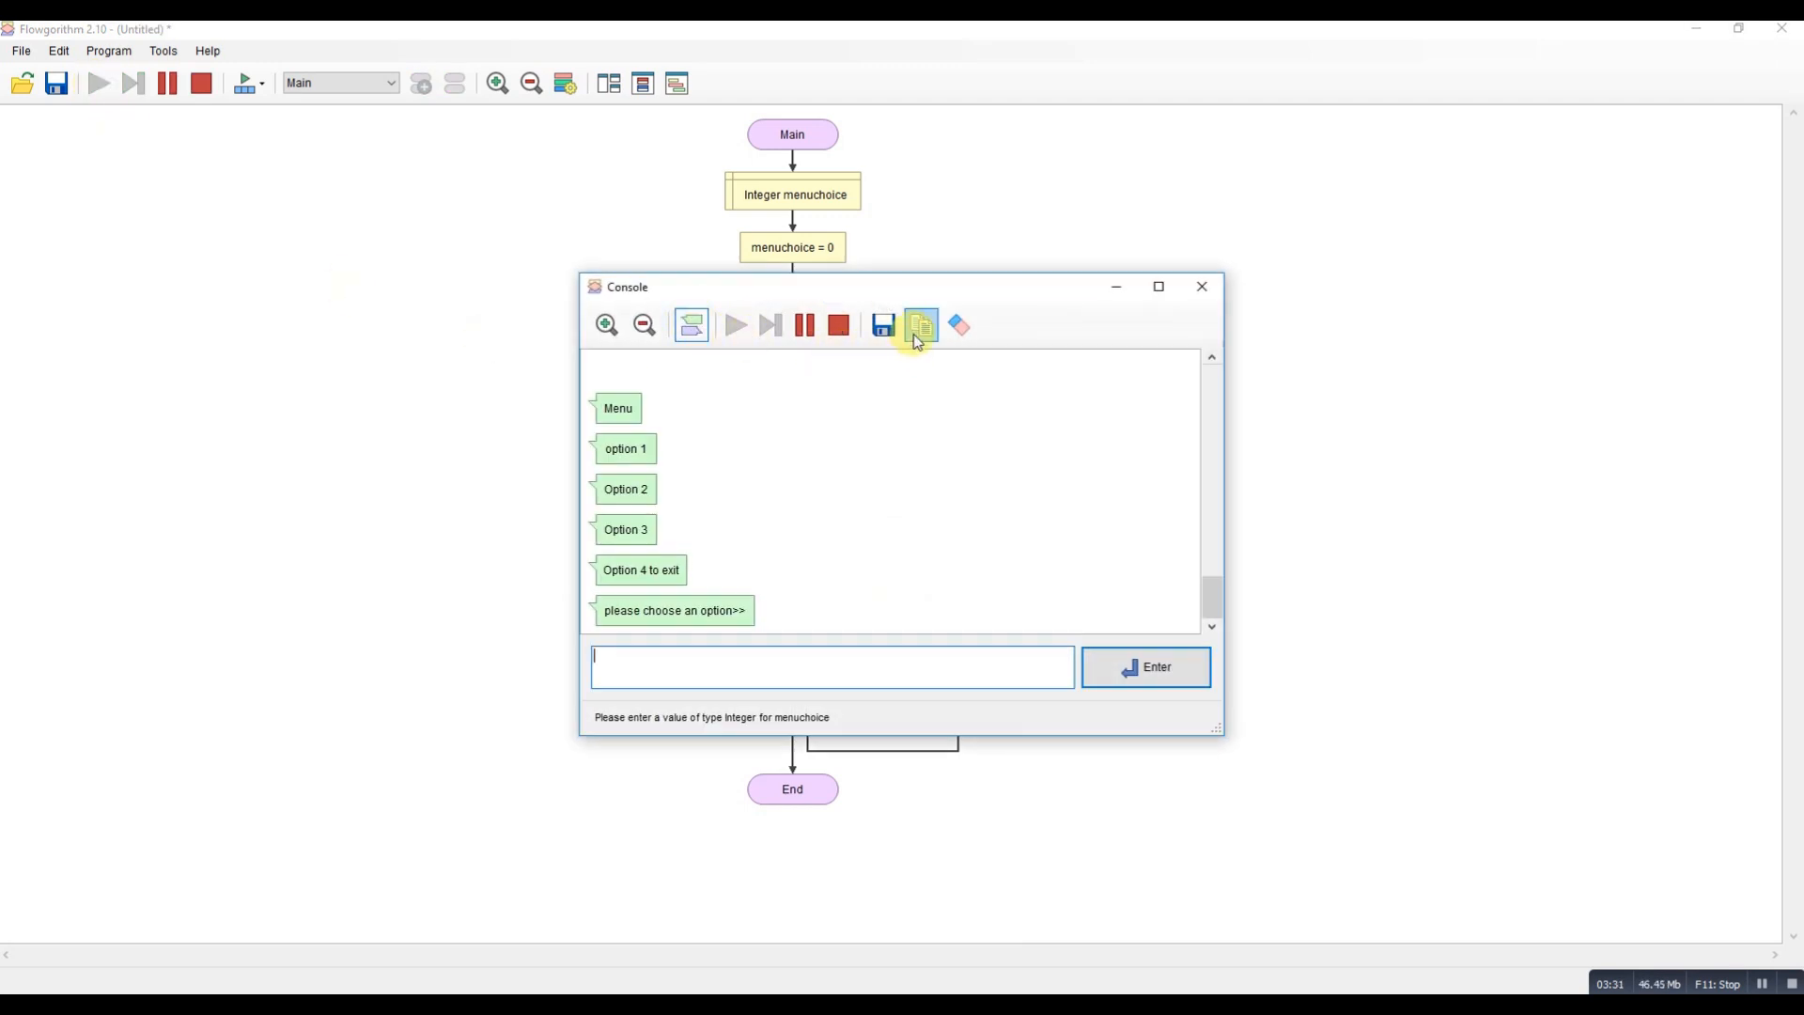
pyautogui.moveTo(665, 366)
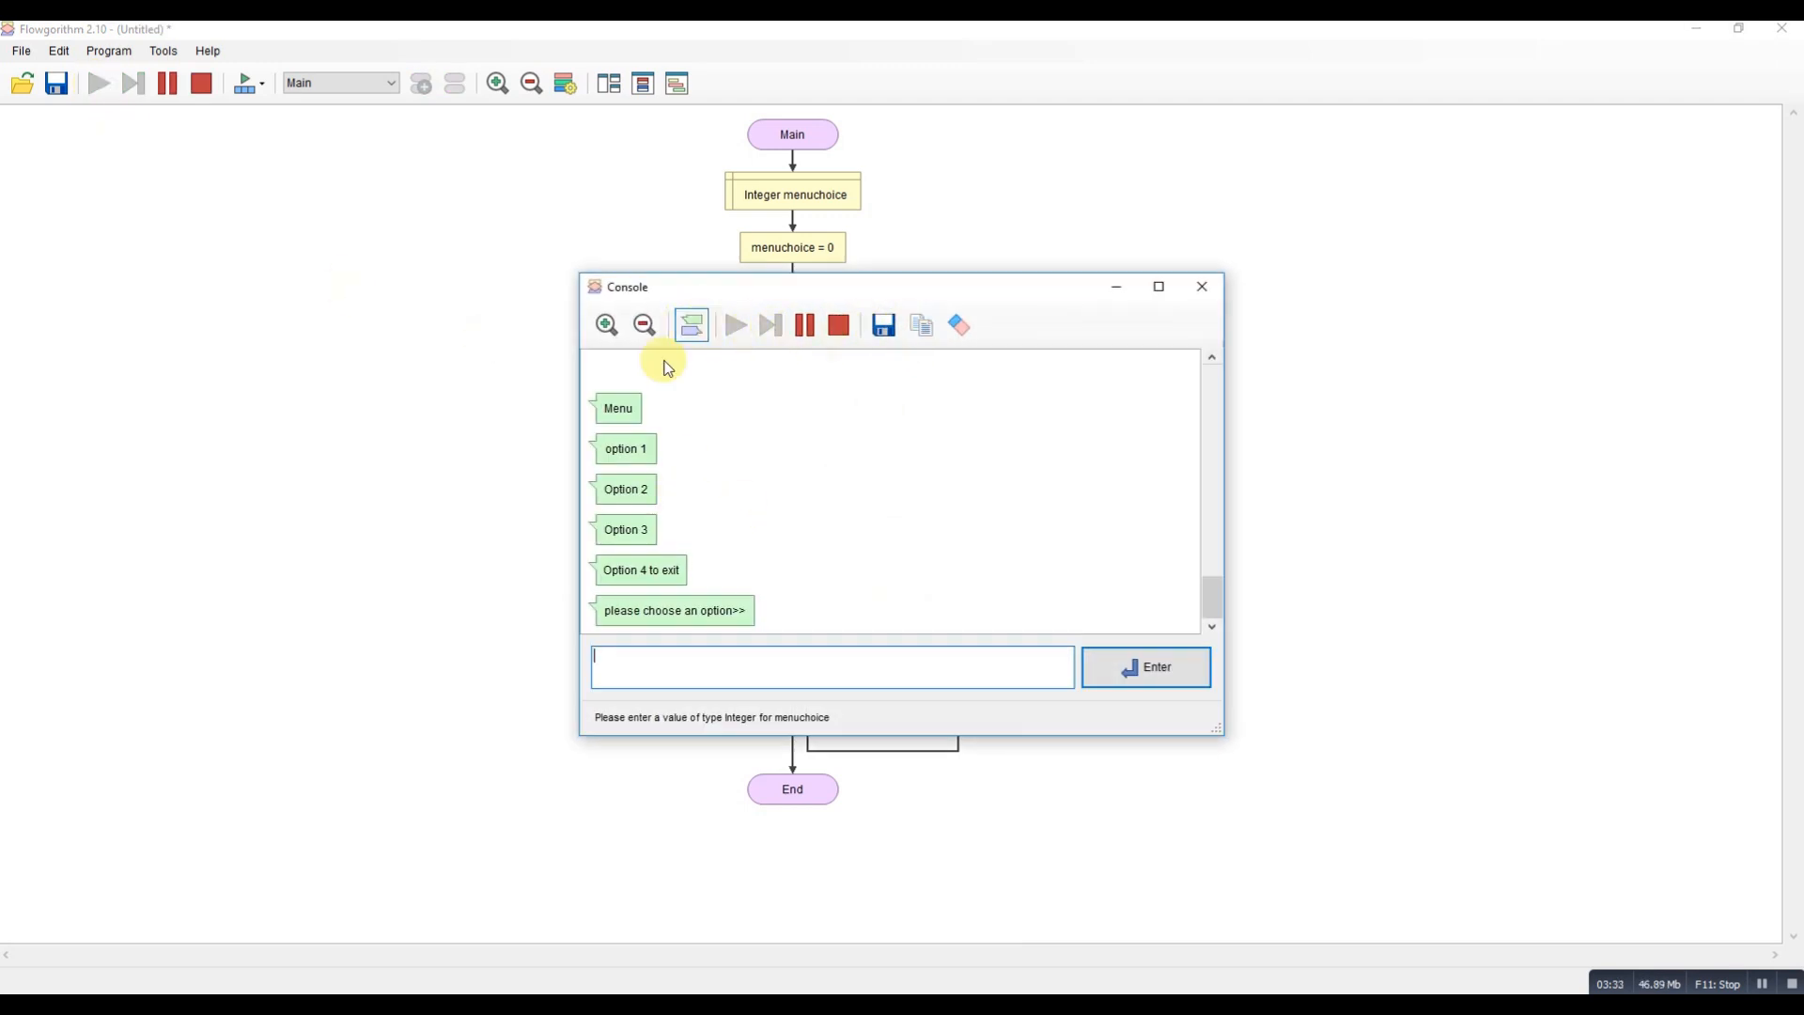
pyautogui.click(690, 325)
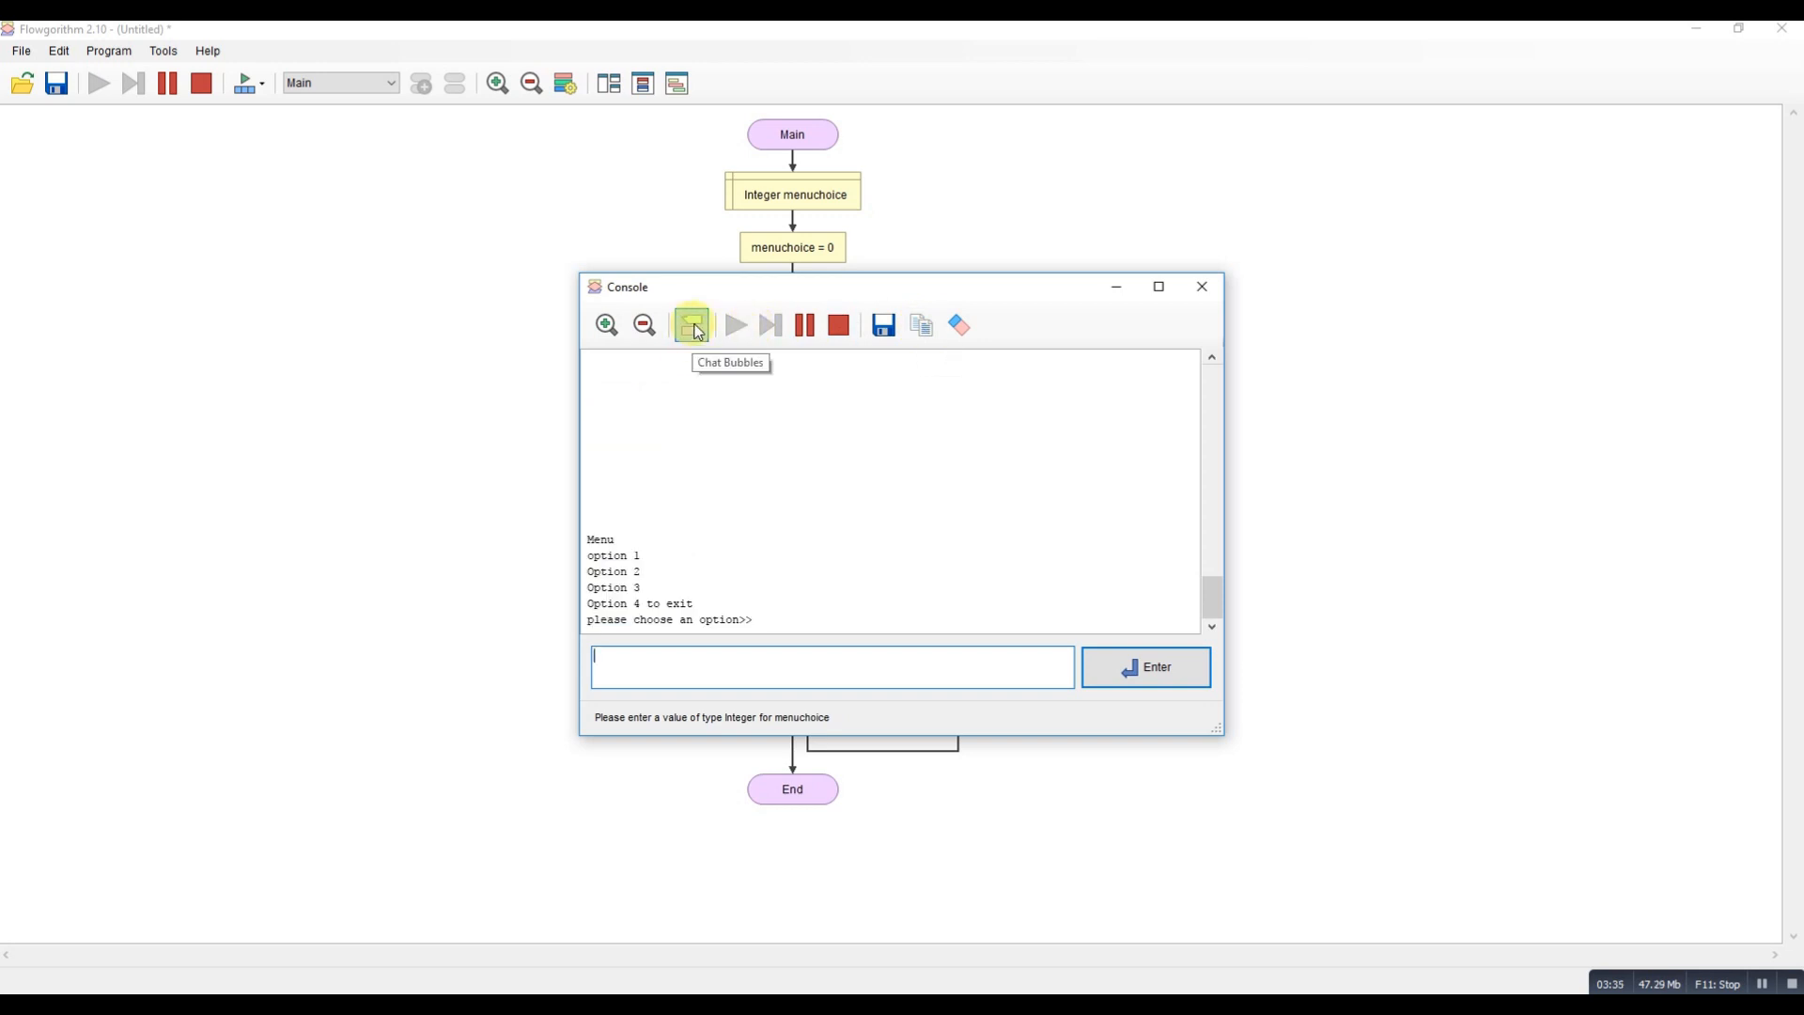
pyautogui.moveTo(639, 564)
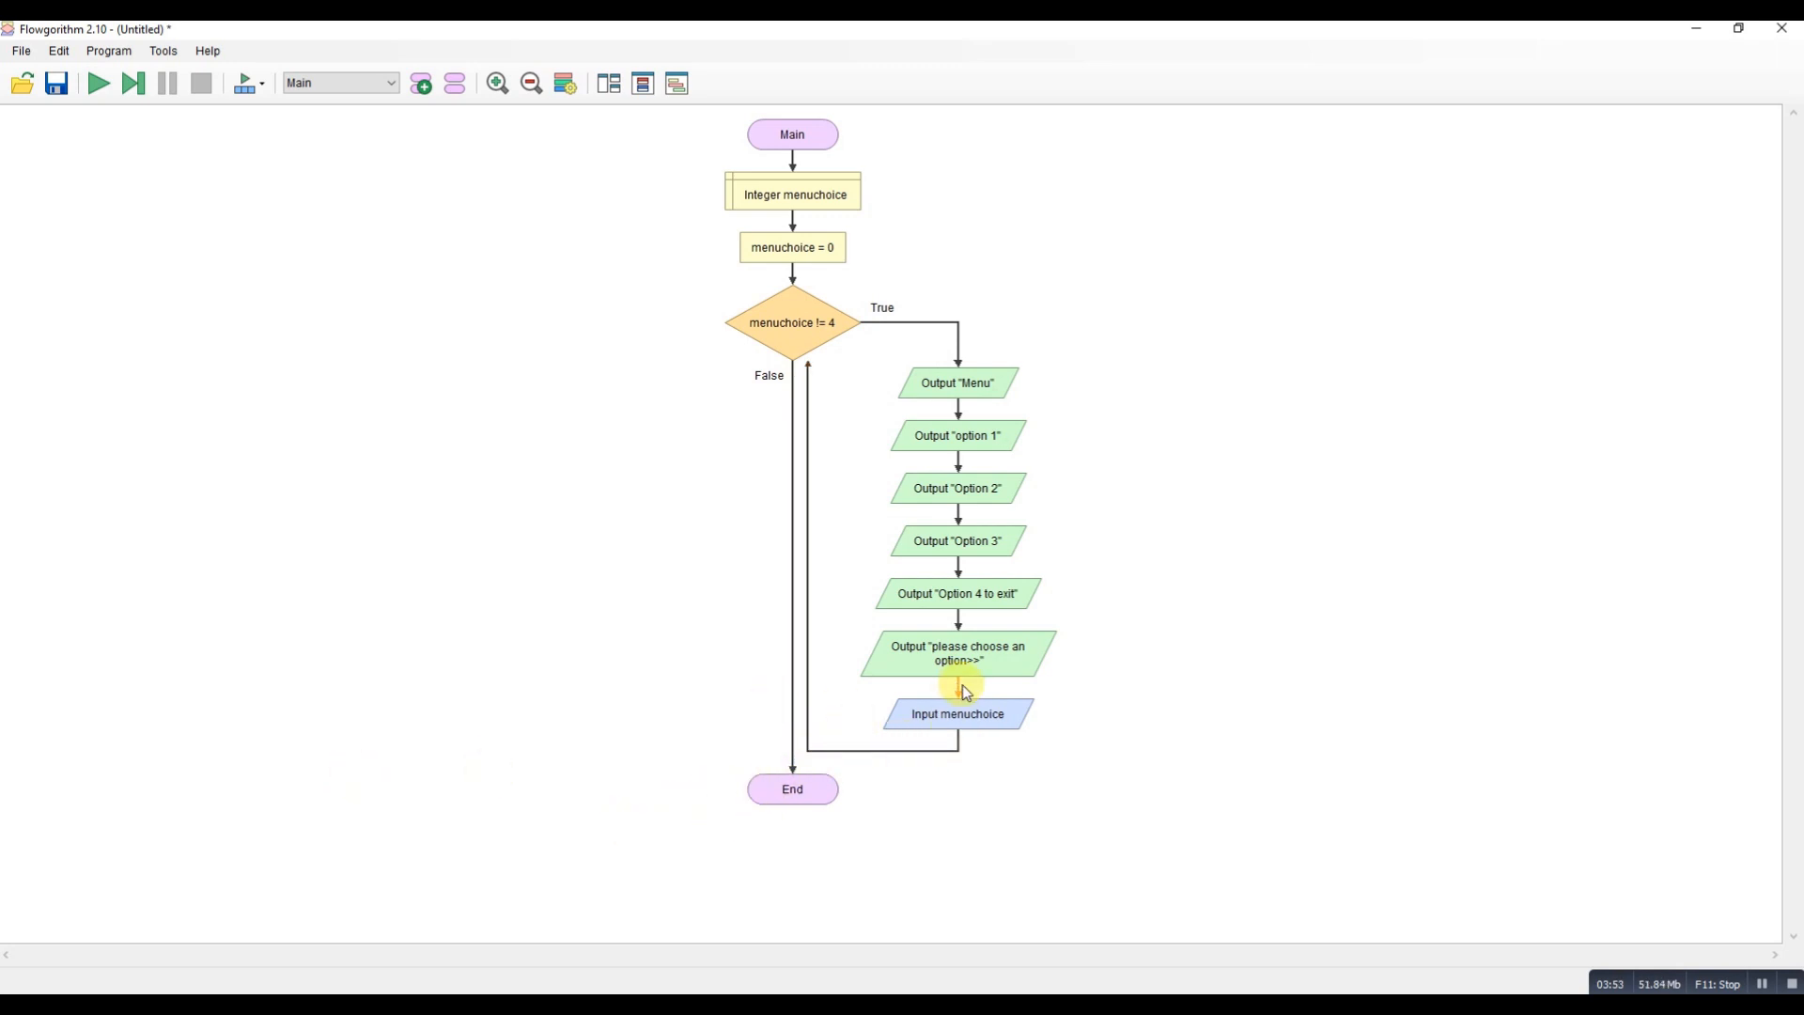
pyautogui.moveTo(960, 748)
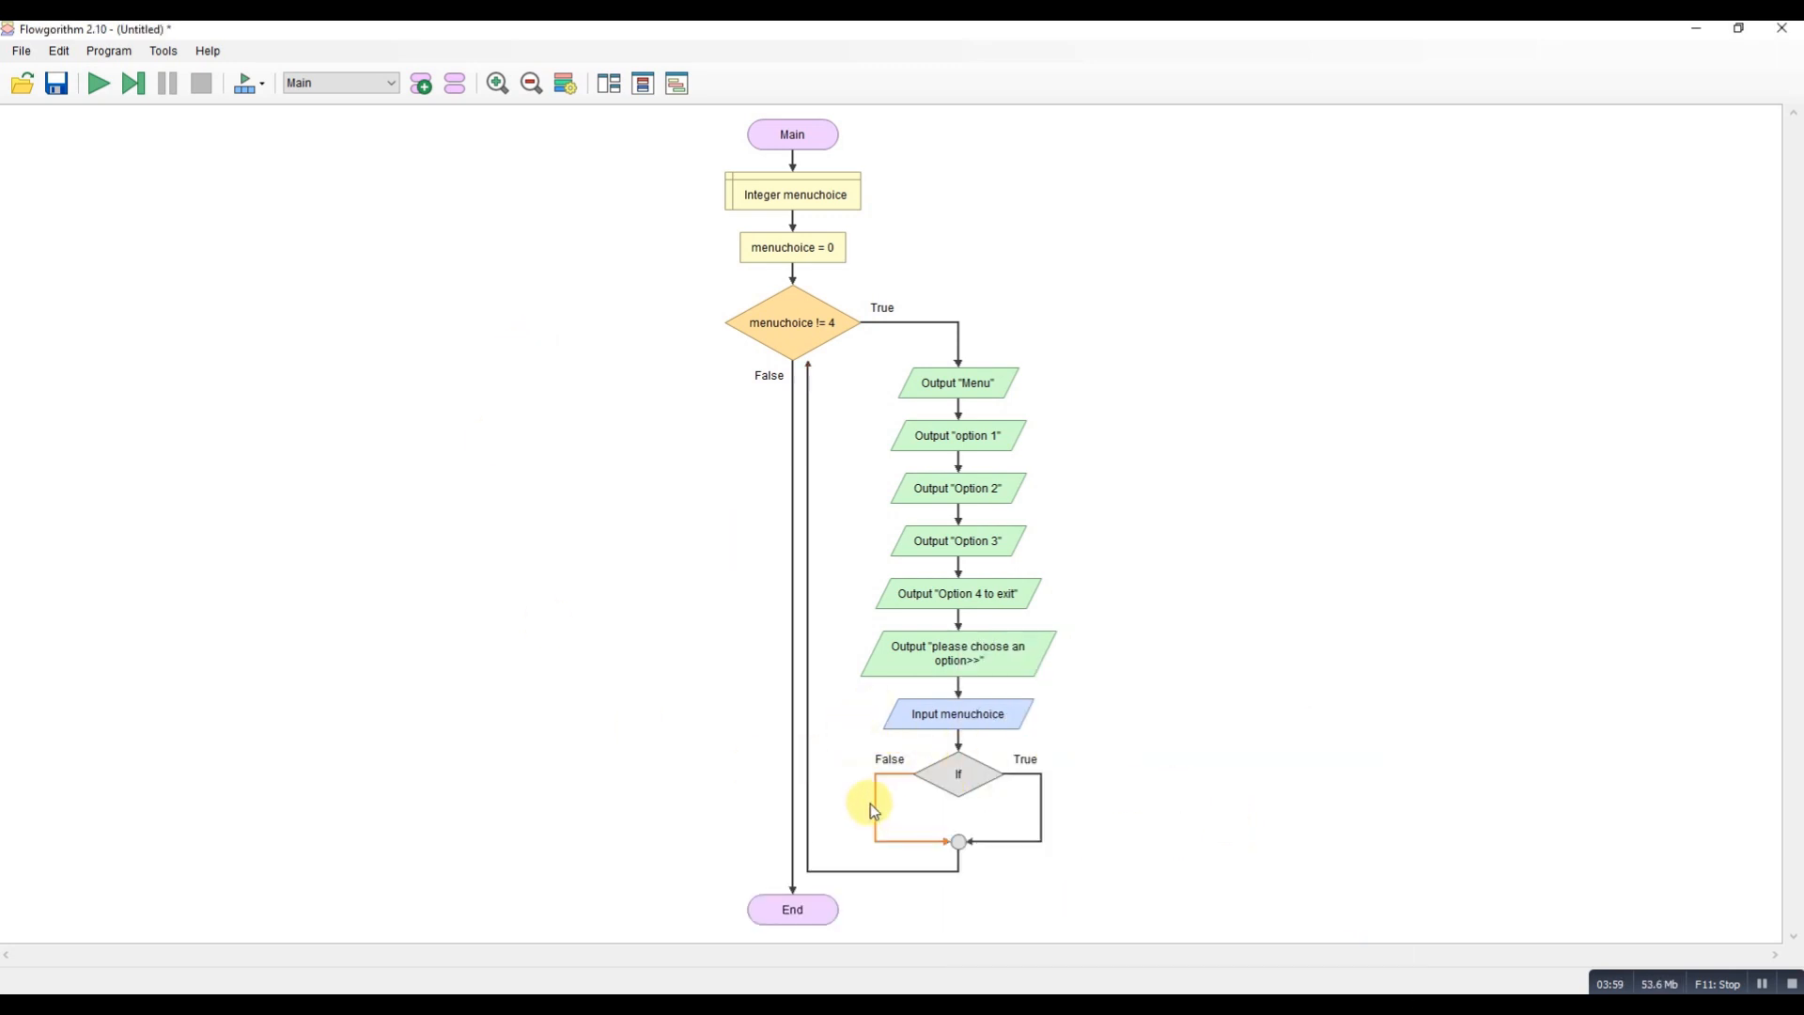
# Add an If after the input with condition menuchoice == 1.
pyautogui.click(958, 772)
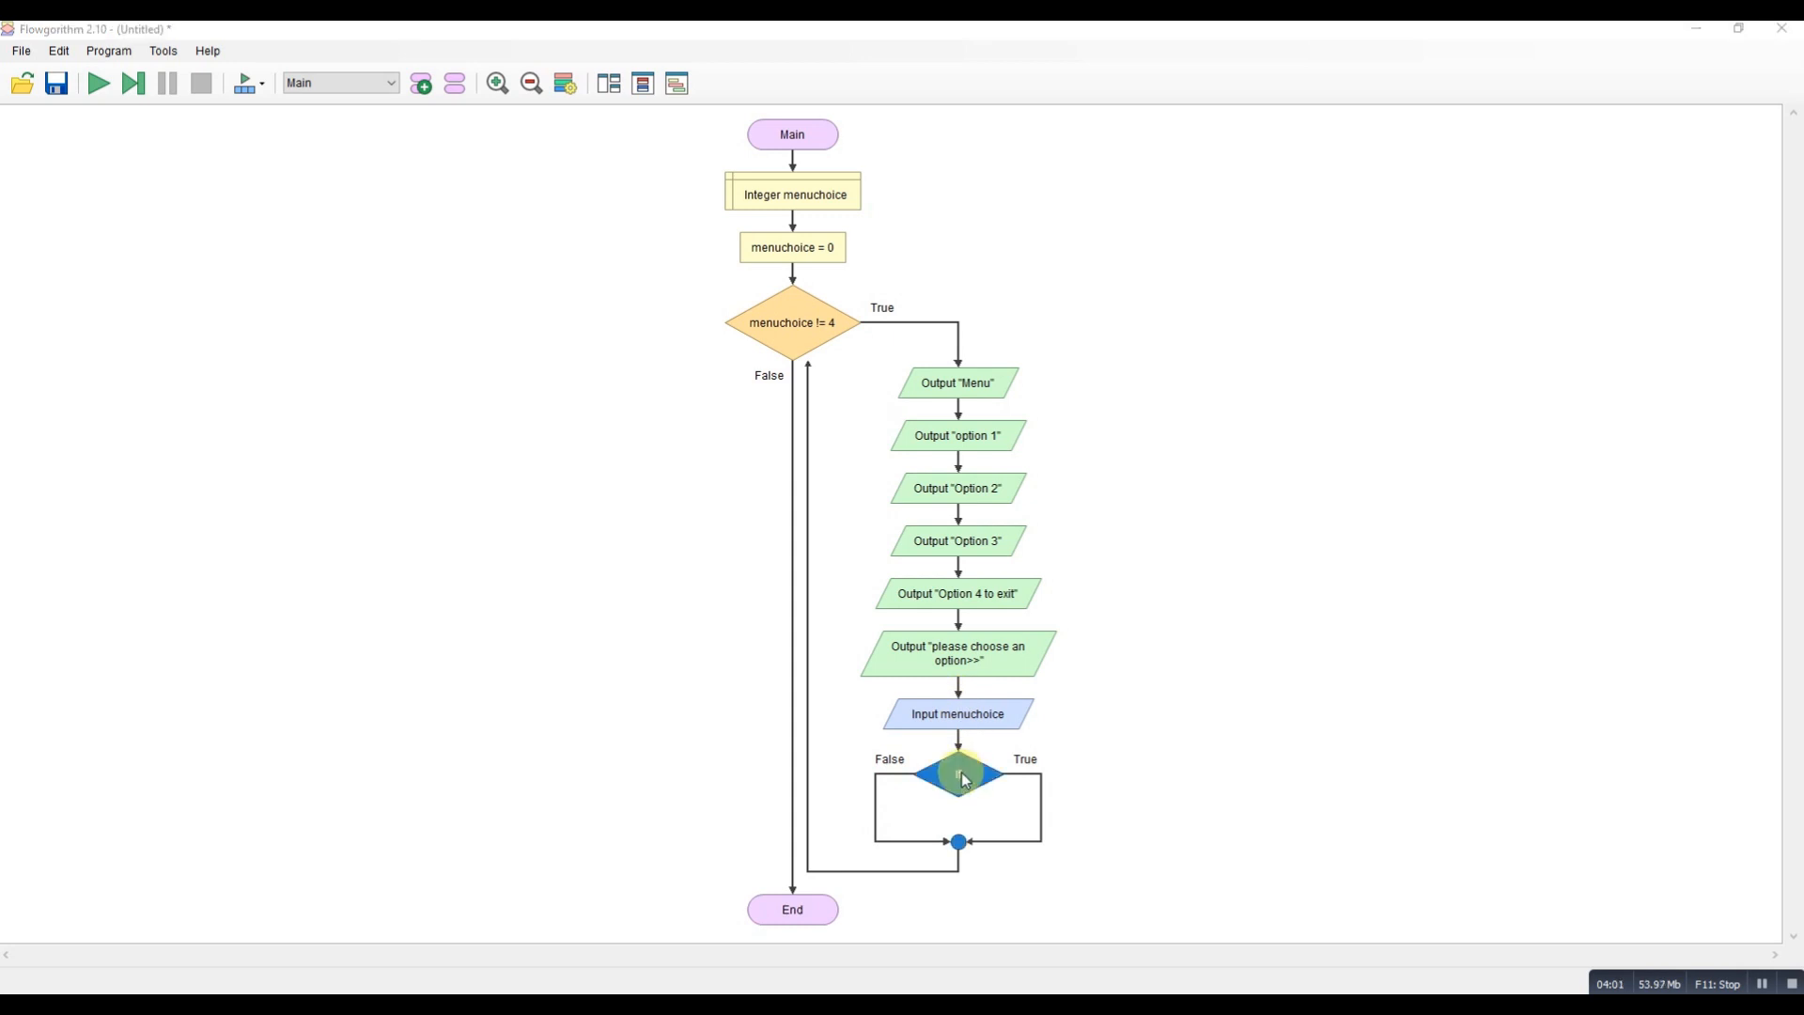
pyautogui.doubleClick(957, 772)
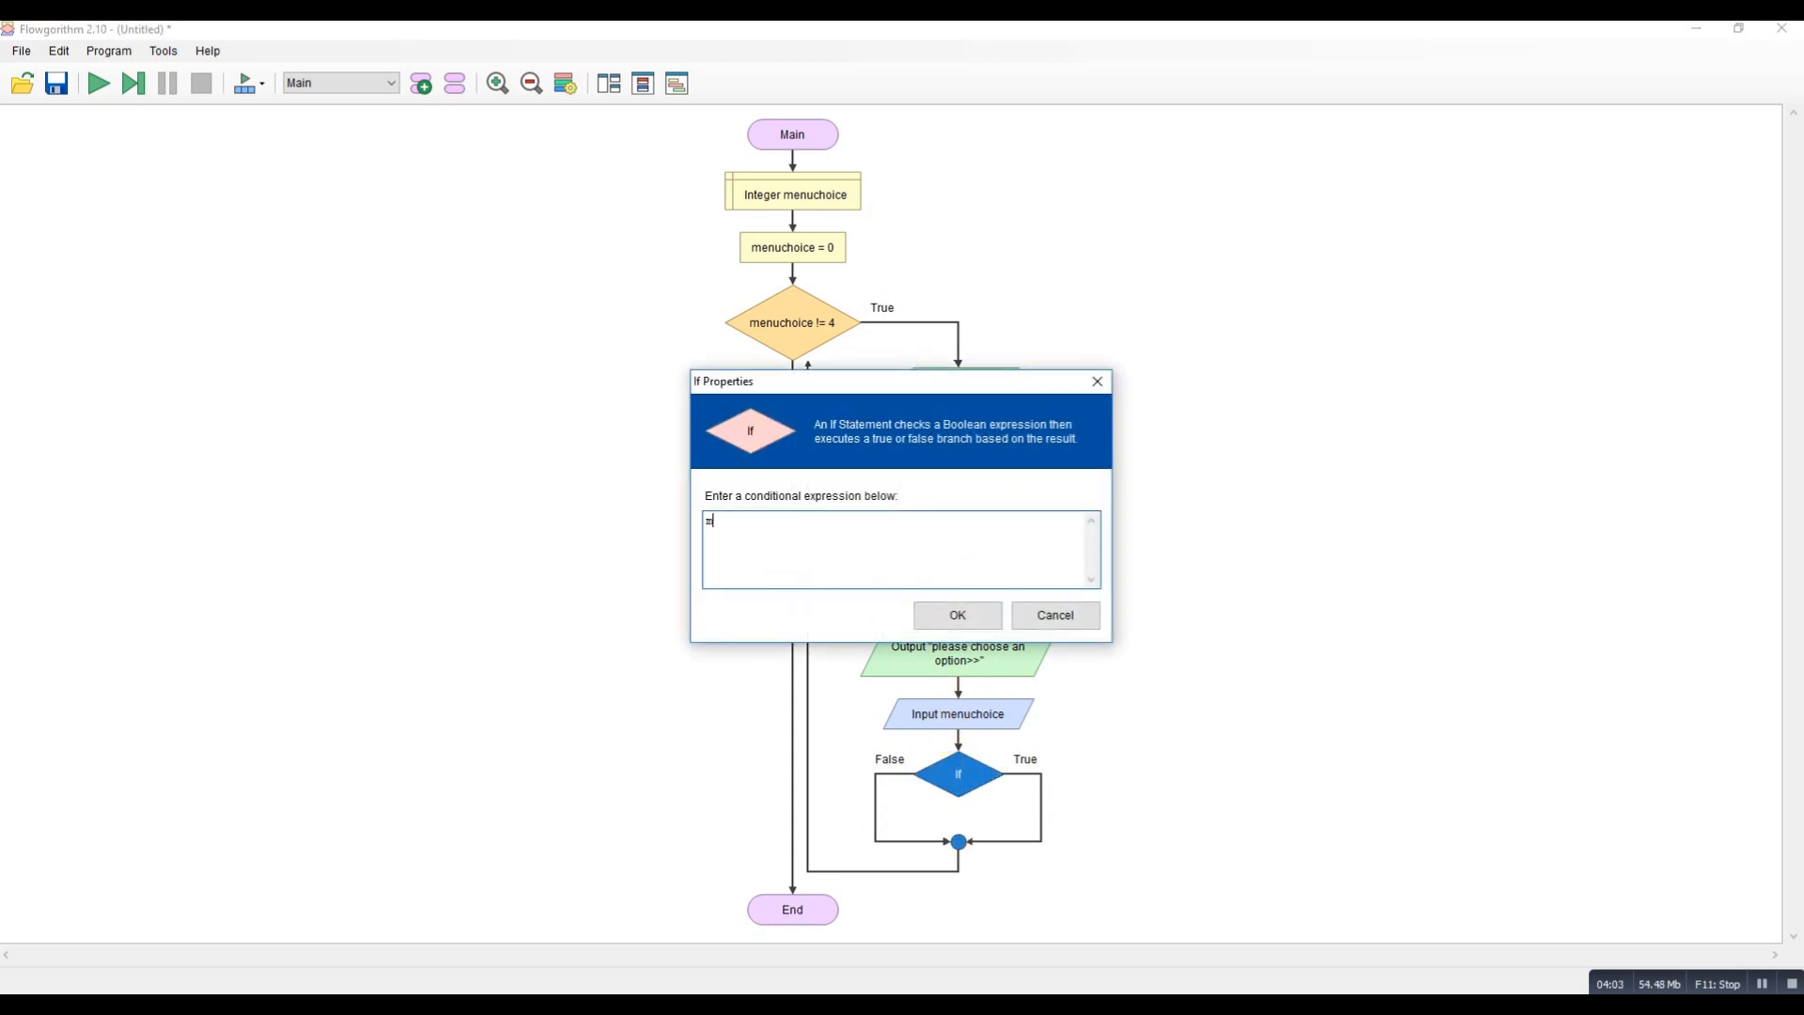
pyautogui.write('menuchoice')
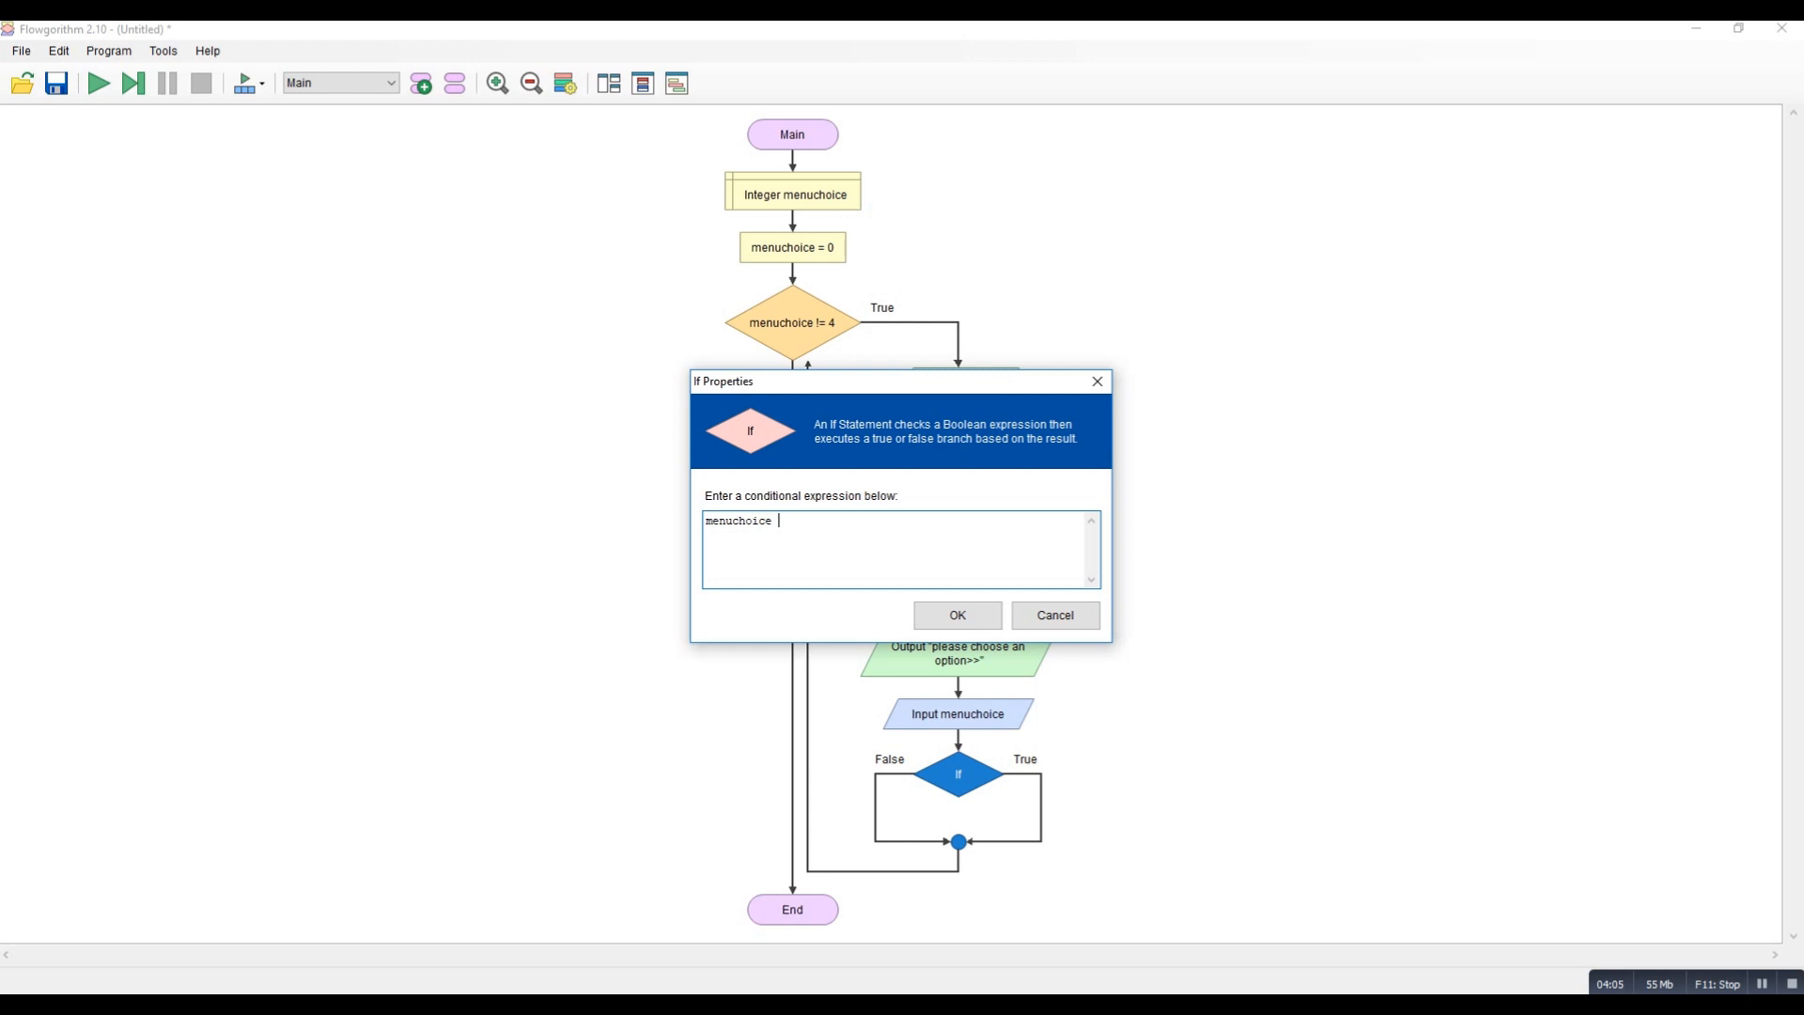
pyautogui.write('= 1')
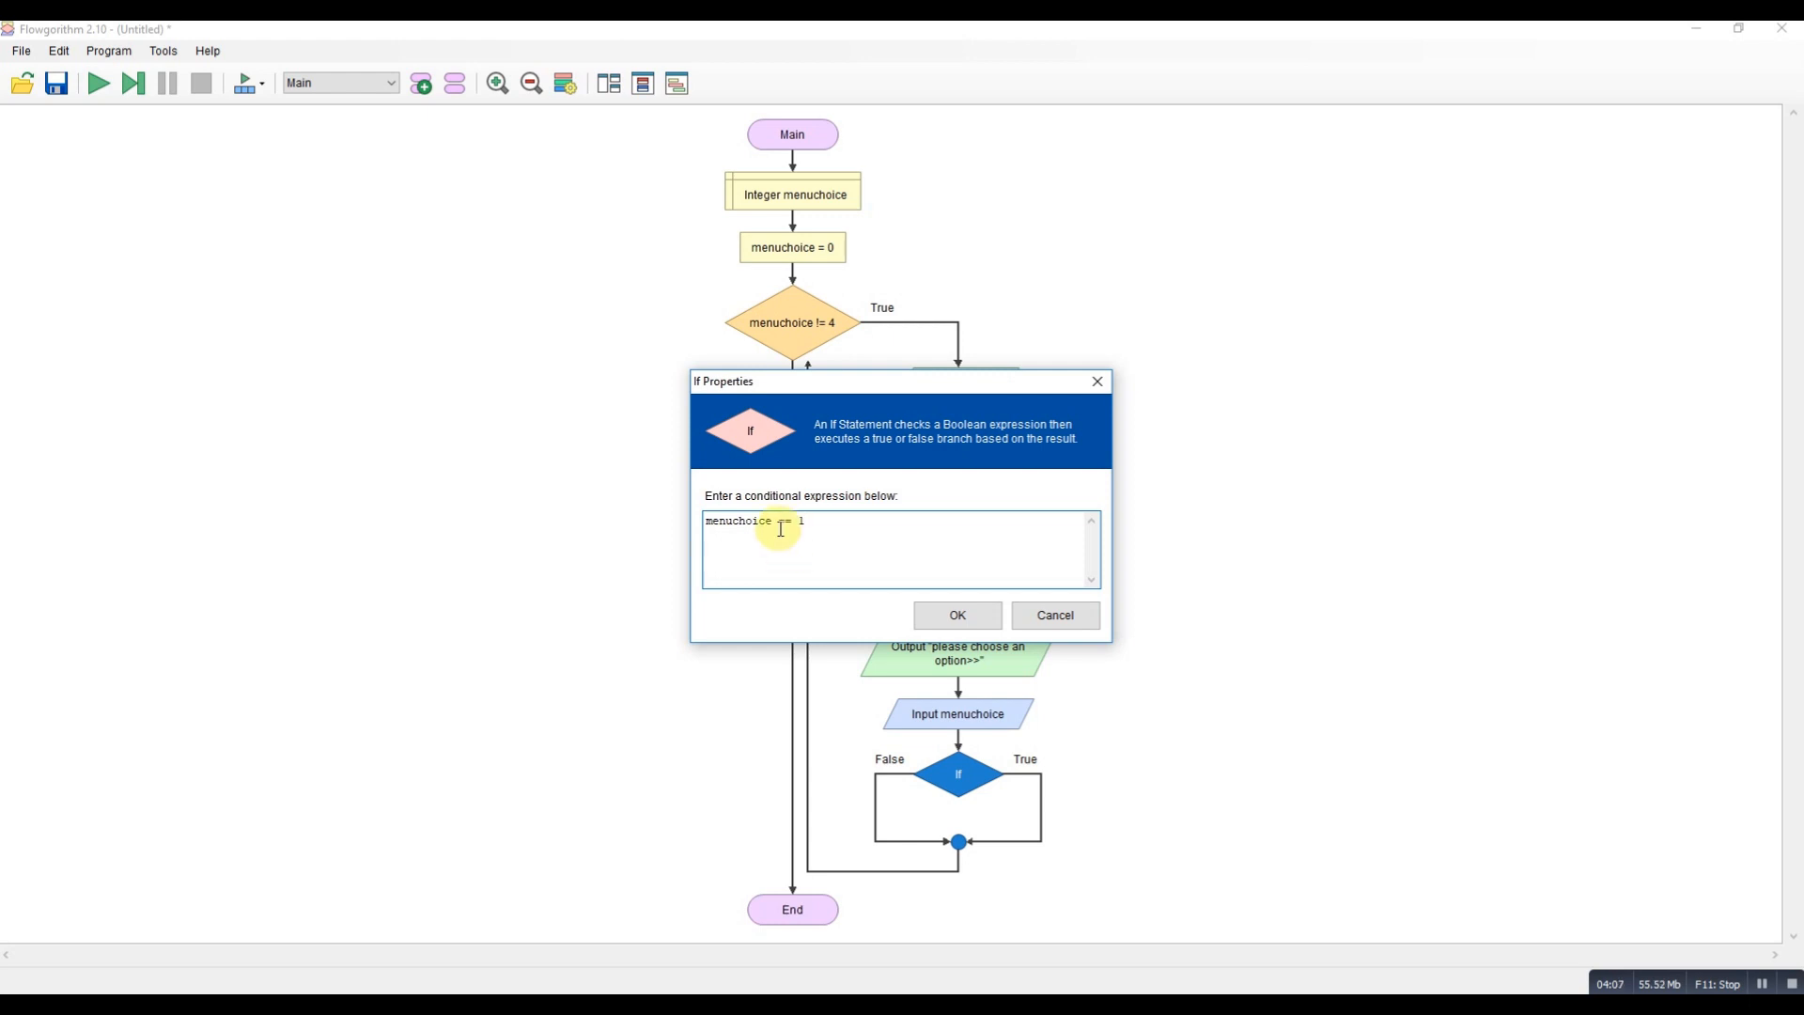
pyautogui.click(957, 615)
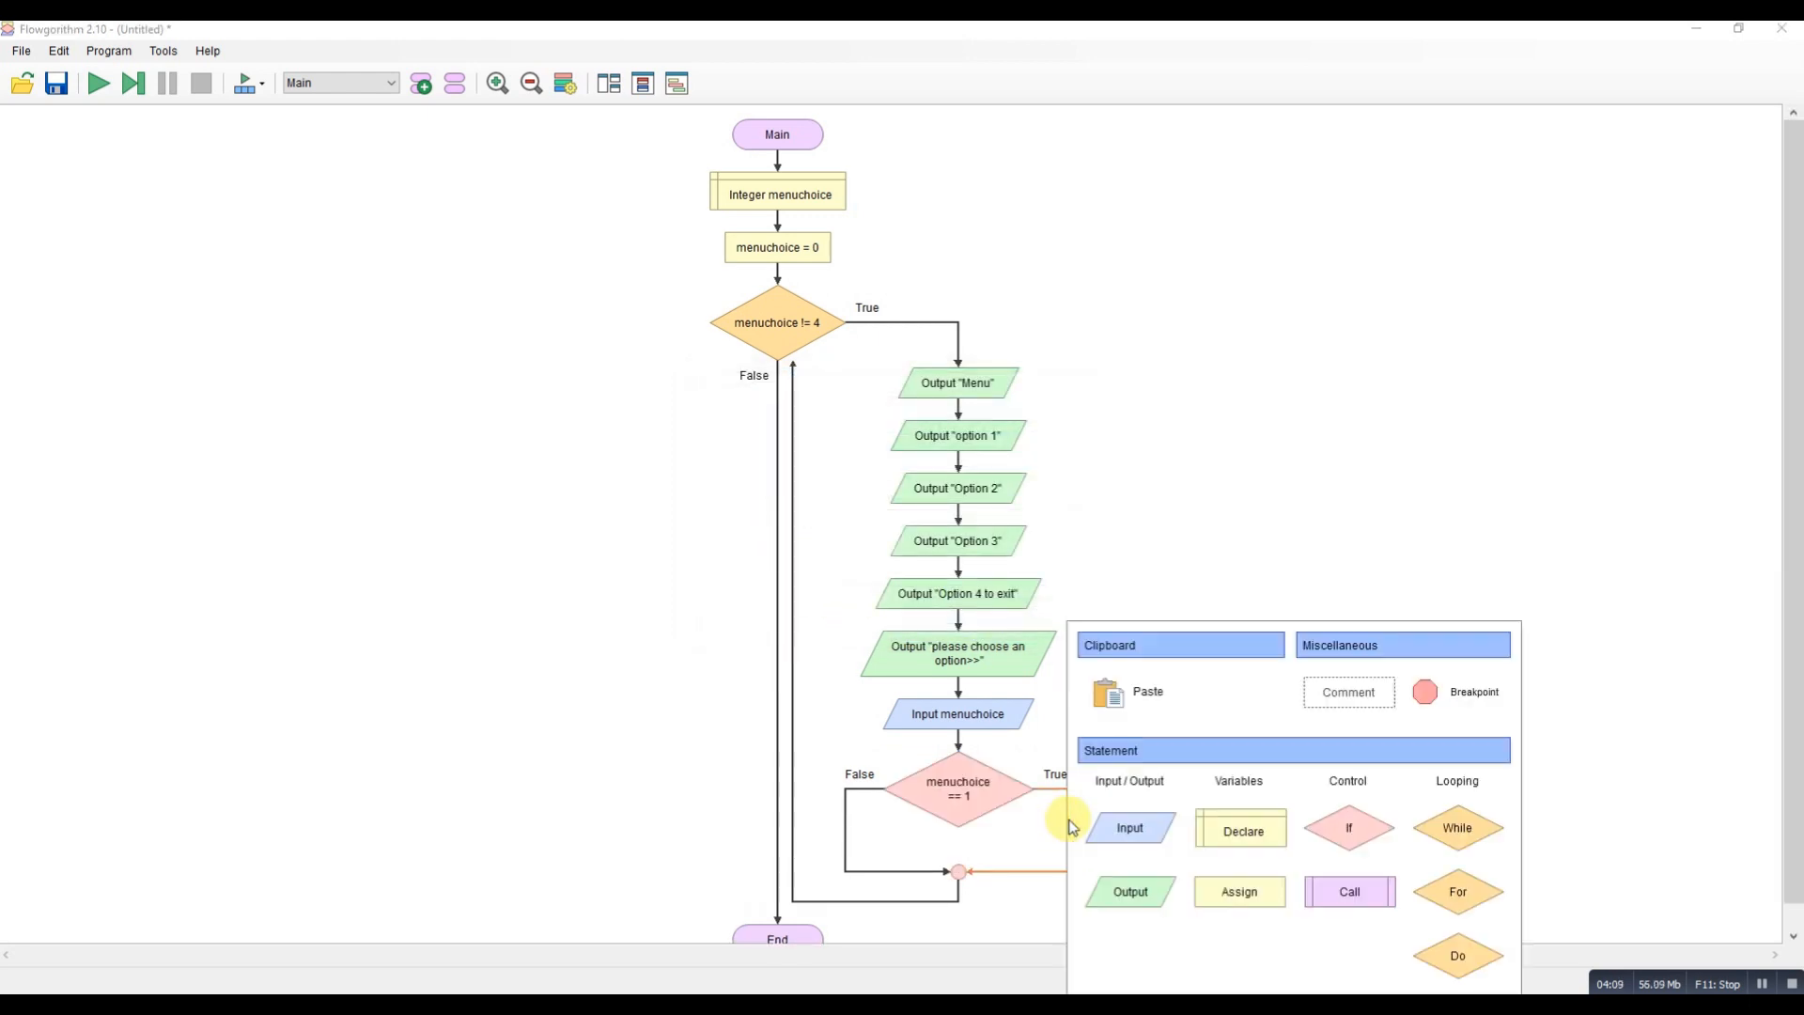
# Output "You chose 1" on the True branch of the menuchoice == 1 decision.
pyautogui.click(1129, 891)
pyautogui.write('"Y')
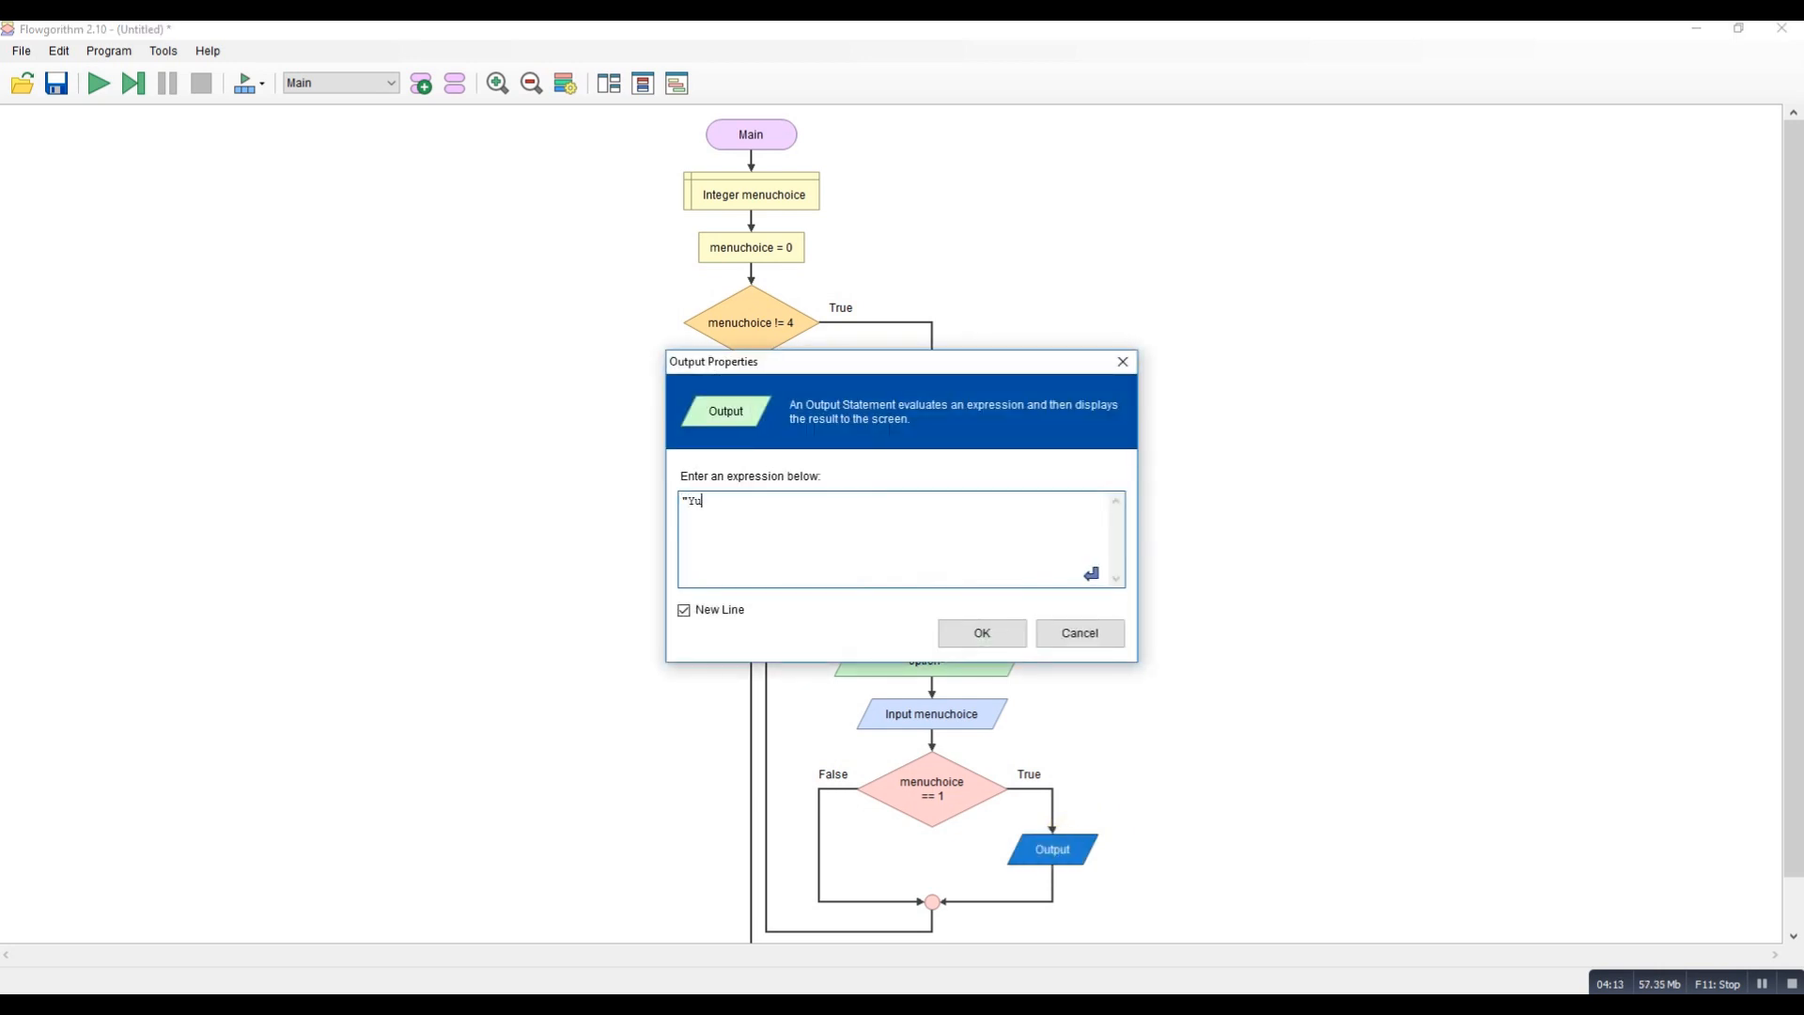
pyautogui.write('ou chose 1"')
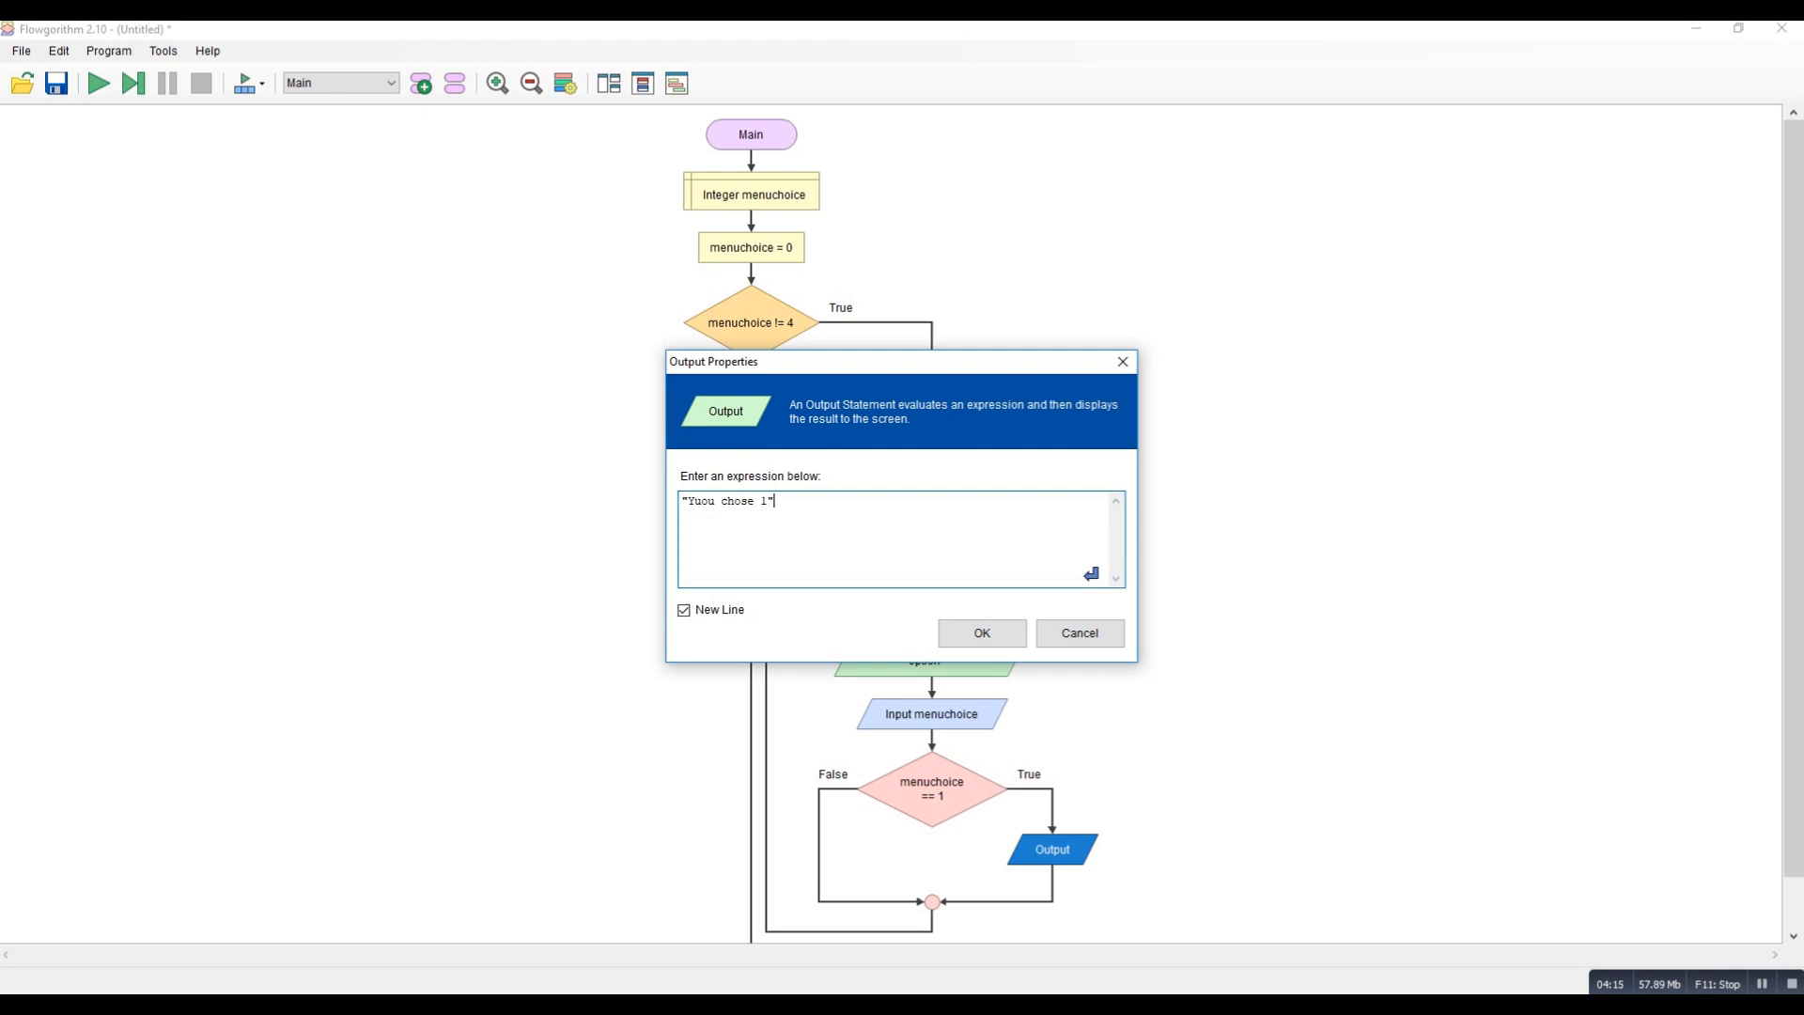
pyautogui.press('Backspace')
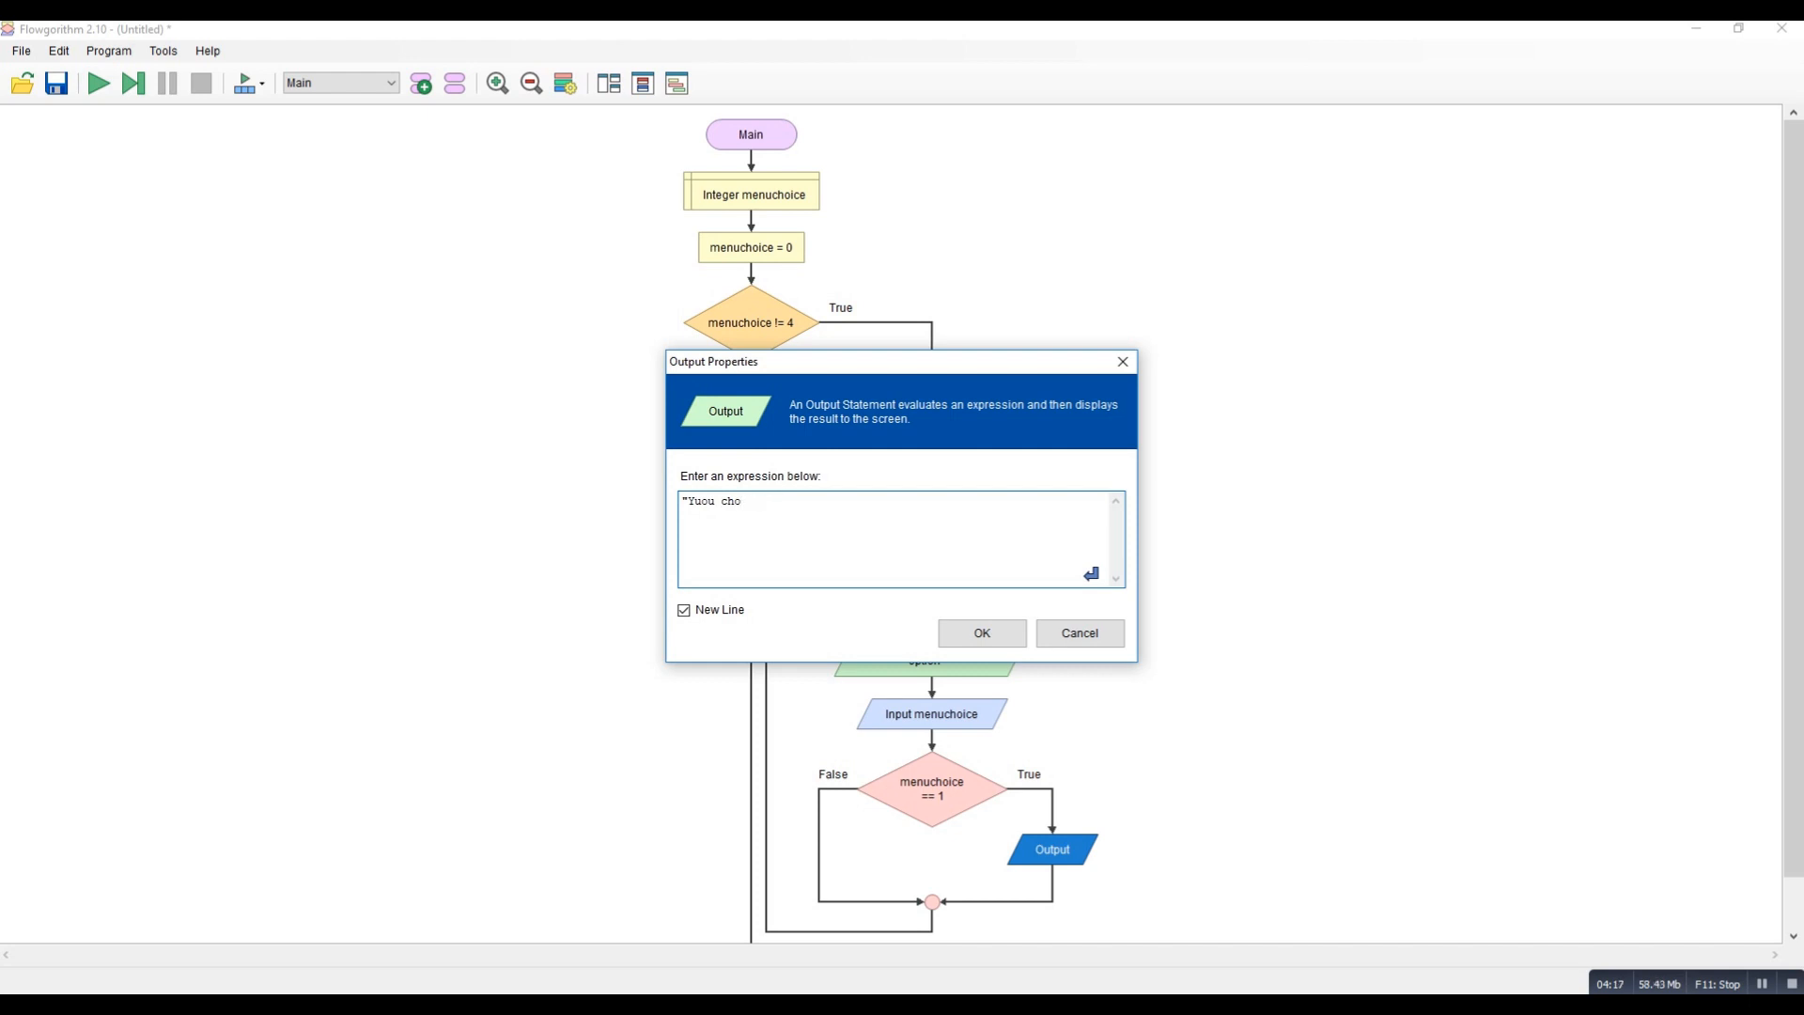
pyautogui.write('s')
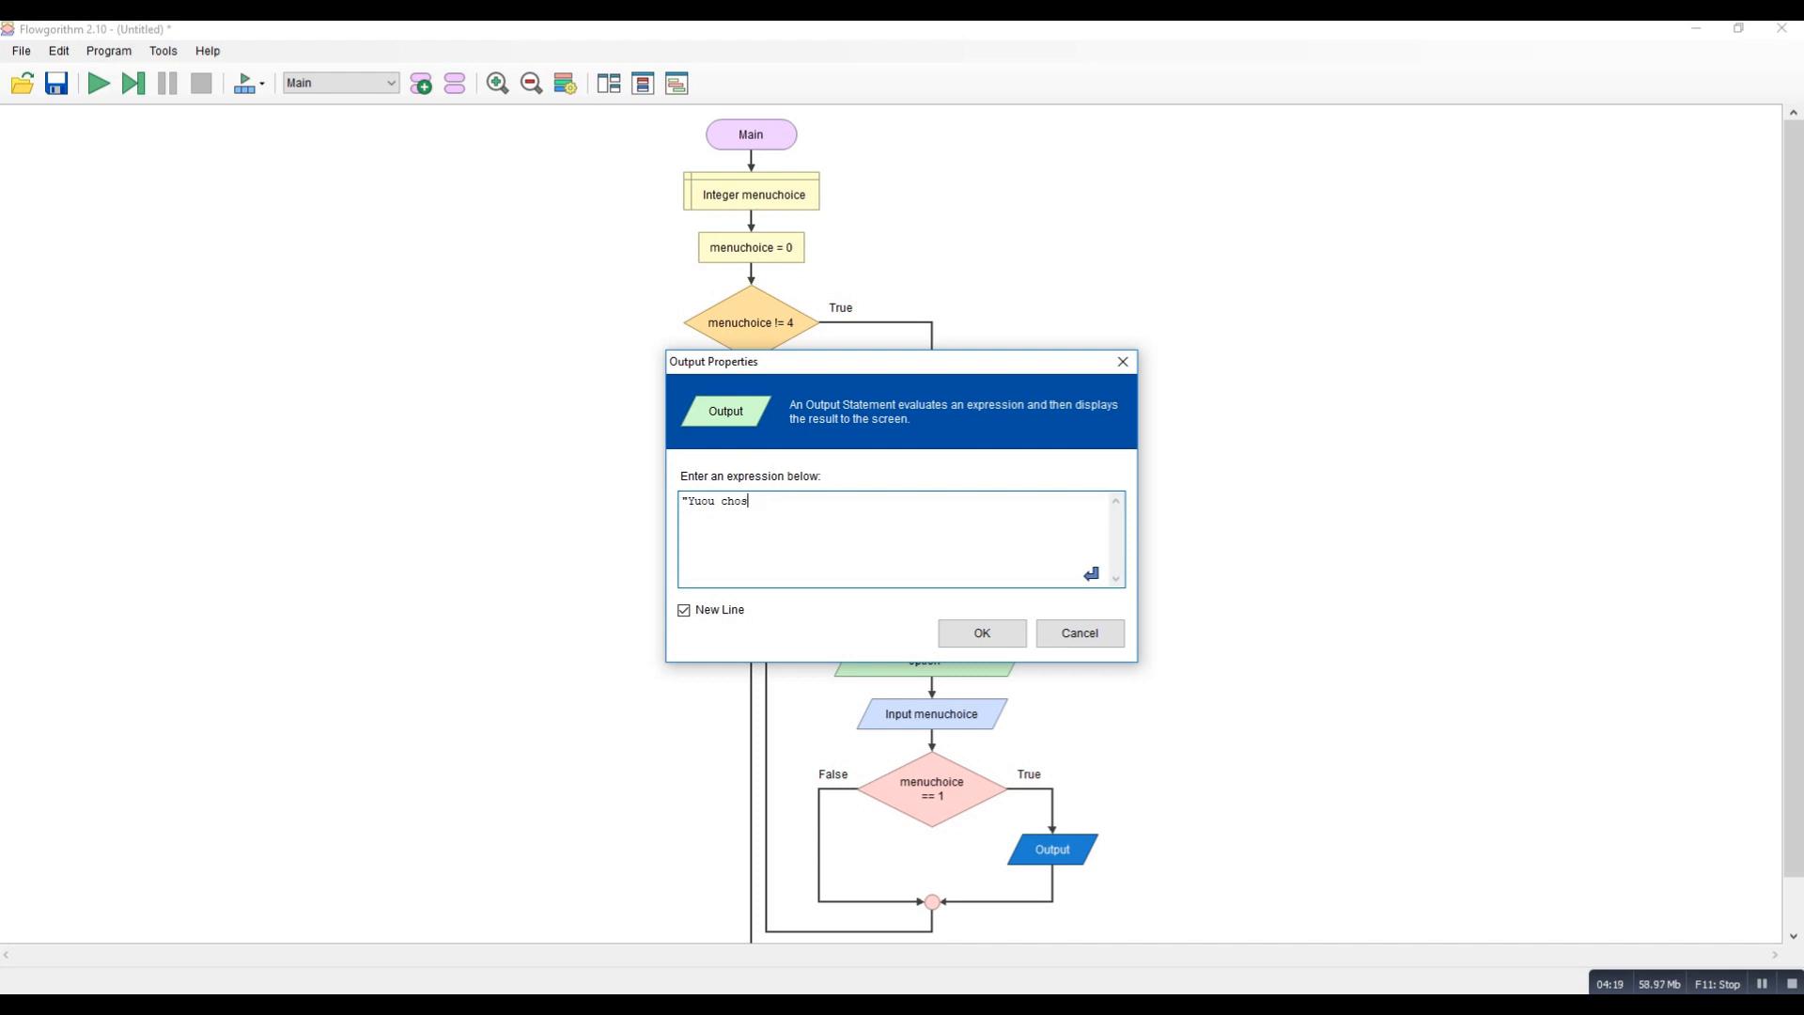
pyautogui.write('e')
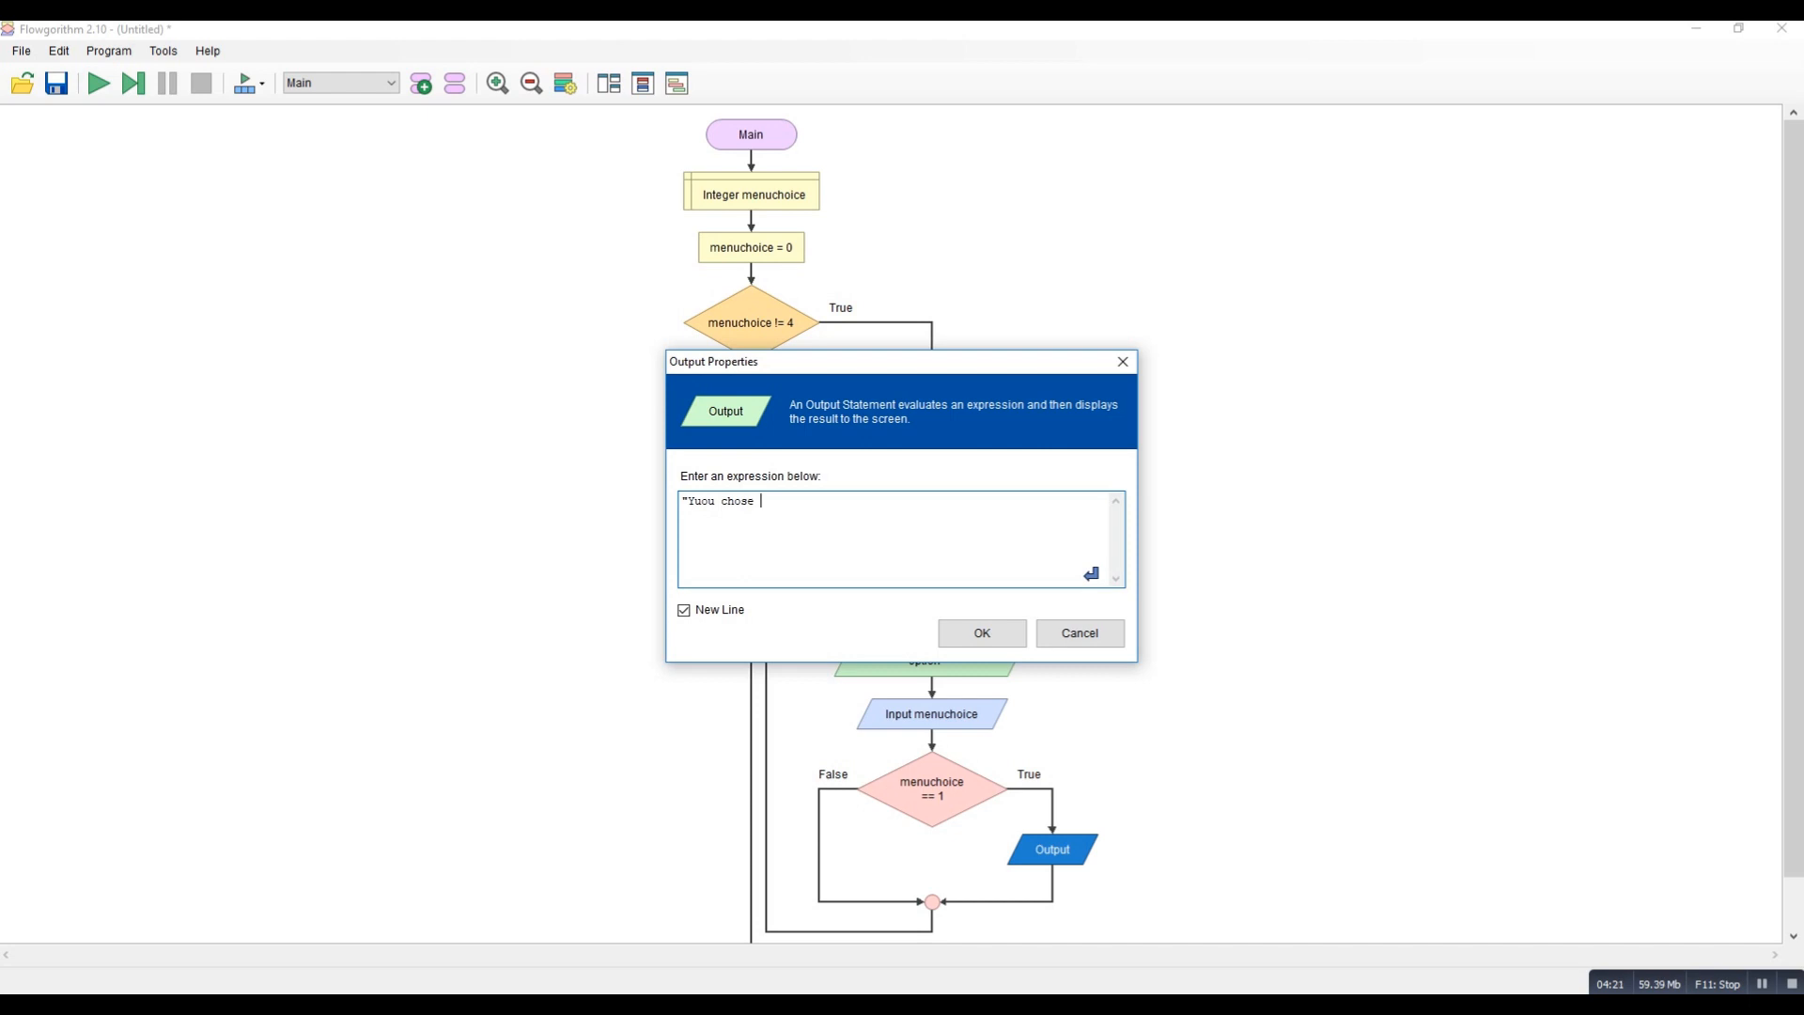
pyautogui.write('"')
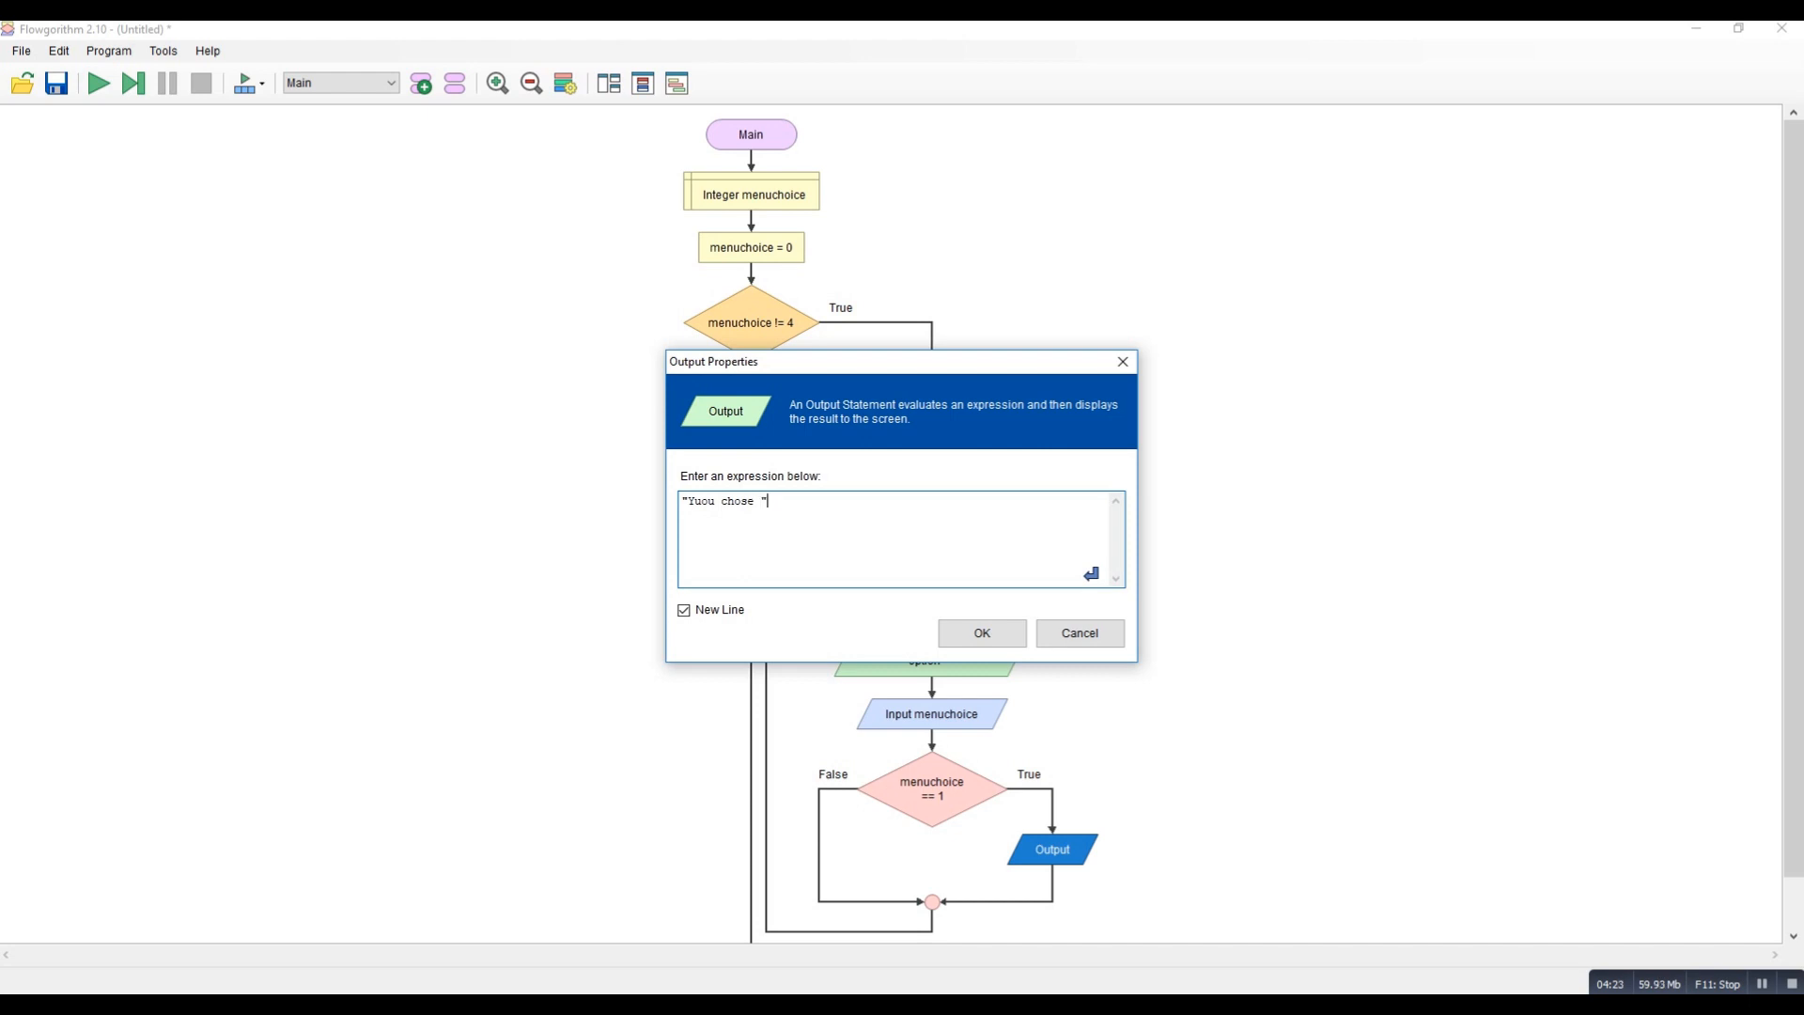
pyautogui.write('1"')
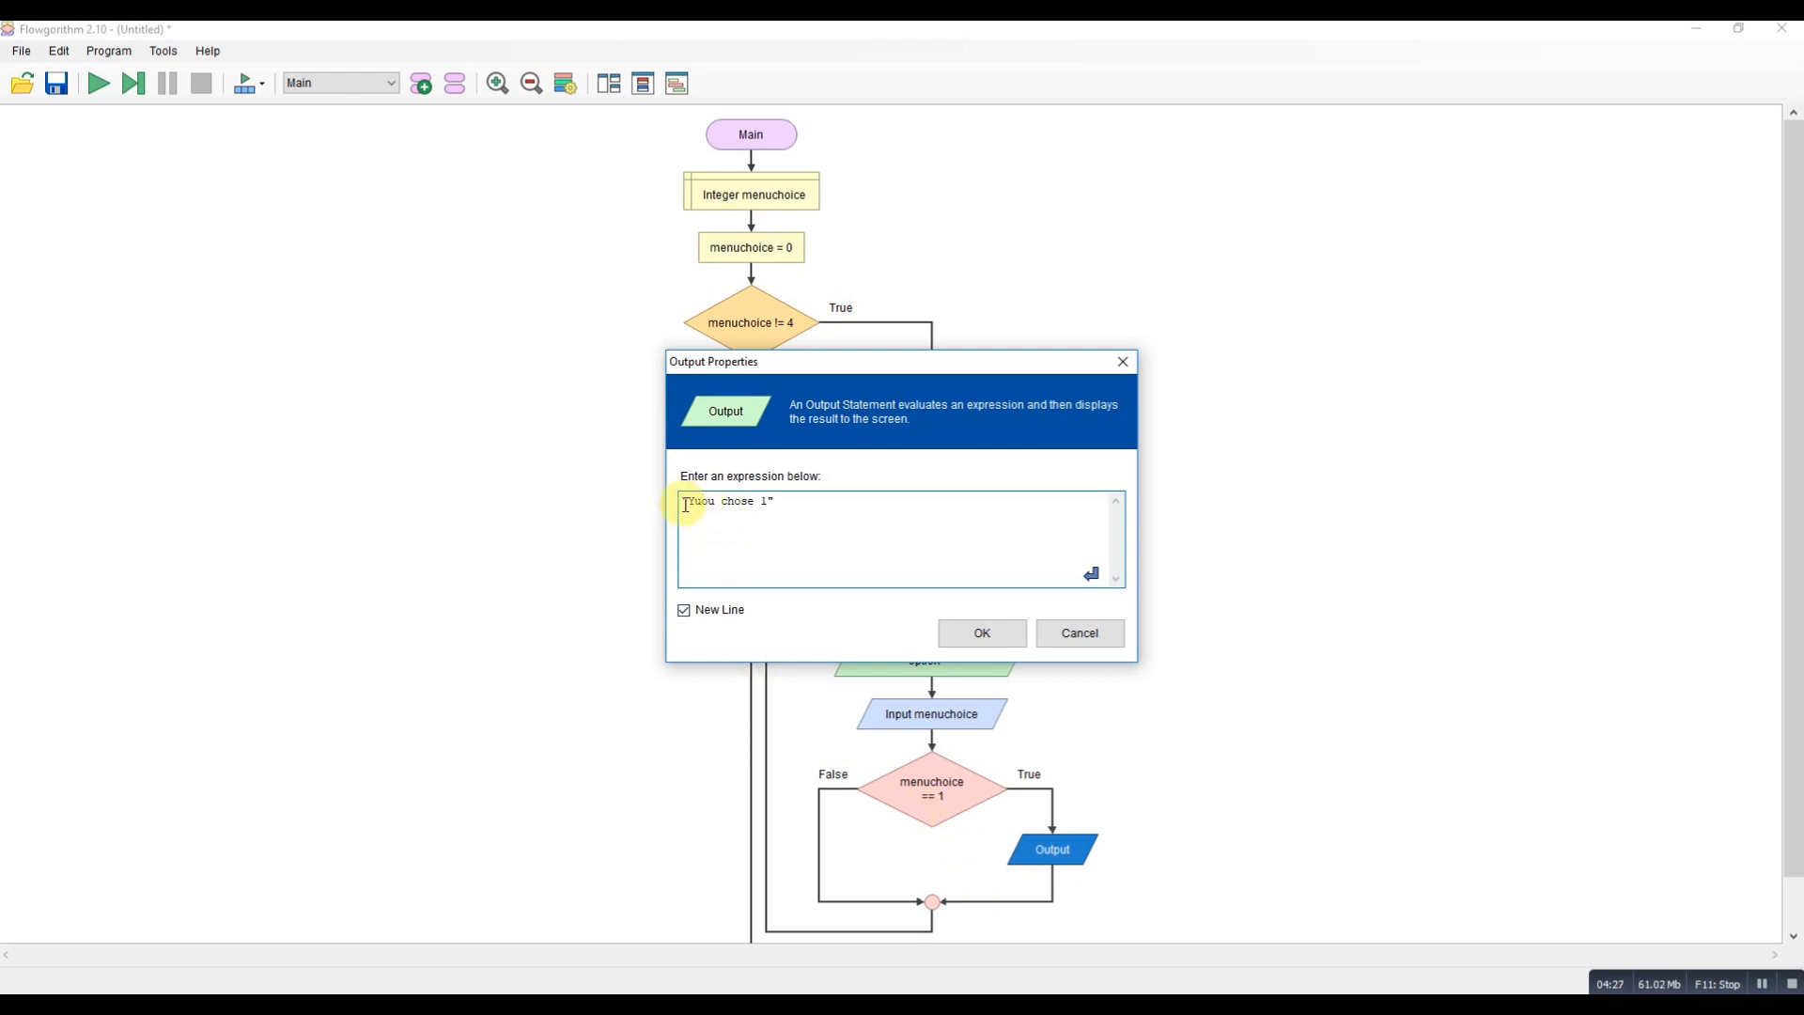
pyautogui.click(979, 634)
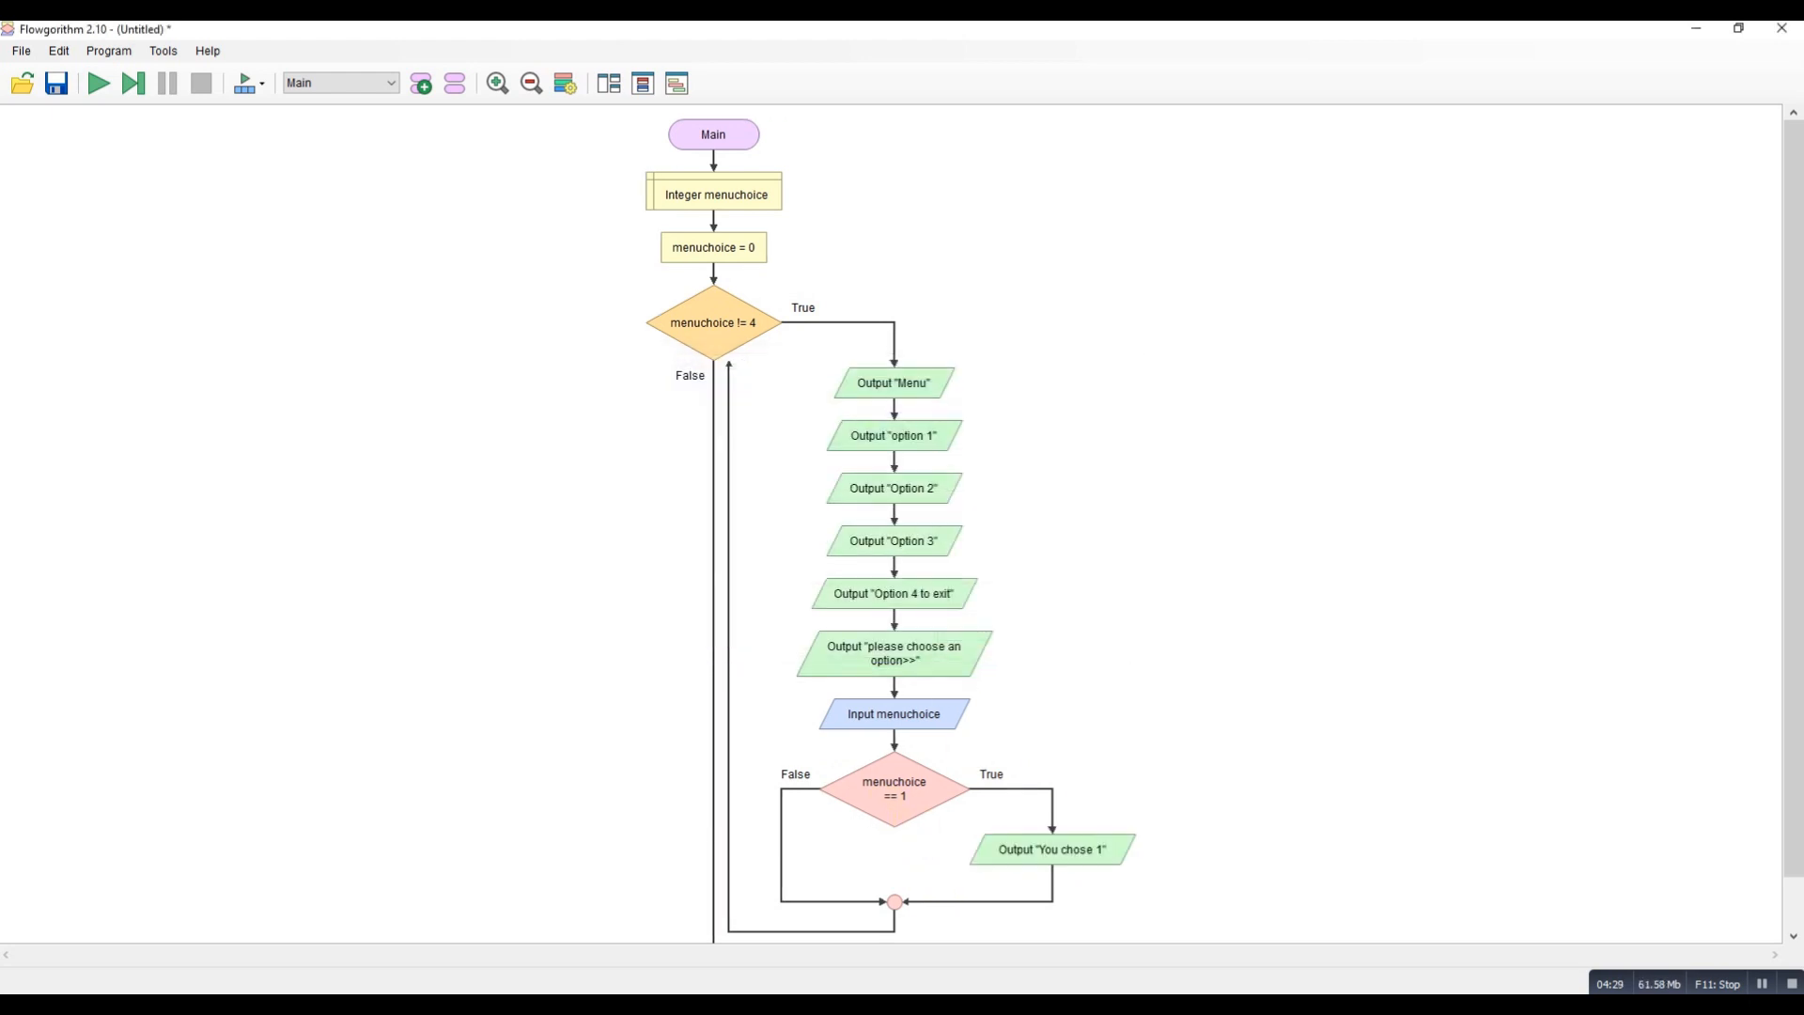
pyautogui.moveTo(823, 816)
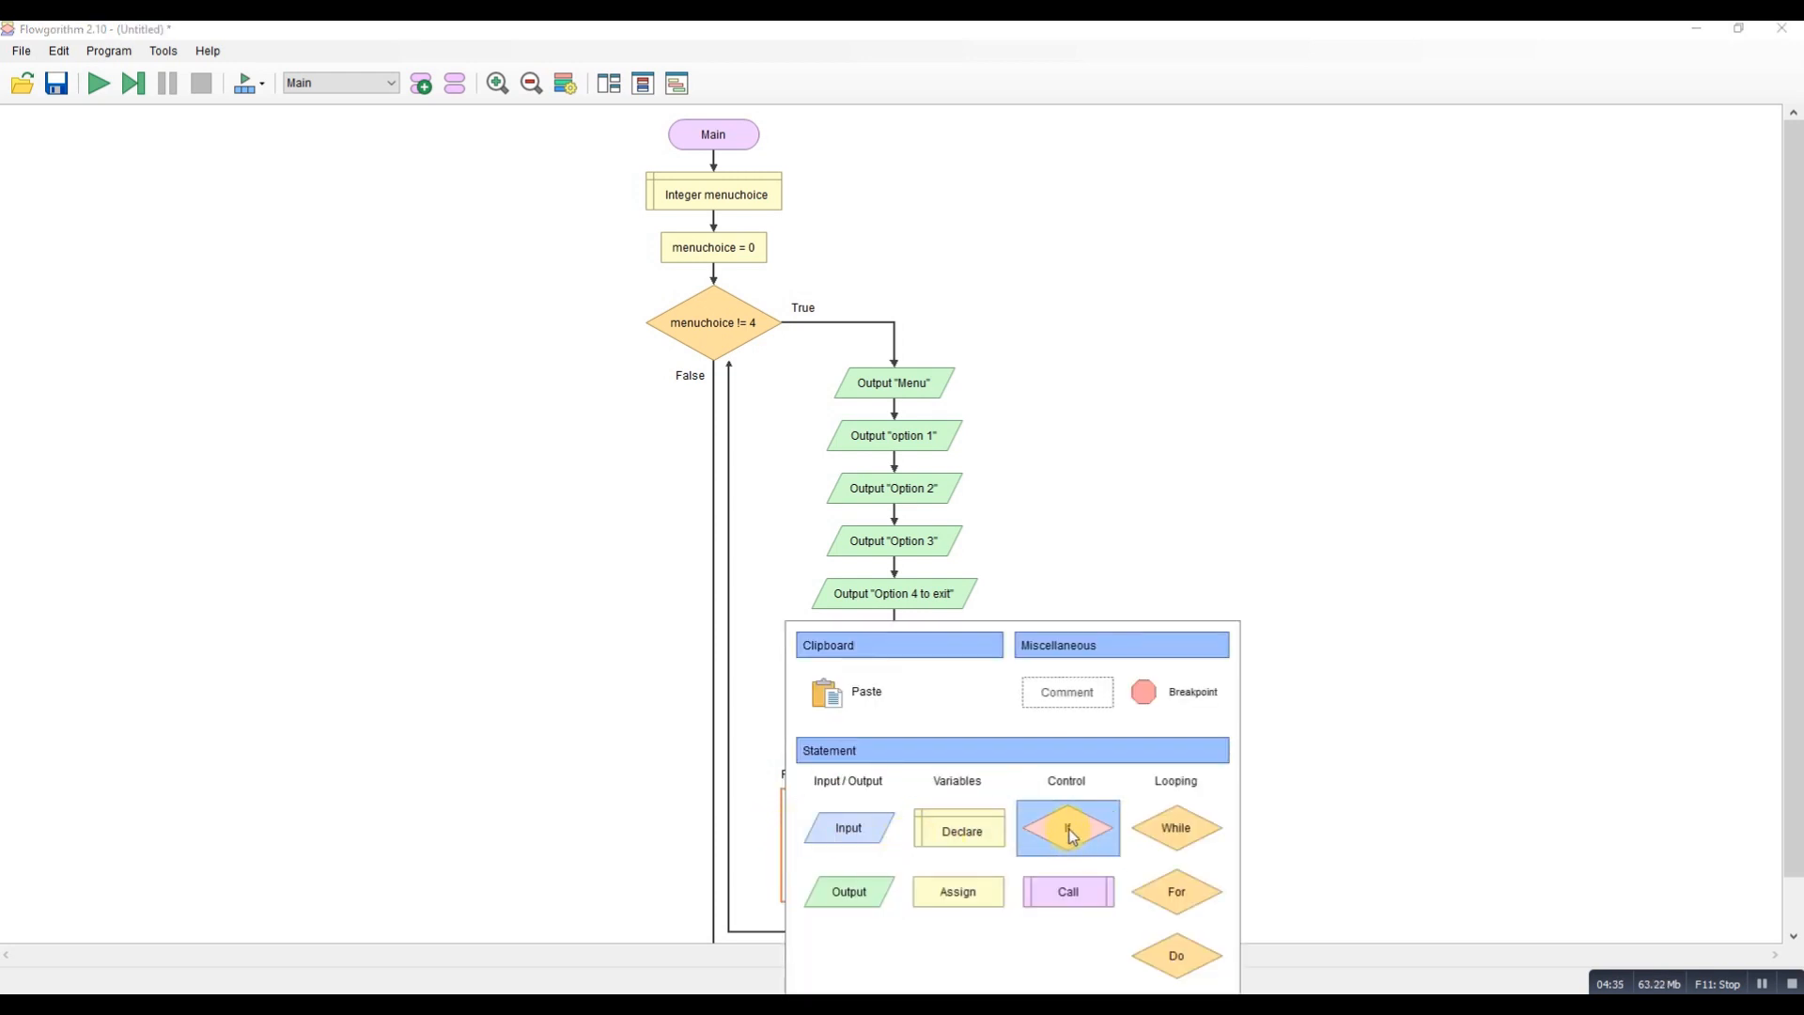
# Add a nested If menuchoice == 2 on the False branch of the first decision.
pyautogui.click(1068, 827)
pyautogui.write('menuchoice == 2')
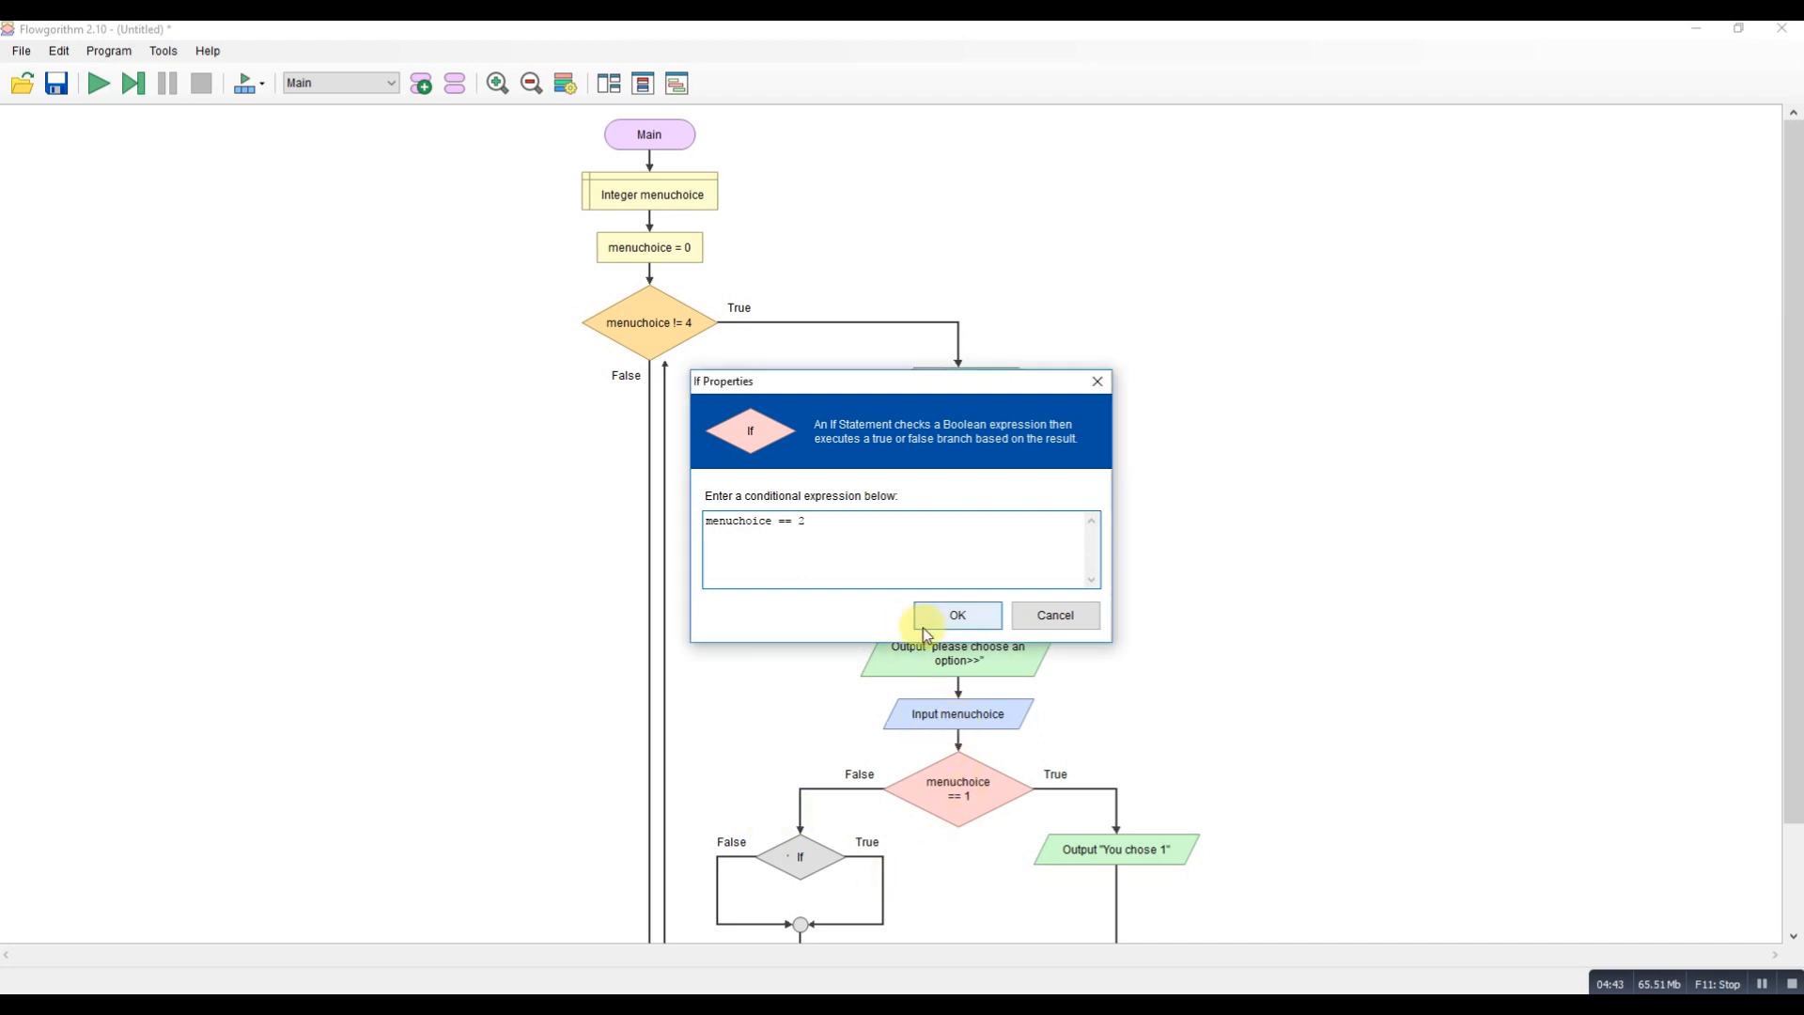
pyautogui.click(957, 615)
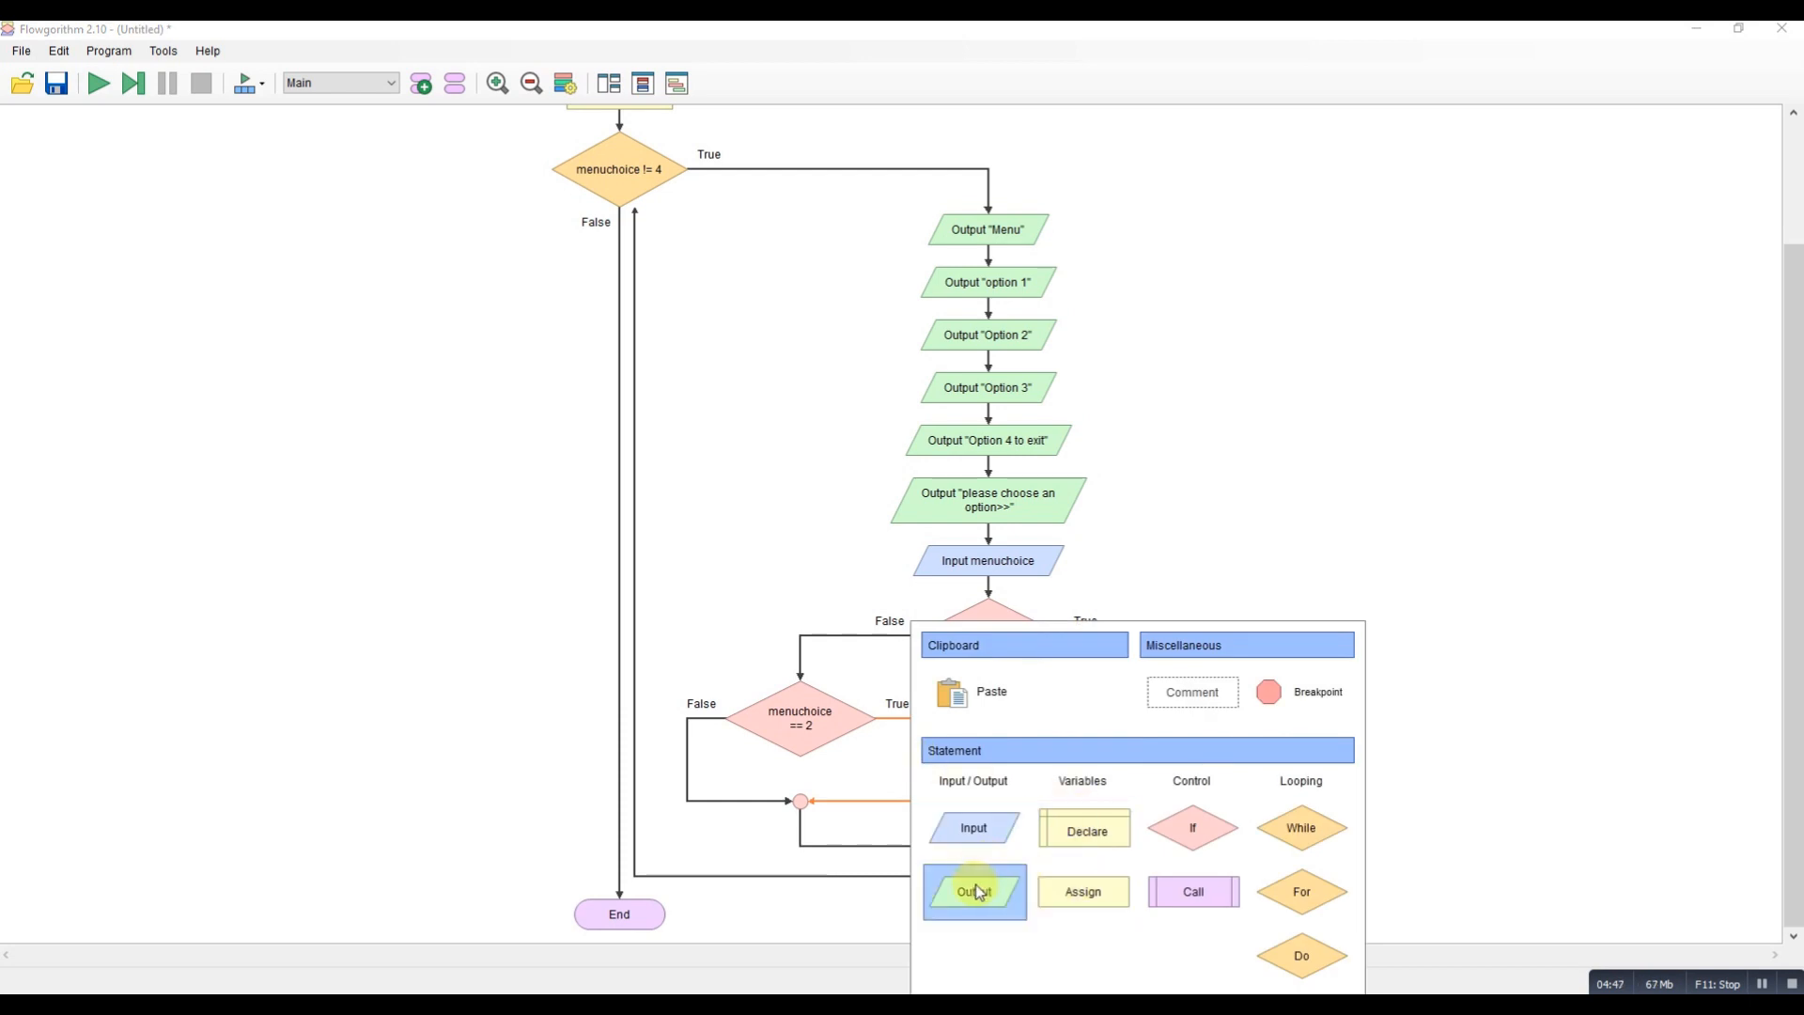
# Output "You chose 2" on the True branch of the menuchoice == 2 decision.
pyautogui.click(973, 891)
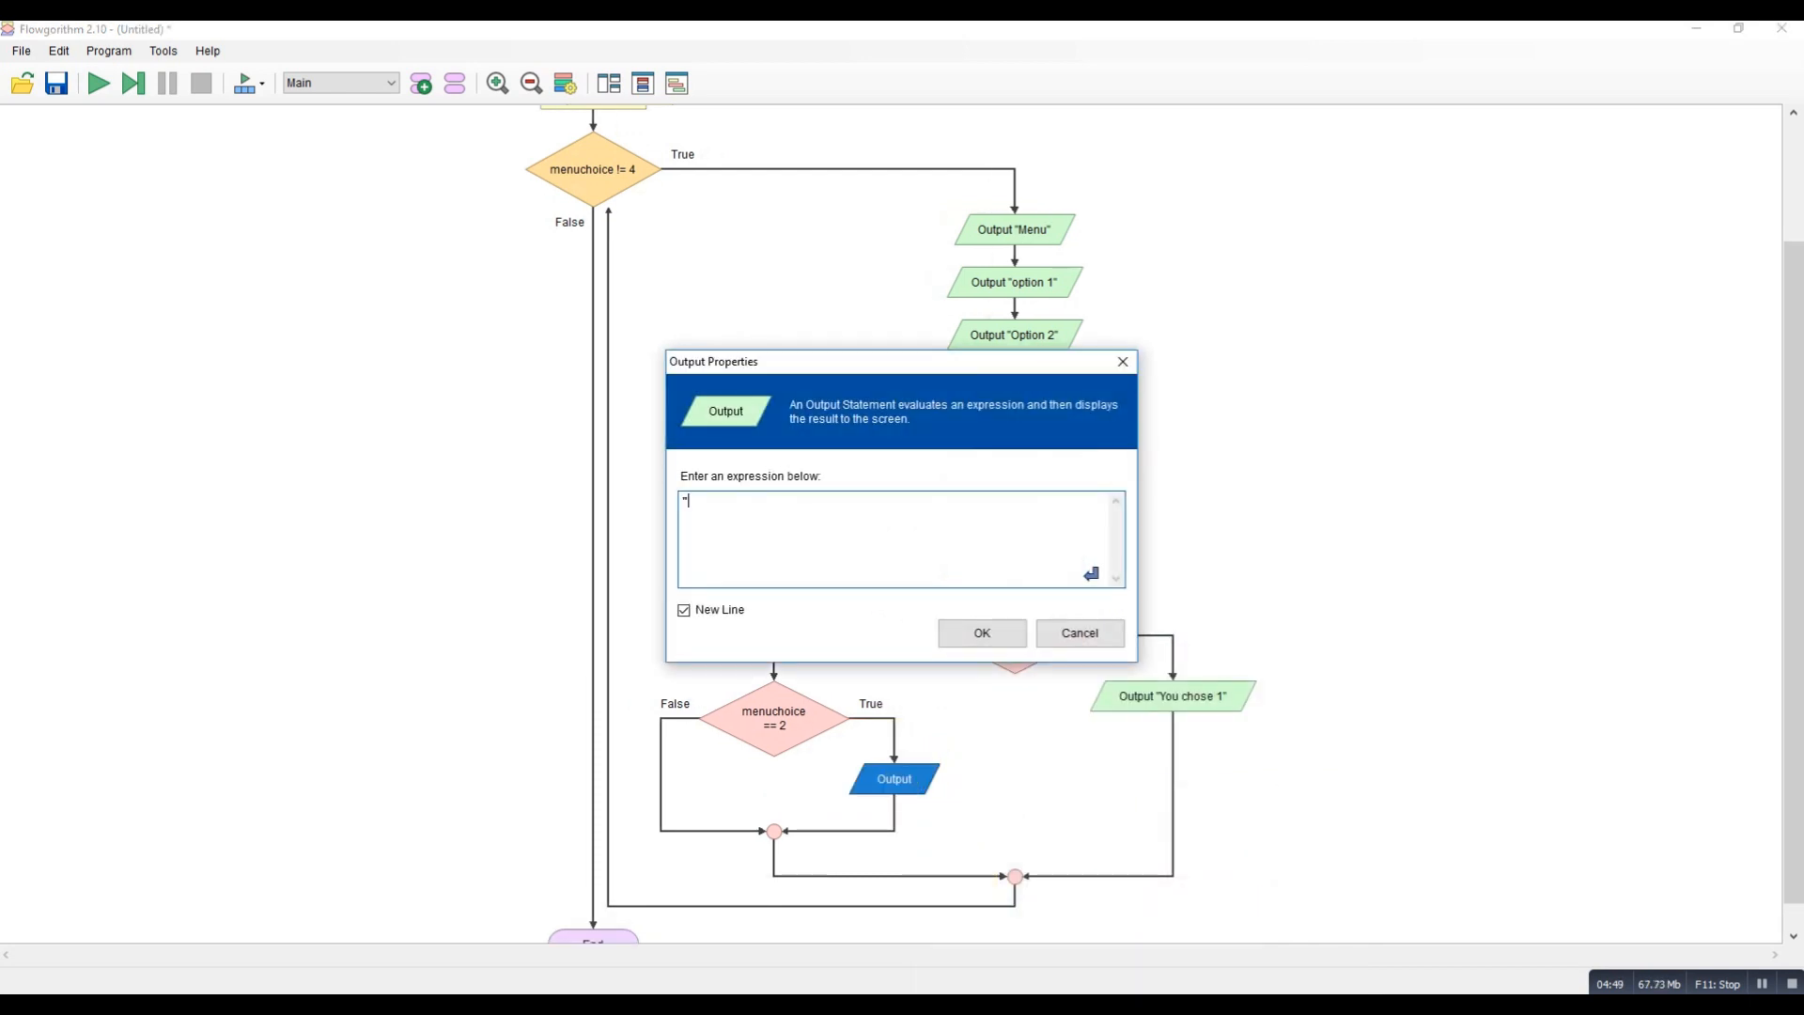
pyautogui.write('"You')
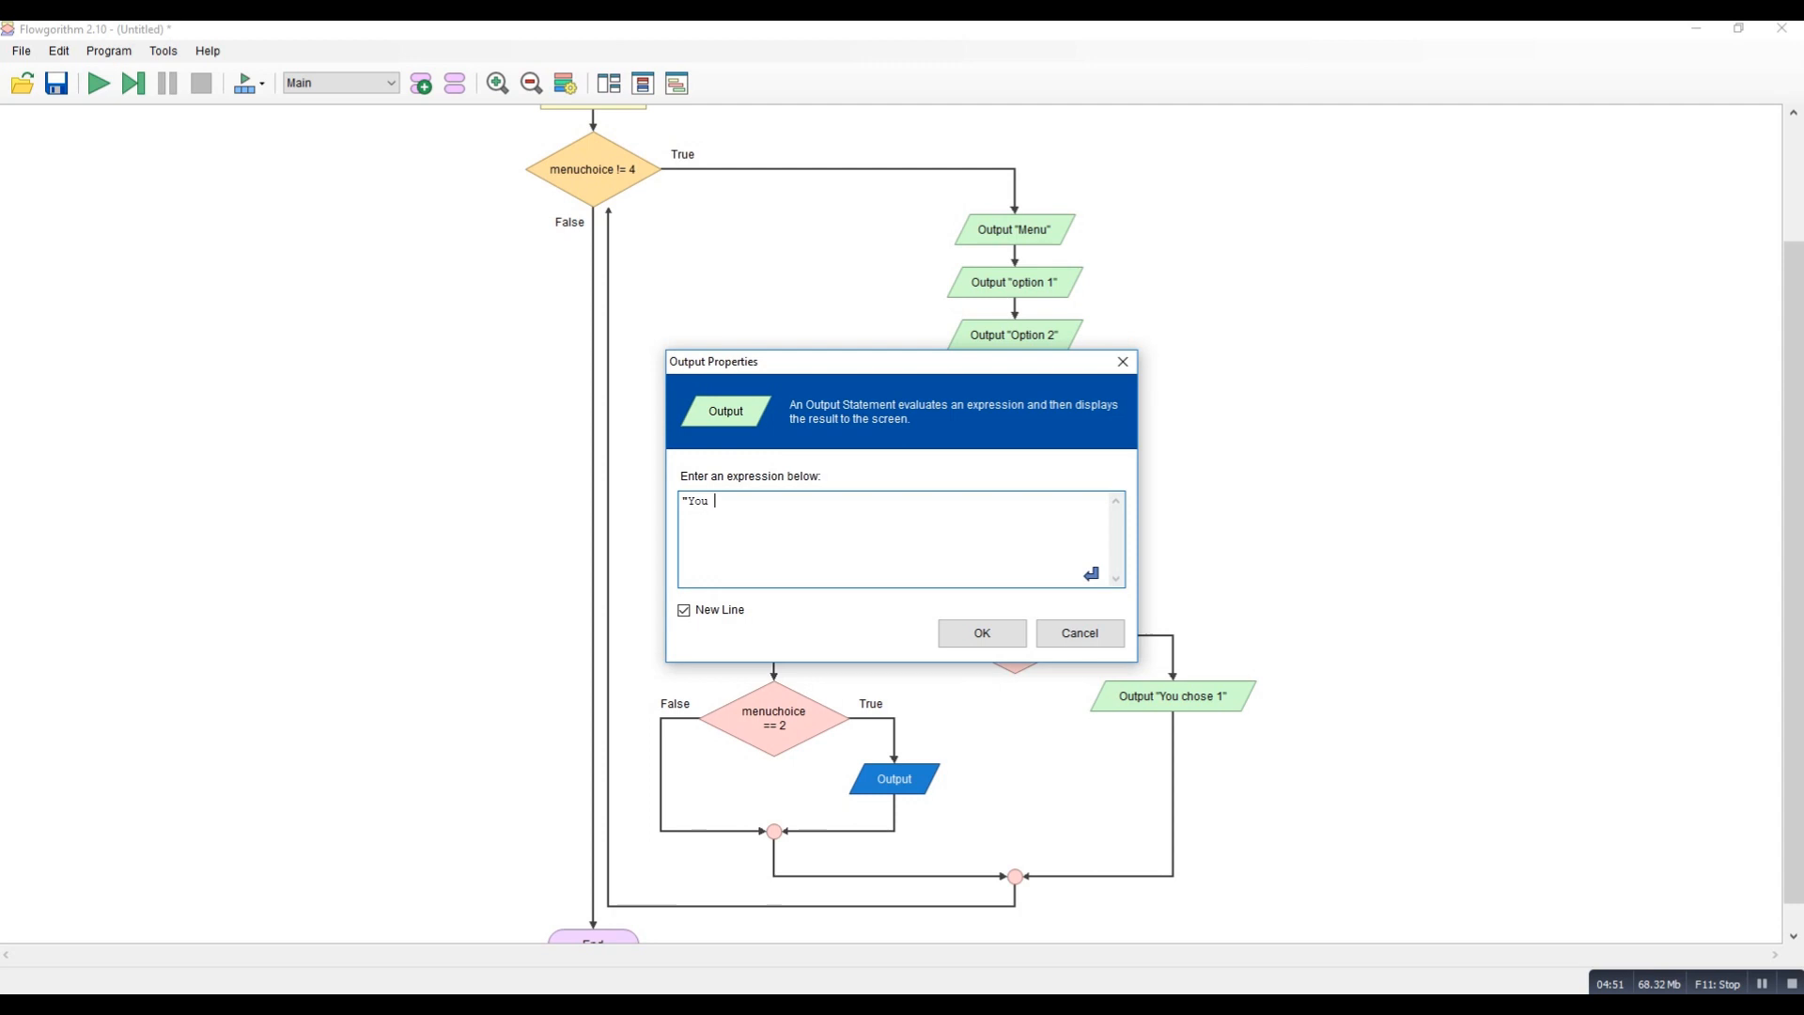
pyautogui.write('chose')
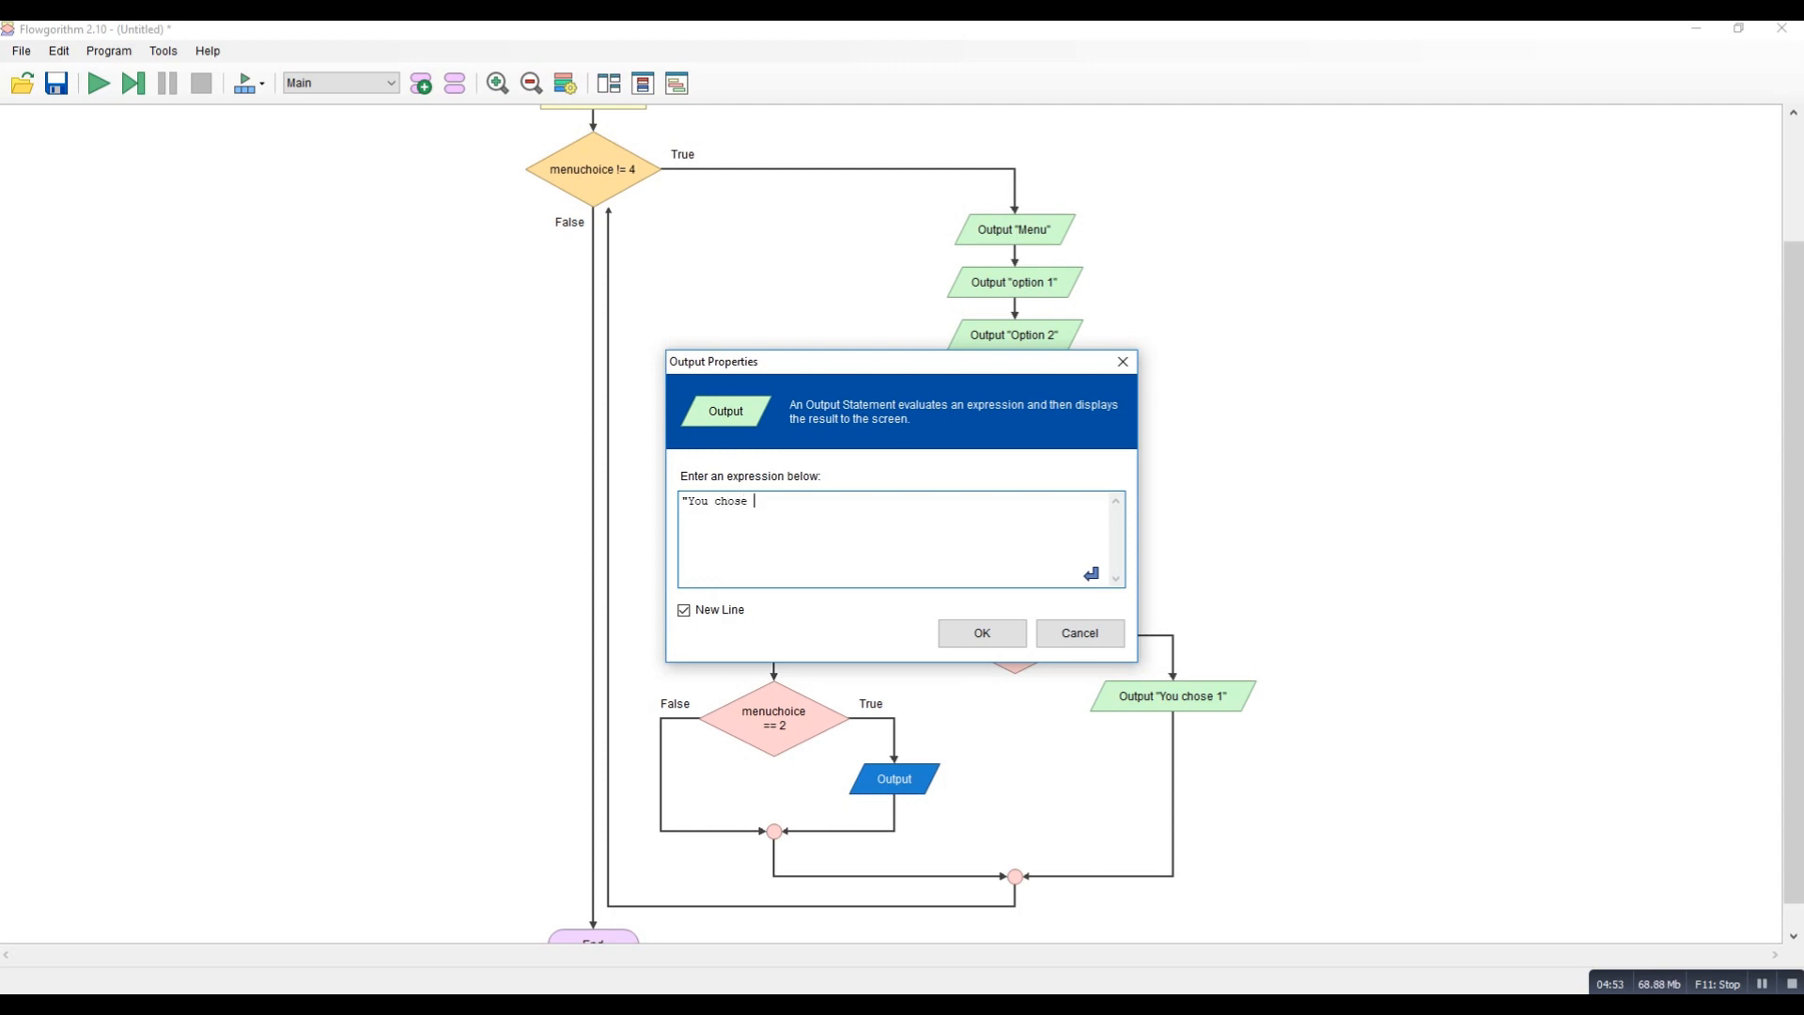
pyautogui.write('2"')
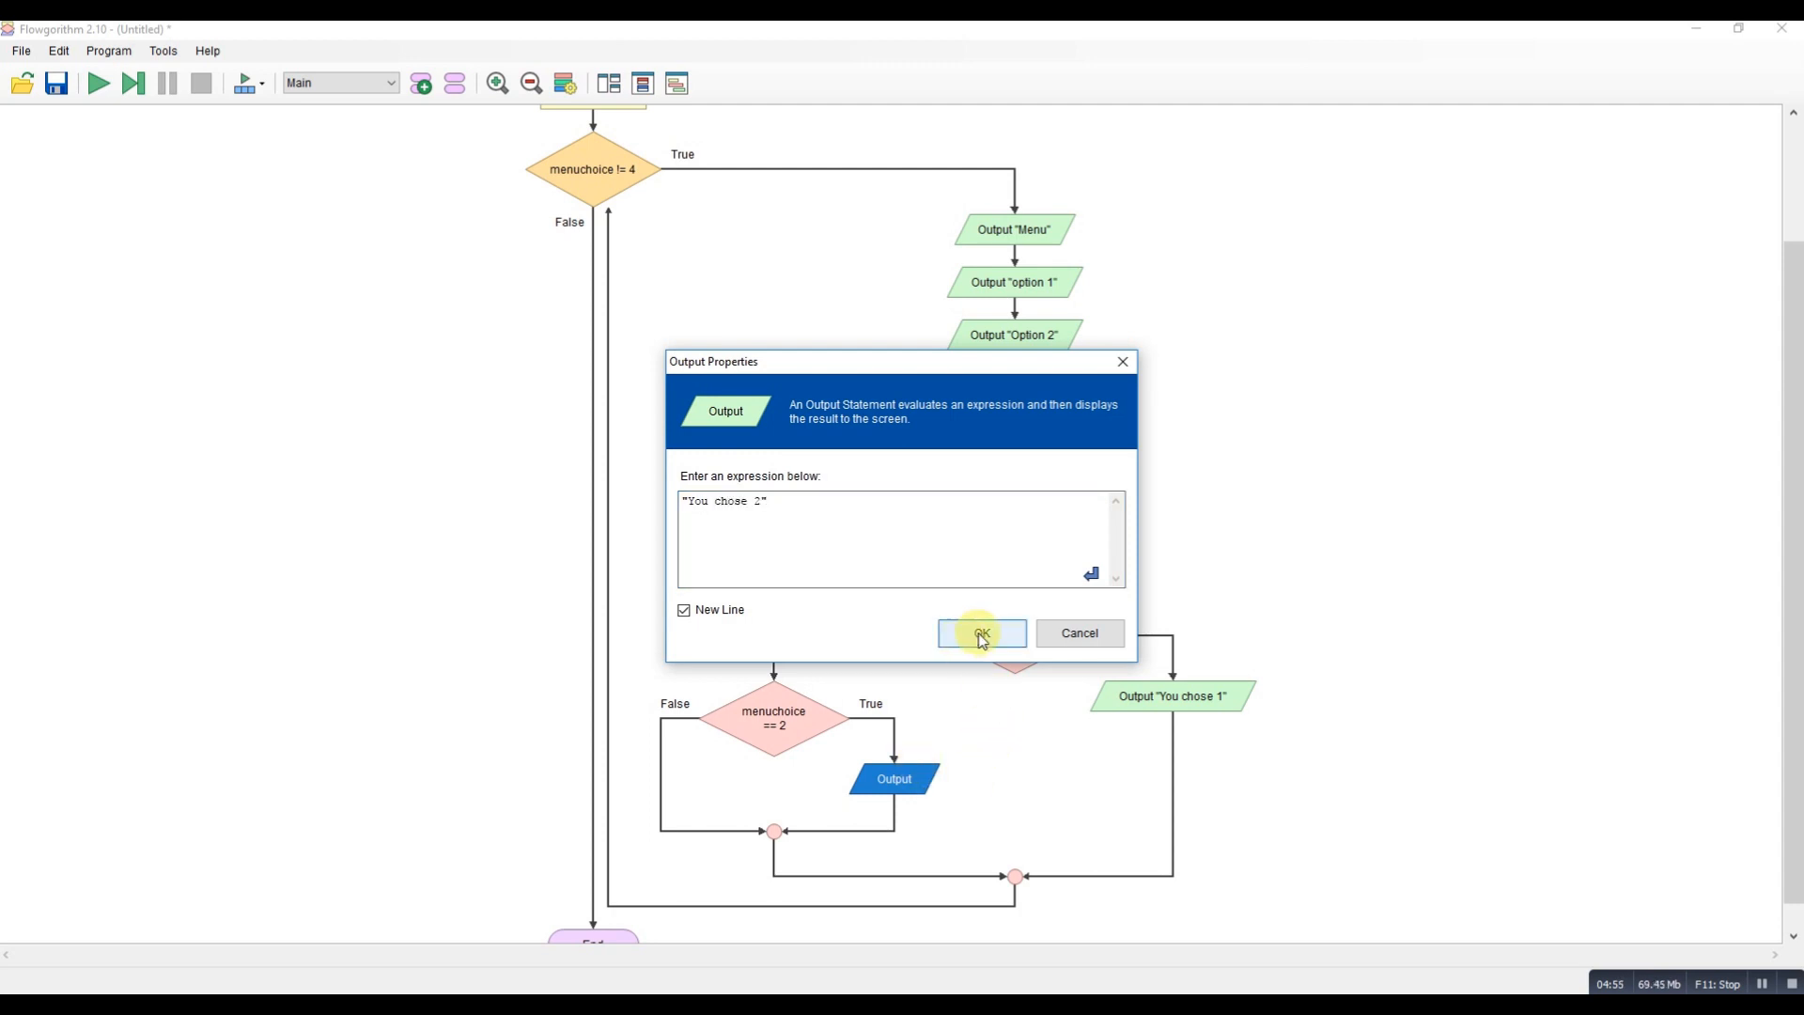
pyautogui.click(979, 633)
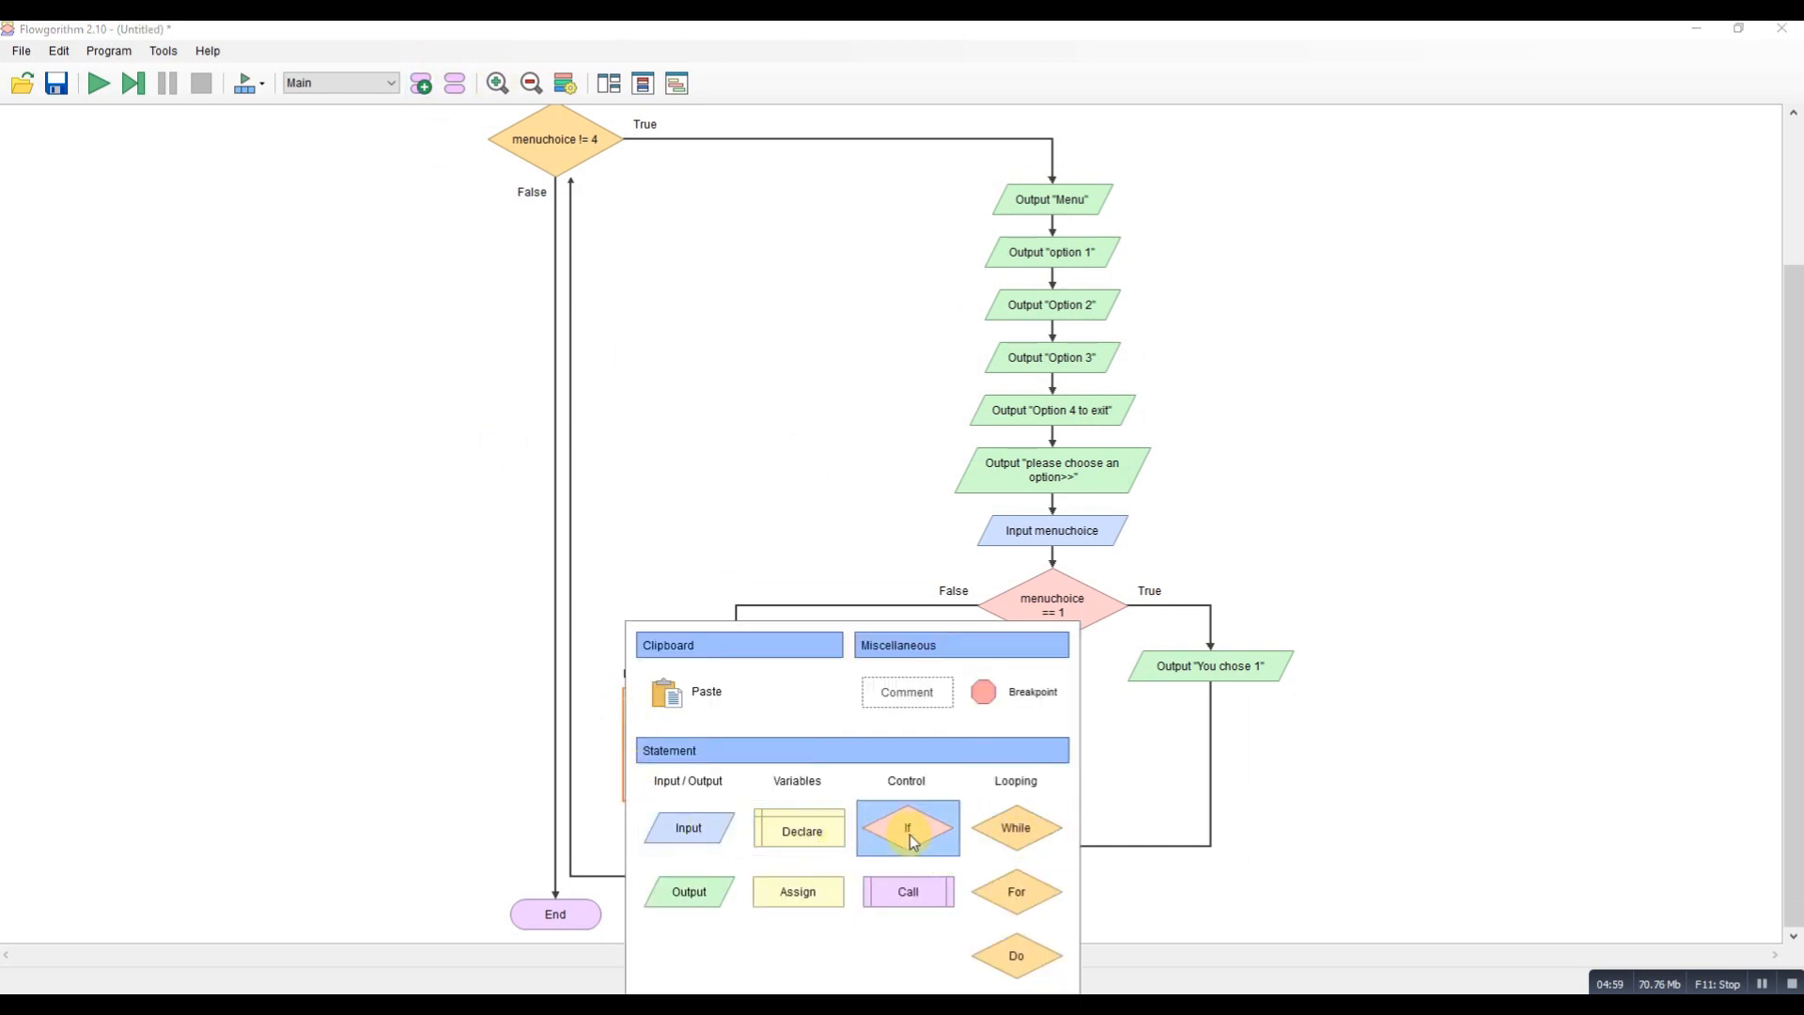
# Add a nested If menuchoice == 3 on the False side of choice 2.
pyautogui.click(905, 827)
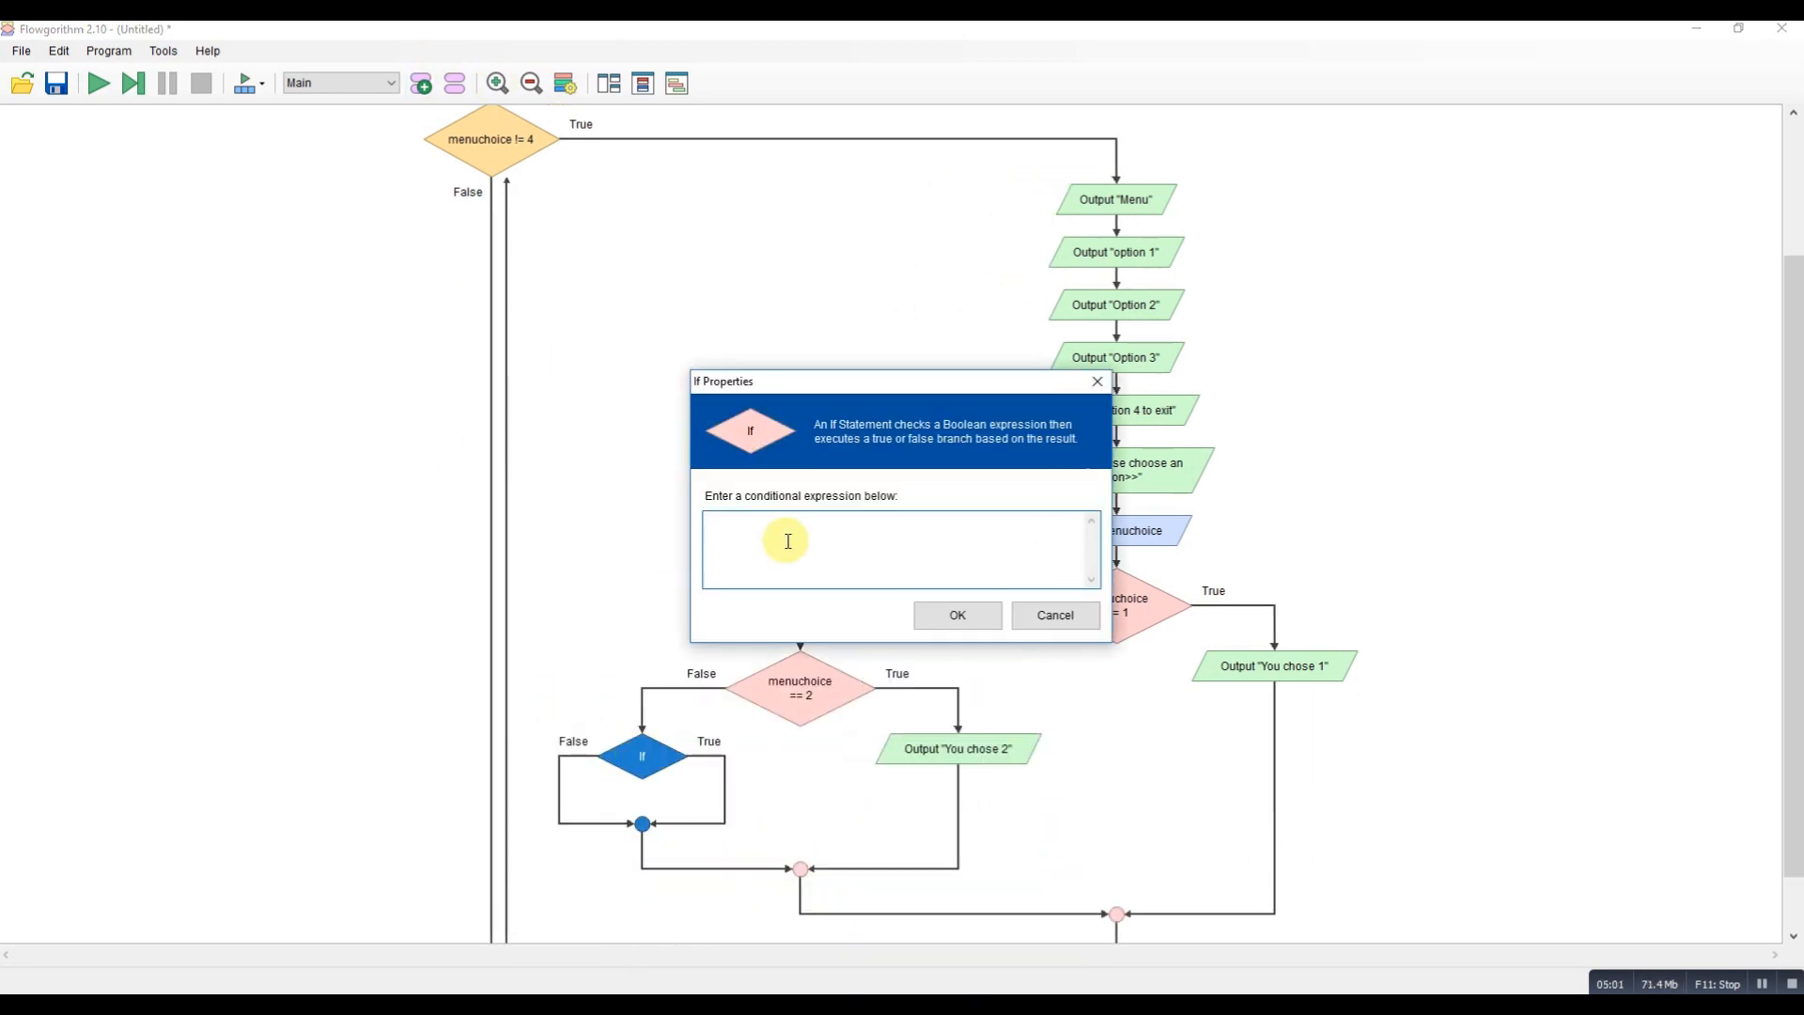
pyautogui.write('menuchoice == 3')
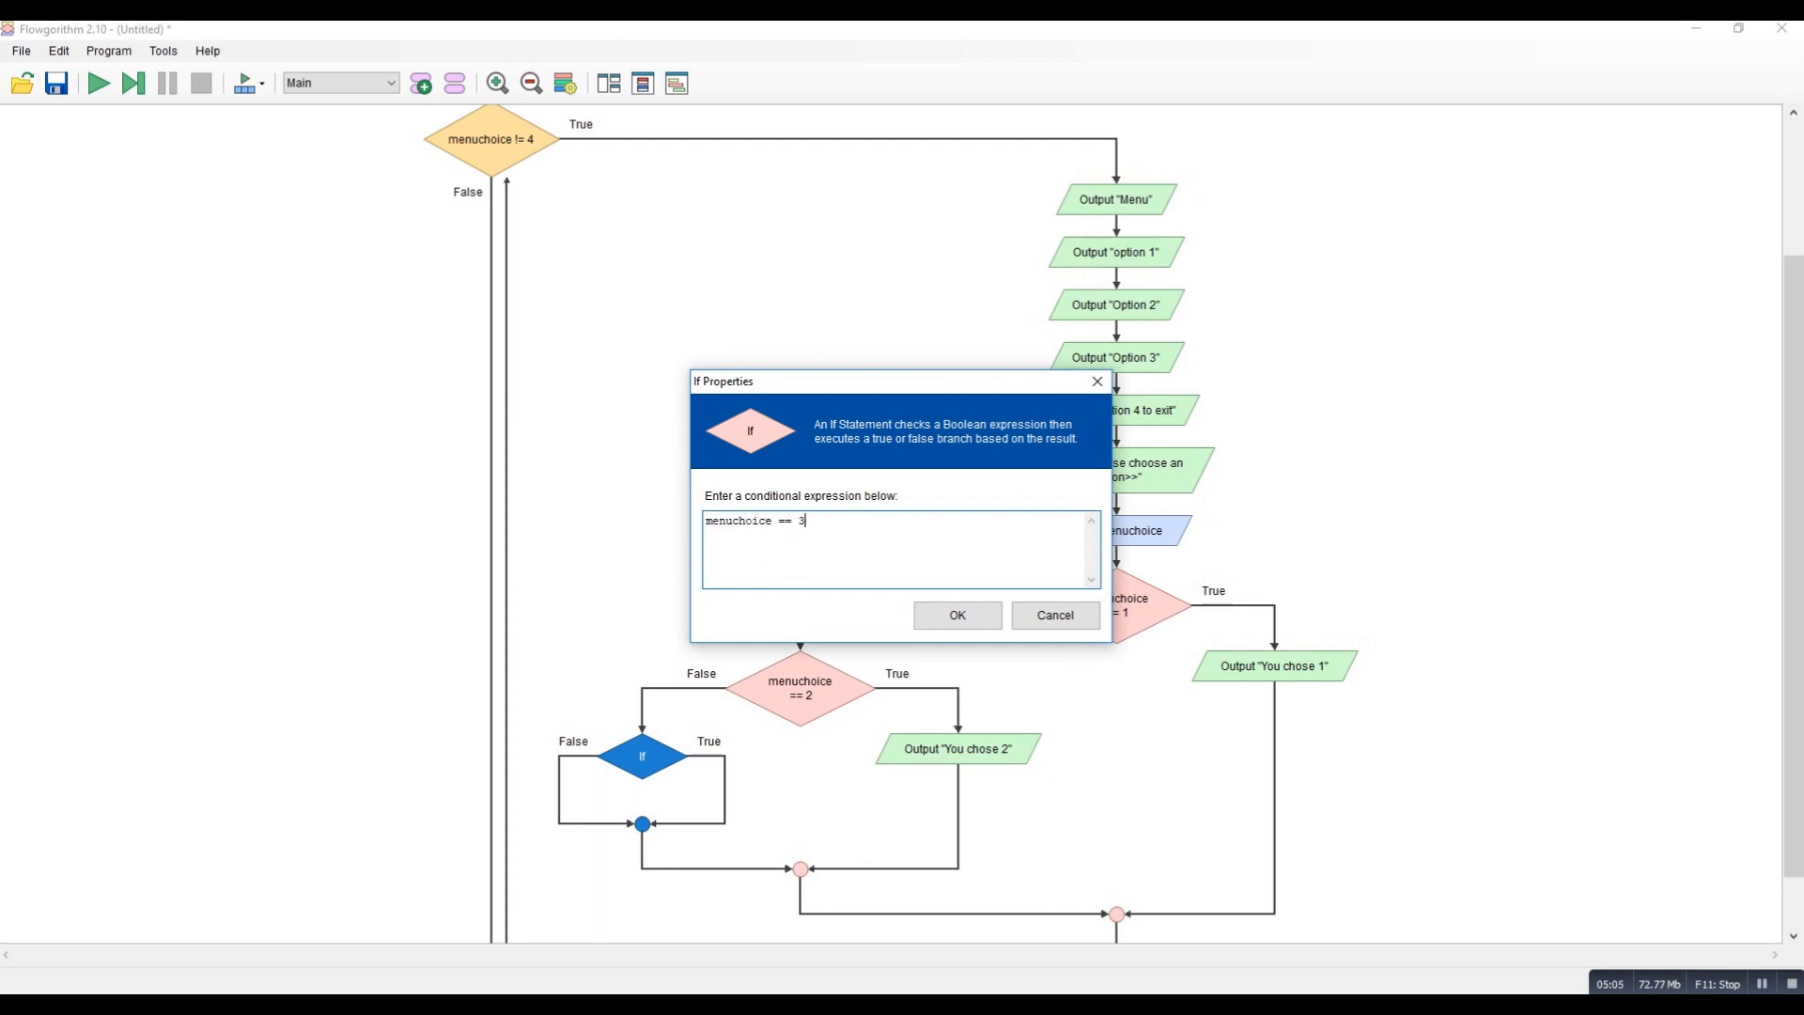
pyautogui.click(957, 614)
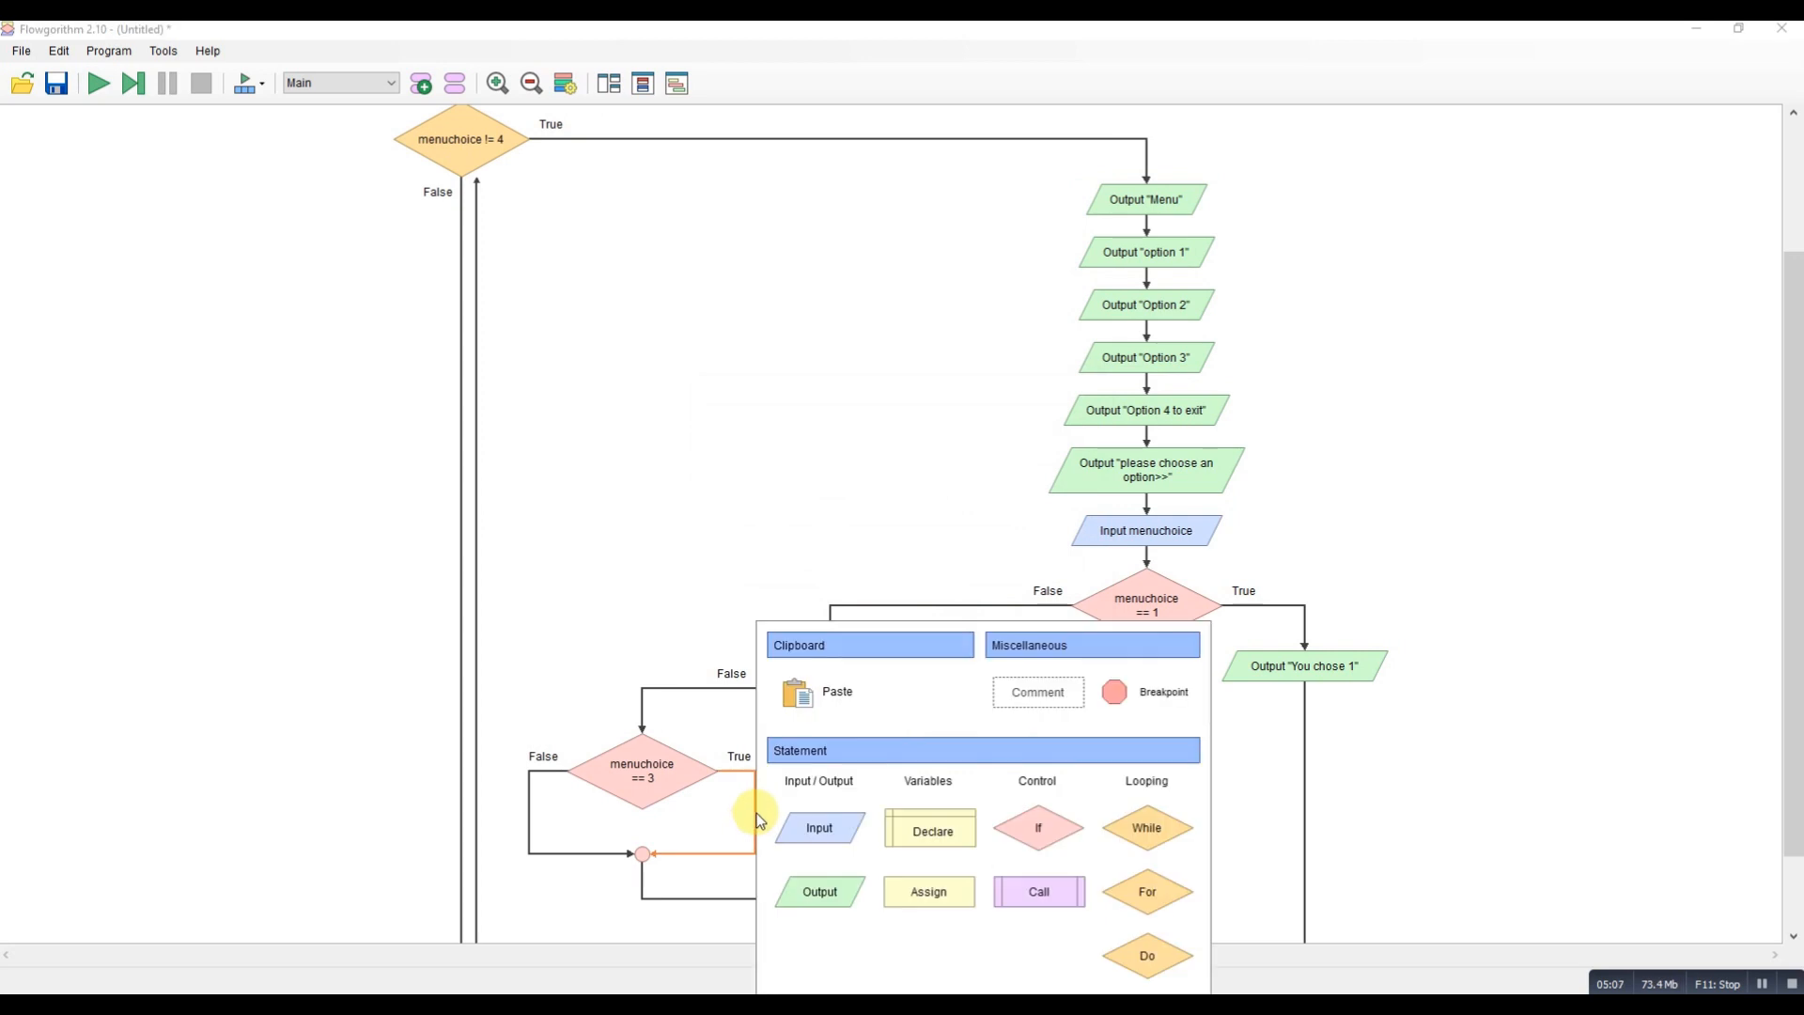
# Output "You chose 3" on the True branch of the menuchoice == 3 decision.
pyautogui.click(817, 891)
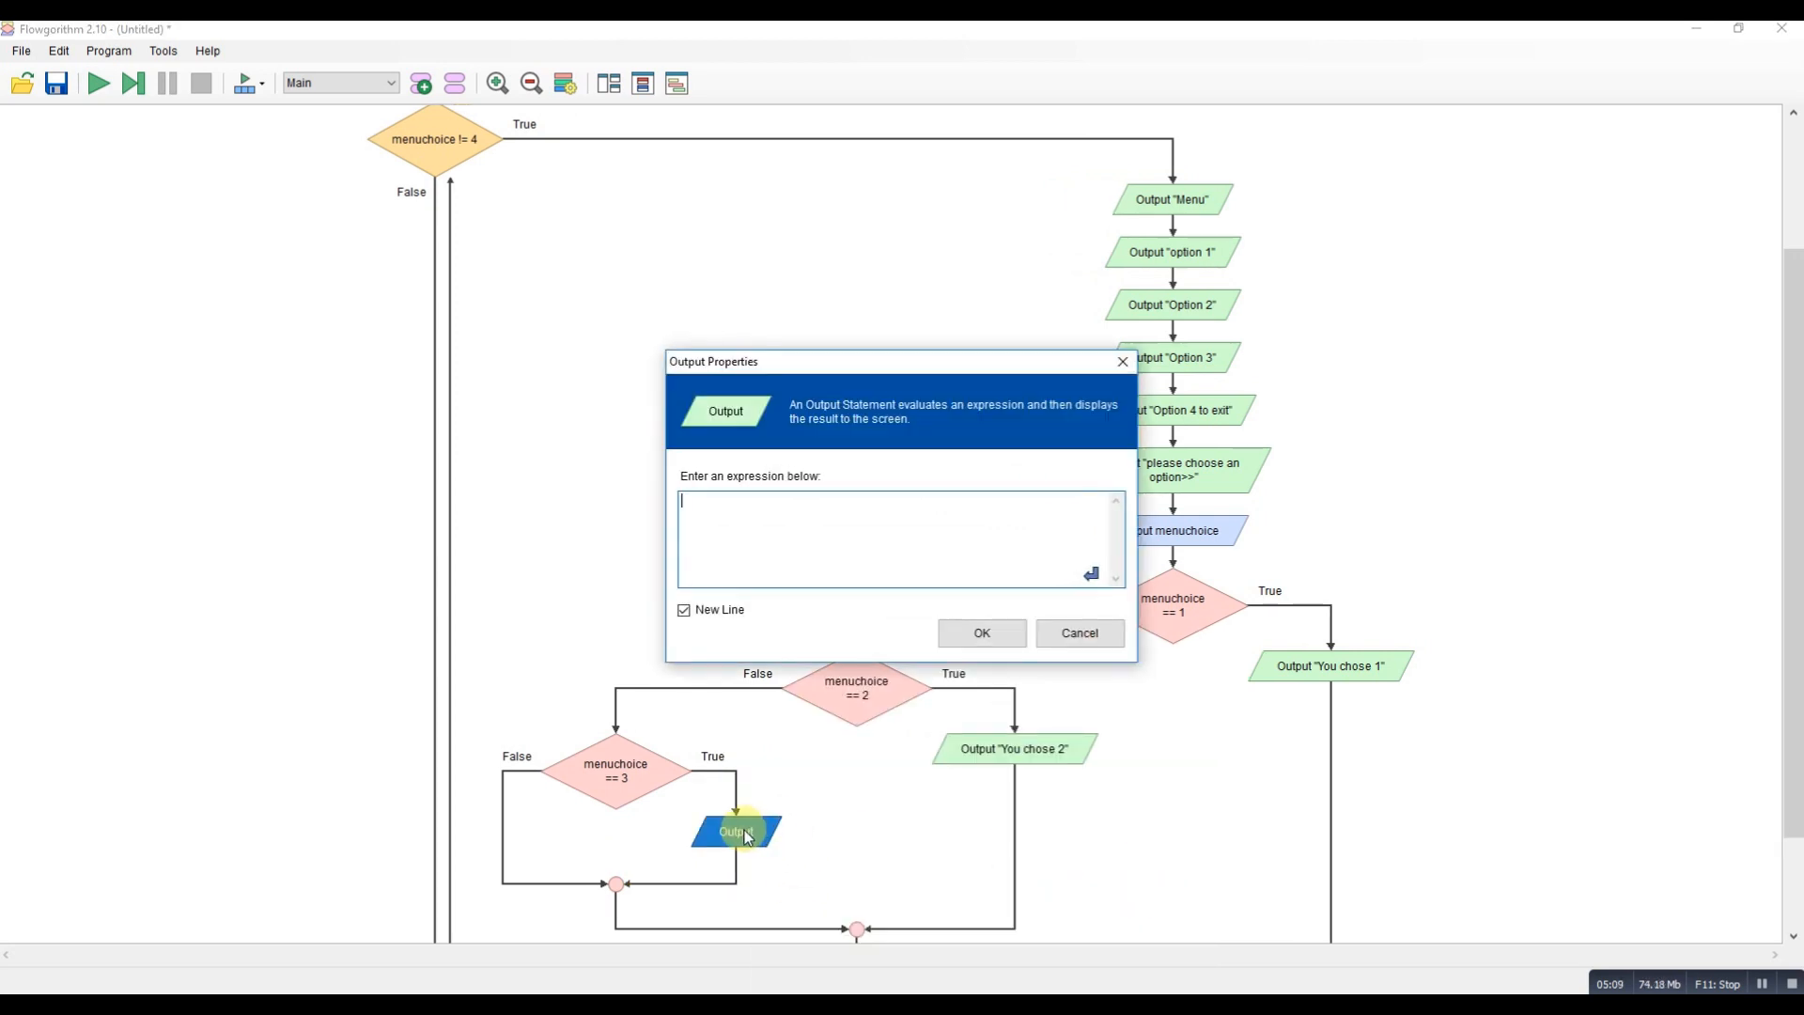
pyautogui.write('"You cho')
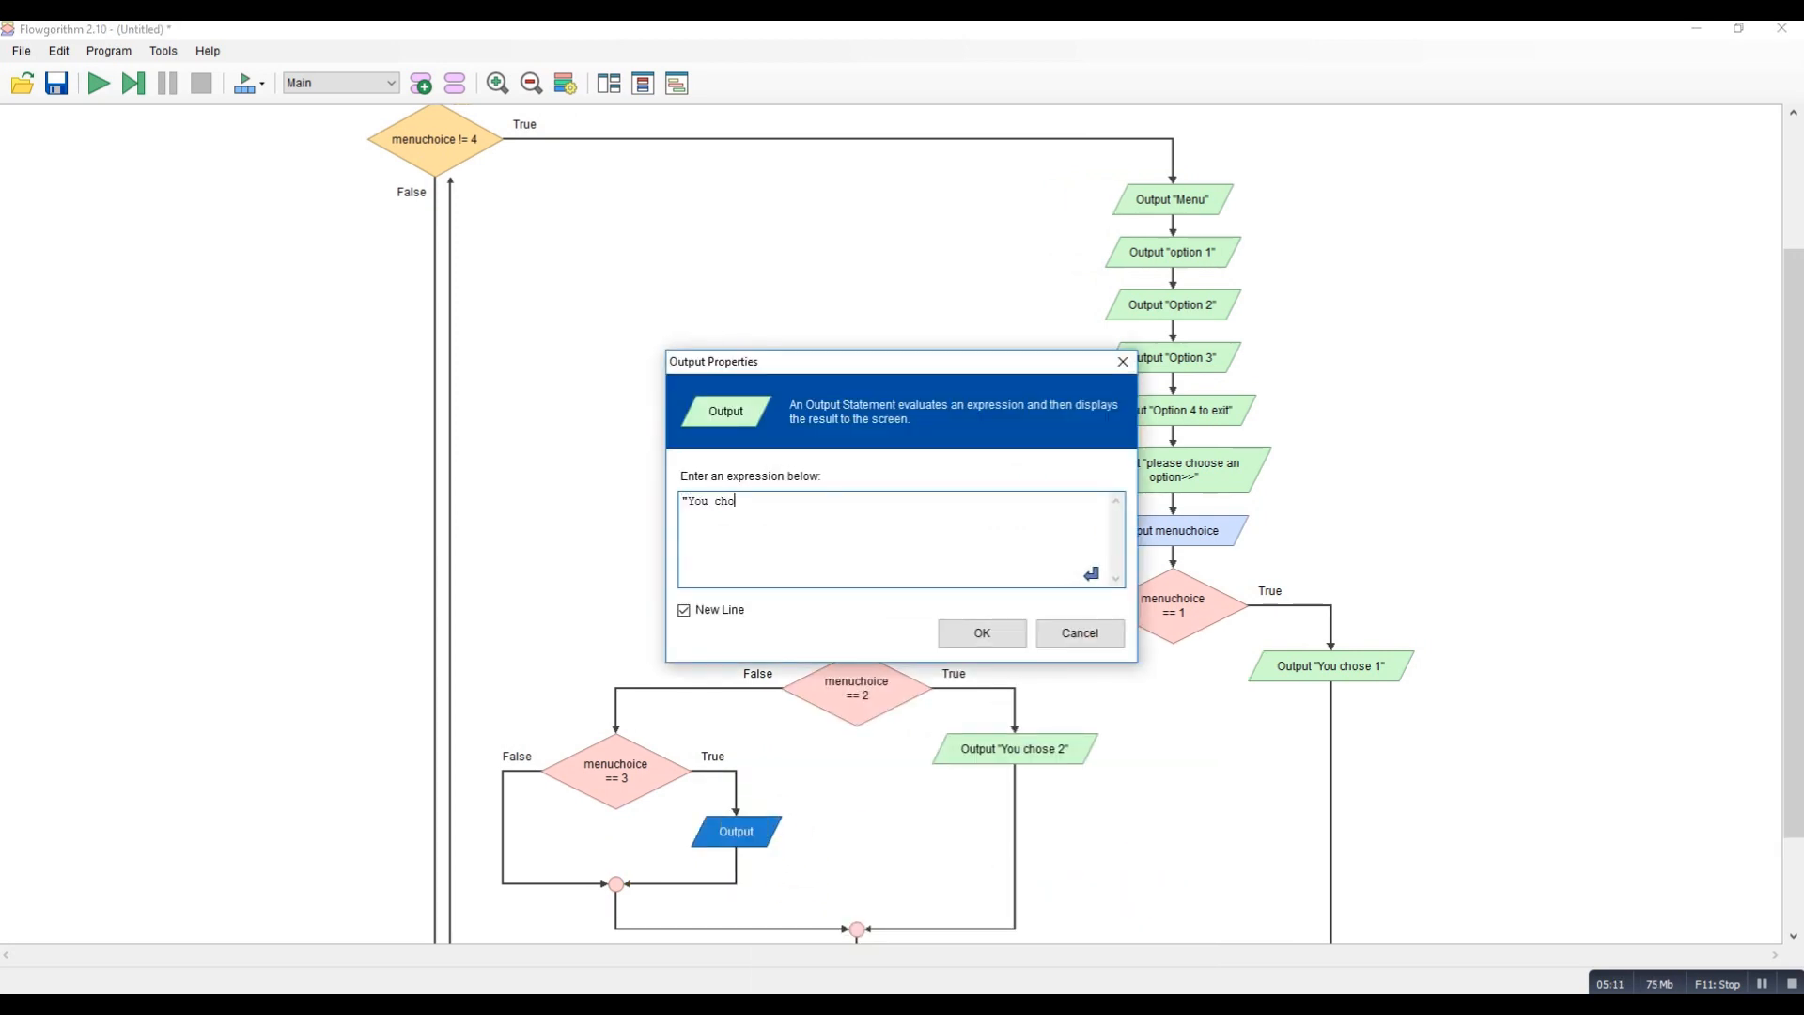
pyautogui.write('se 3"')
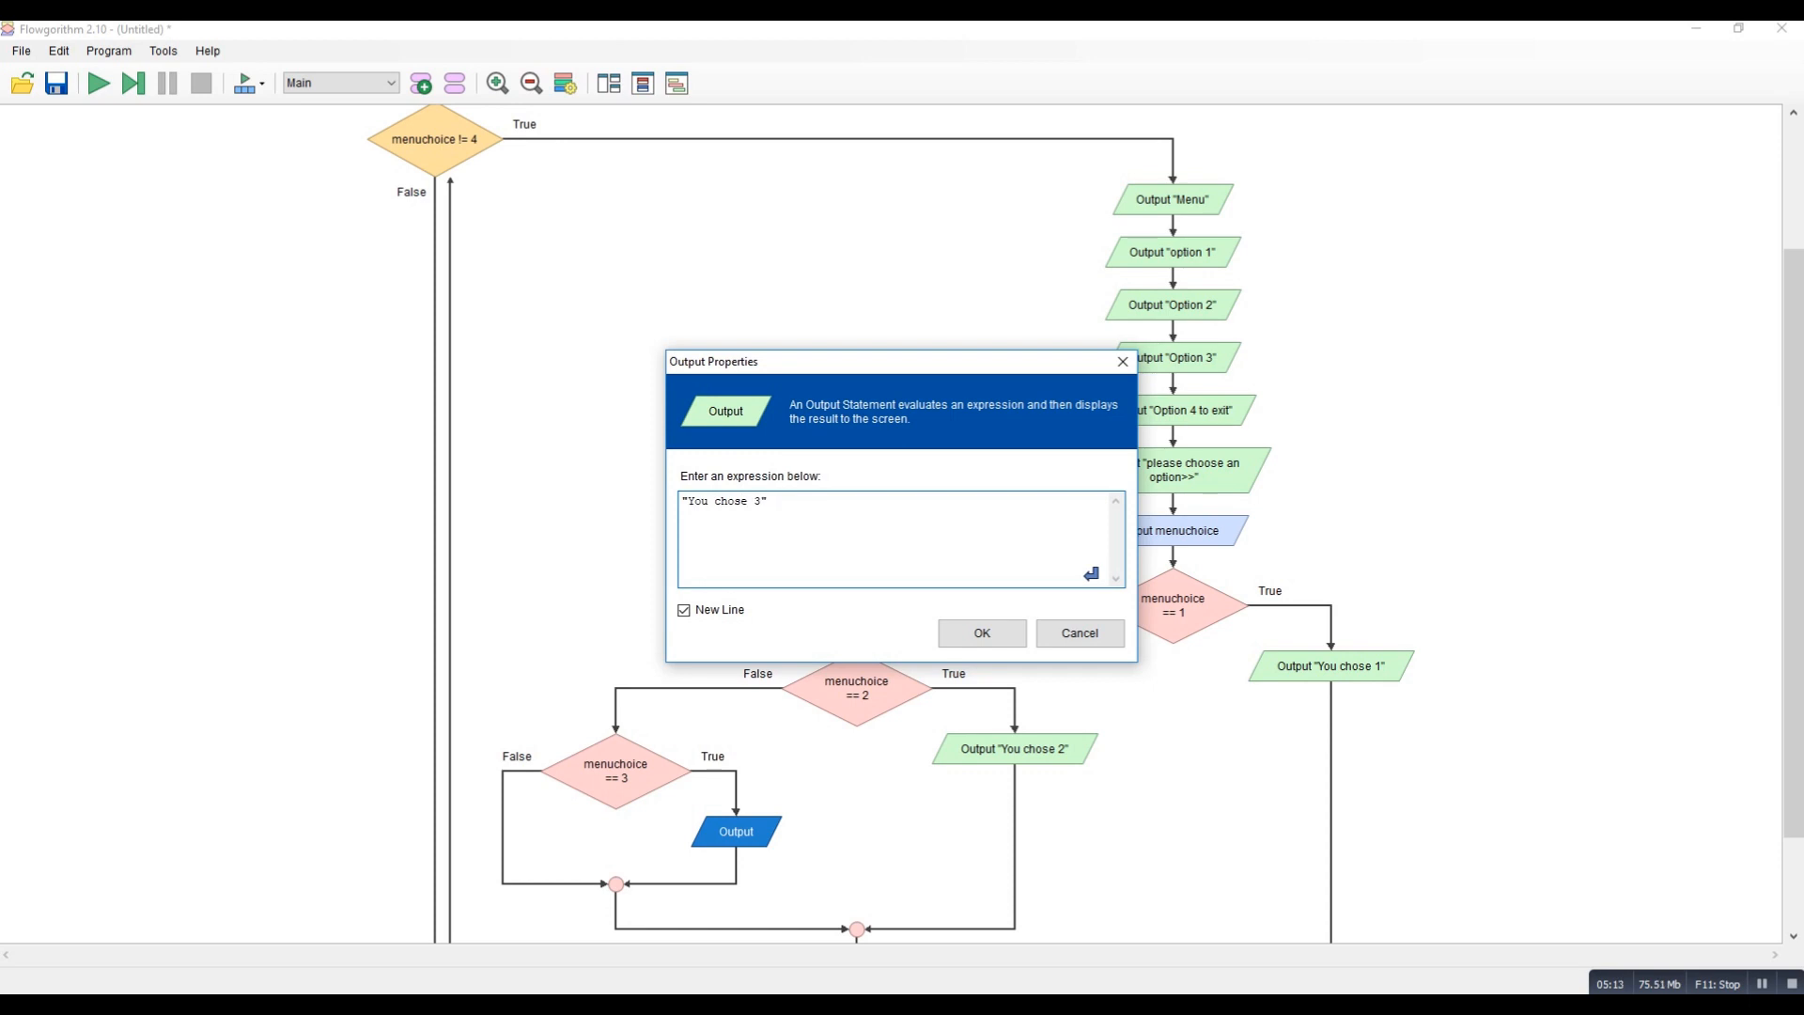
pyautogui.click(981, 633)
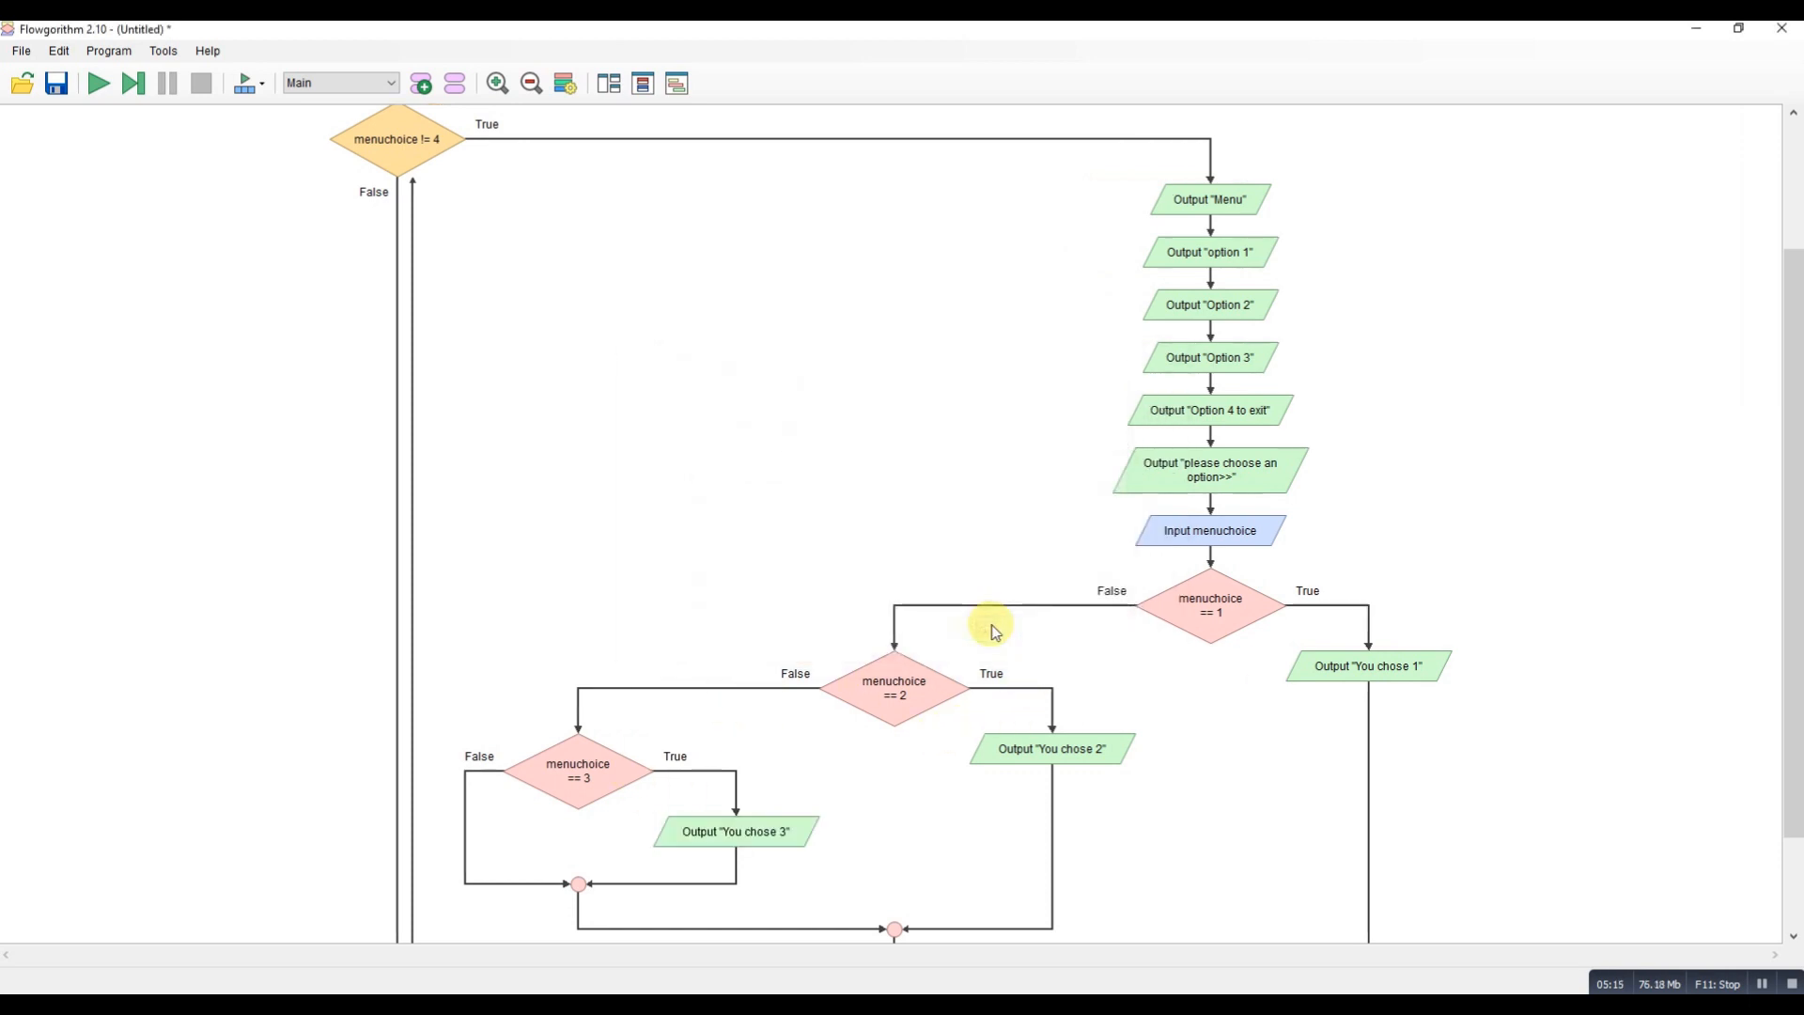
# Add If menuchoice == 4 after choice 3 and output "You chose 4" when true.
pyautogui.scroll(-3)
pyautogui.write('menuchoice')
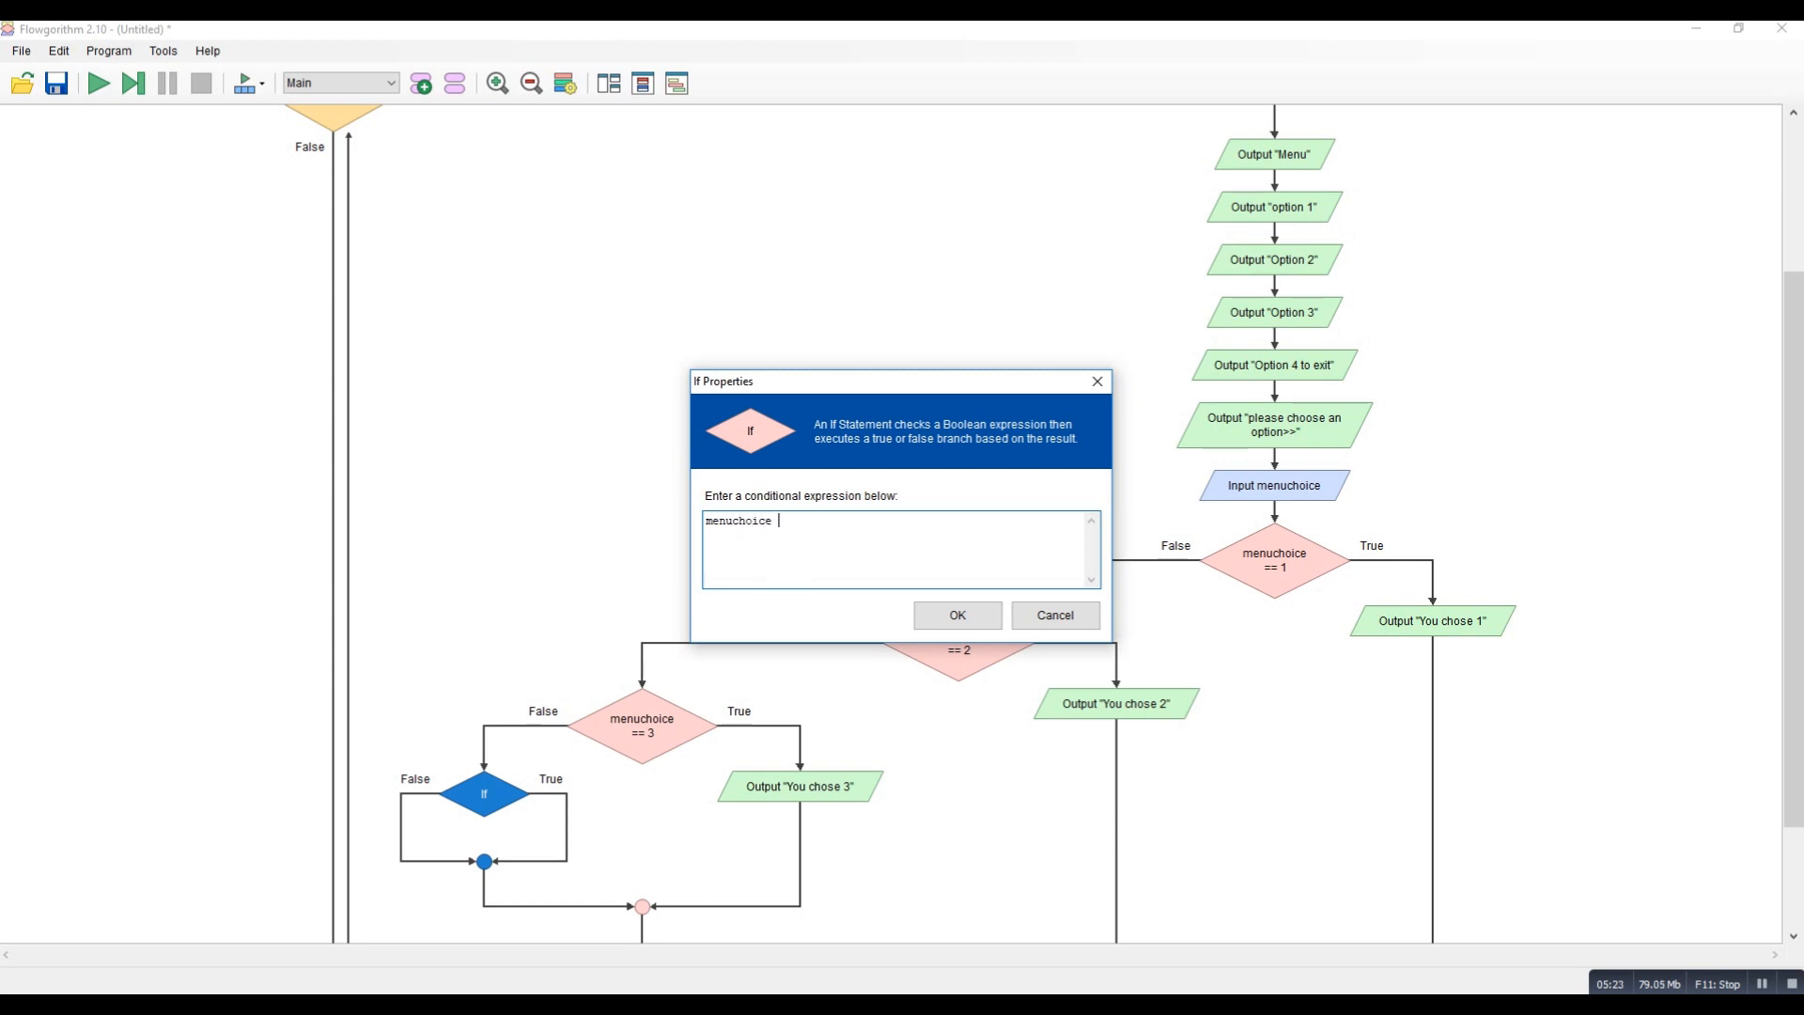
pyautogui.click(954, 614)
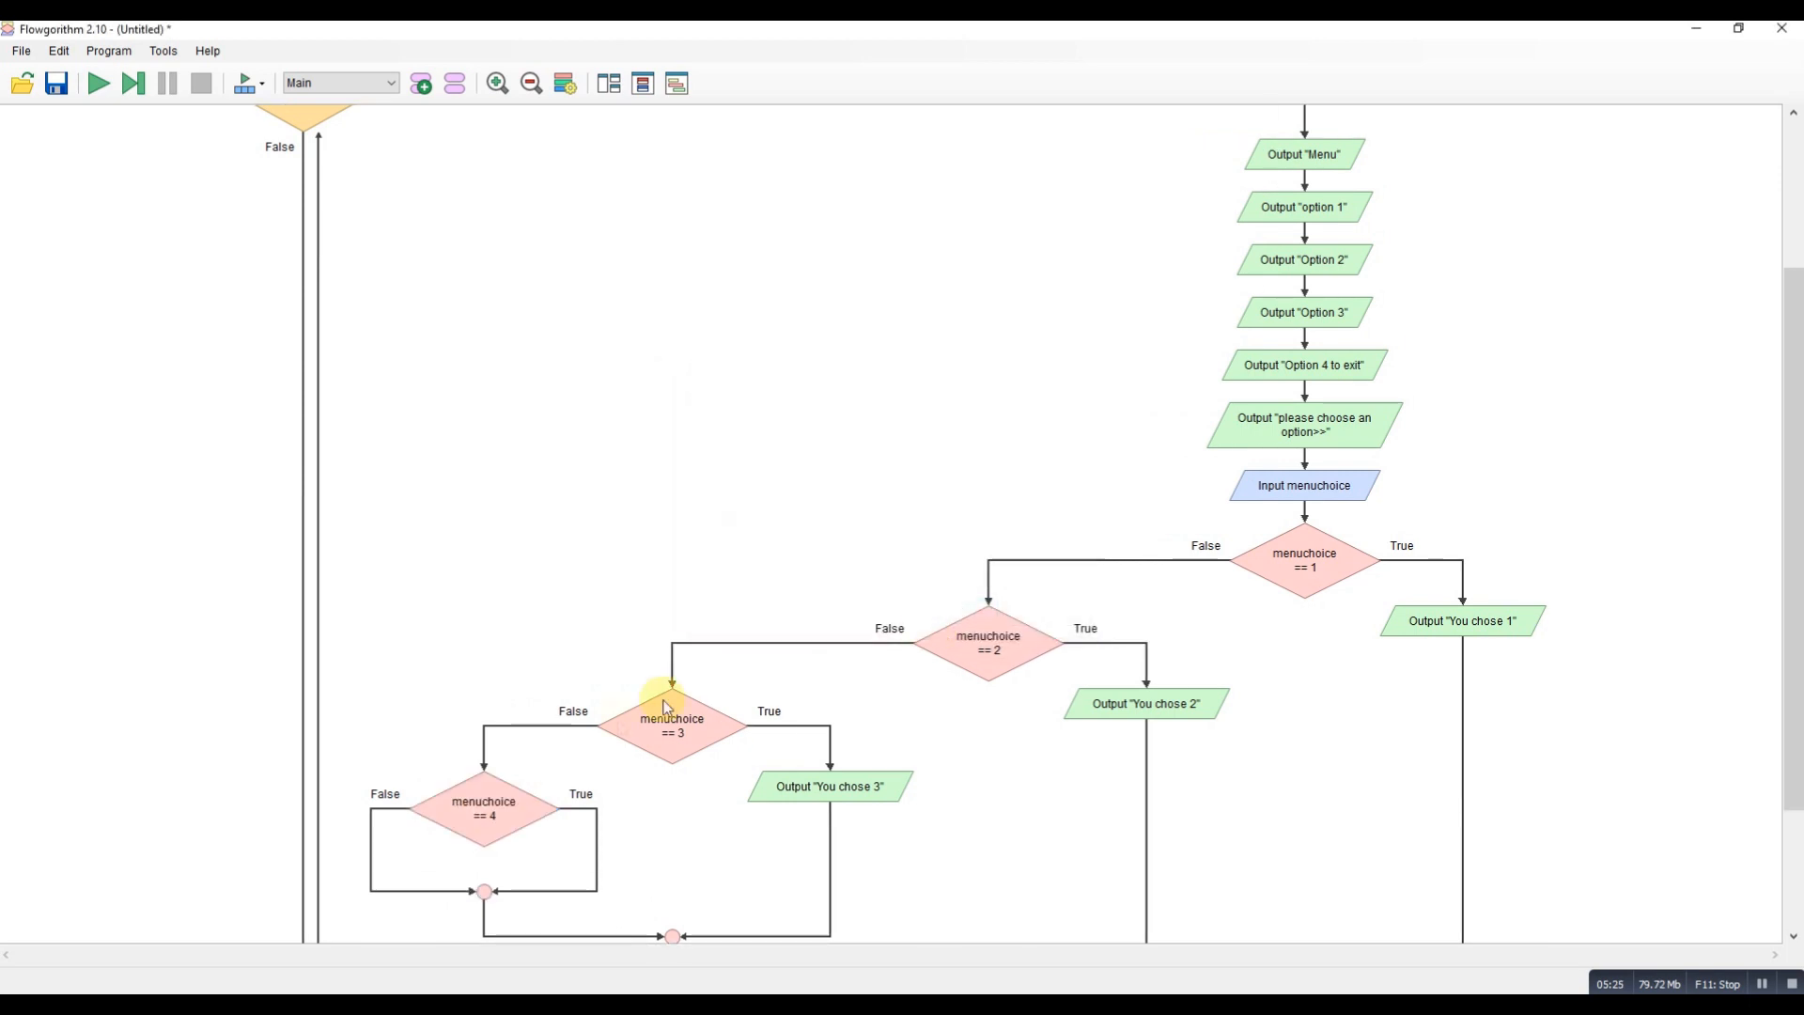
pyautogui.scroll(-3)
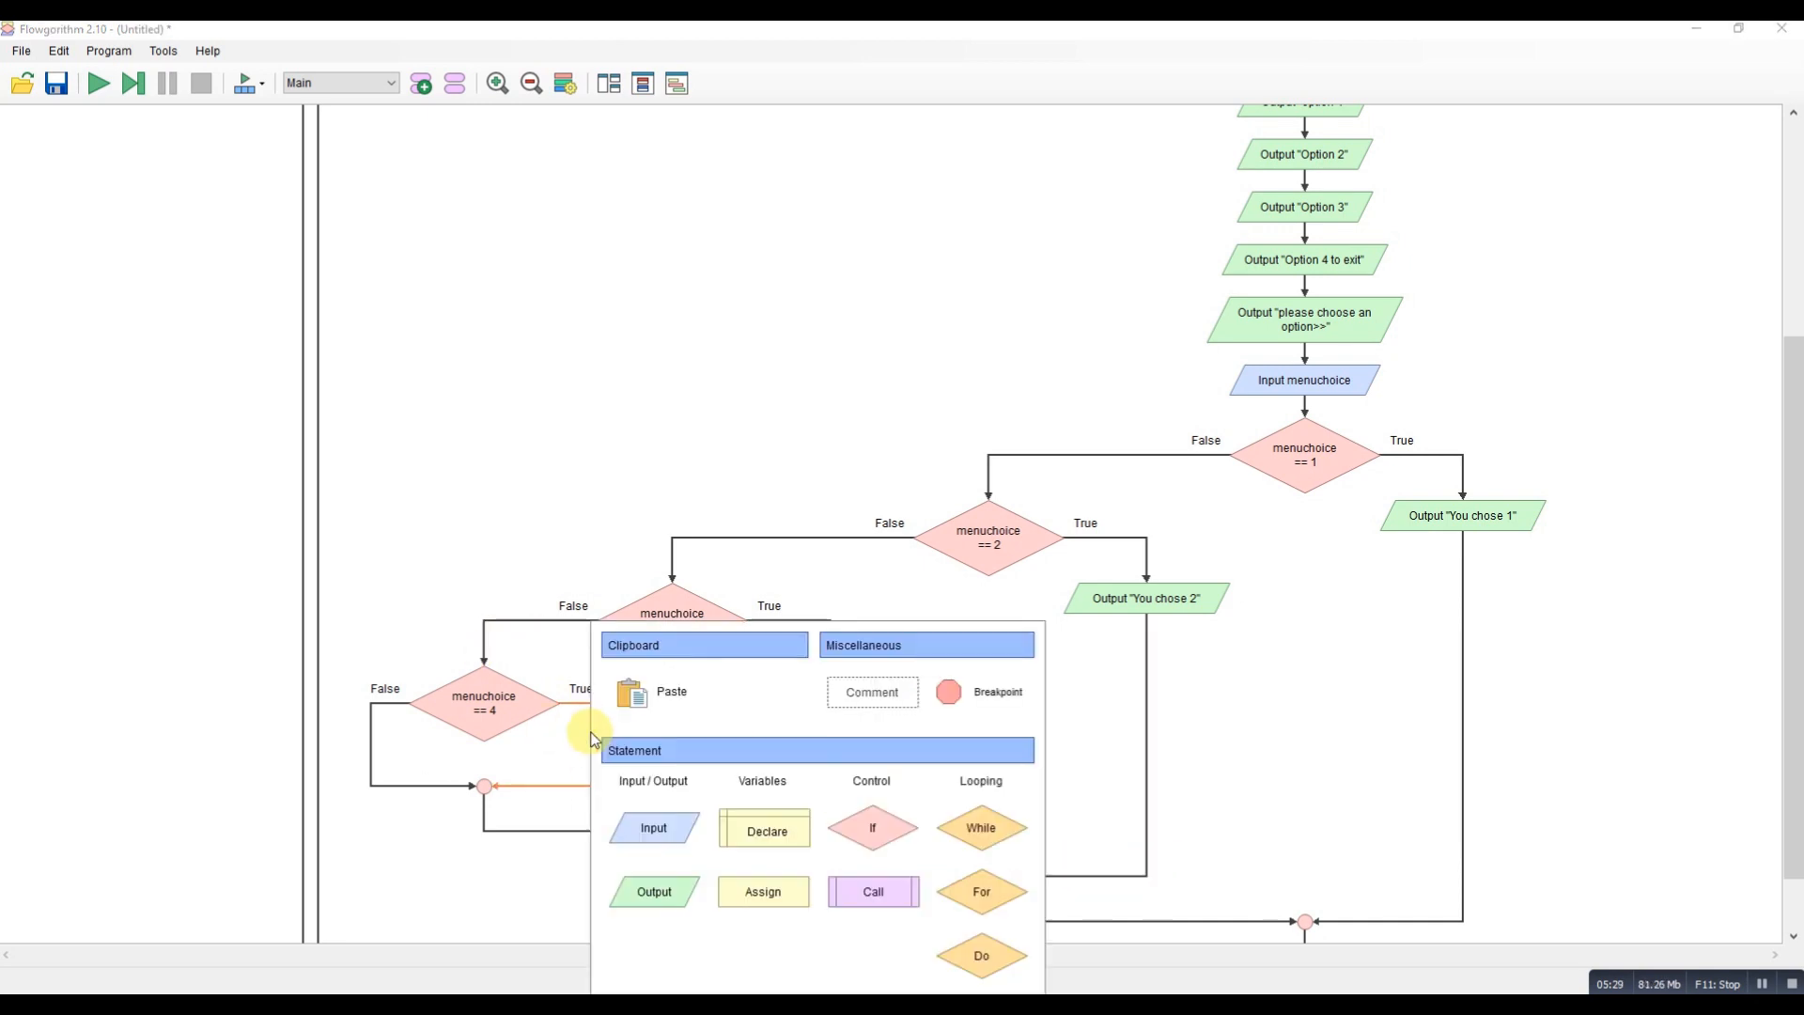
pyautogui.click(652, 891)
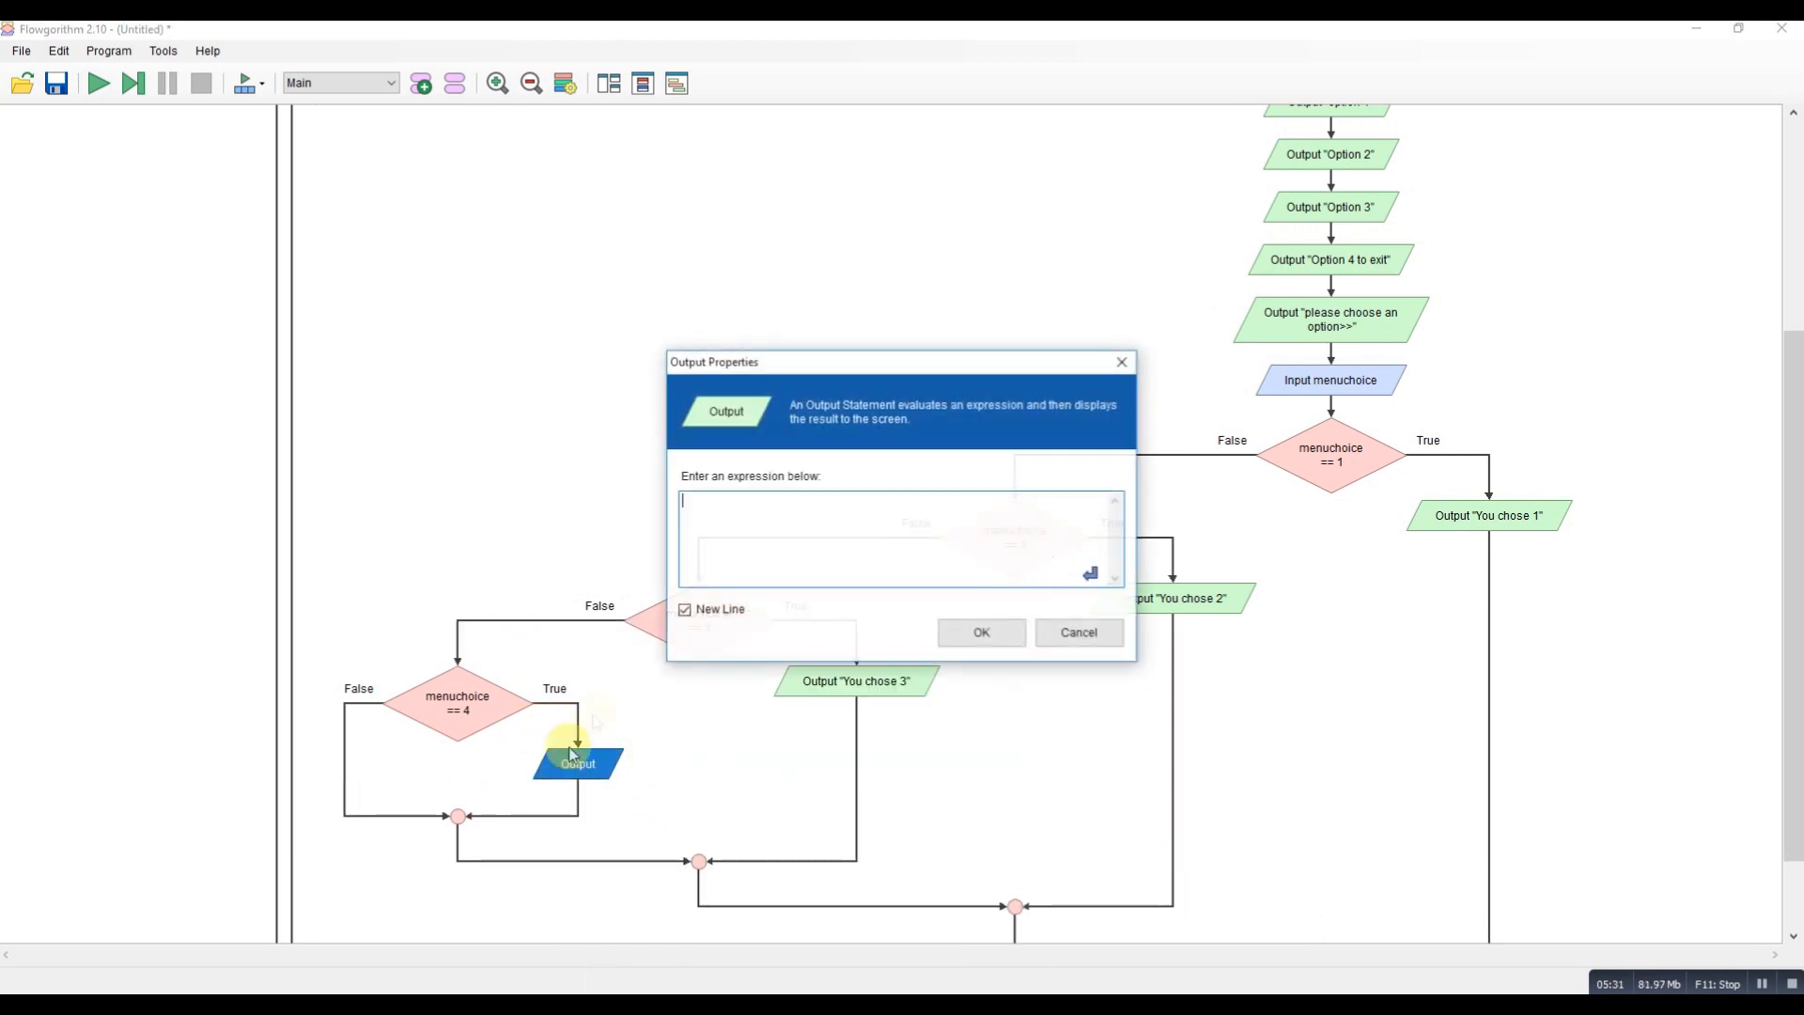
pyautogui.write('"You')
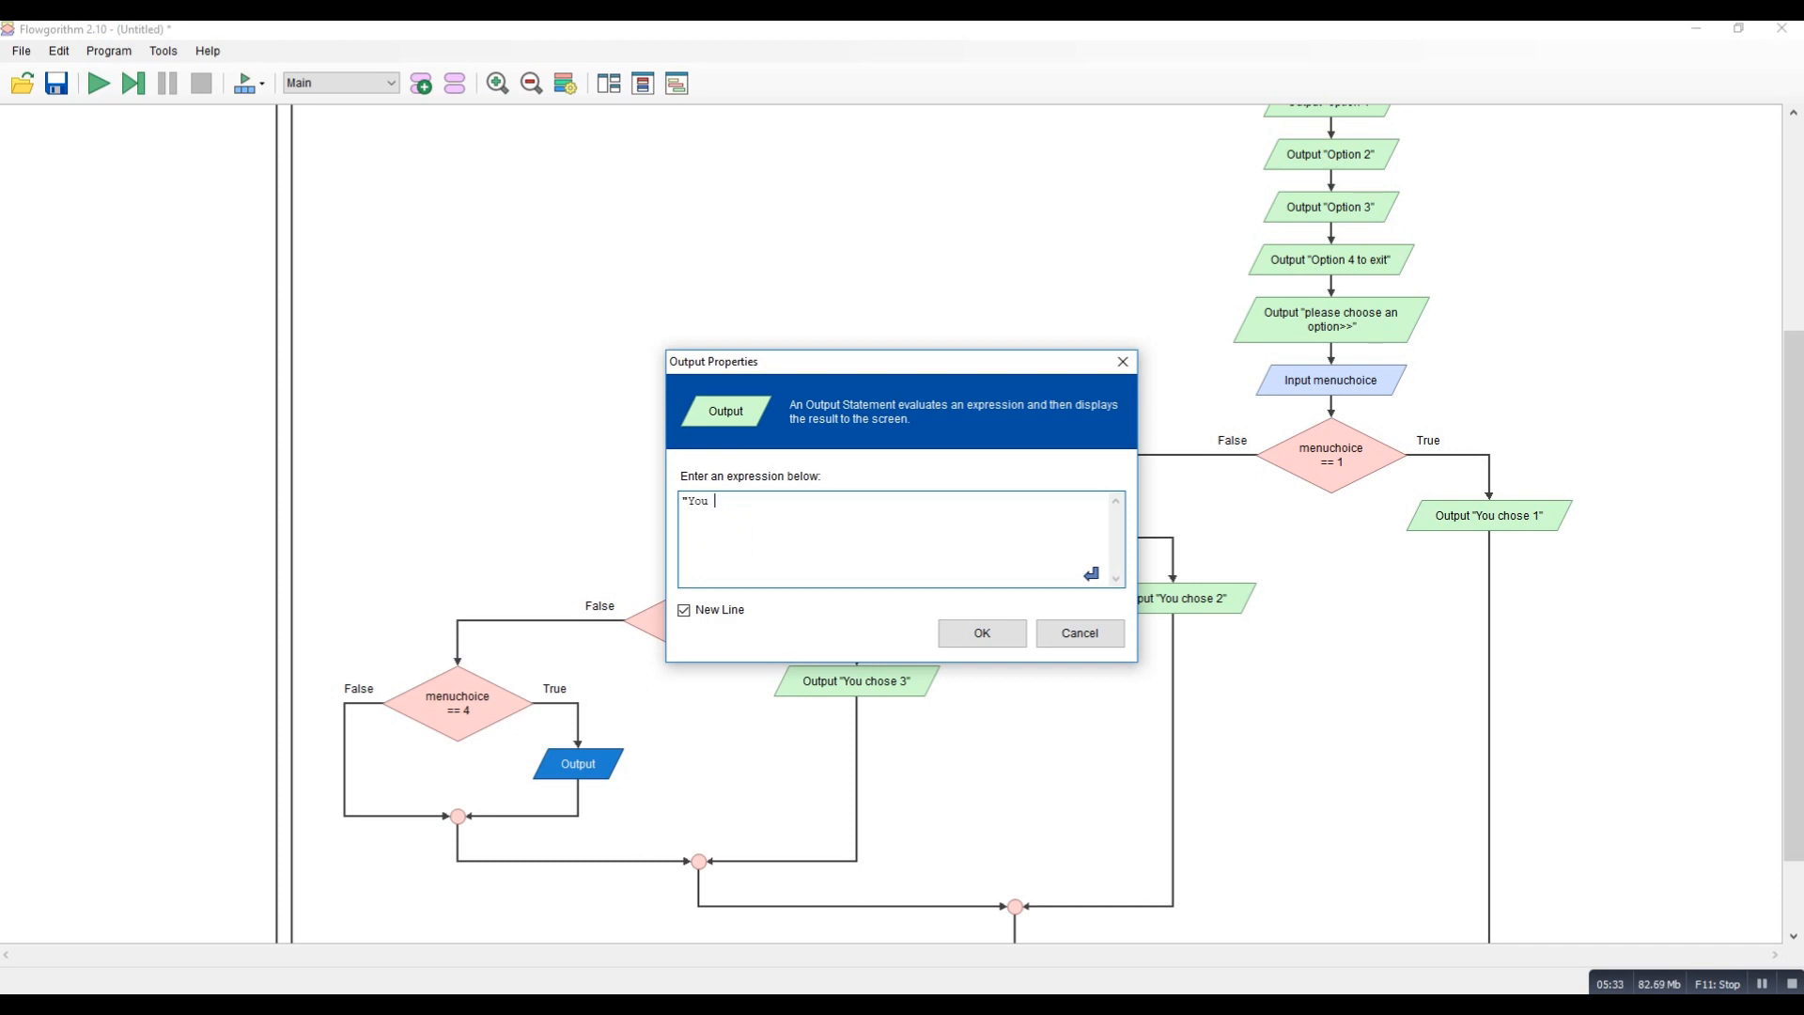
pyautogui.write('chose 4')
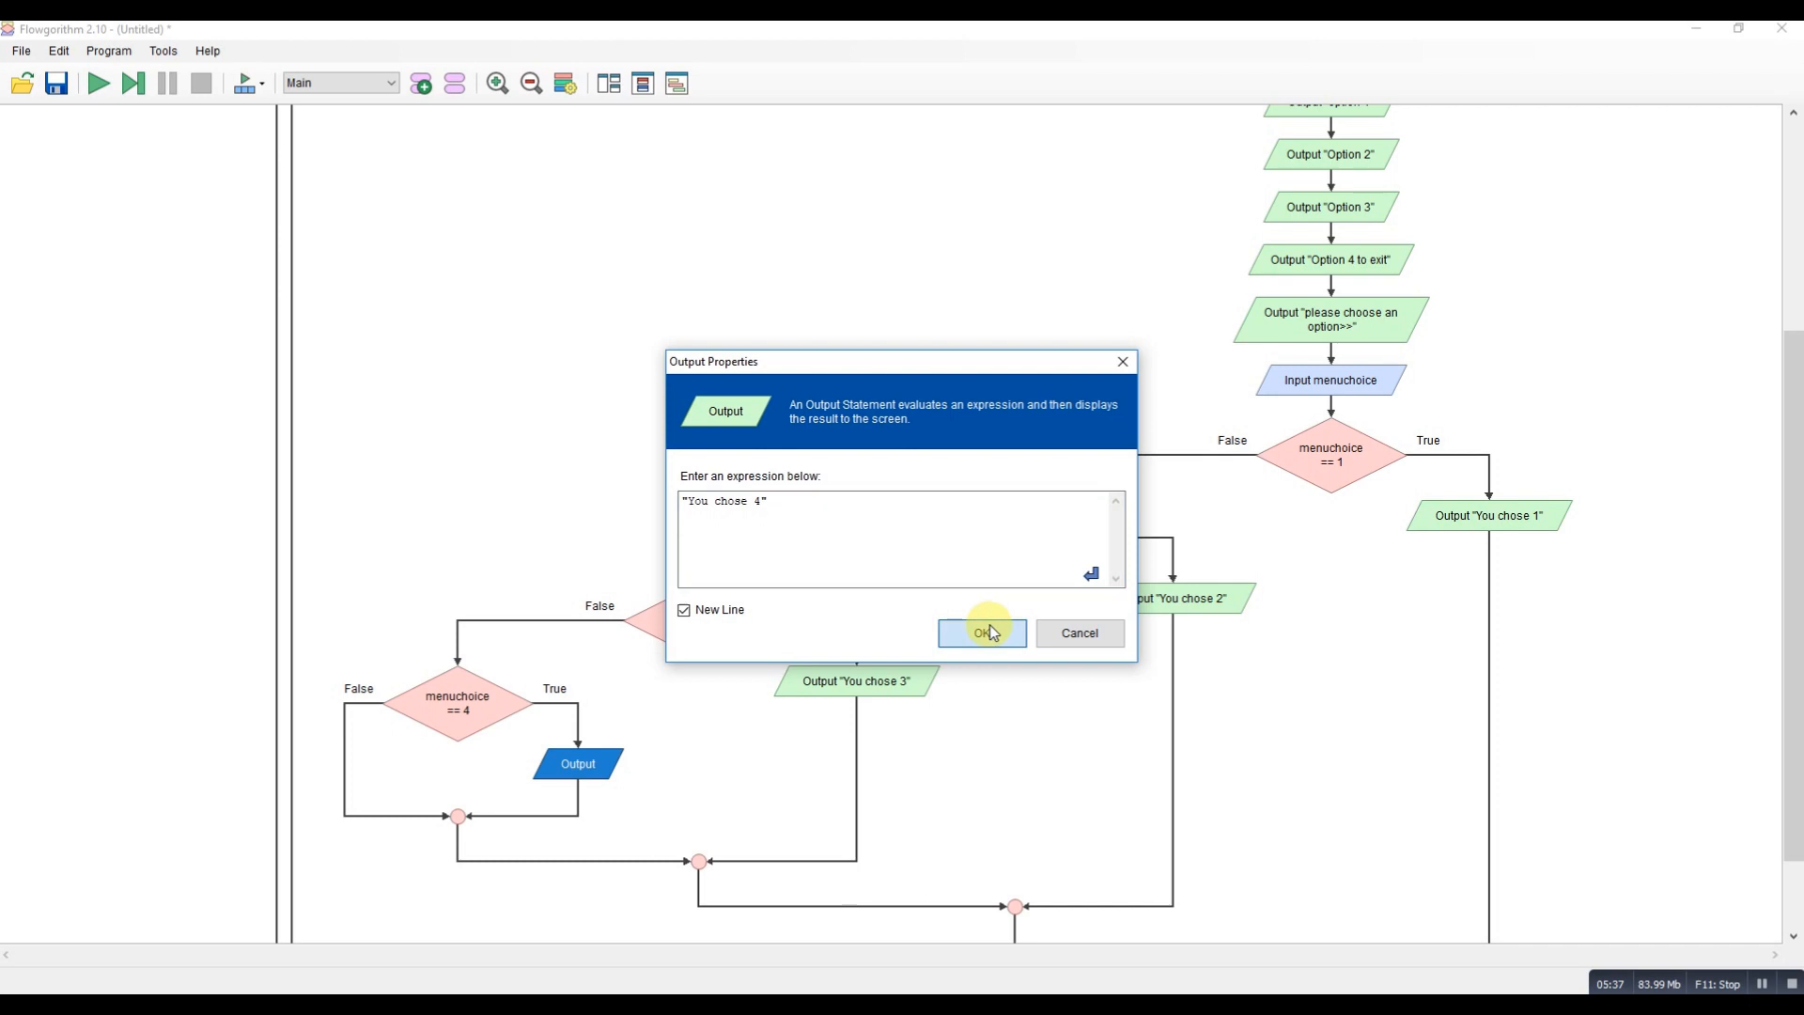
pyautogui.click(981, 633)
pyautogui.write('"I=')
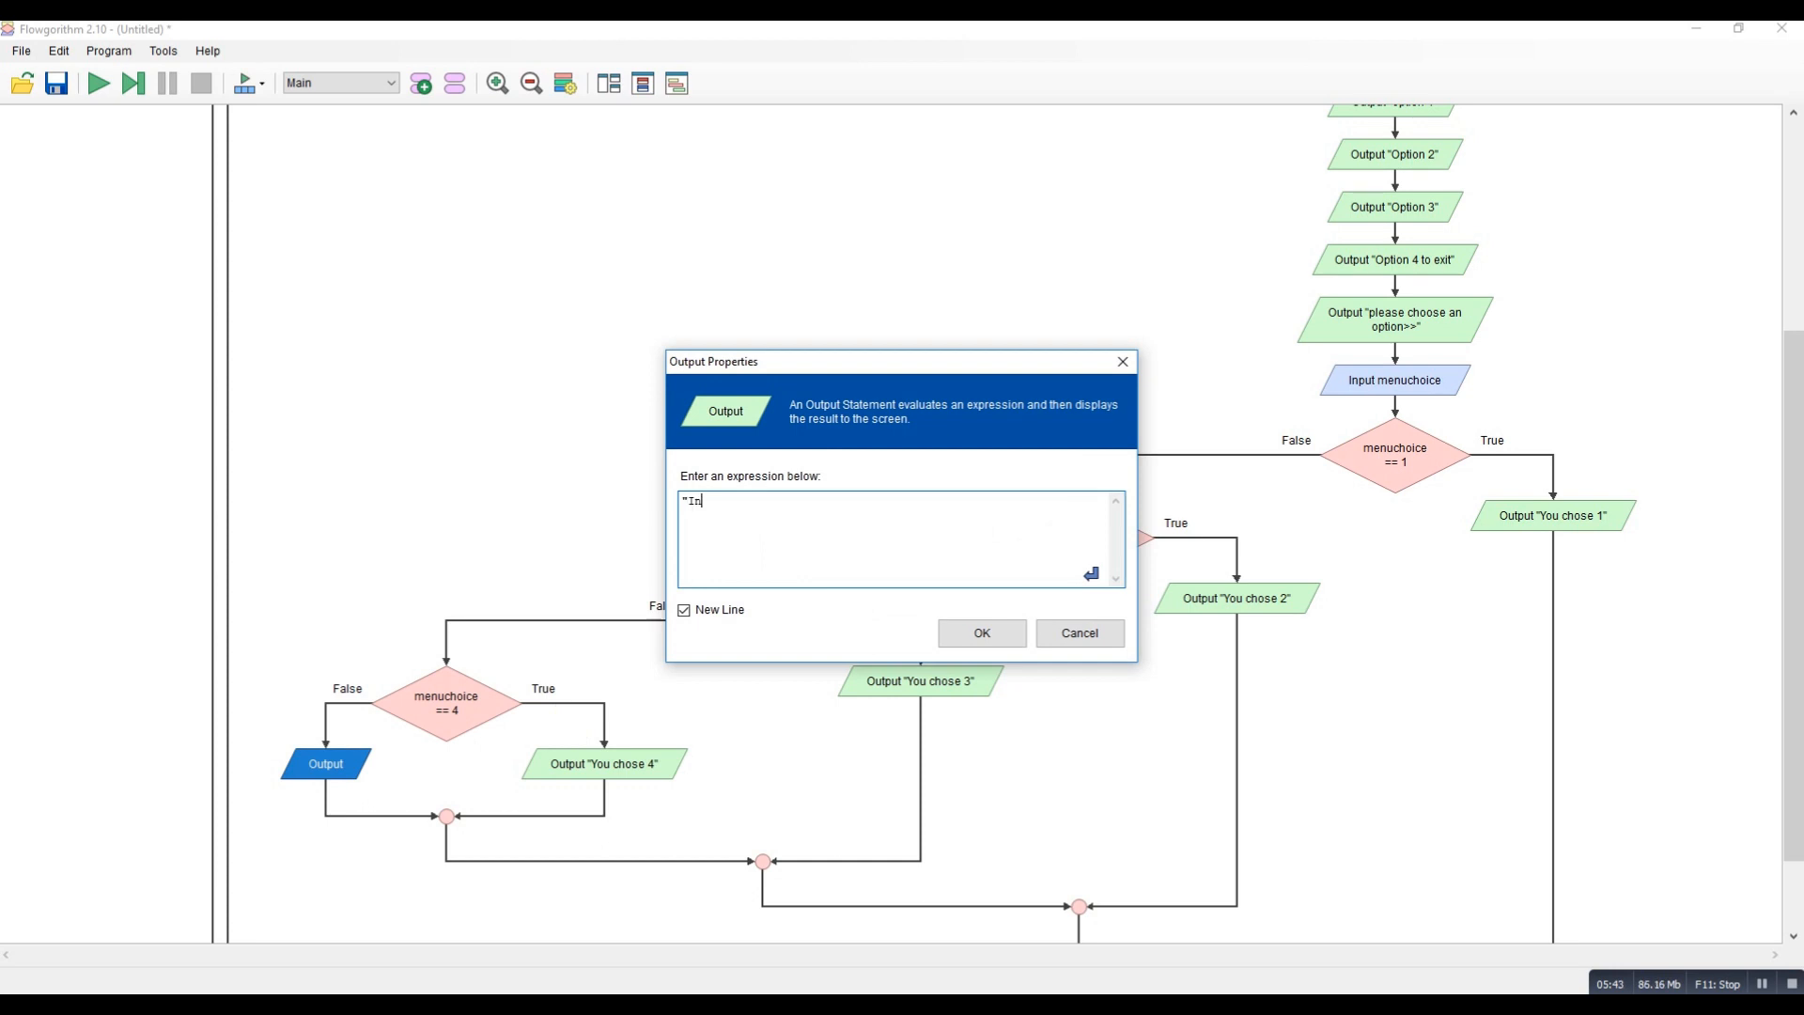
# Output "Invalid Choice" on the False branch of the menuchoice == 4 decision.
pyautogui.write('nvalid Choice"')
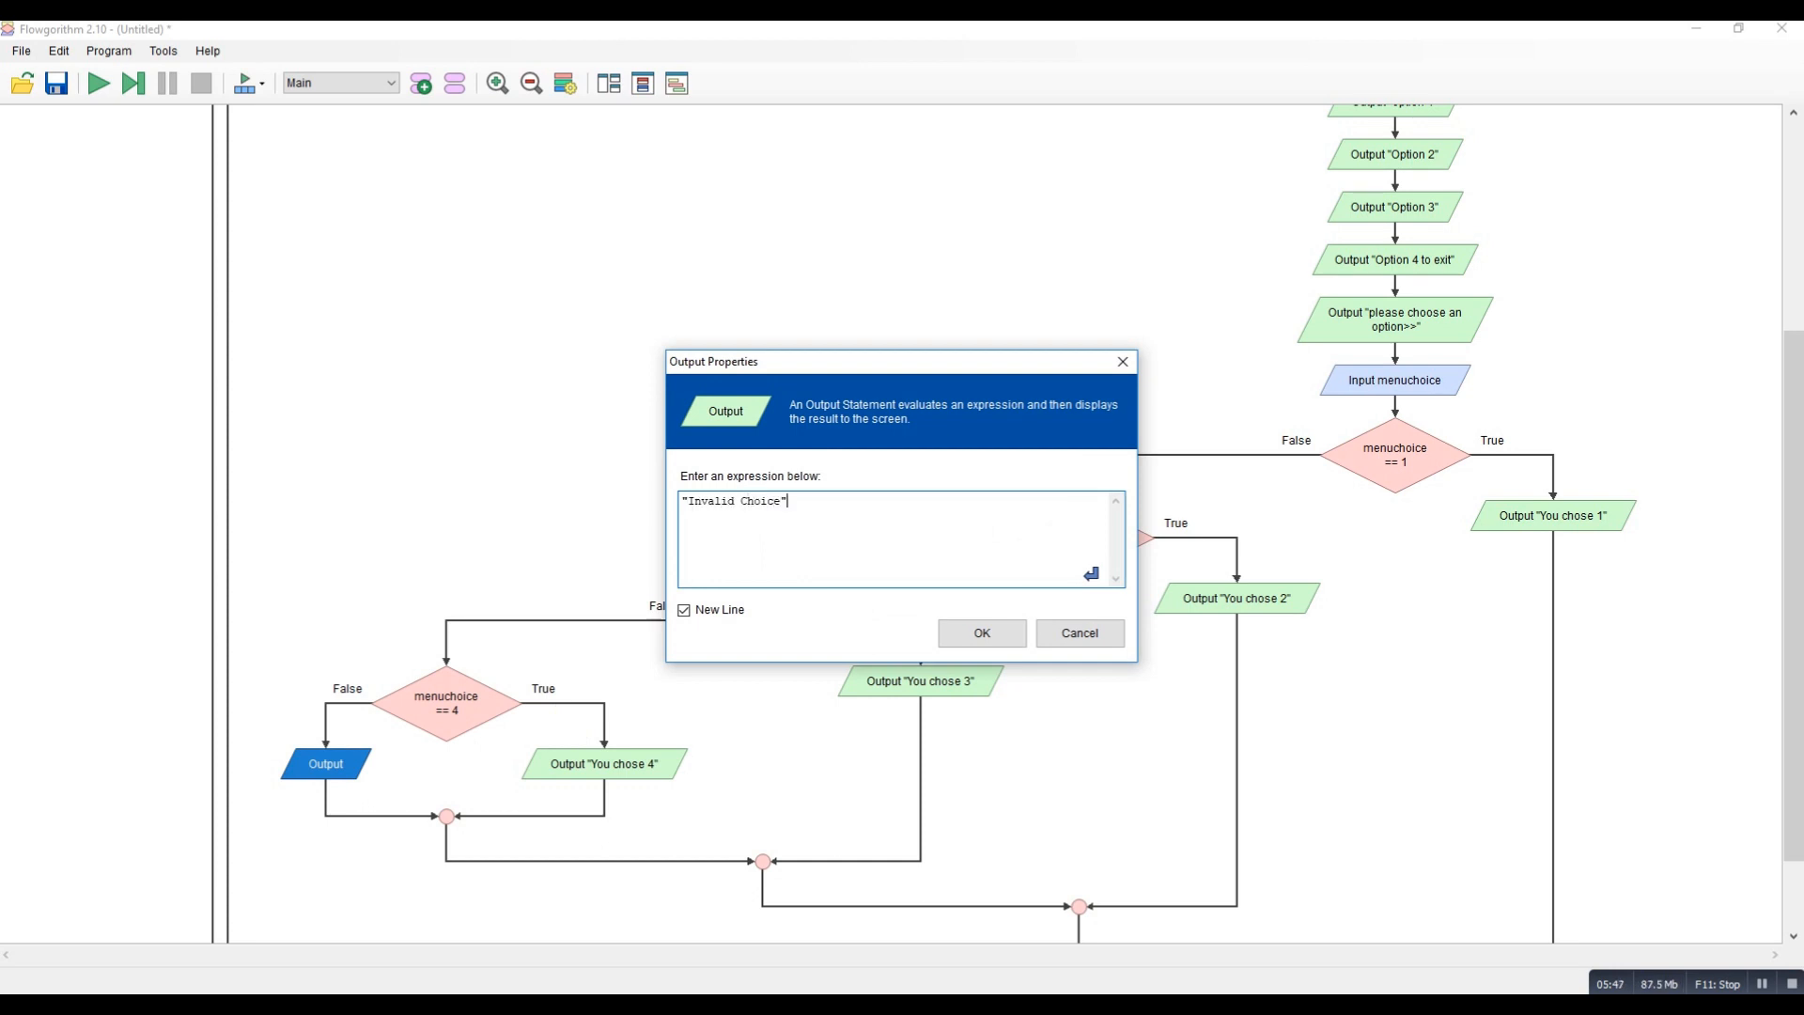
pyautogui.click(979, 633)
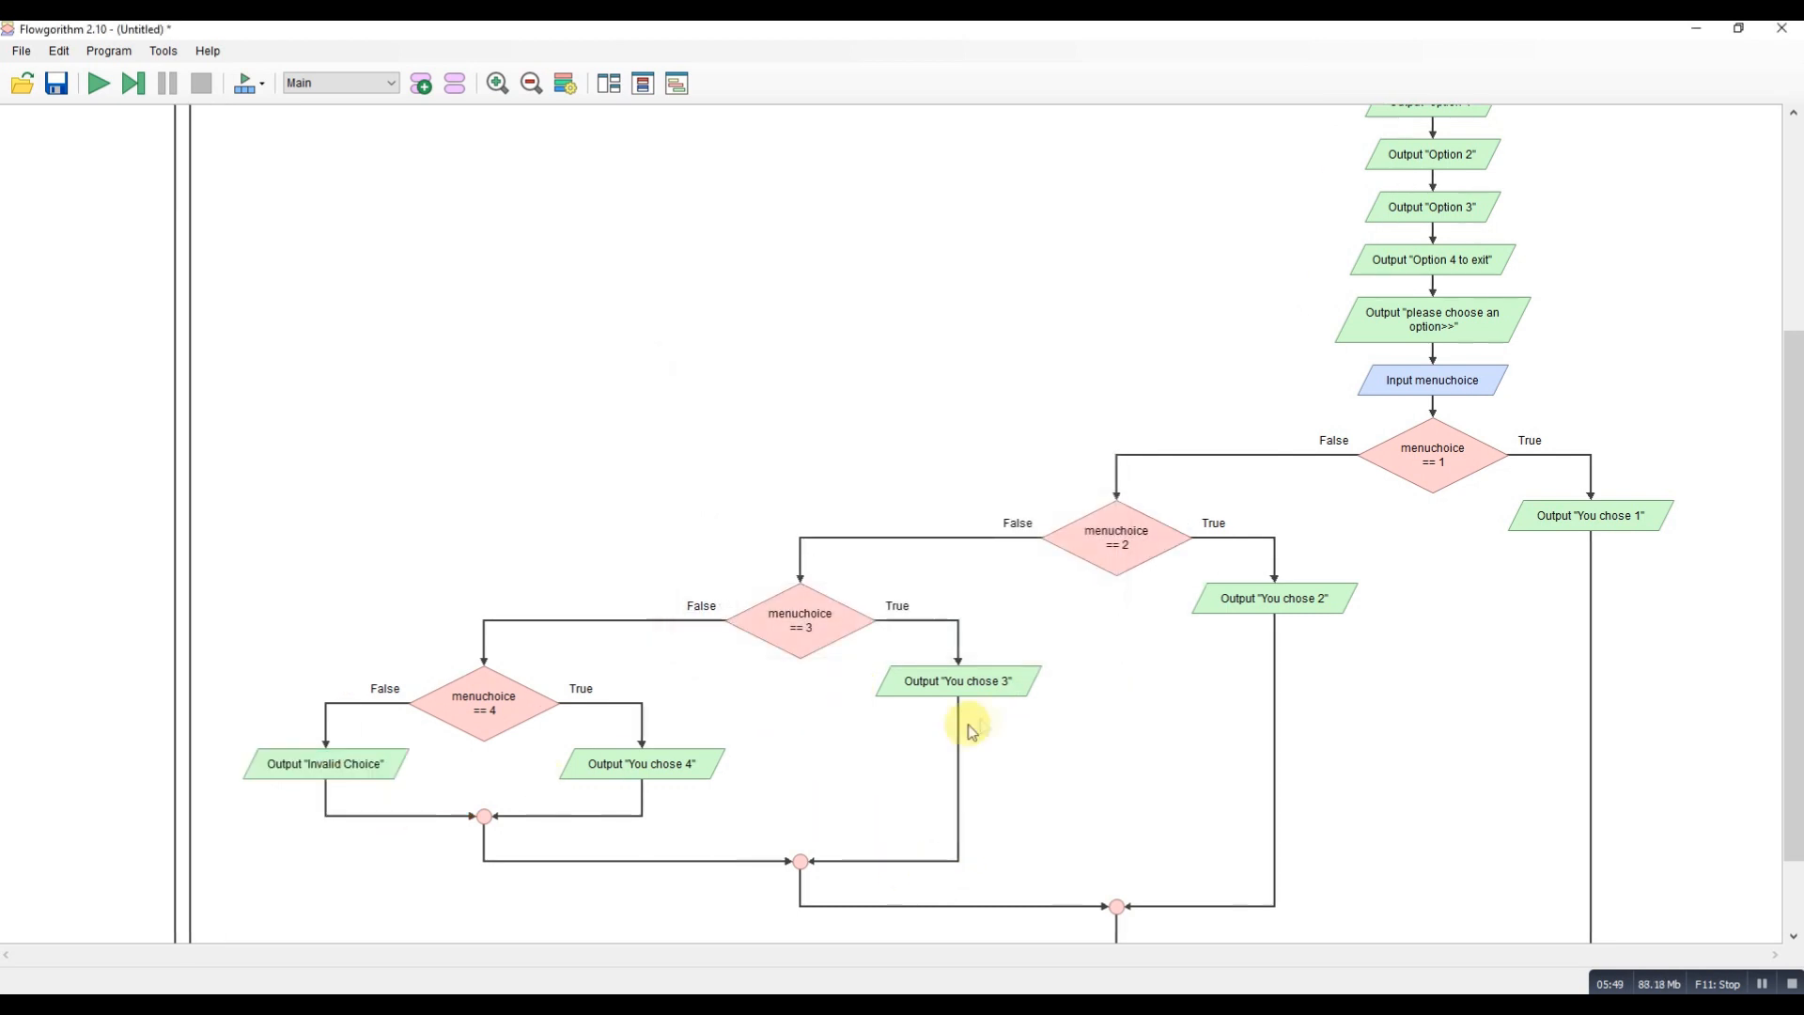
pyautogui.scroll(3)
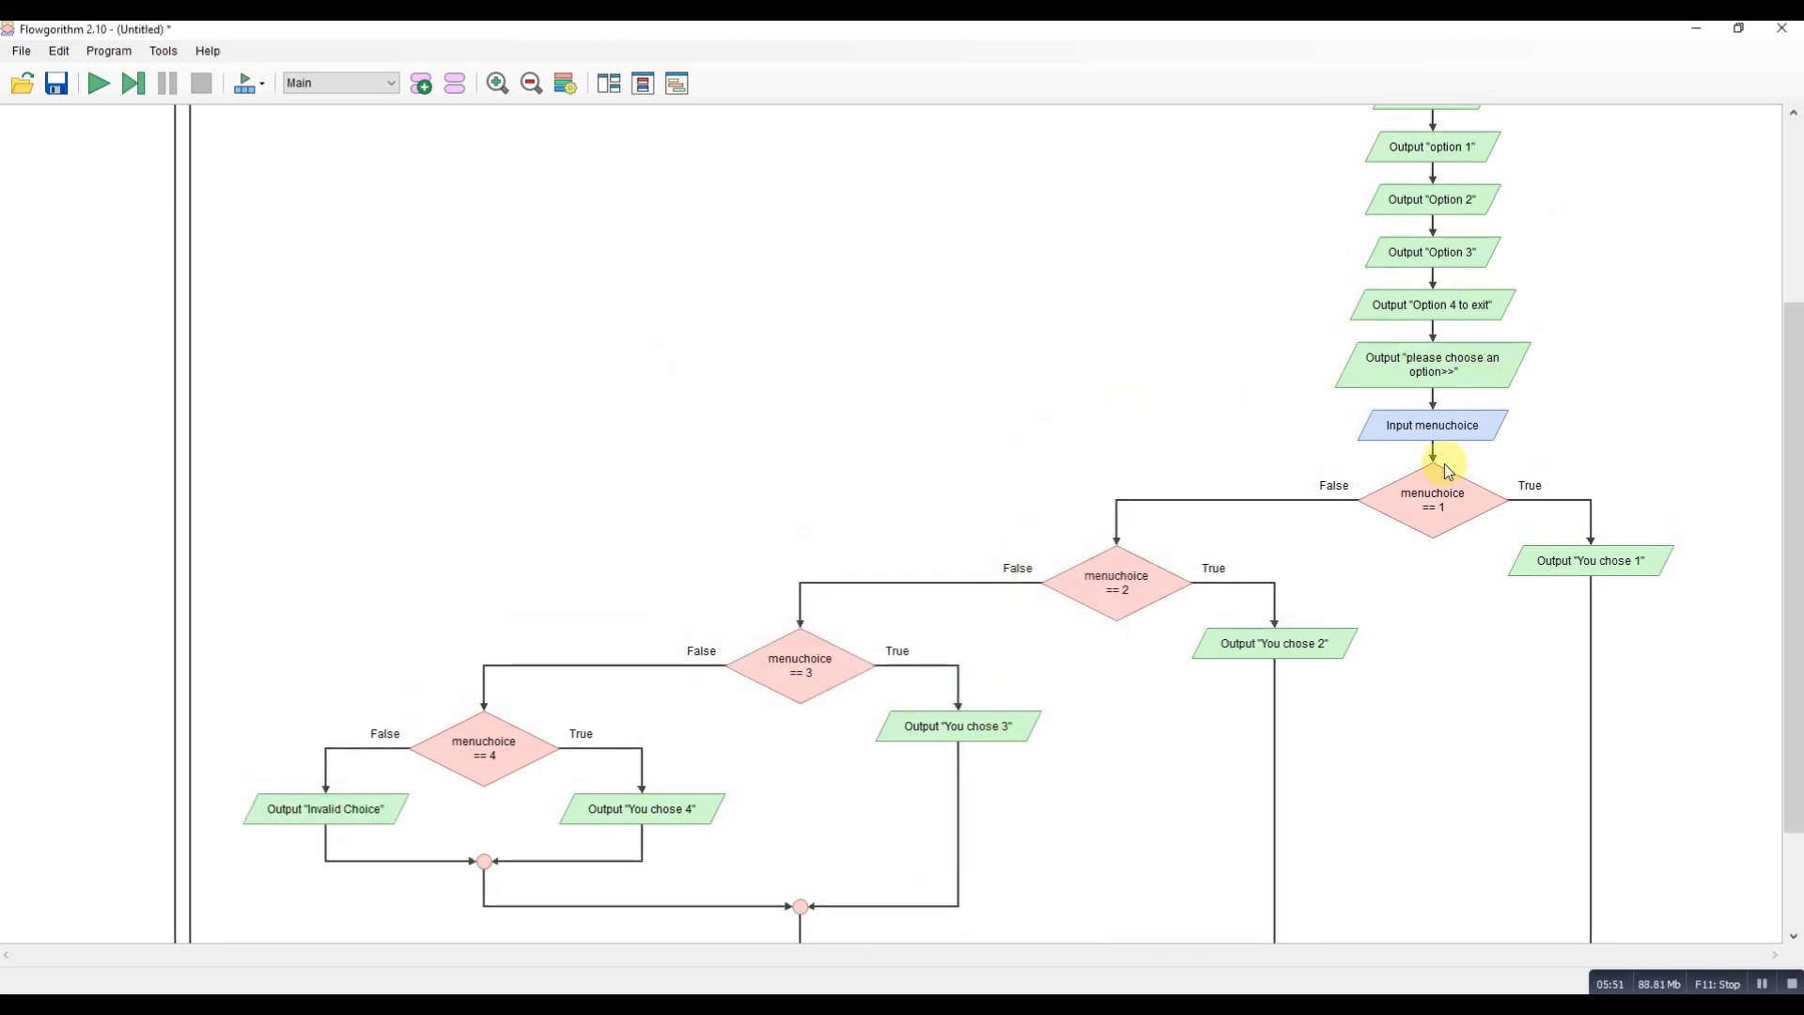
pyautogui.moveTo(1560, 672)
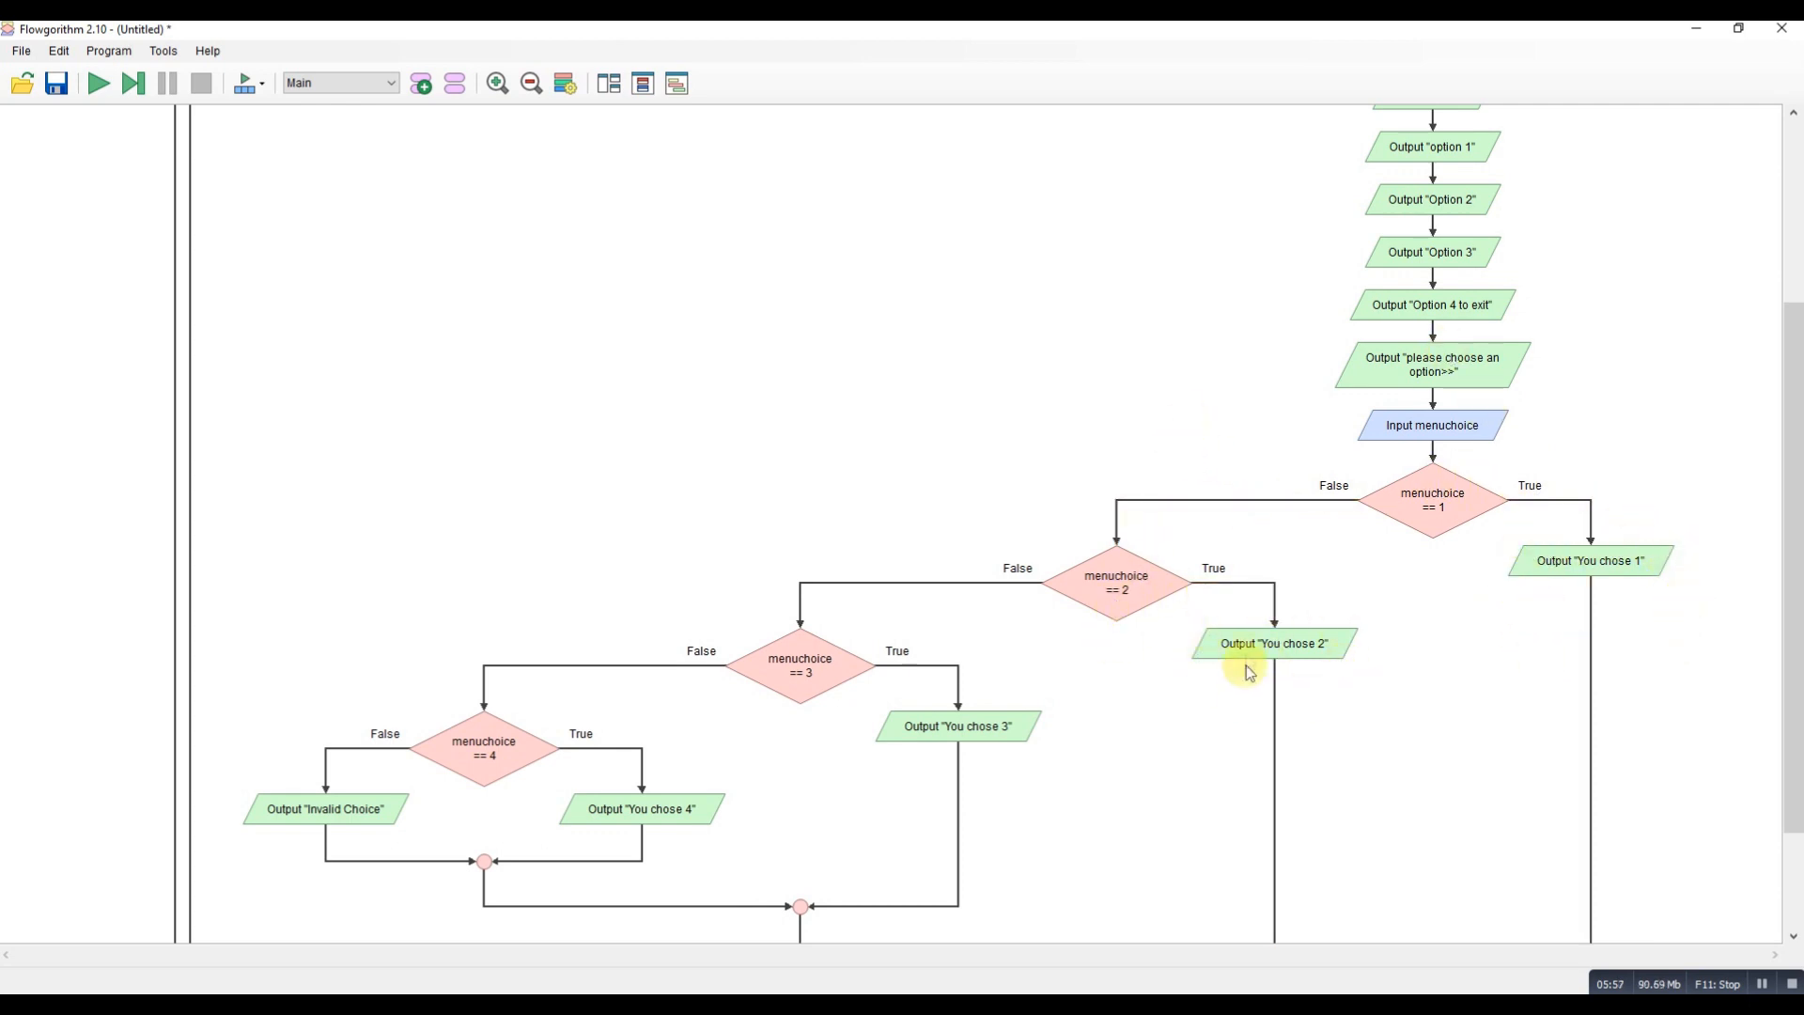
pyautogui.moveTo(1269, 646)
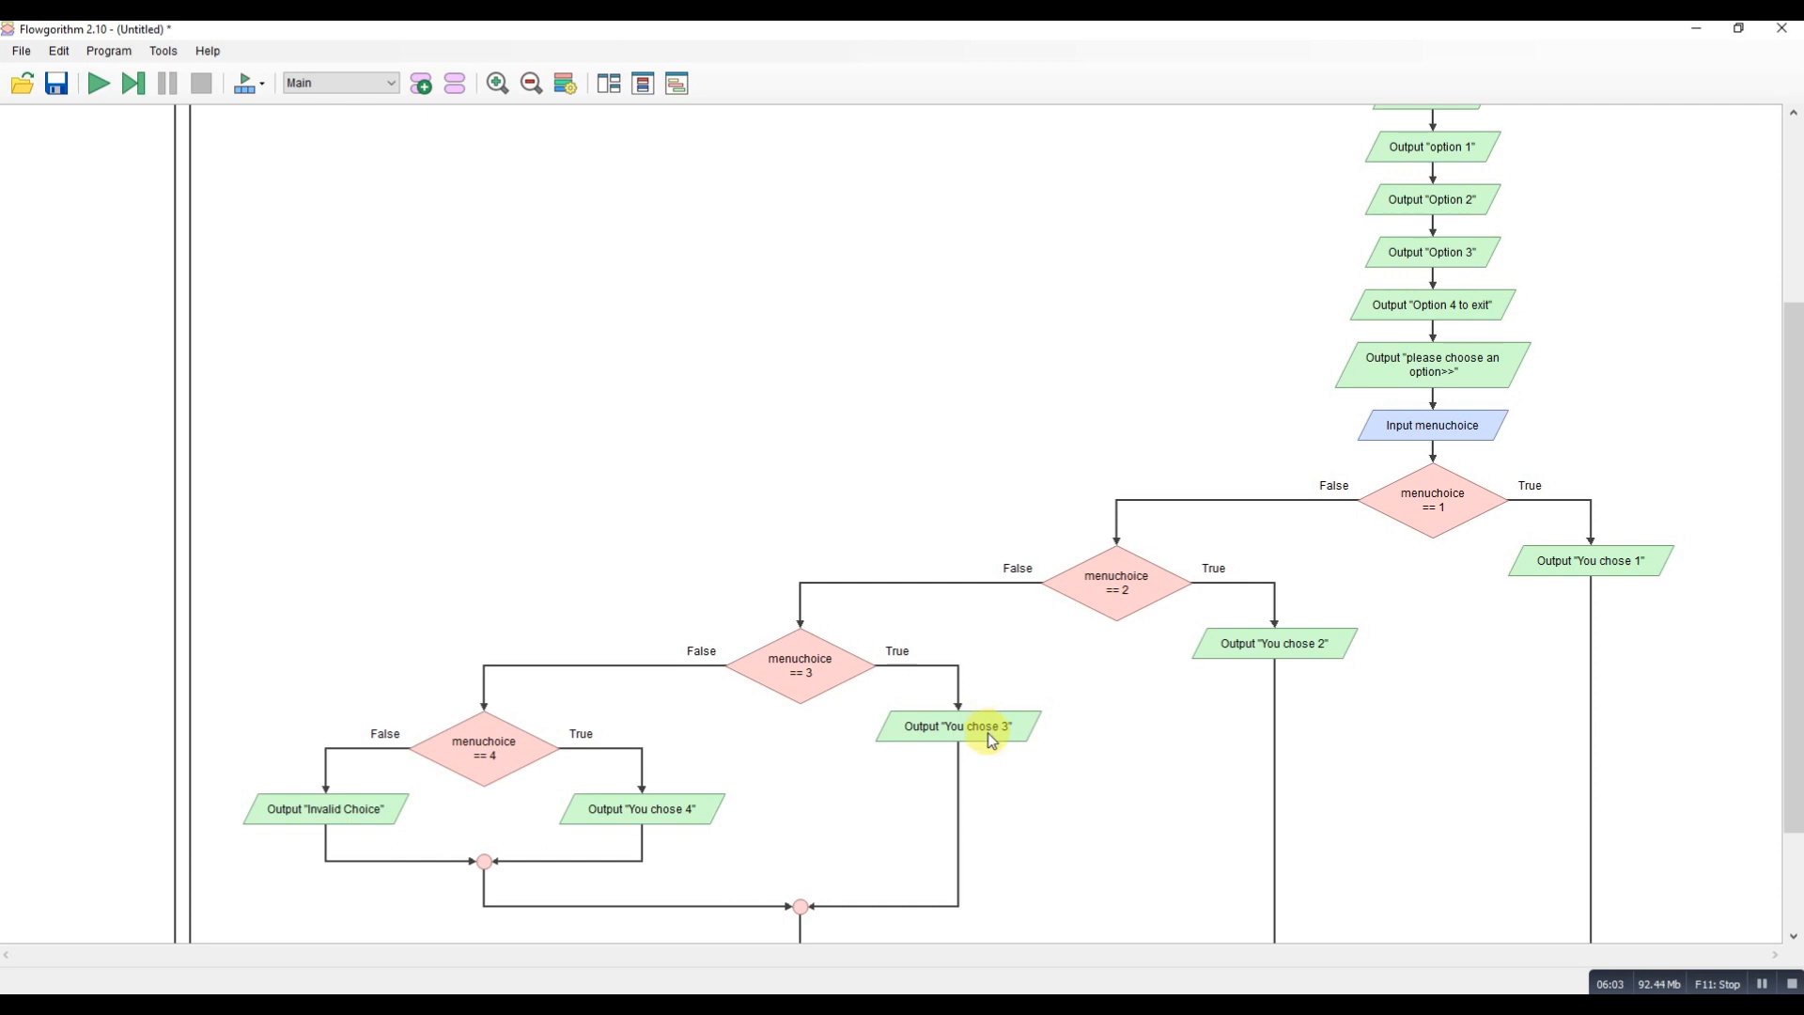
pyautogui.moveTo(992, 748)
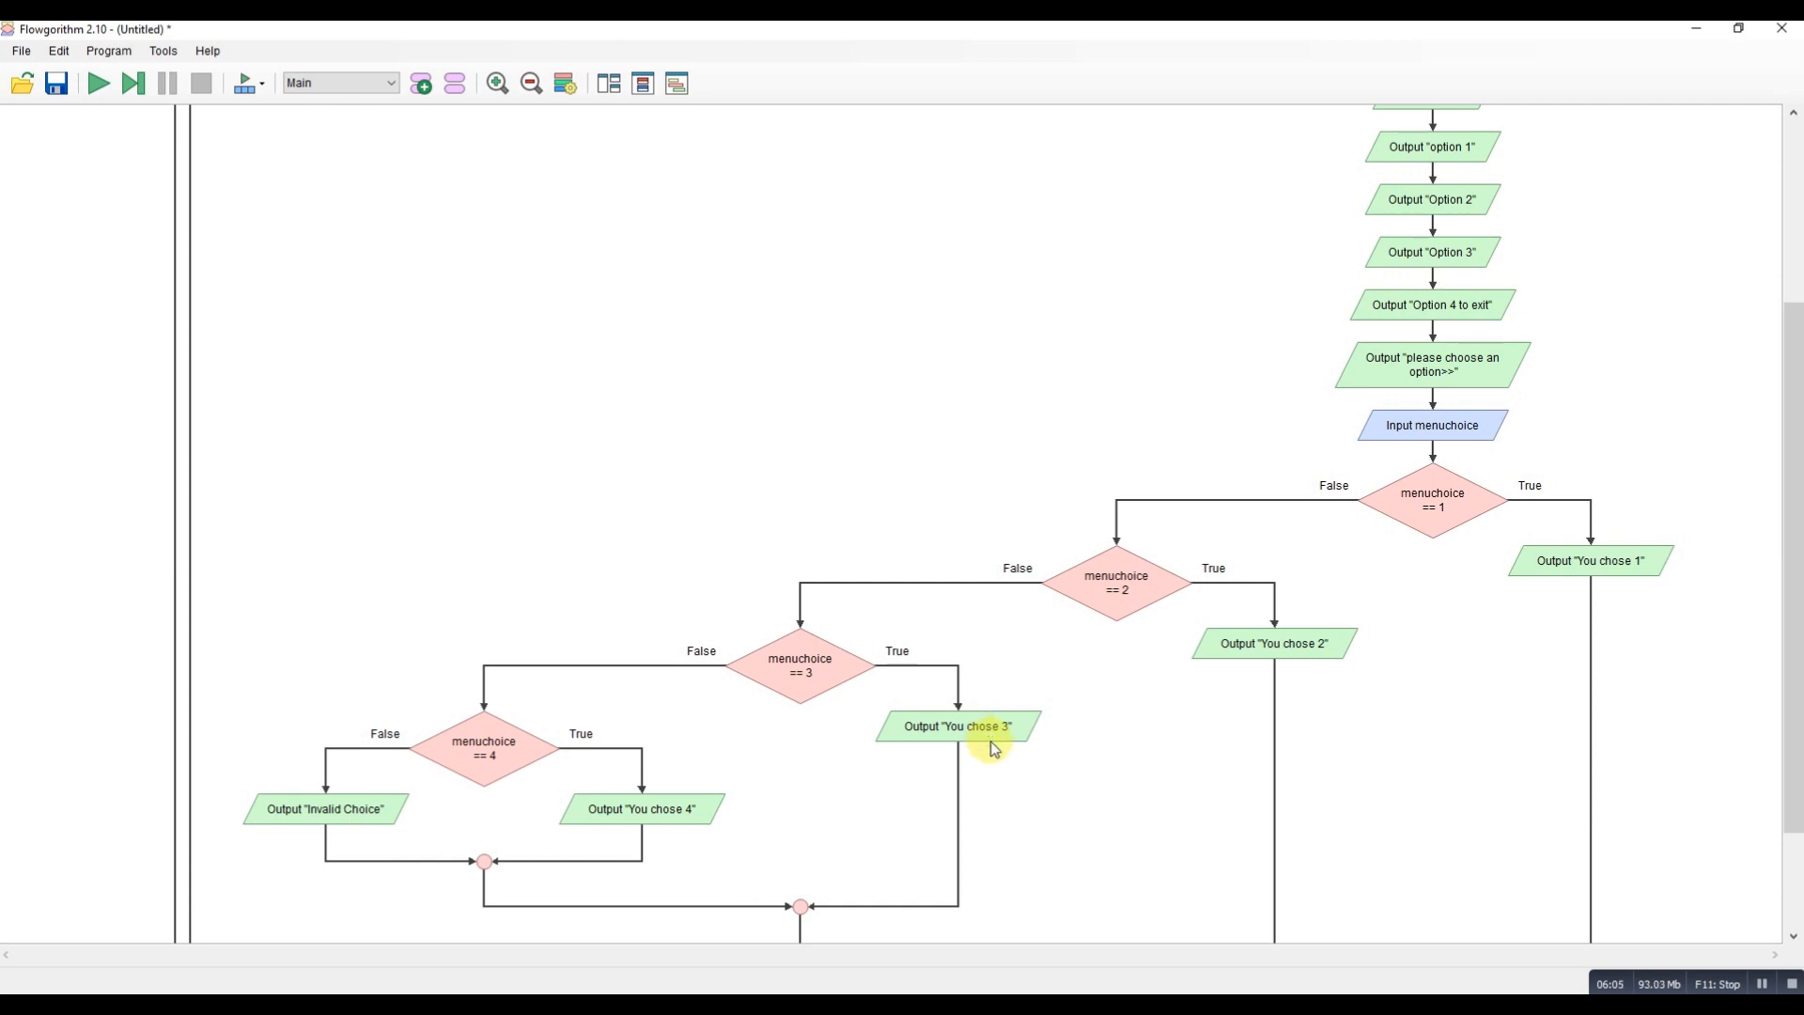
pyautogui.scroll(-3)
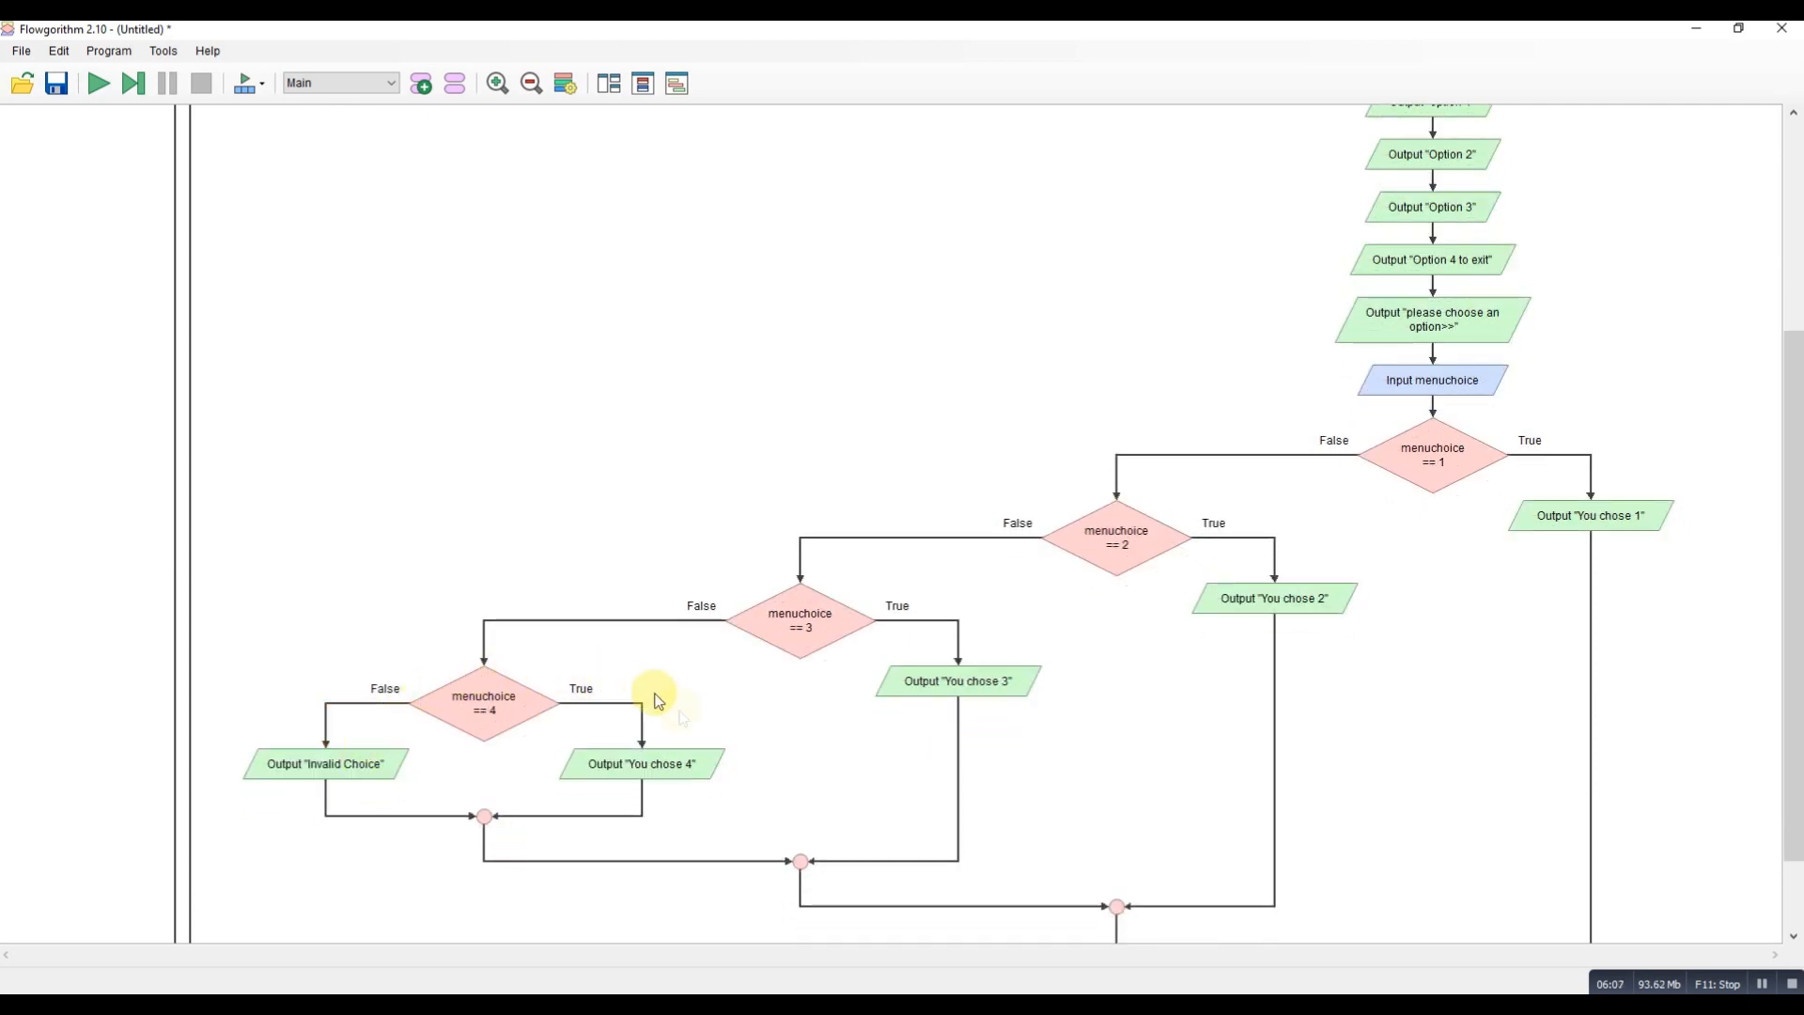
pyautogui.moveTo(660, 801)
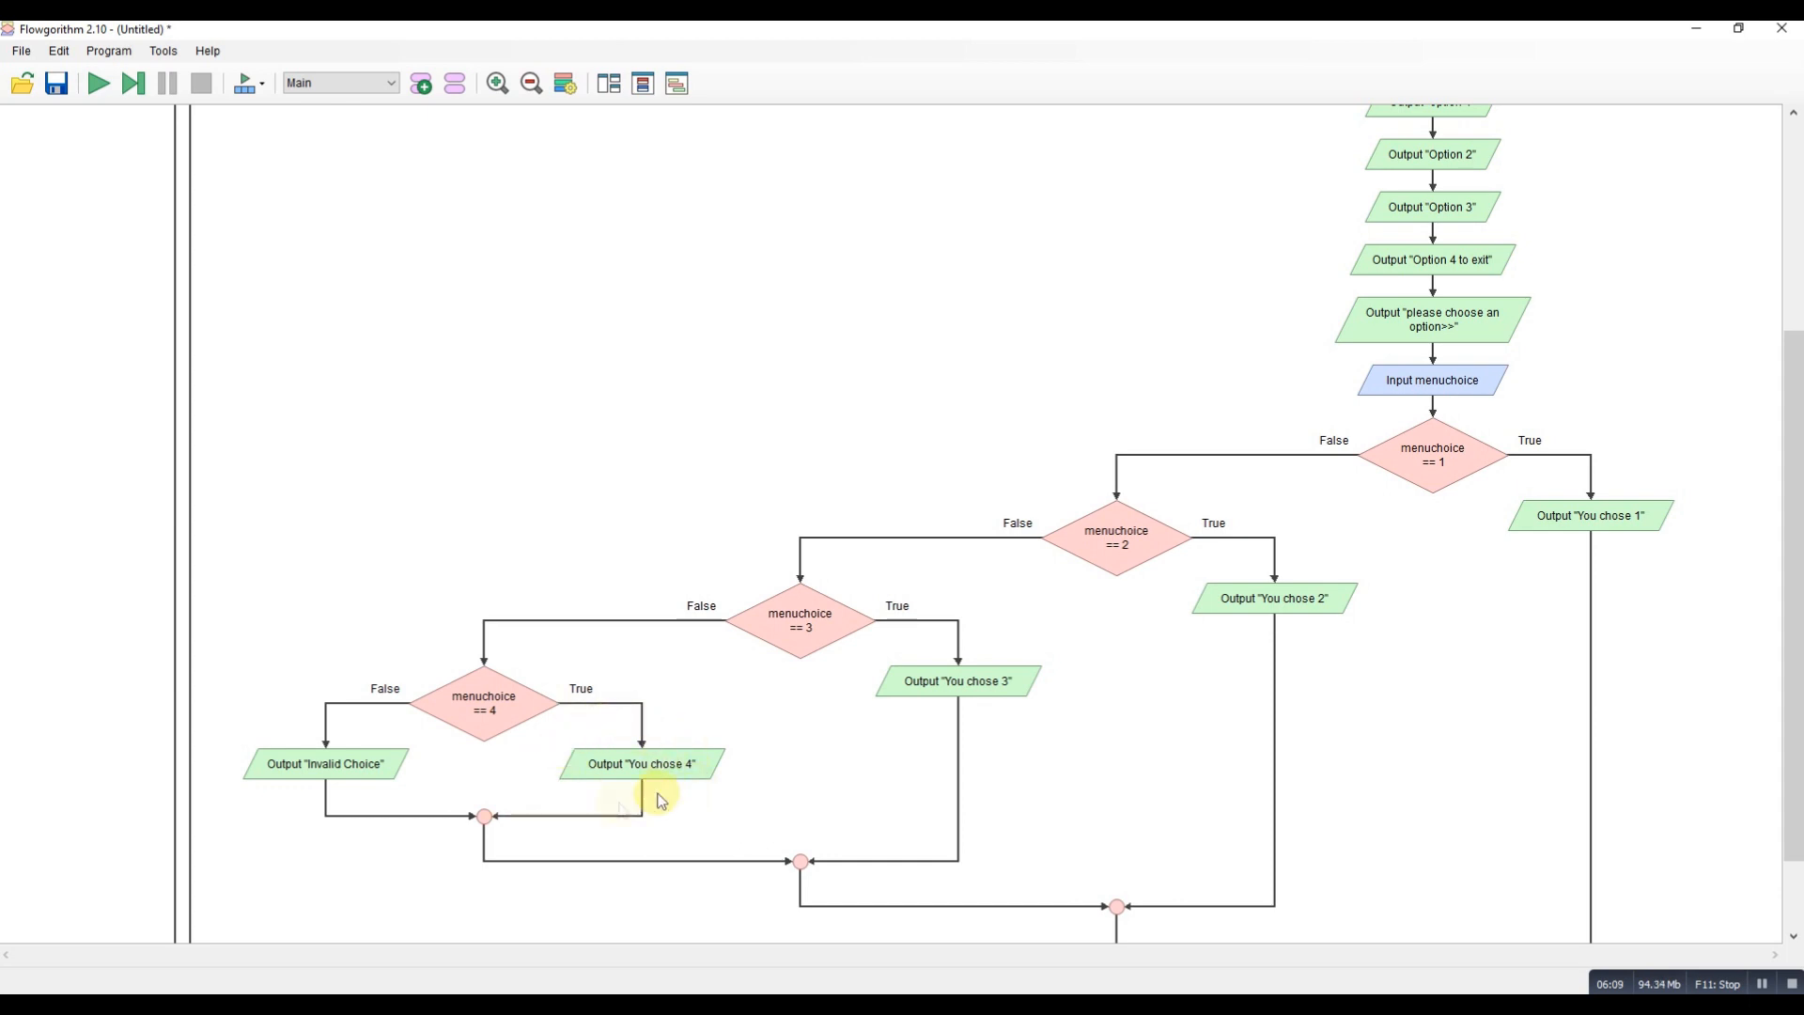
# Change the choice-4 branch output expression from "You chose 4" to "Good bye".
pyautogui.doubleClick(641, 763)
pyautogui.write('"Good bye!"')
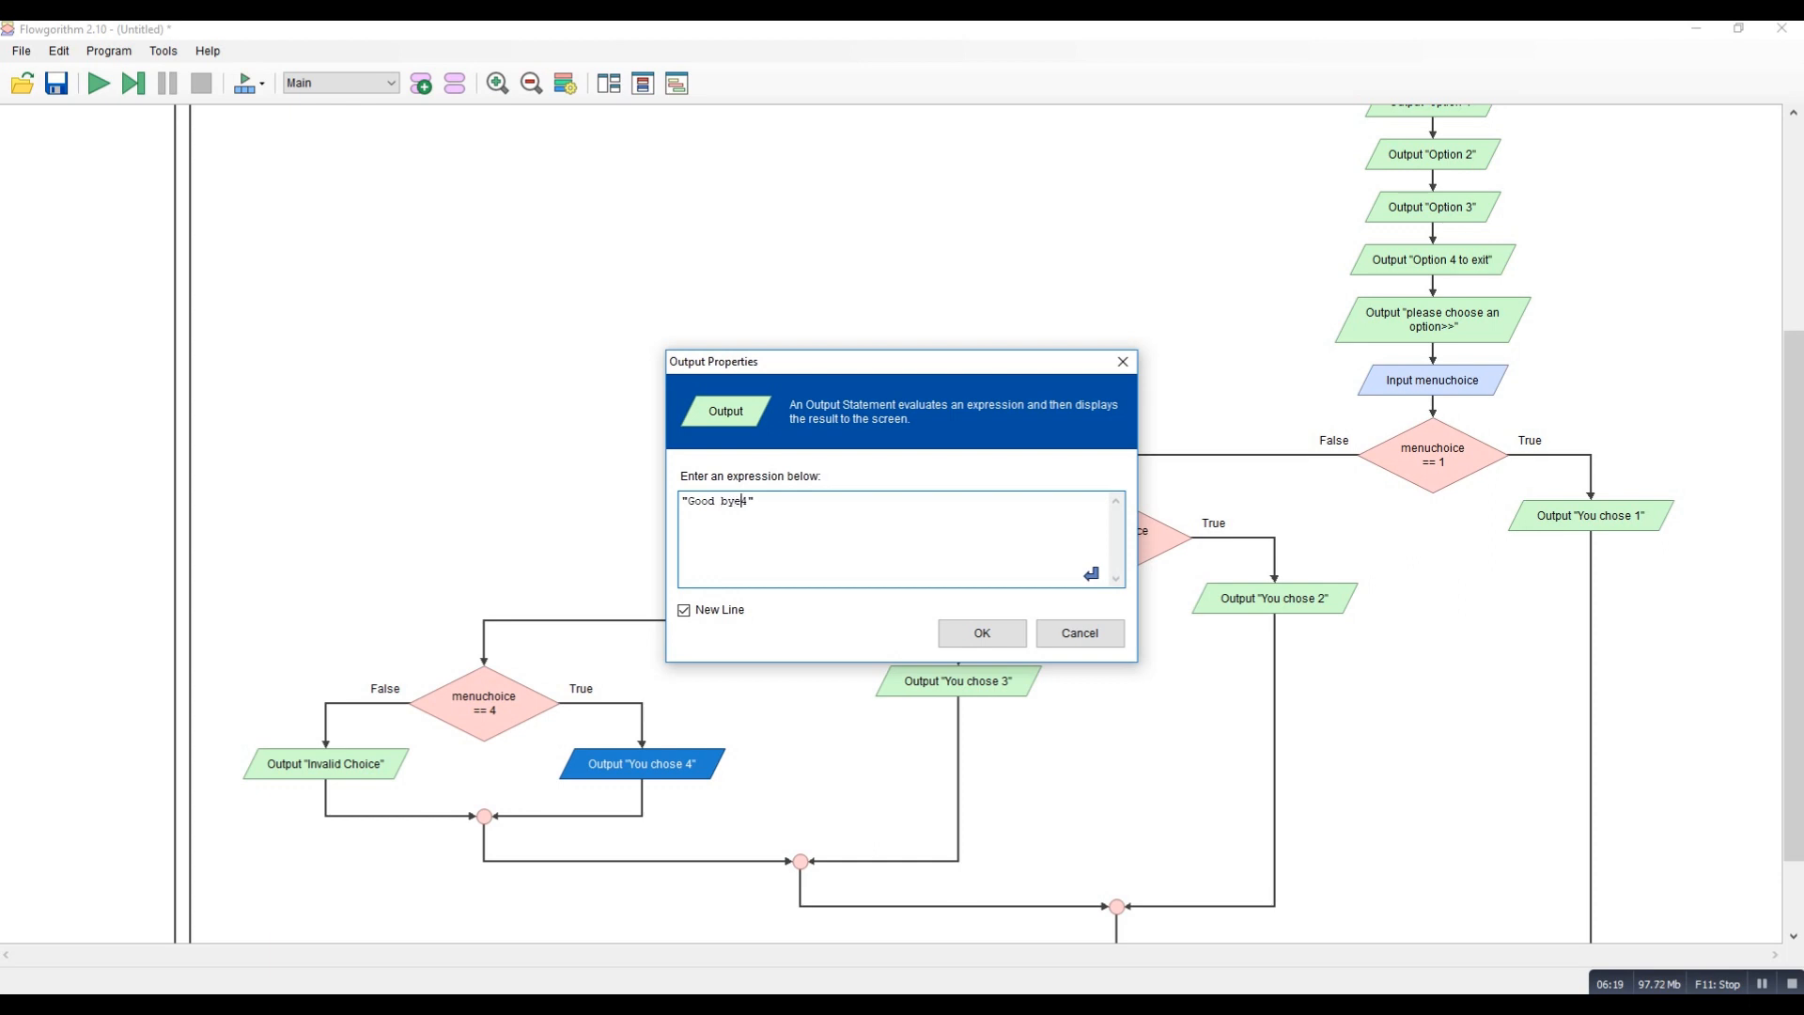
pyautogui.click(981, 634)
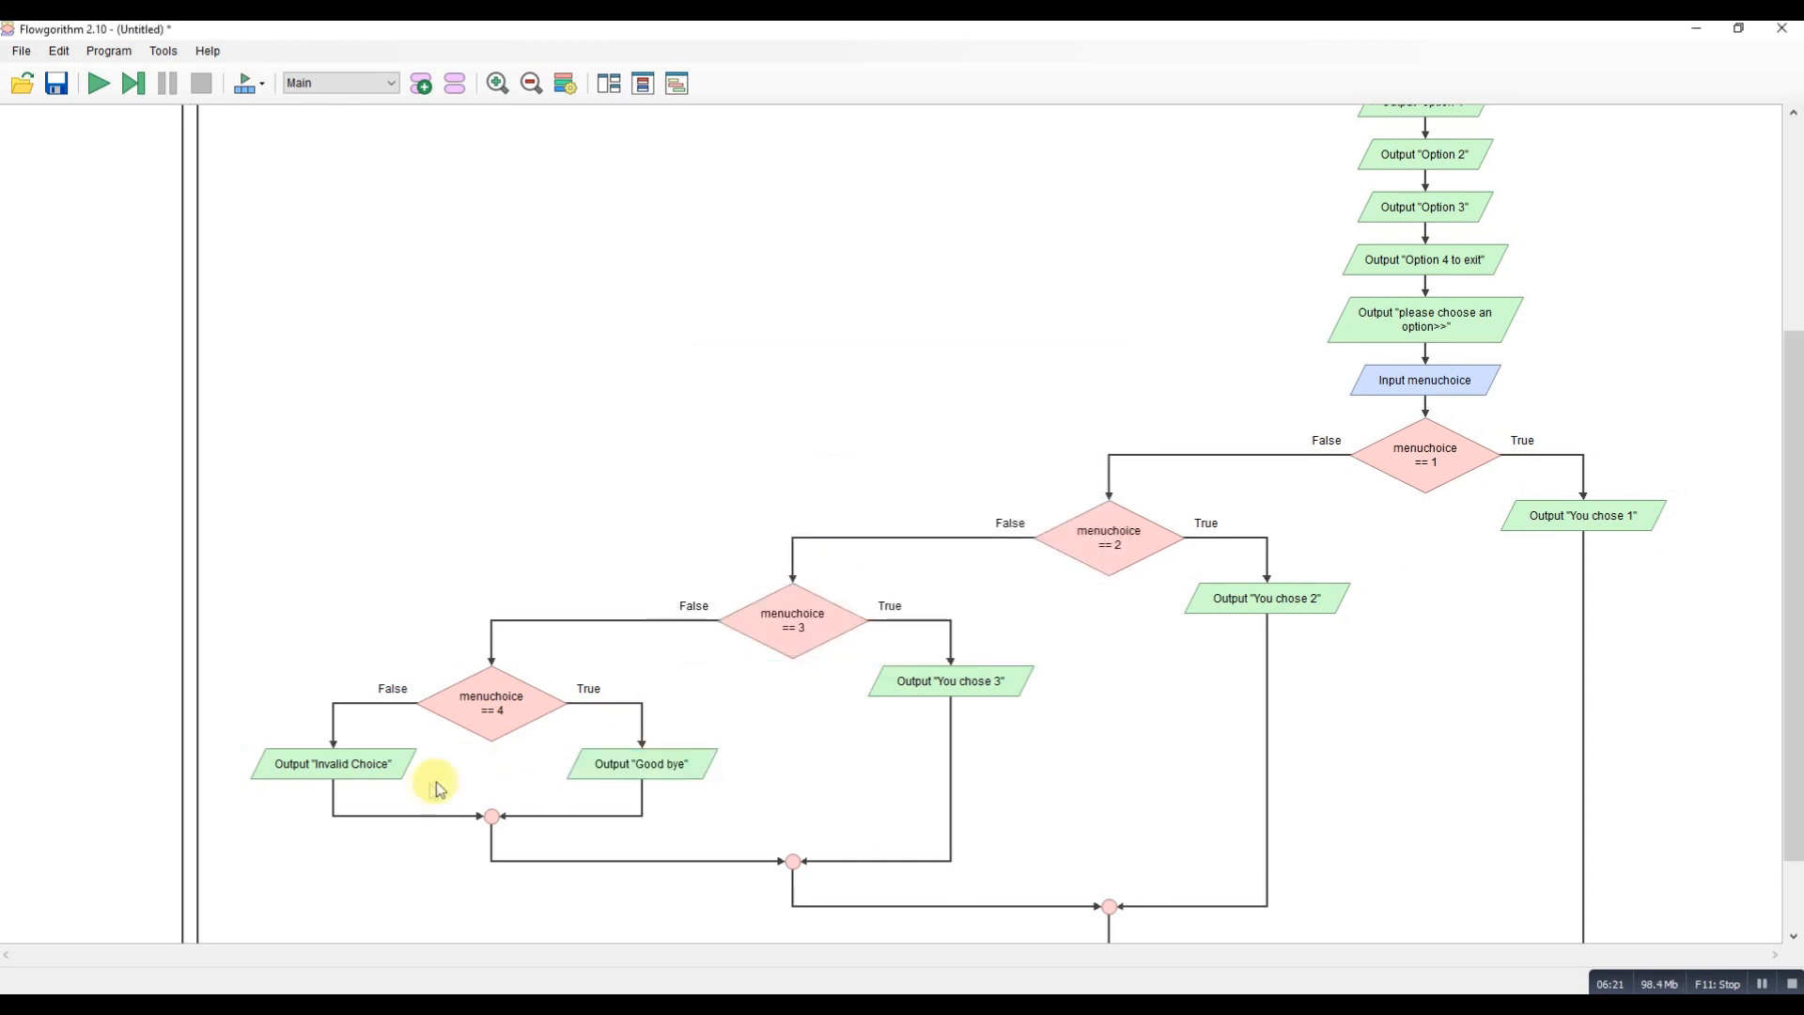
pyautogui.moveTo(767, 609)
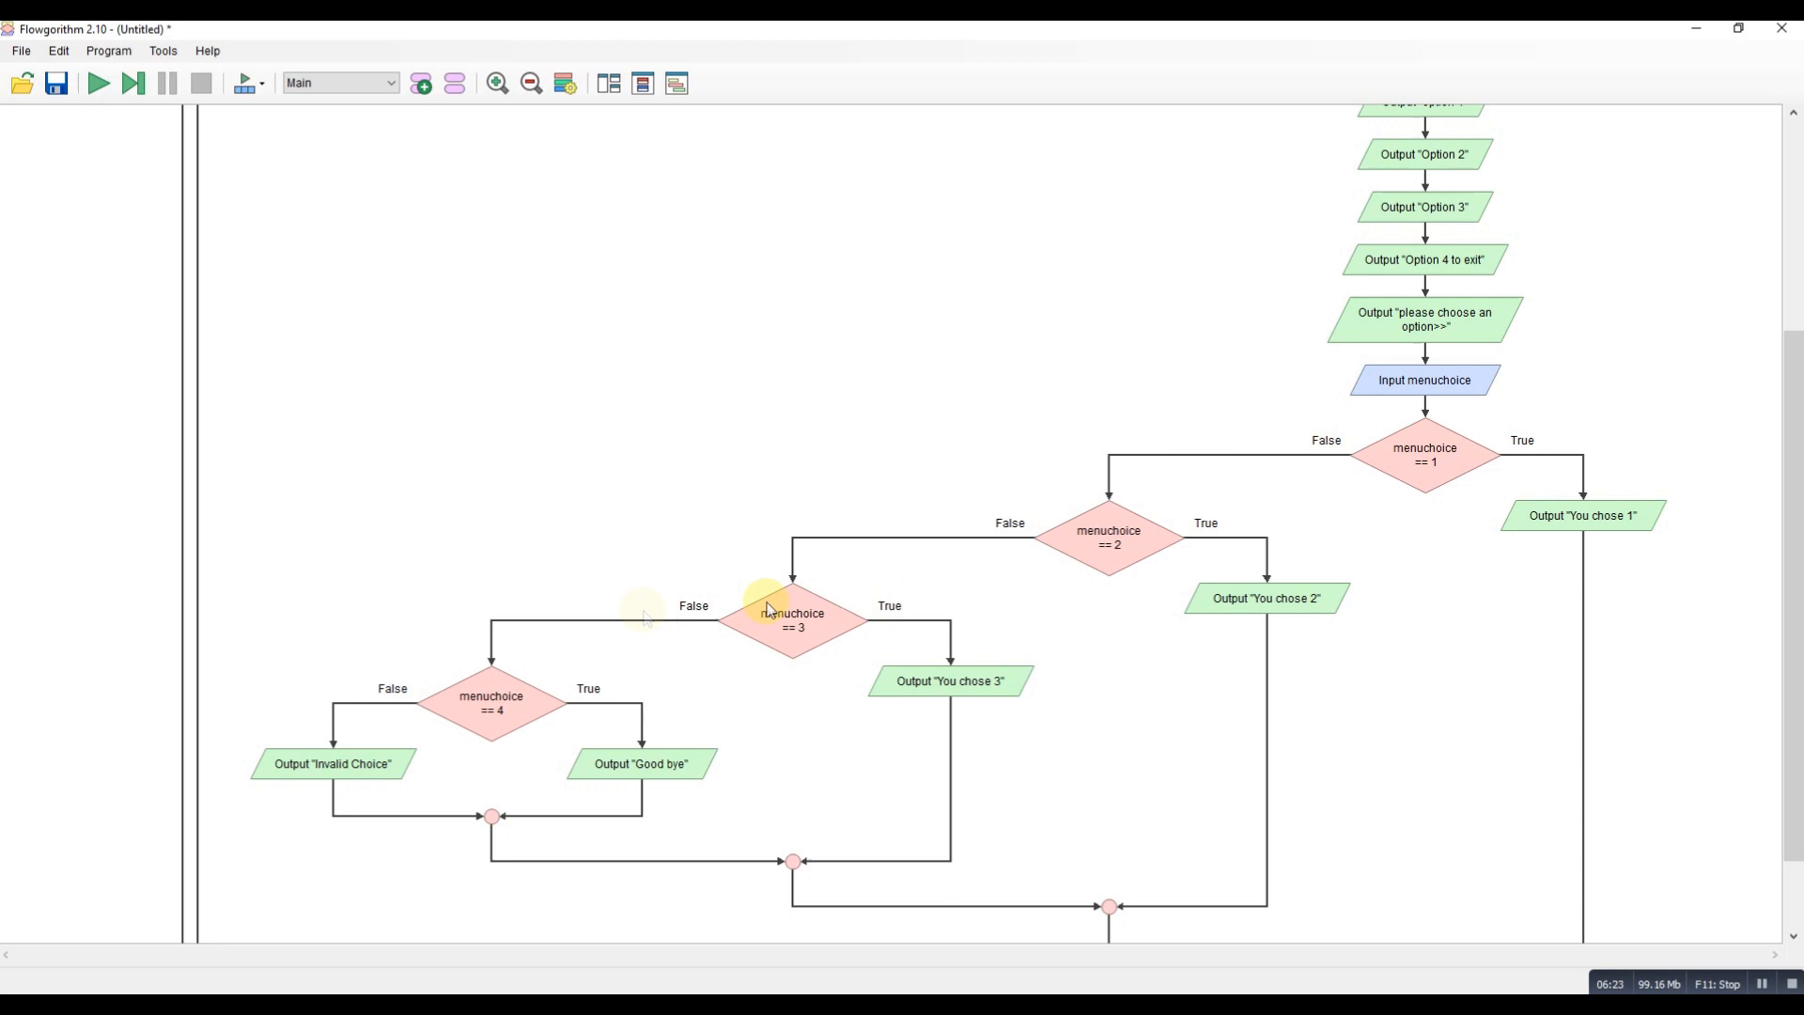
pyautogui.moveTo(293, 746)
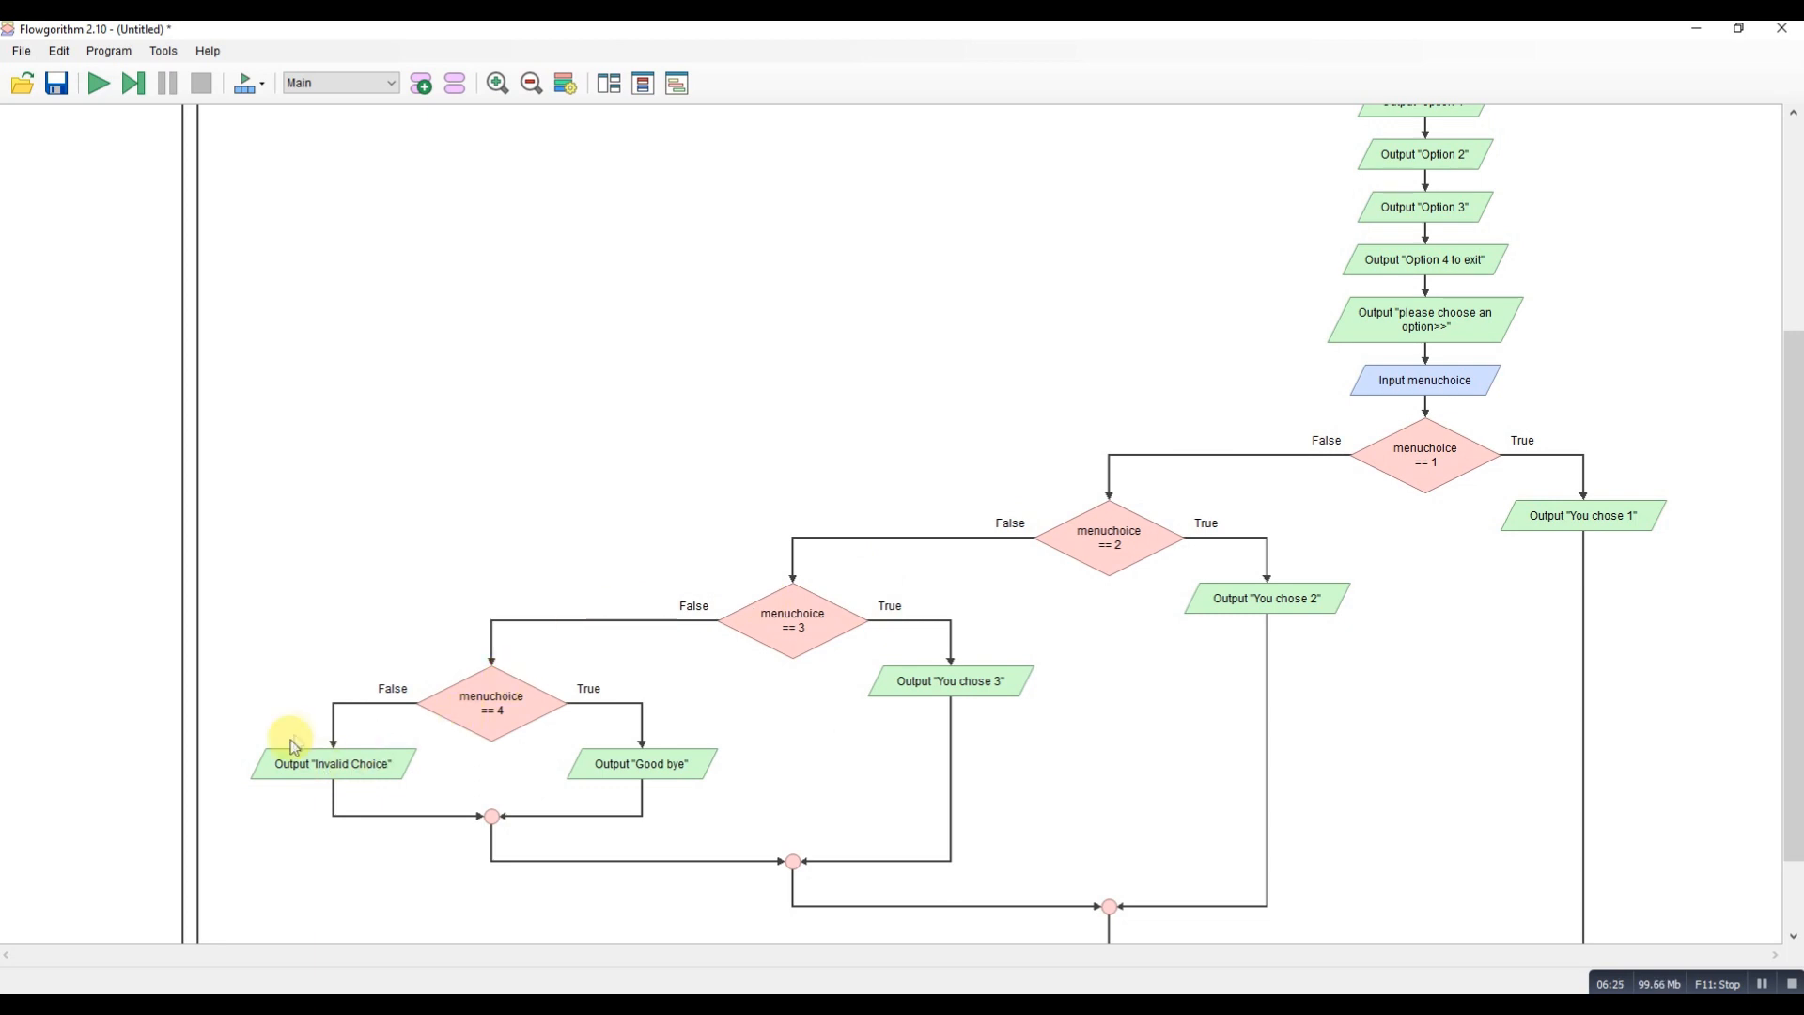
pyautogui.moveTo(408, 725)
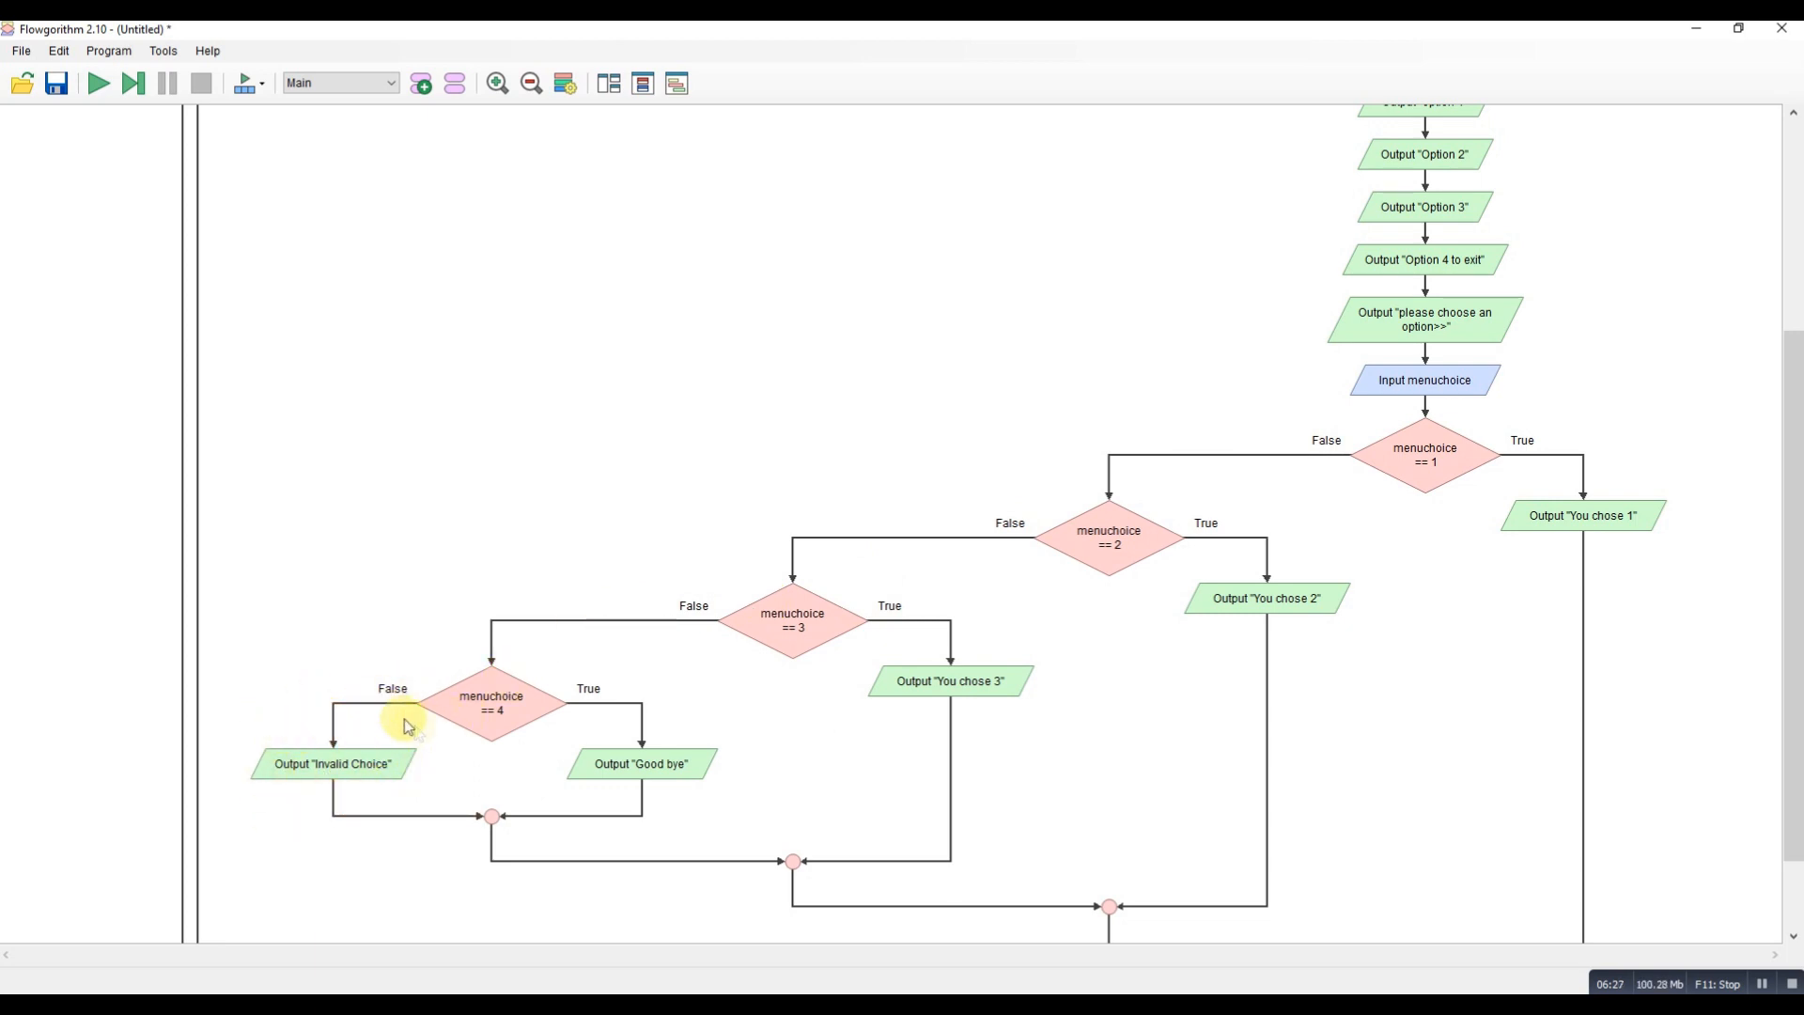
pyautogui.moveTo(973, 596)
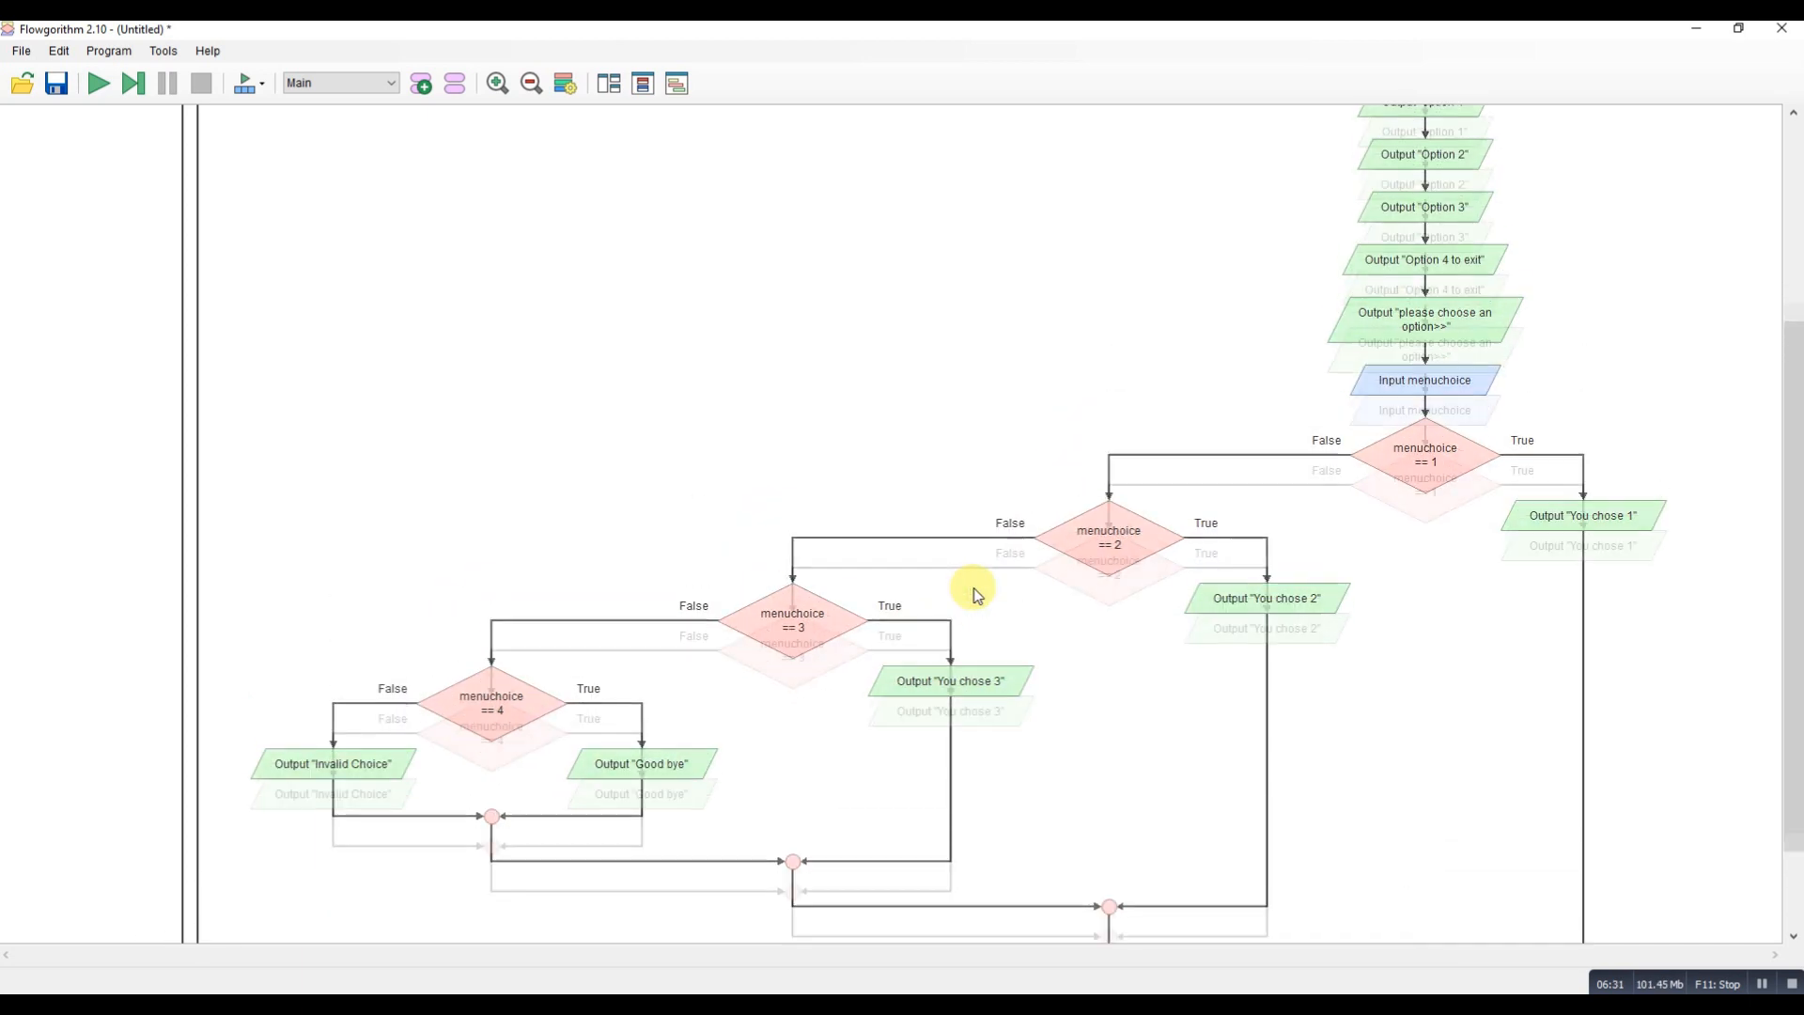
# Zoom out until the whole flowchart from Main to End fits on screen.
pyautogui.scroll(3)
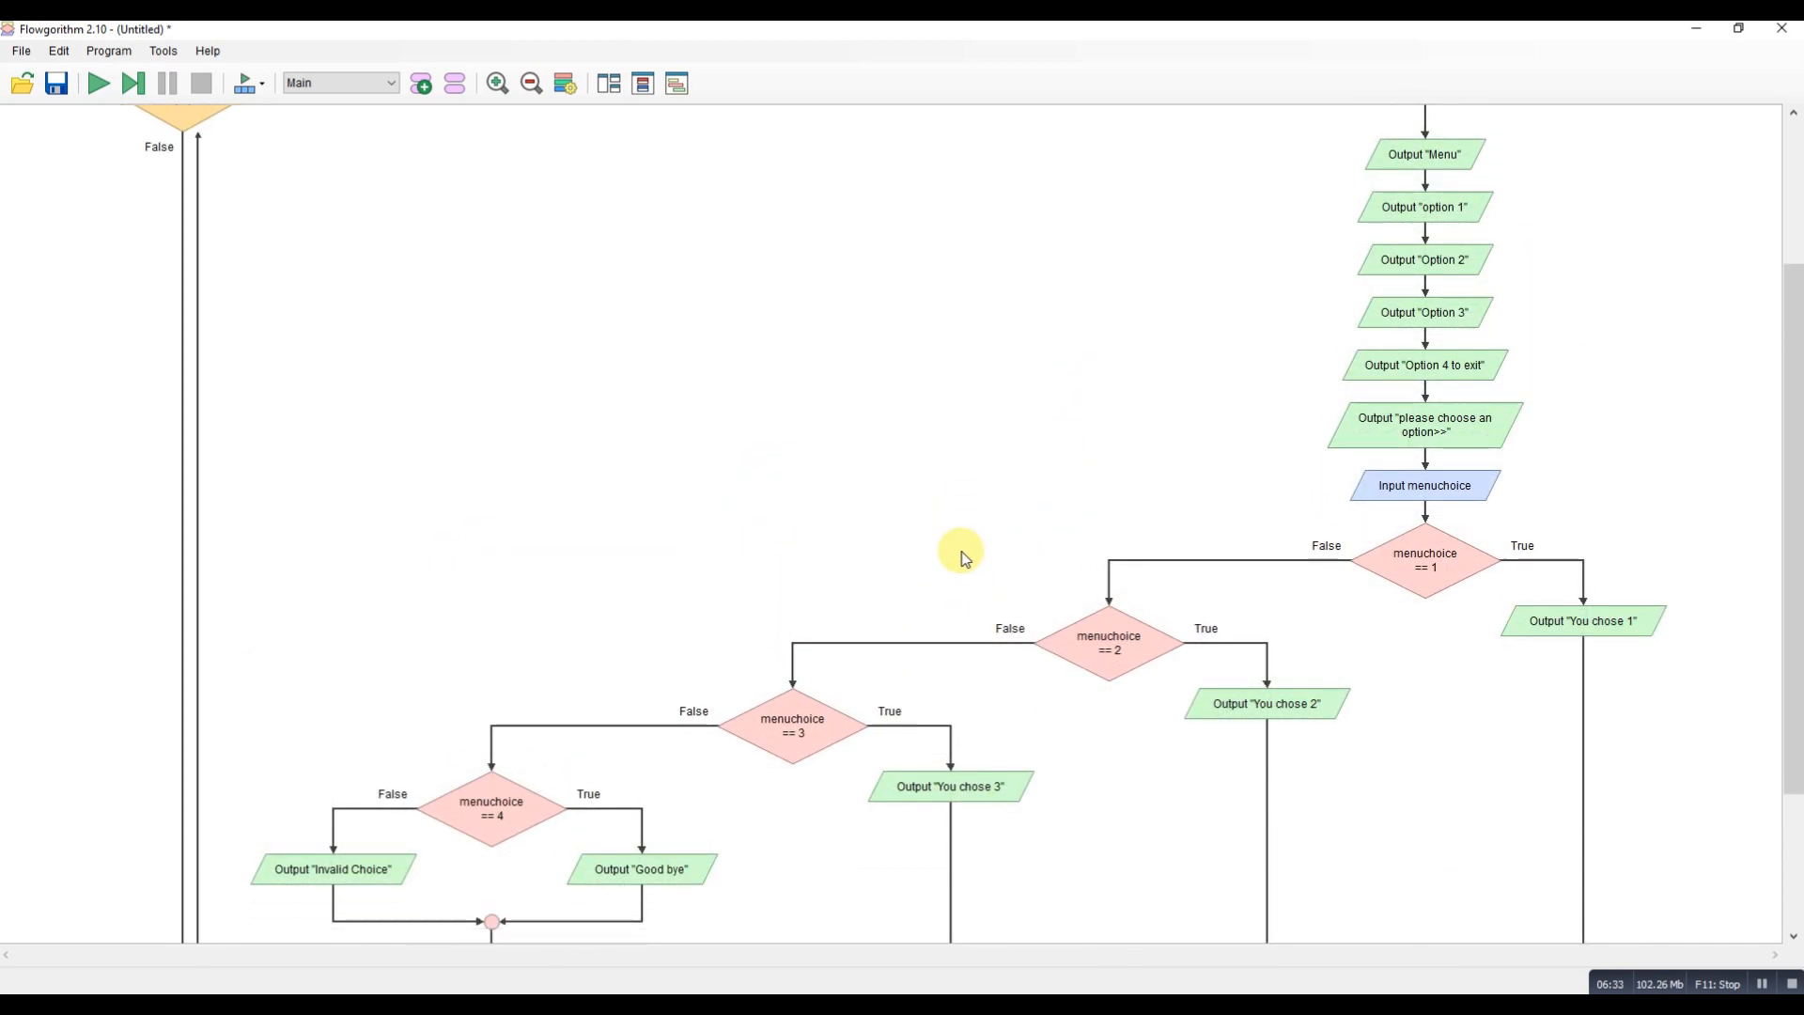
pyautogui.click(530, 83)
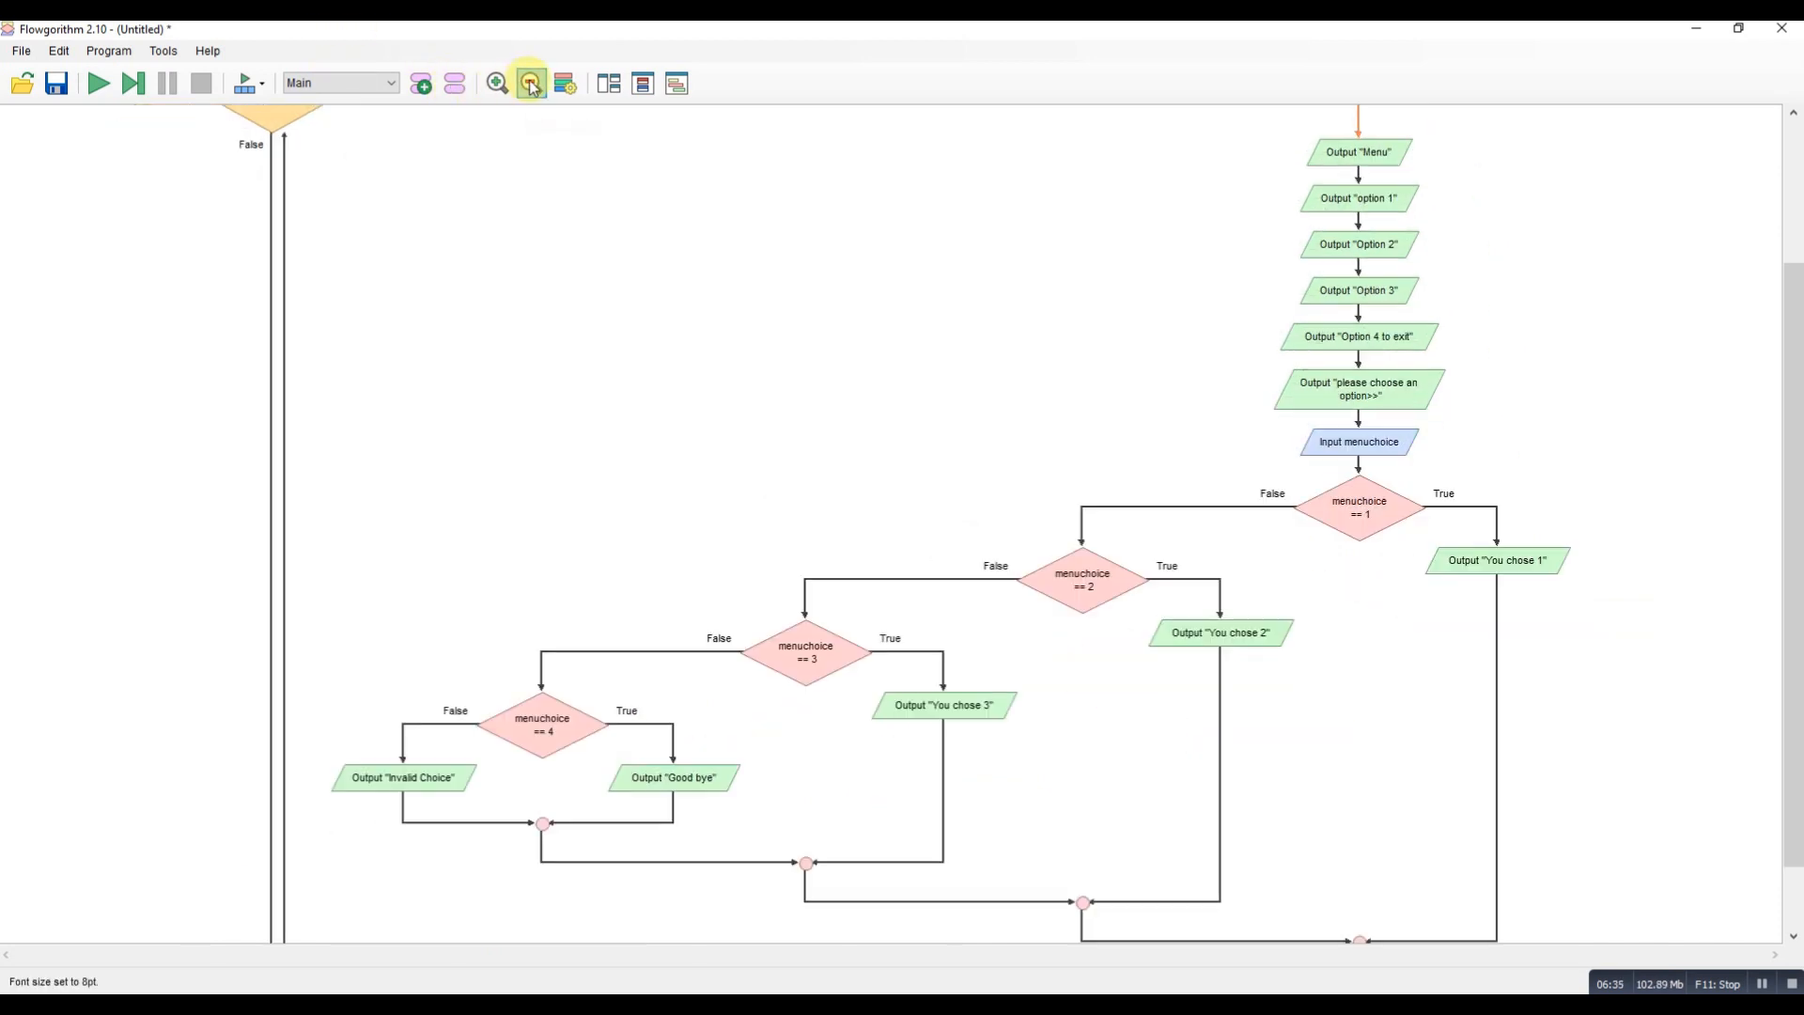
pyautogui.click(529, 83)
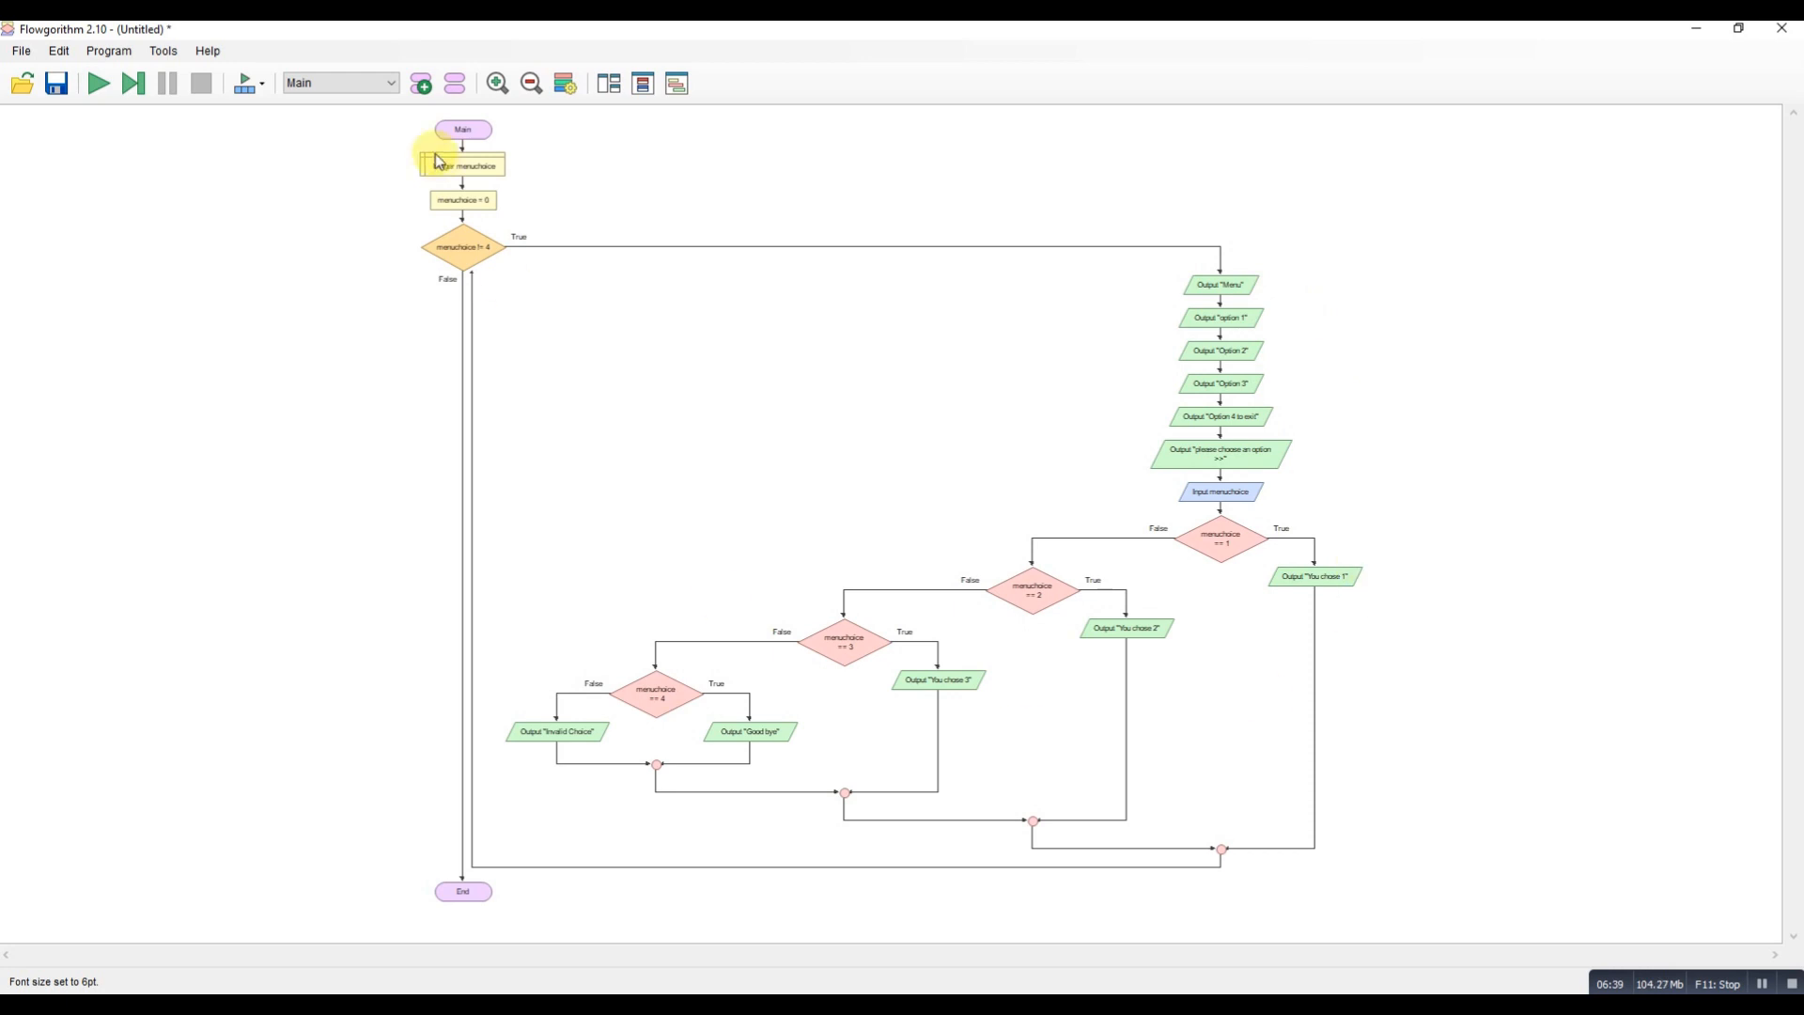
pyautogui.moveTo(98, 83)
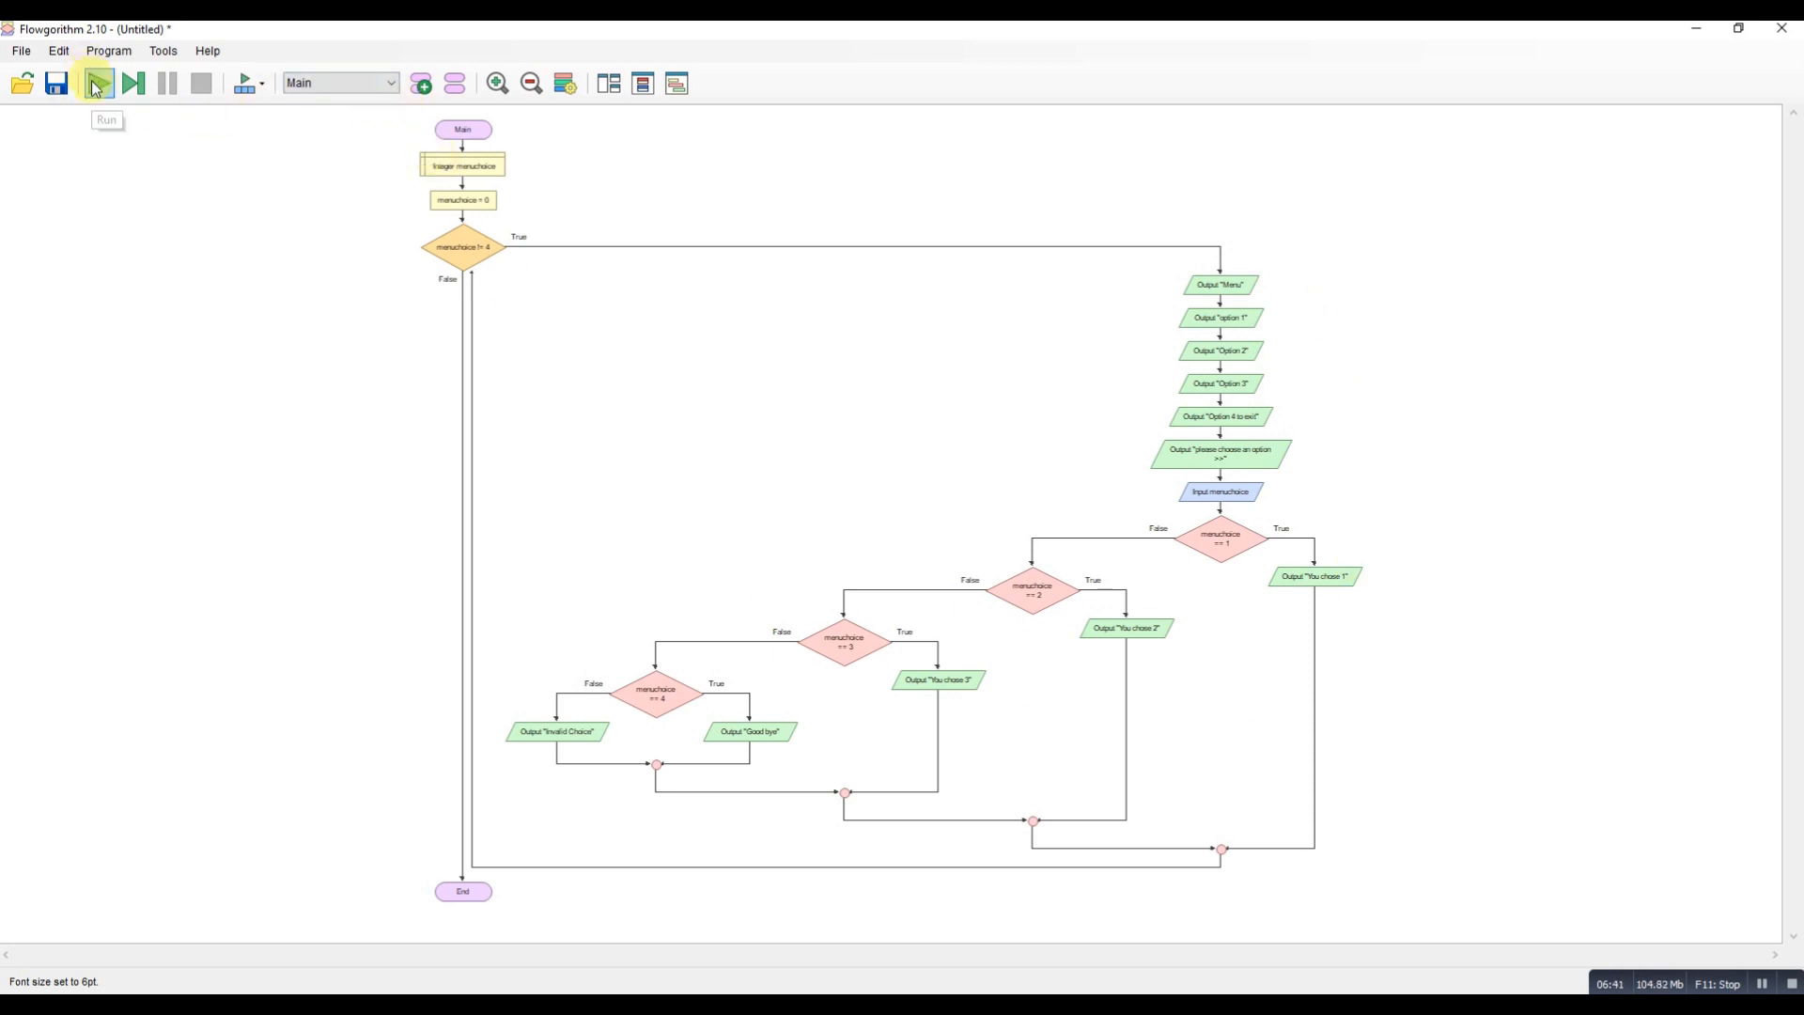
# Run the program and enter choices 1 and 3, viewing console output as plain text.
pyautogui.click(96, 83)
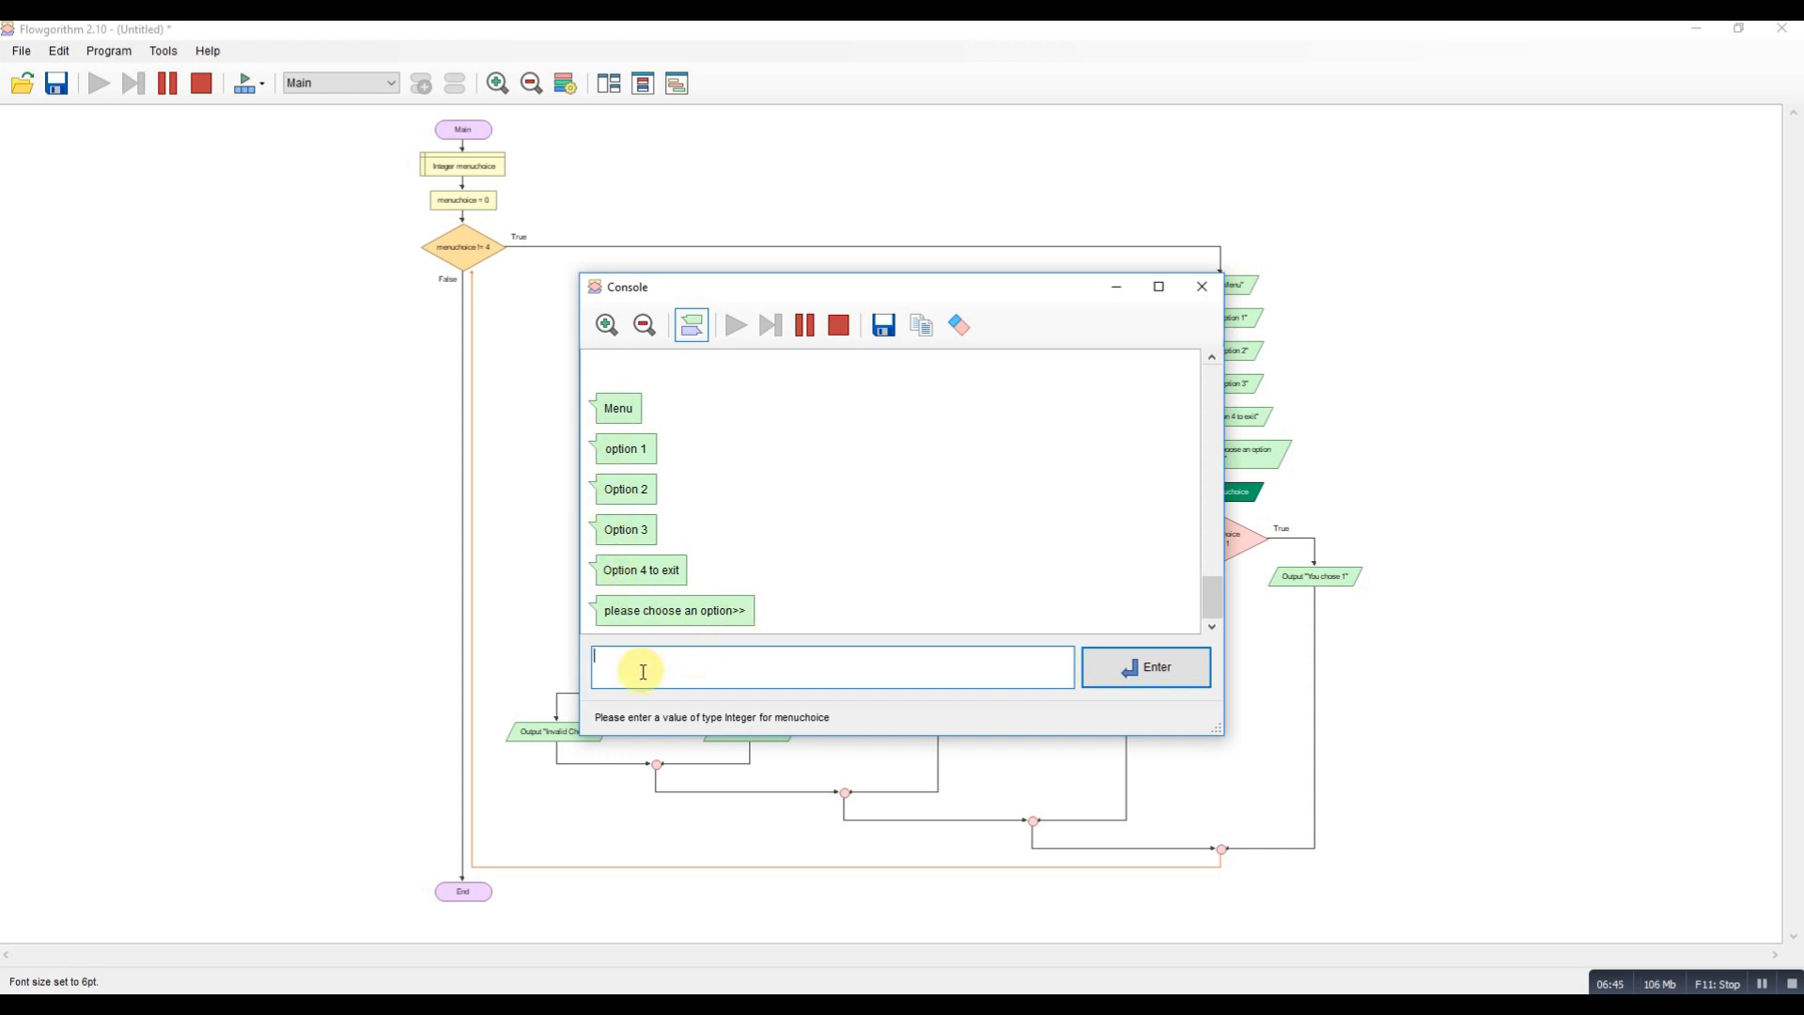
pyautogui.write('1')
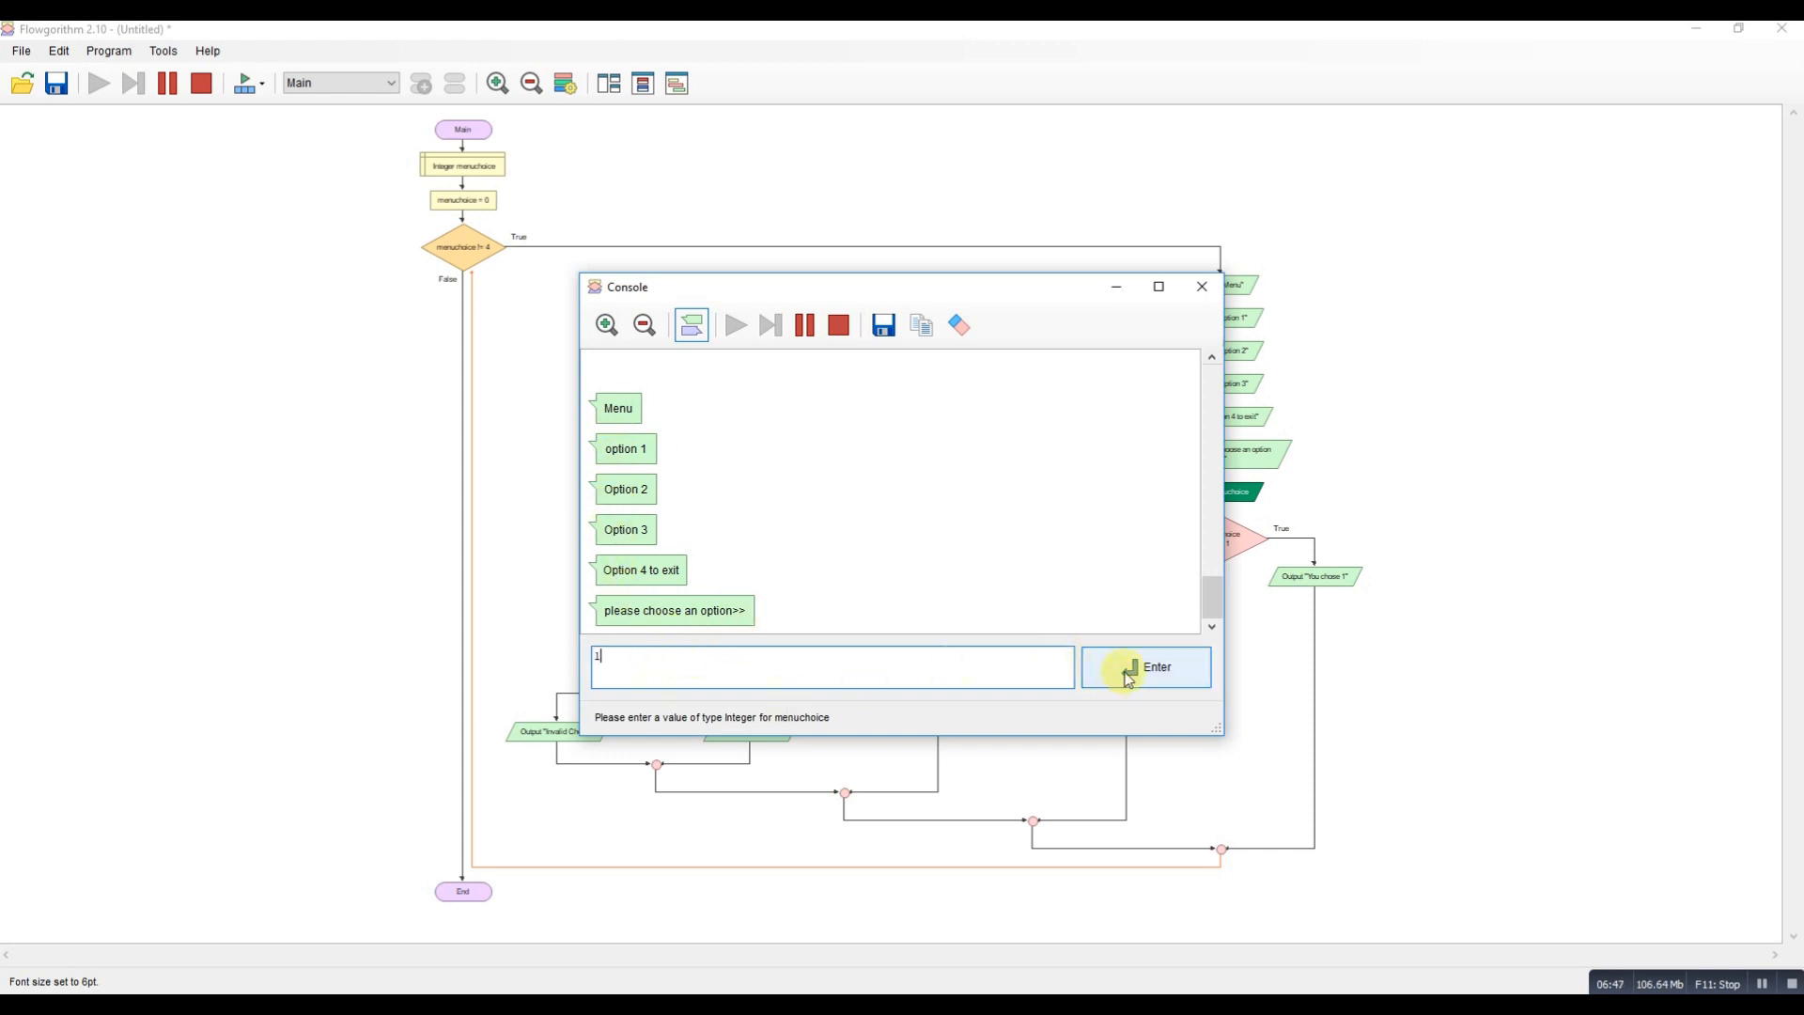
pyautogui.click(1145, 668)
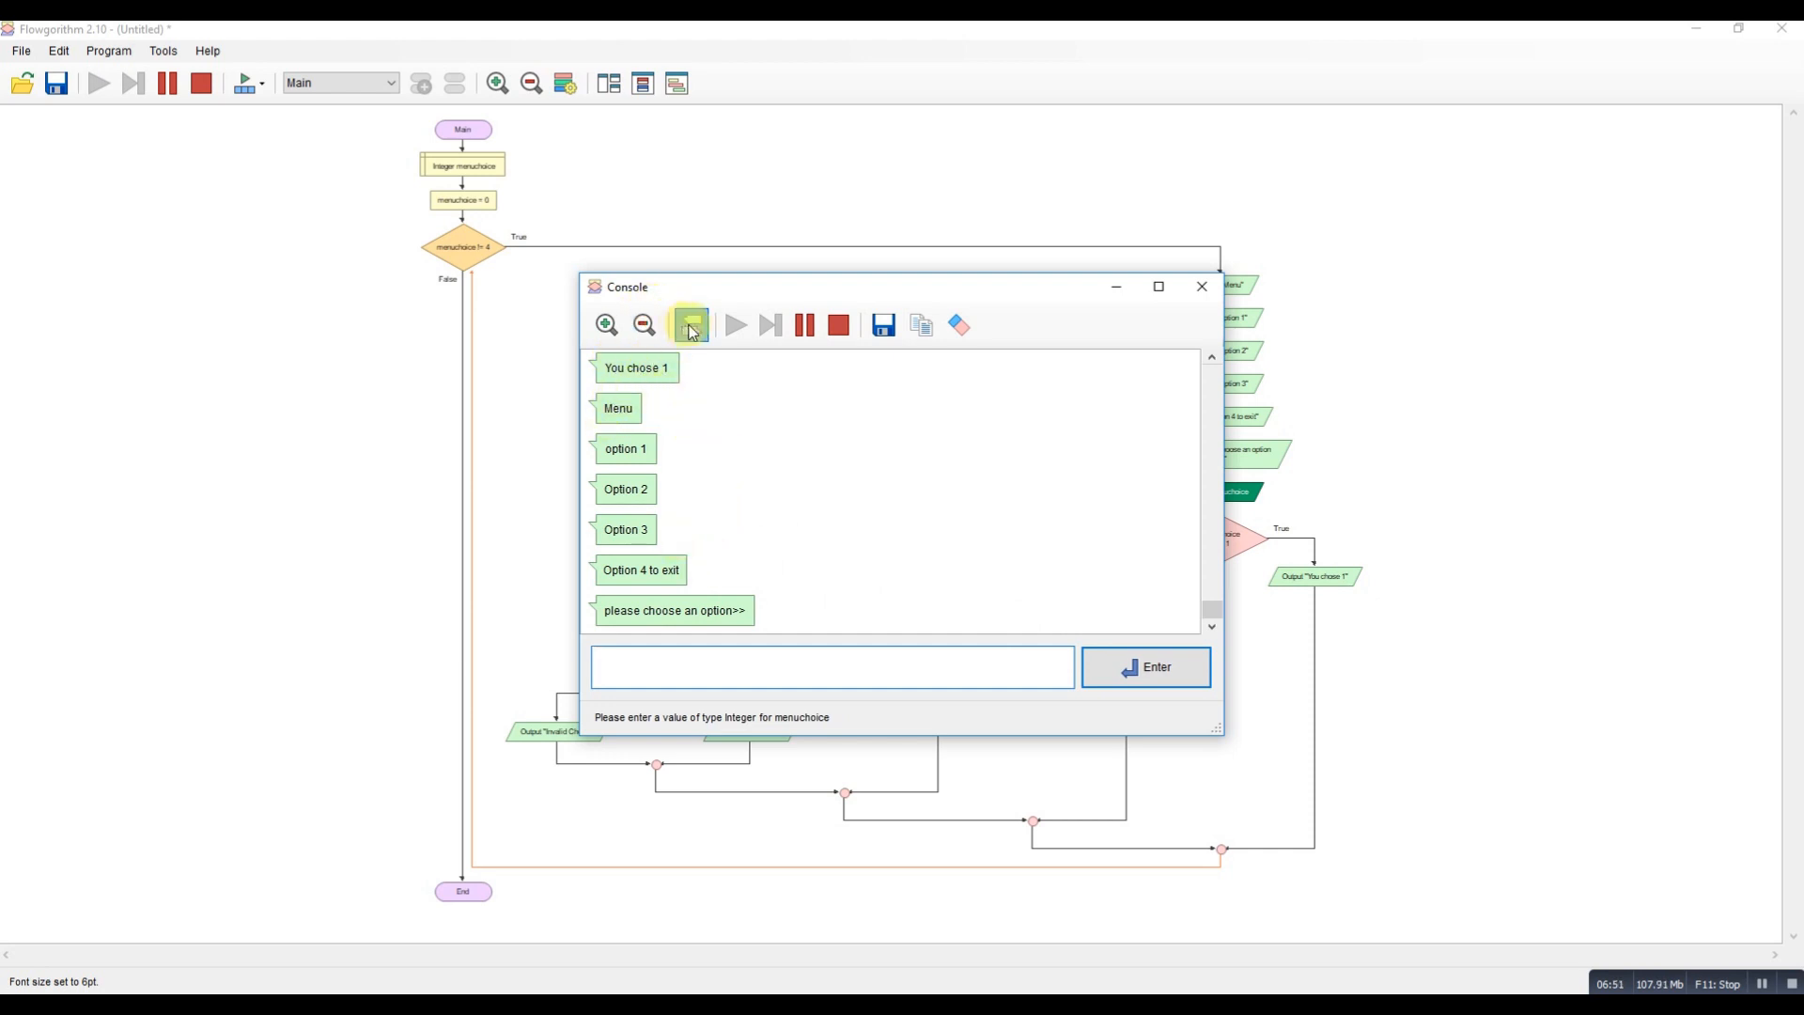
pyautogui.click(688, 323)
pyautogui.write('2')
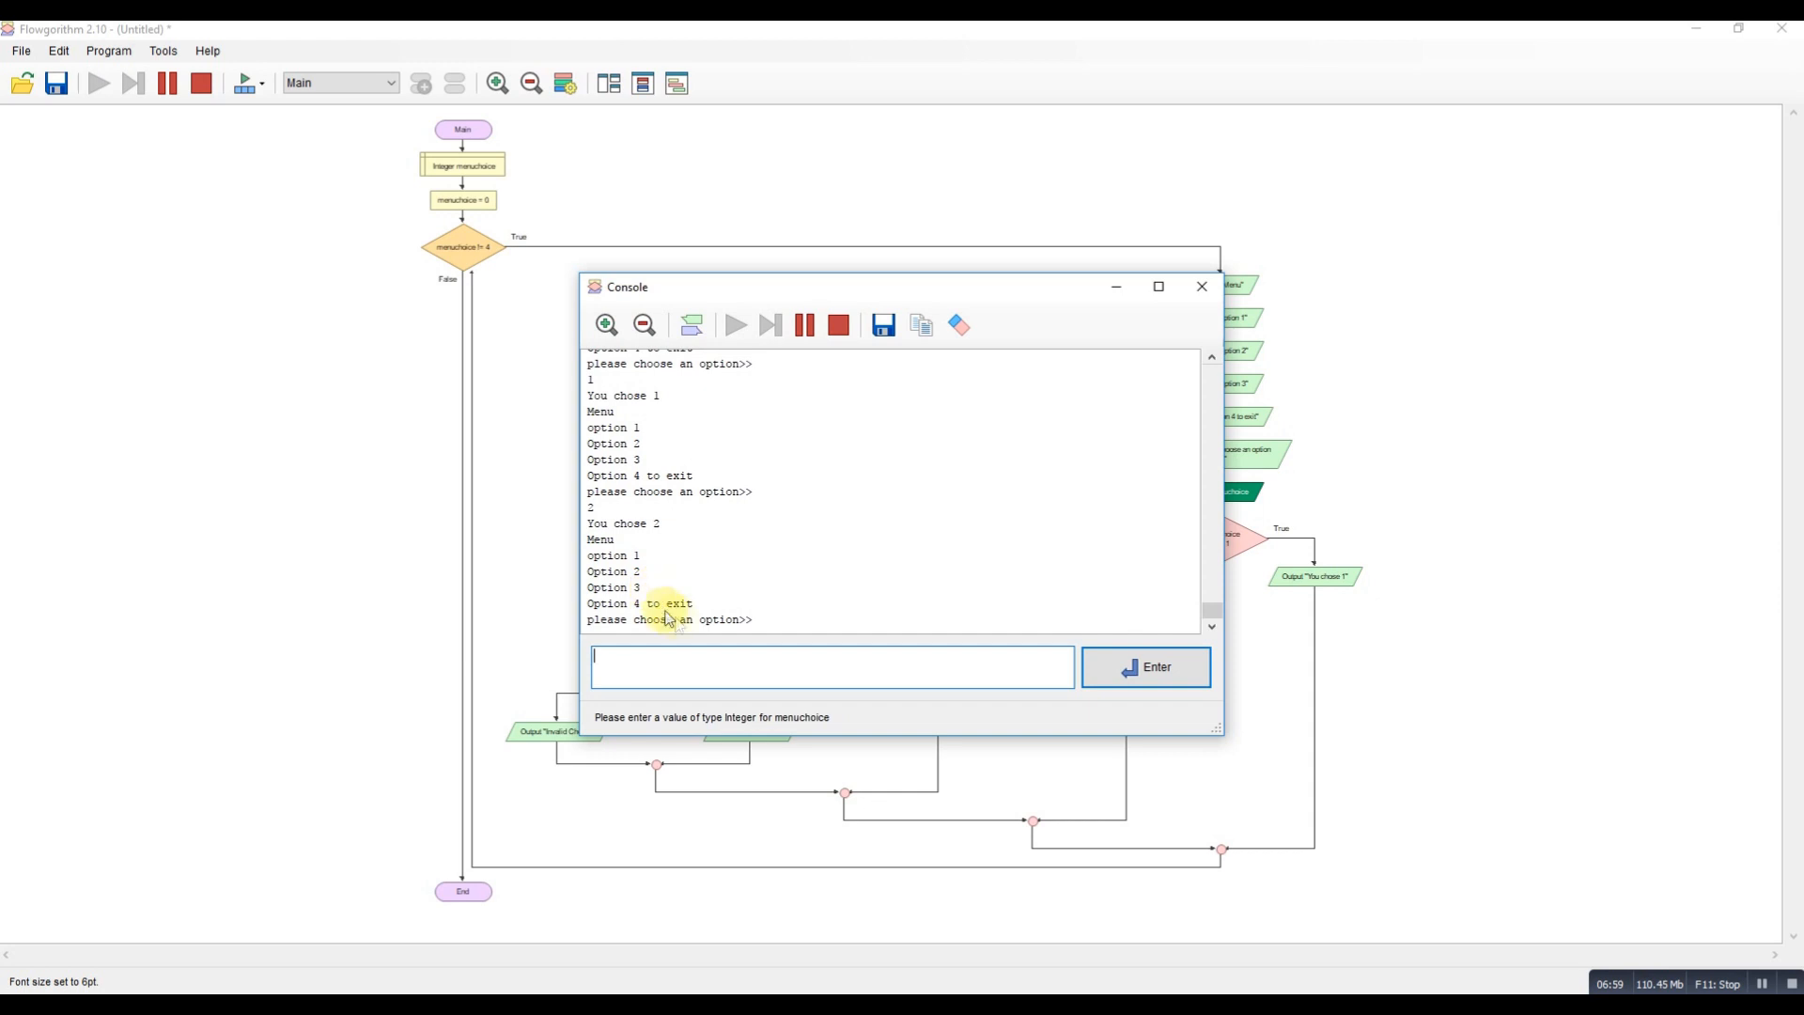
pyautogui.write('3')
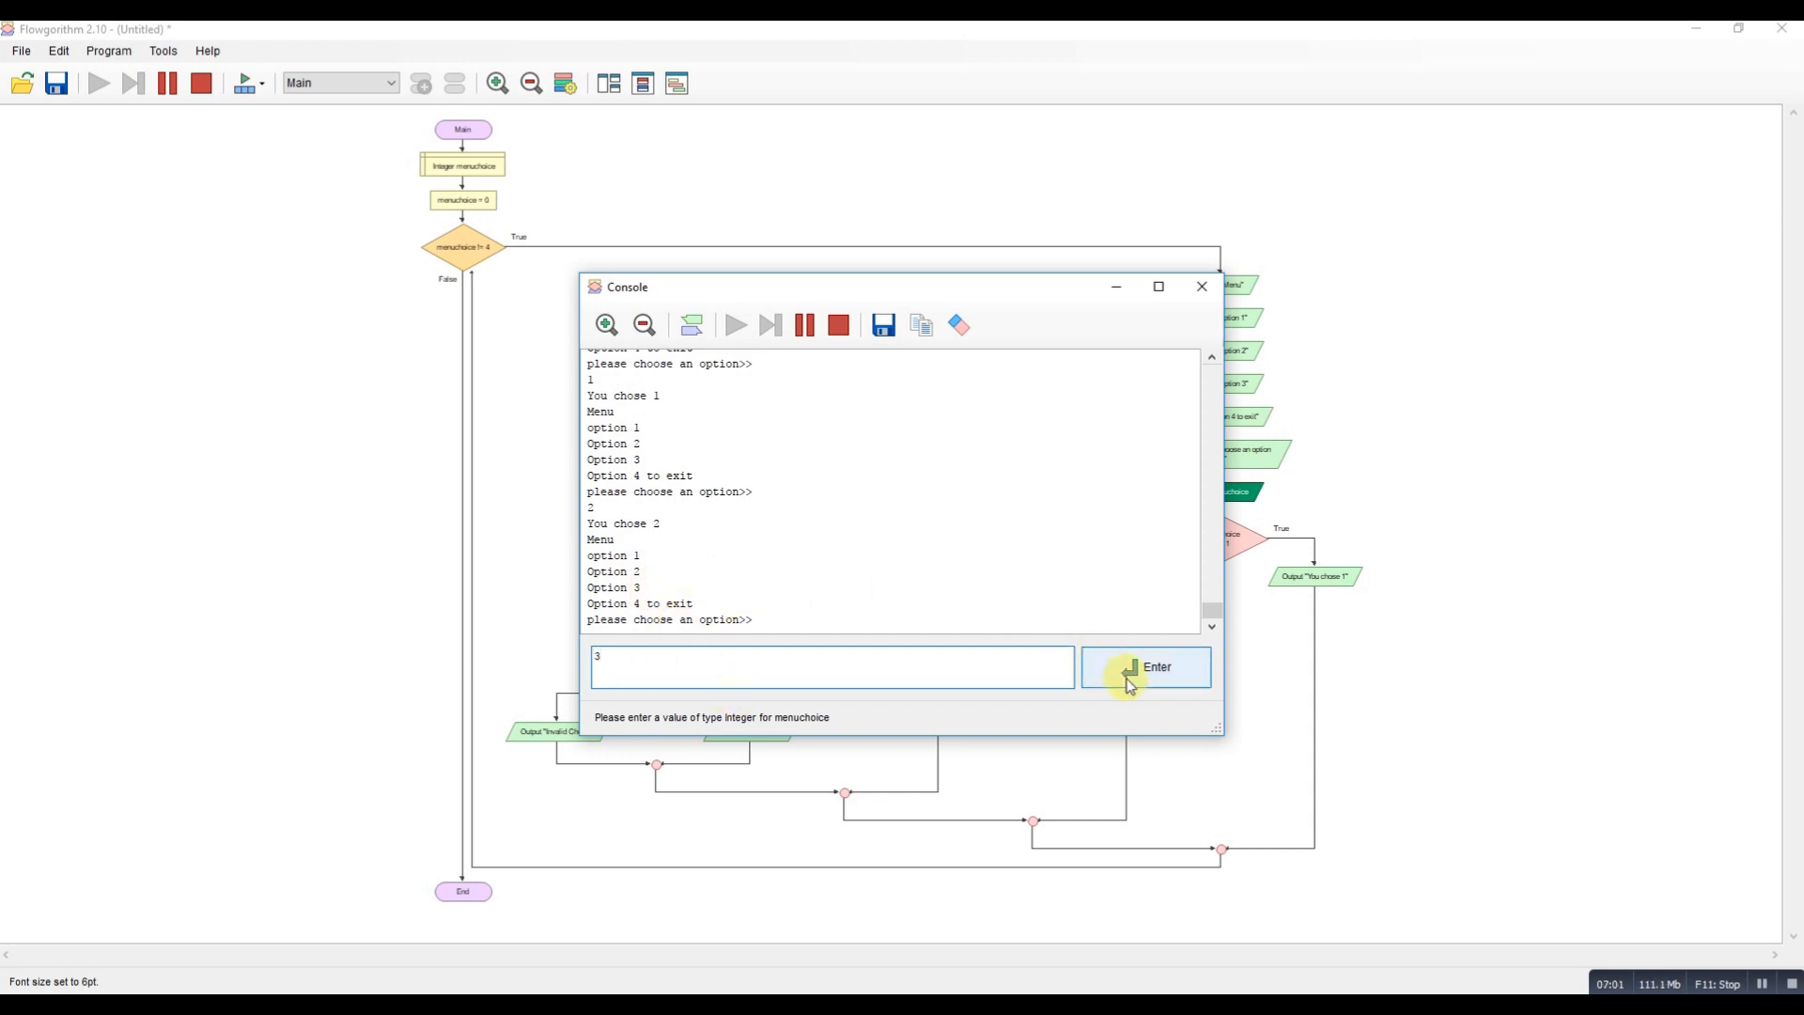
pyautogui.click(1145, 667)
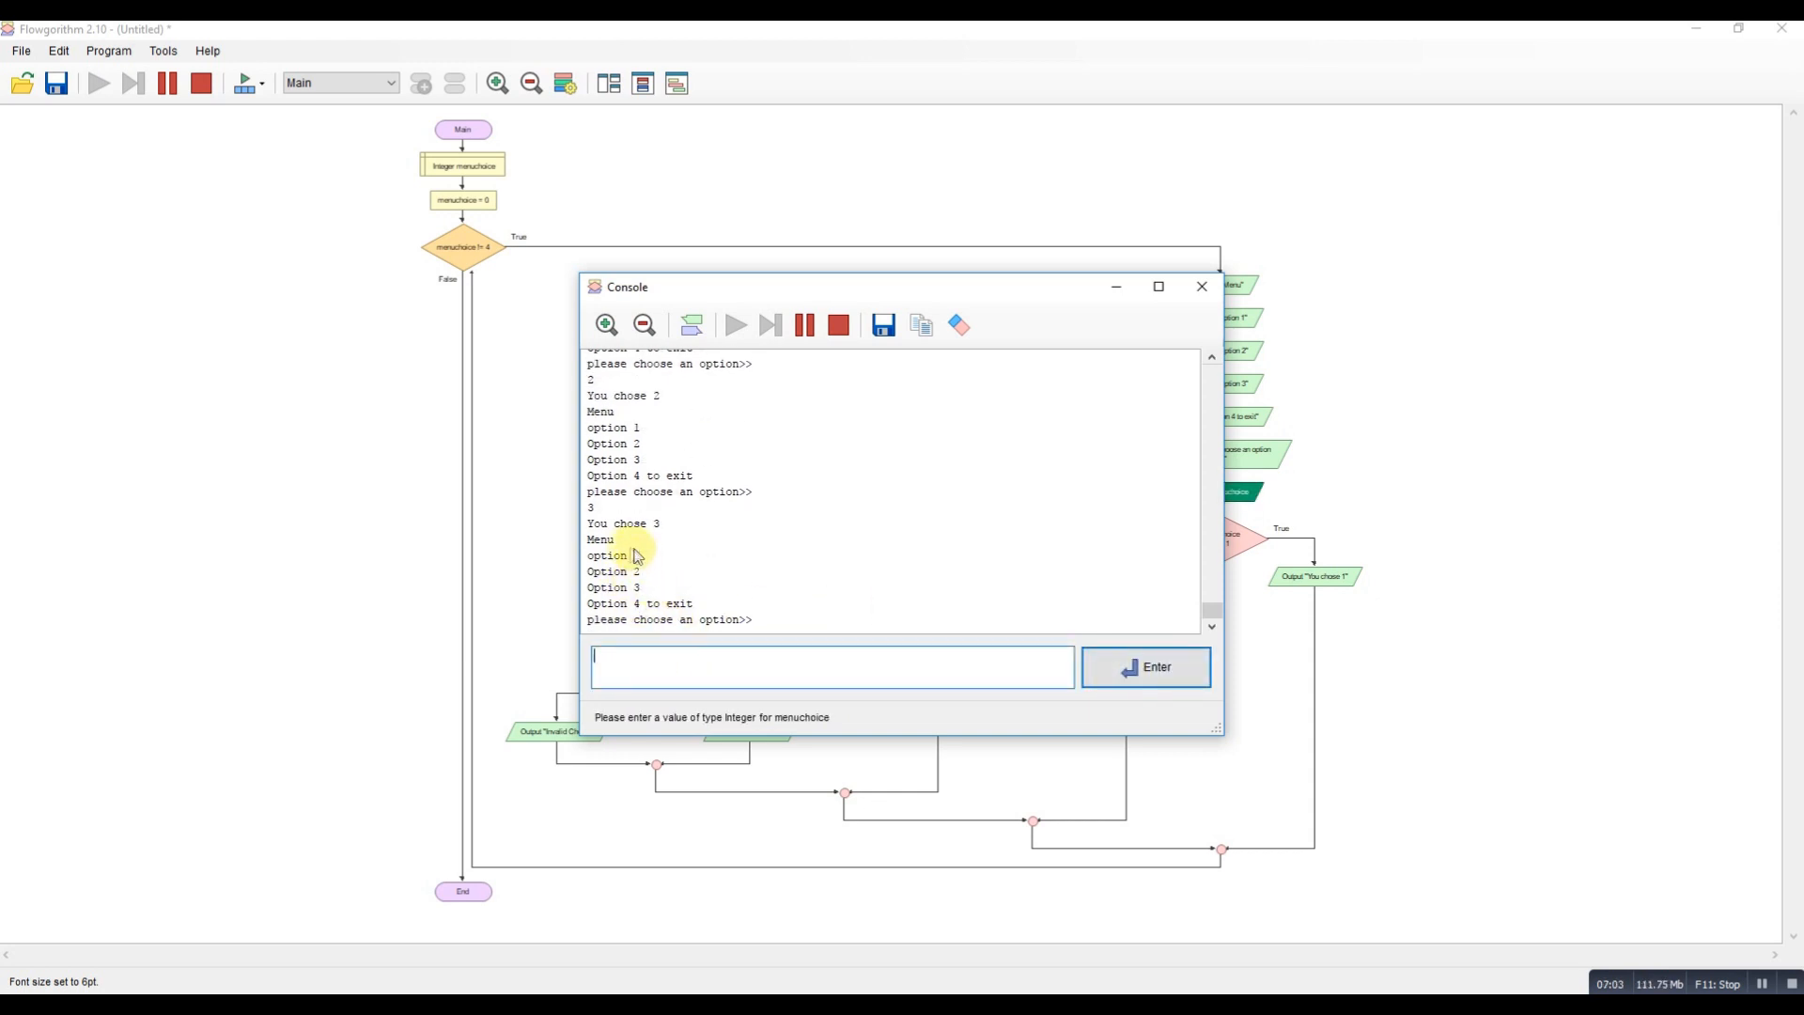
pyautogui.moveTo(703, 641)
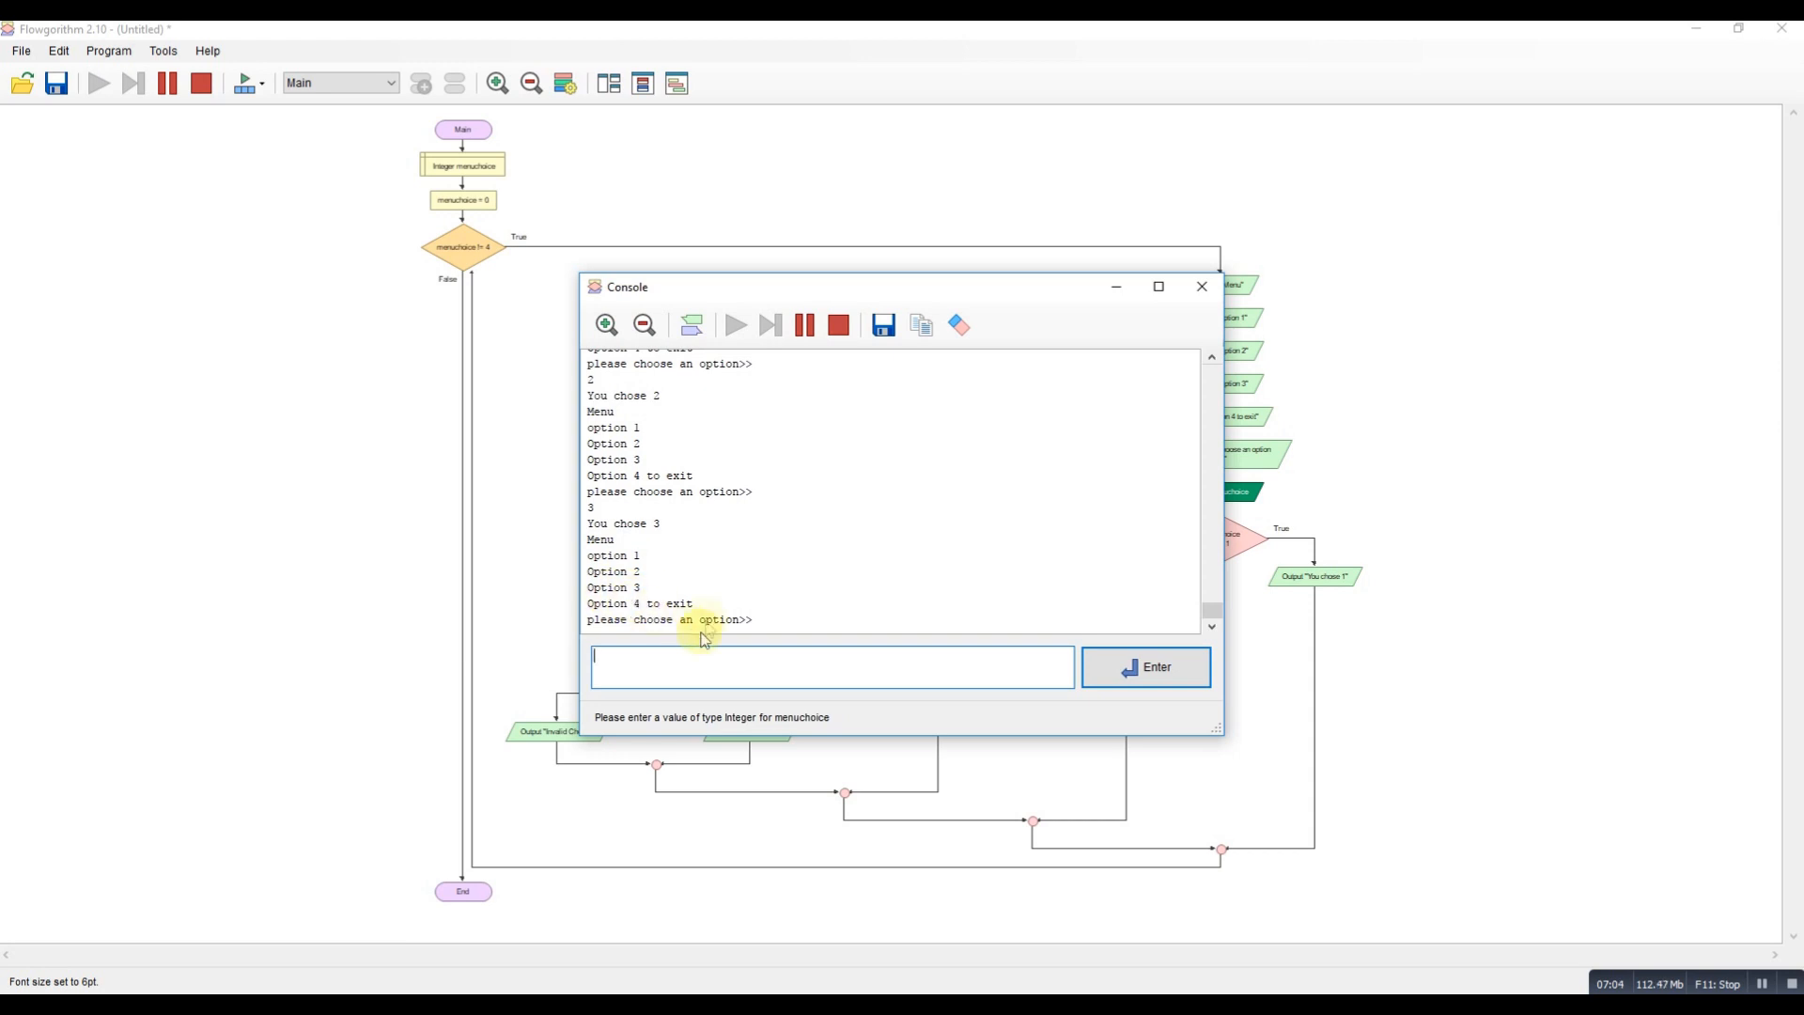
pyautogui.moveTo(633, 697)
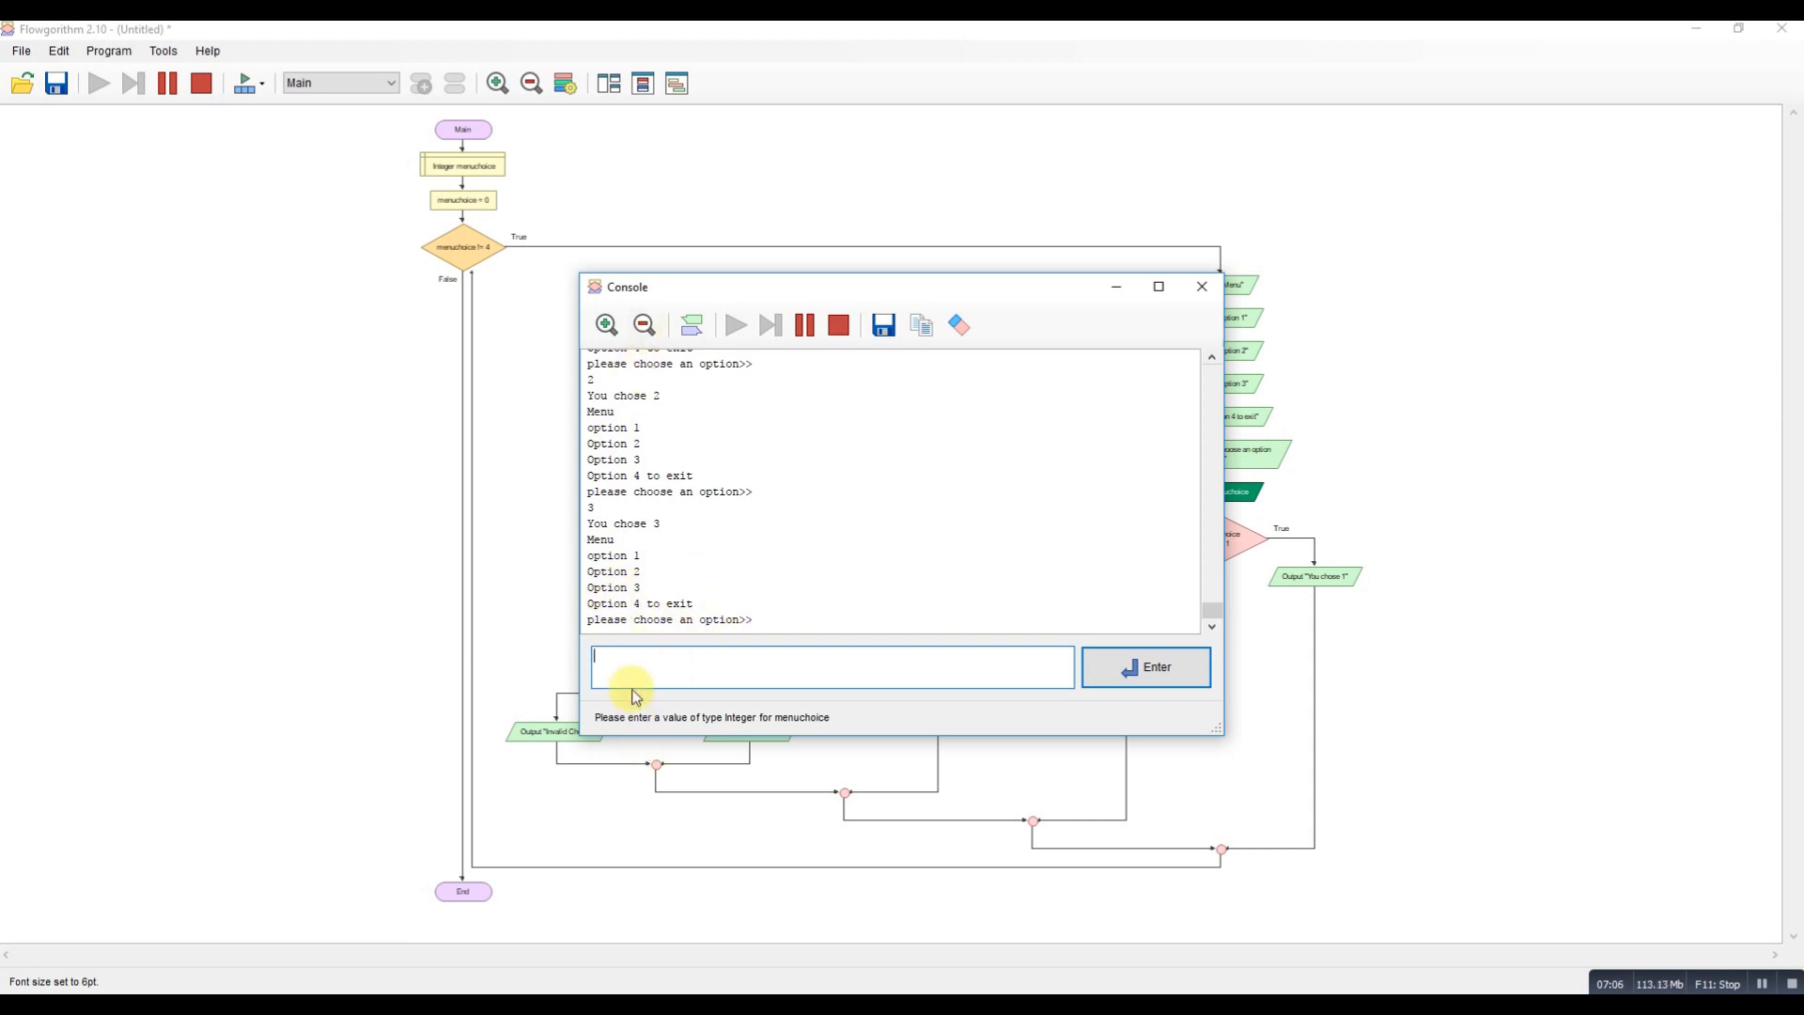
# Enter choice 4 to exit the program, then close the console window.
pyautogui.click(1147, 668)
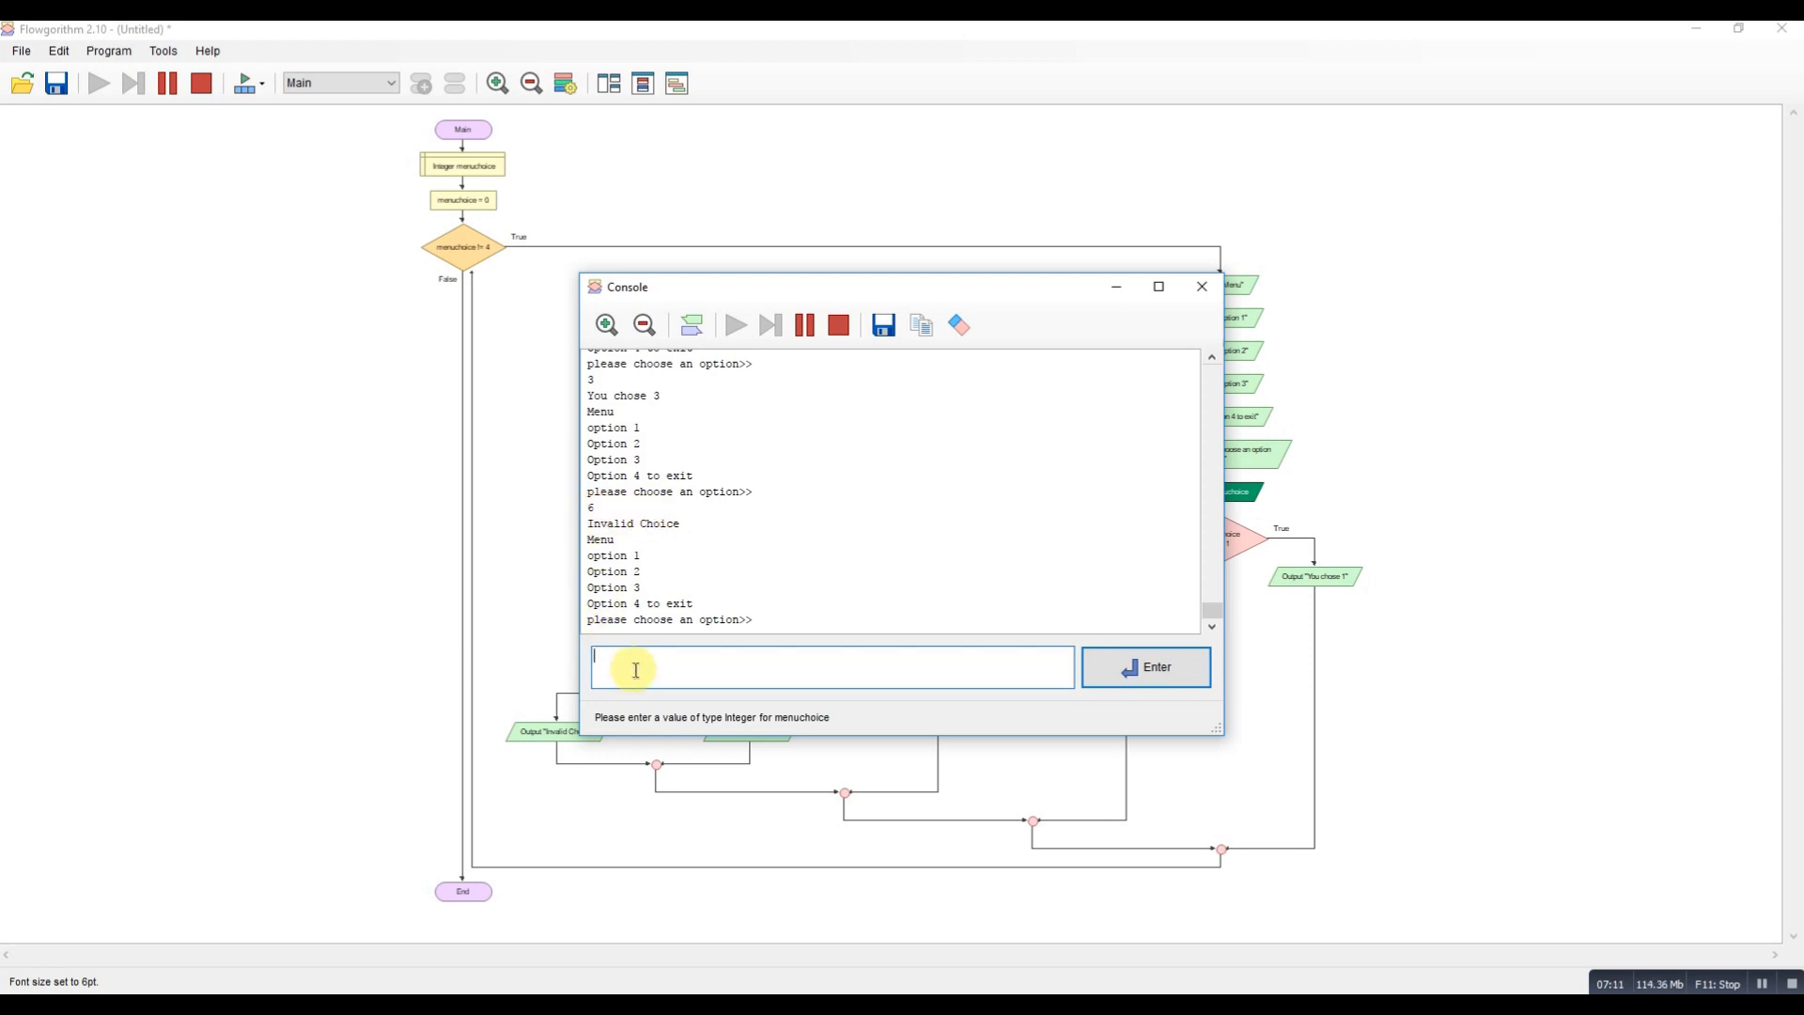
pyautogui.write('4')
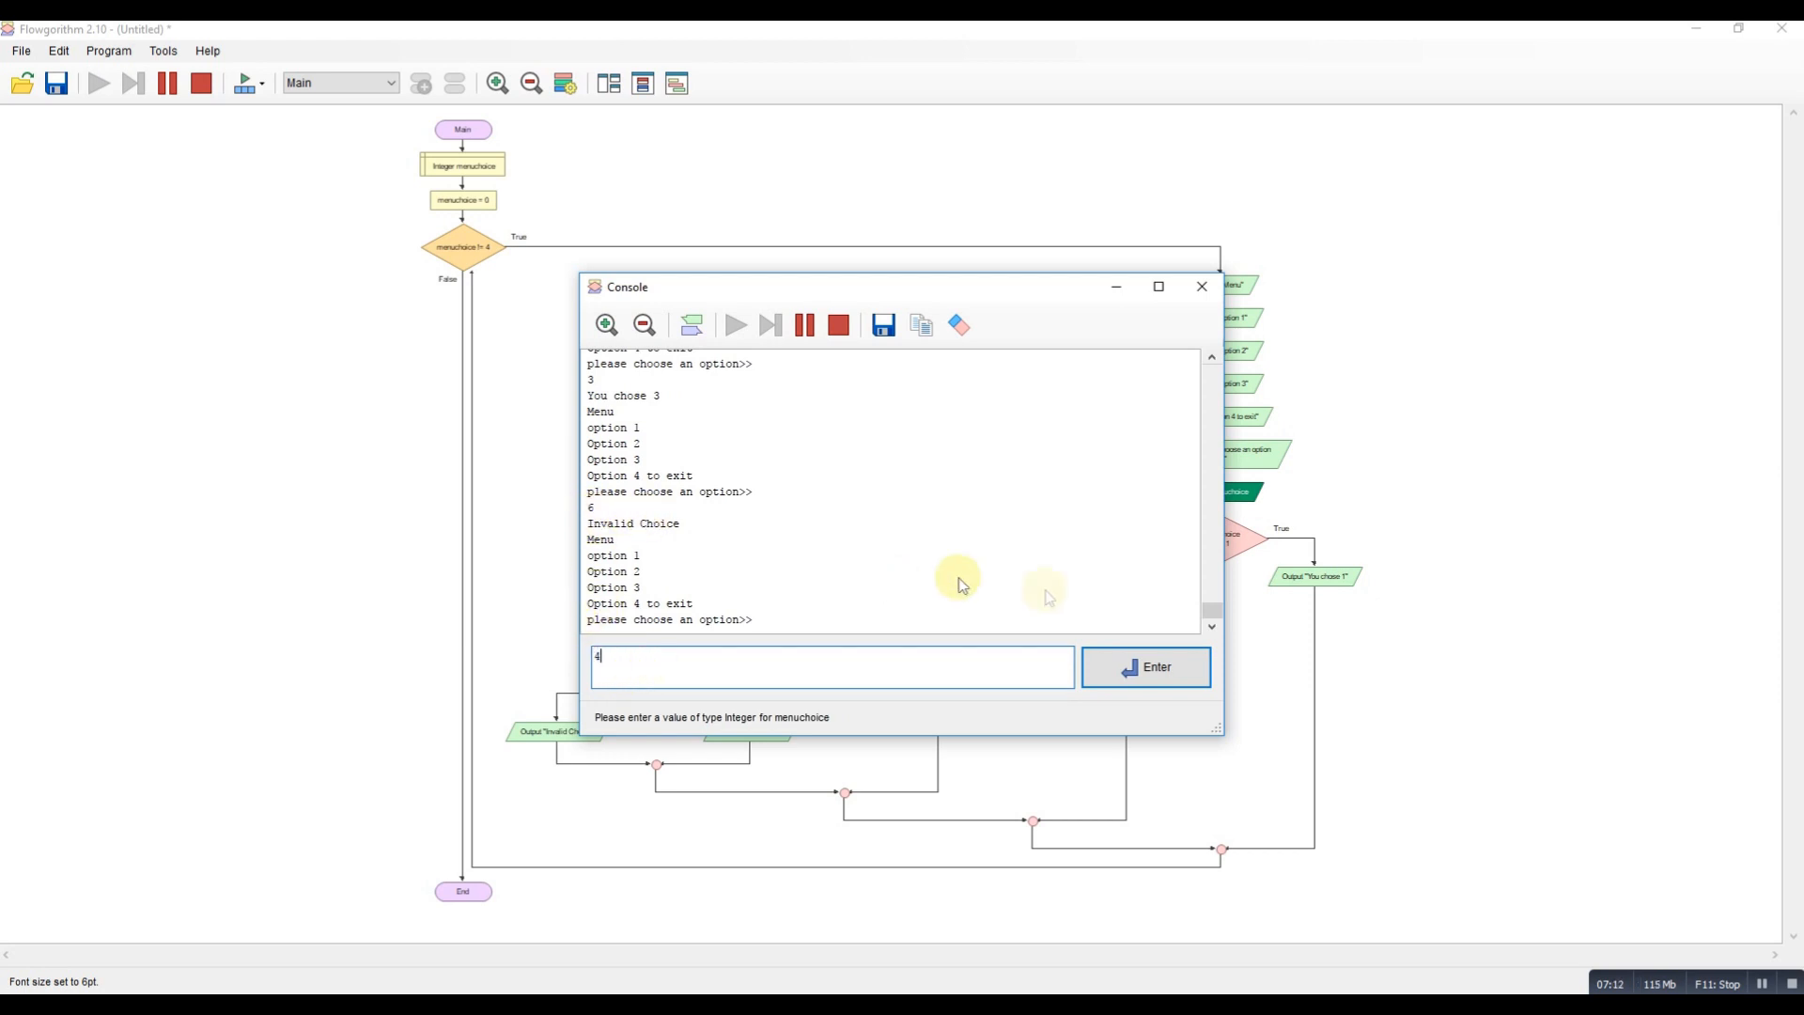
pyautogui.click(1145, 668)
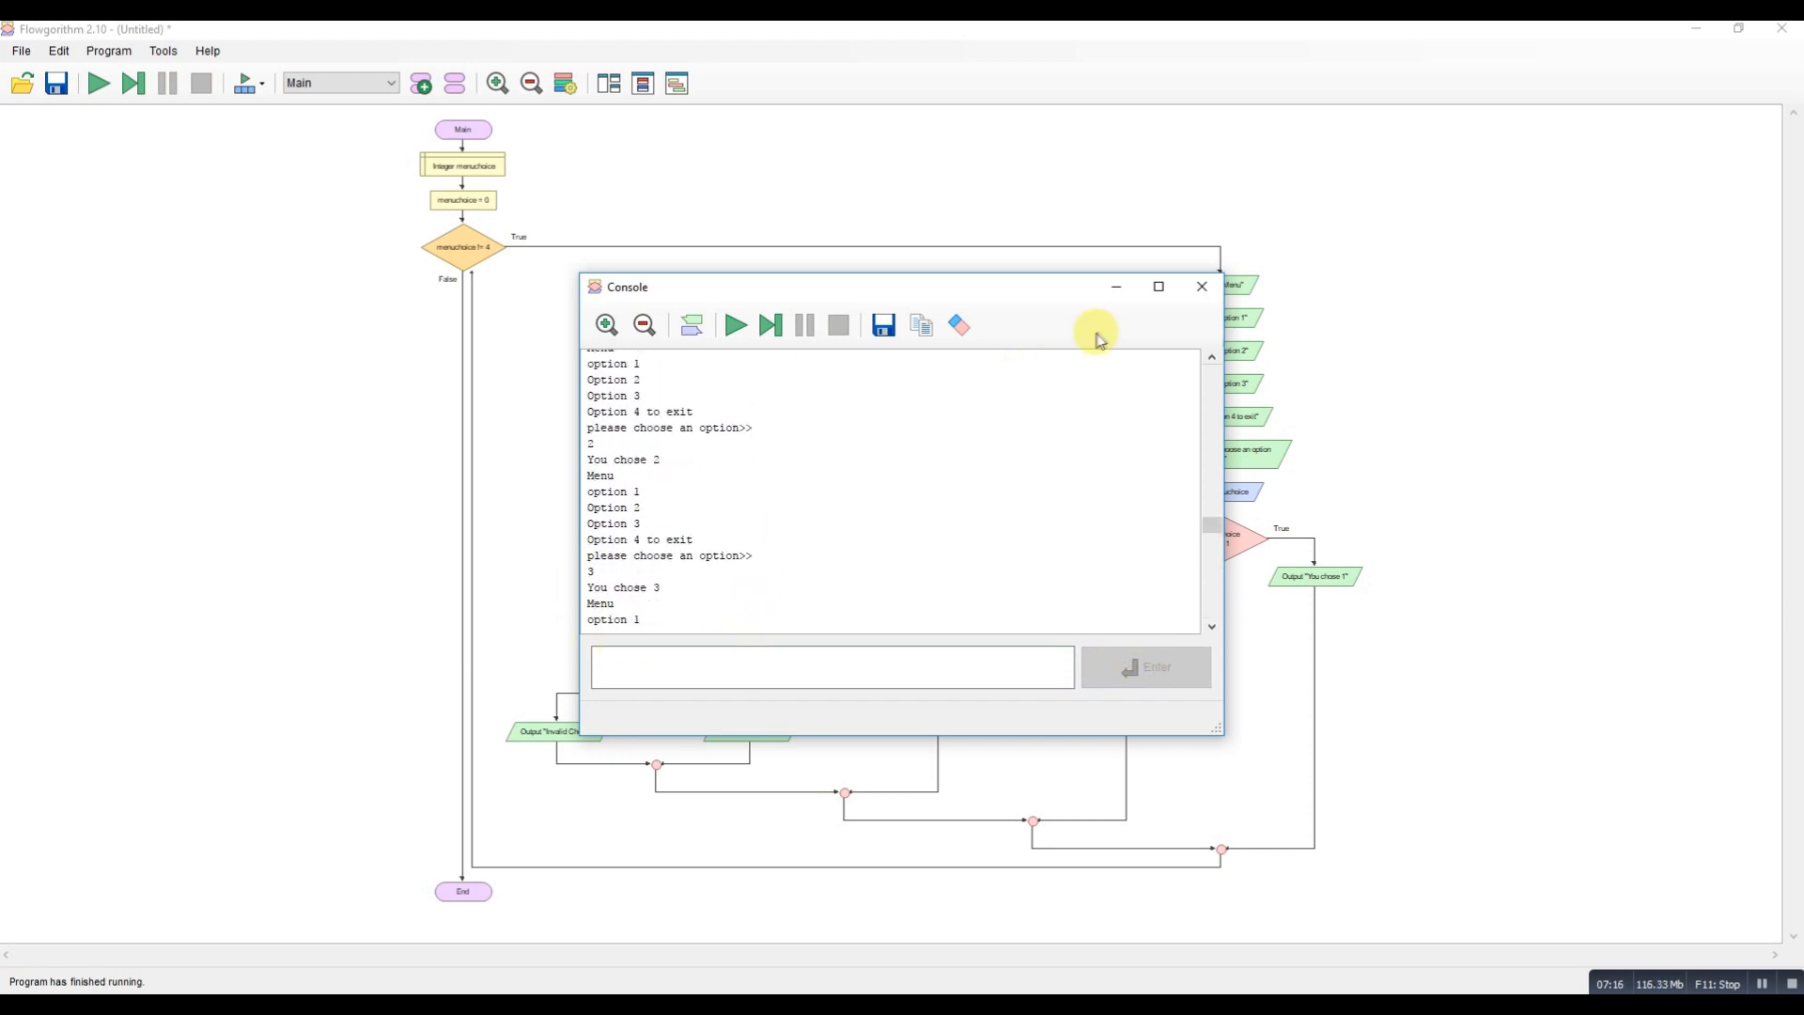
pyautogui.click(1201, 285)
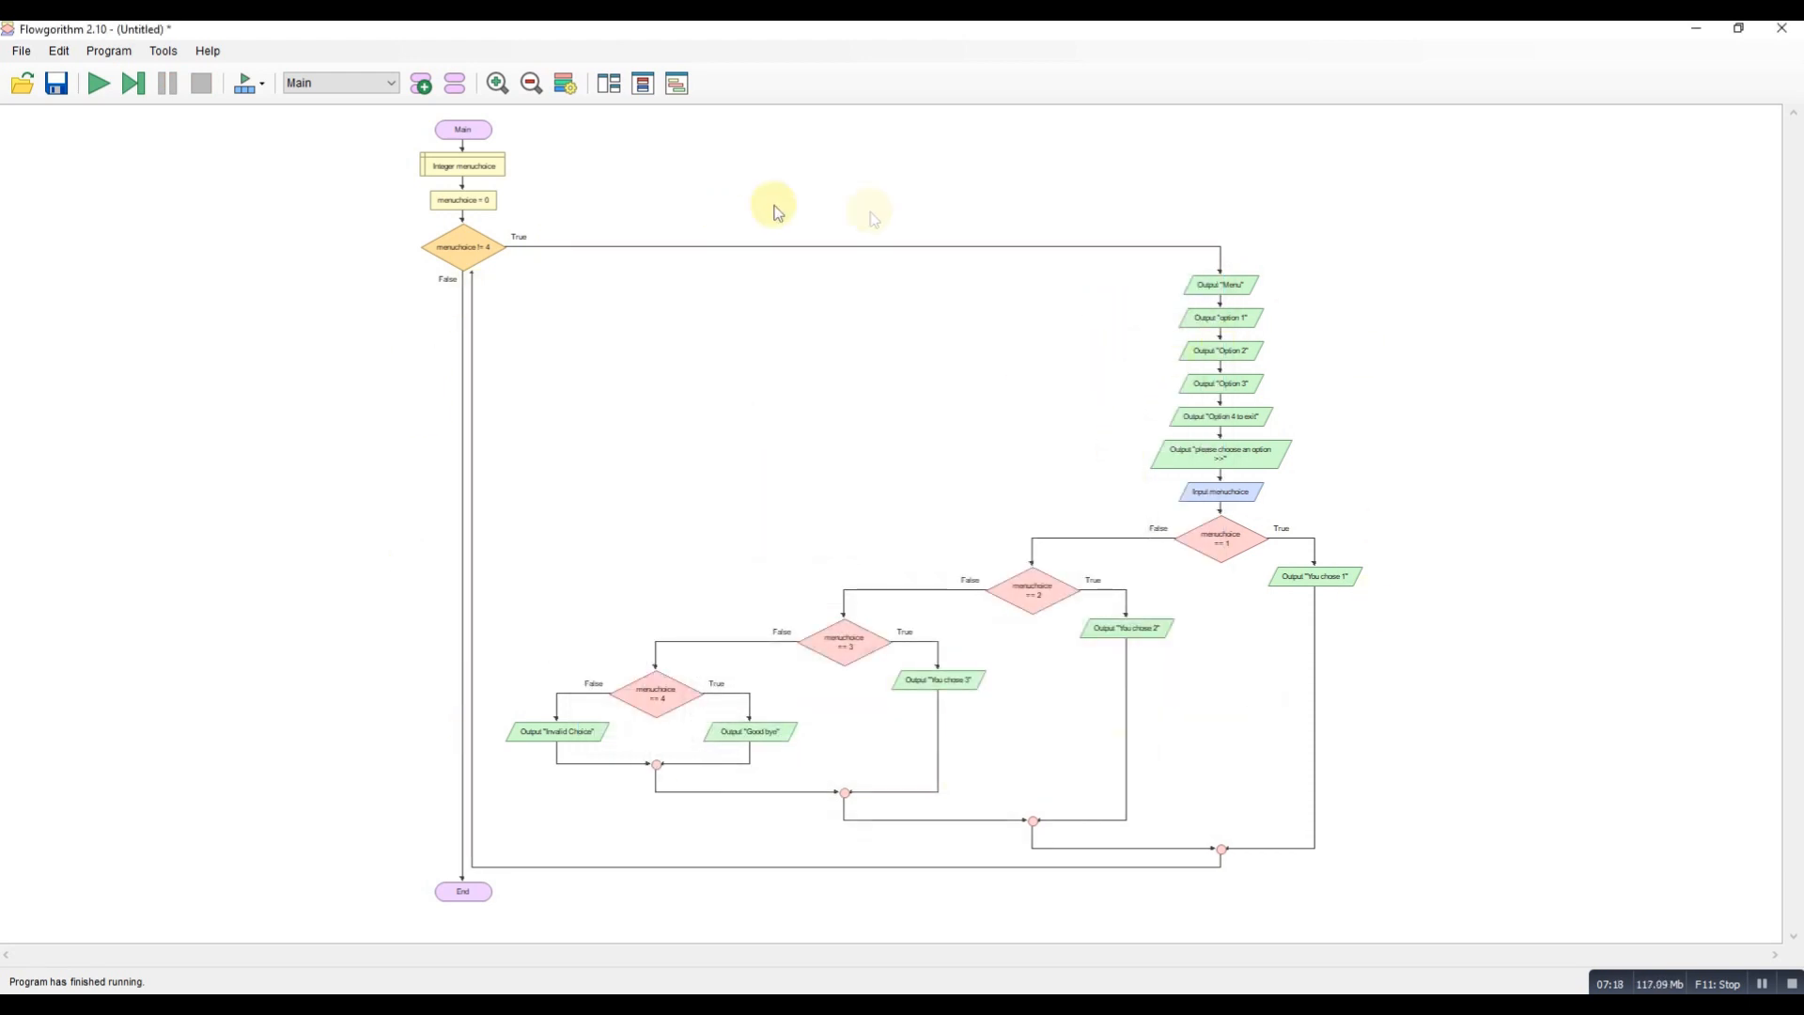
pyautogui.moveTo(786, 689)
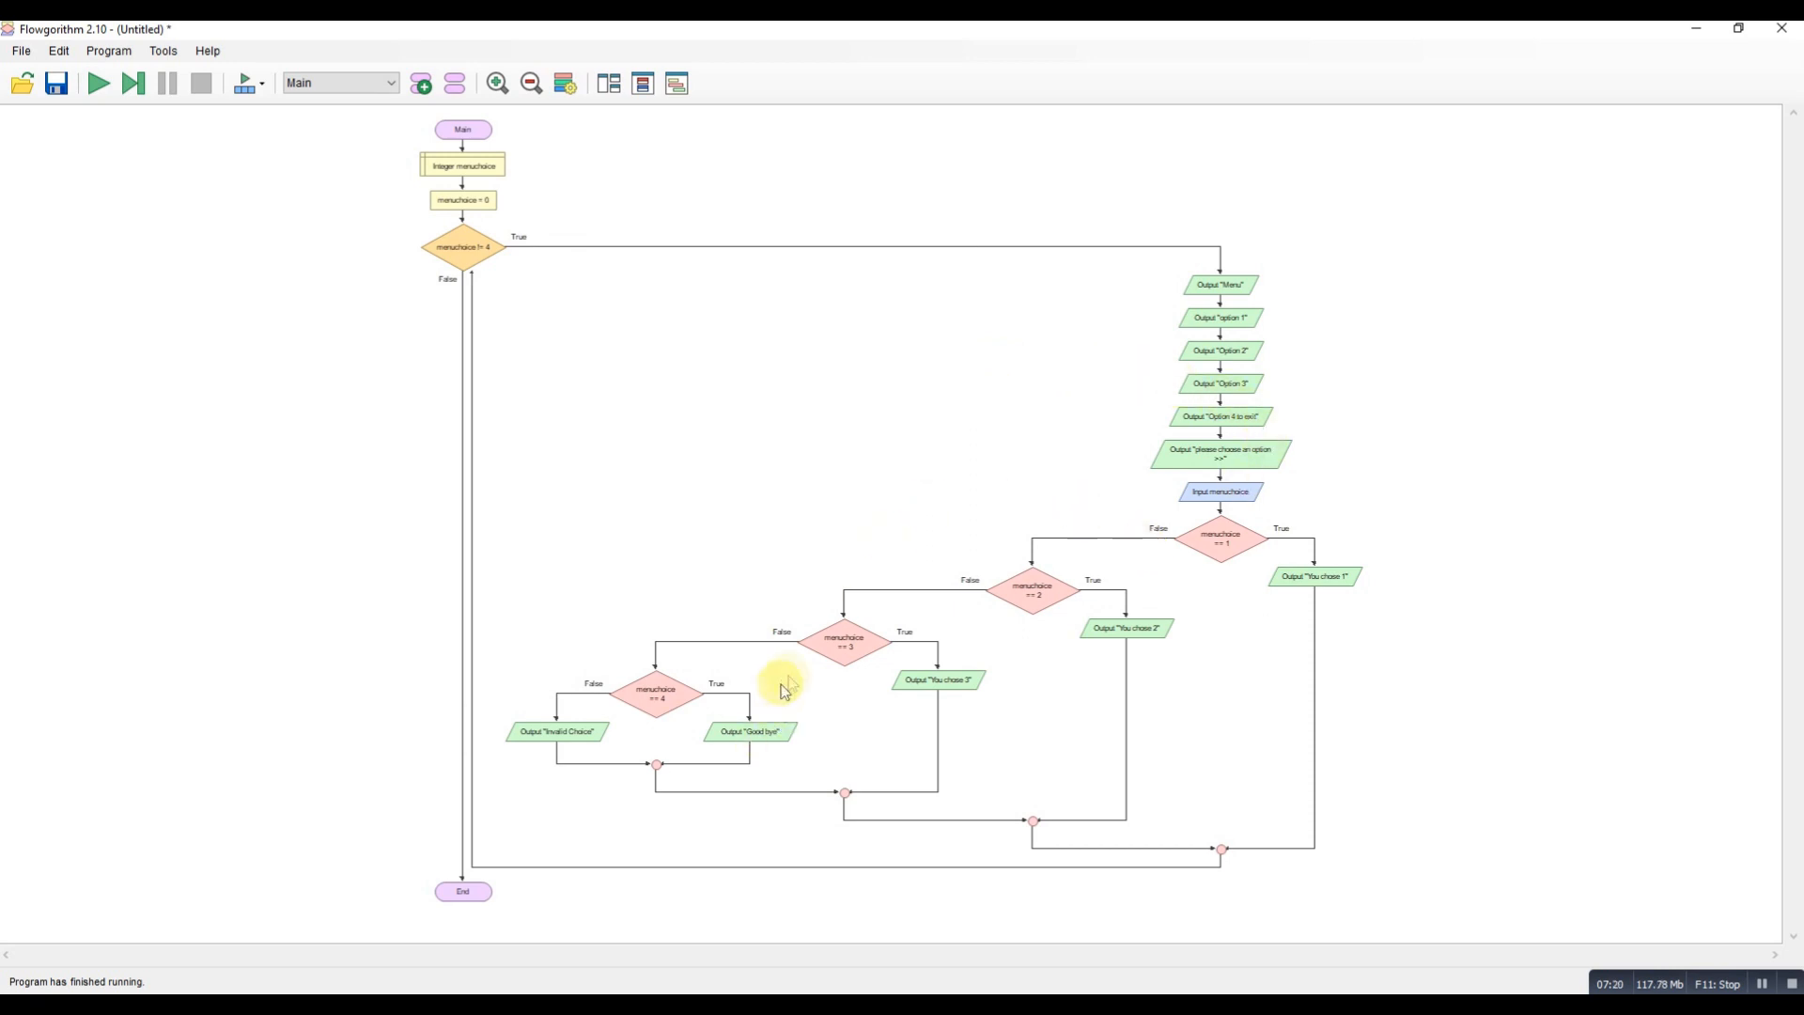
pyautogui.moveTo(833, 592)
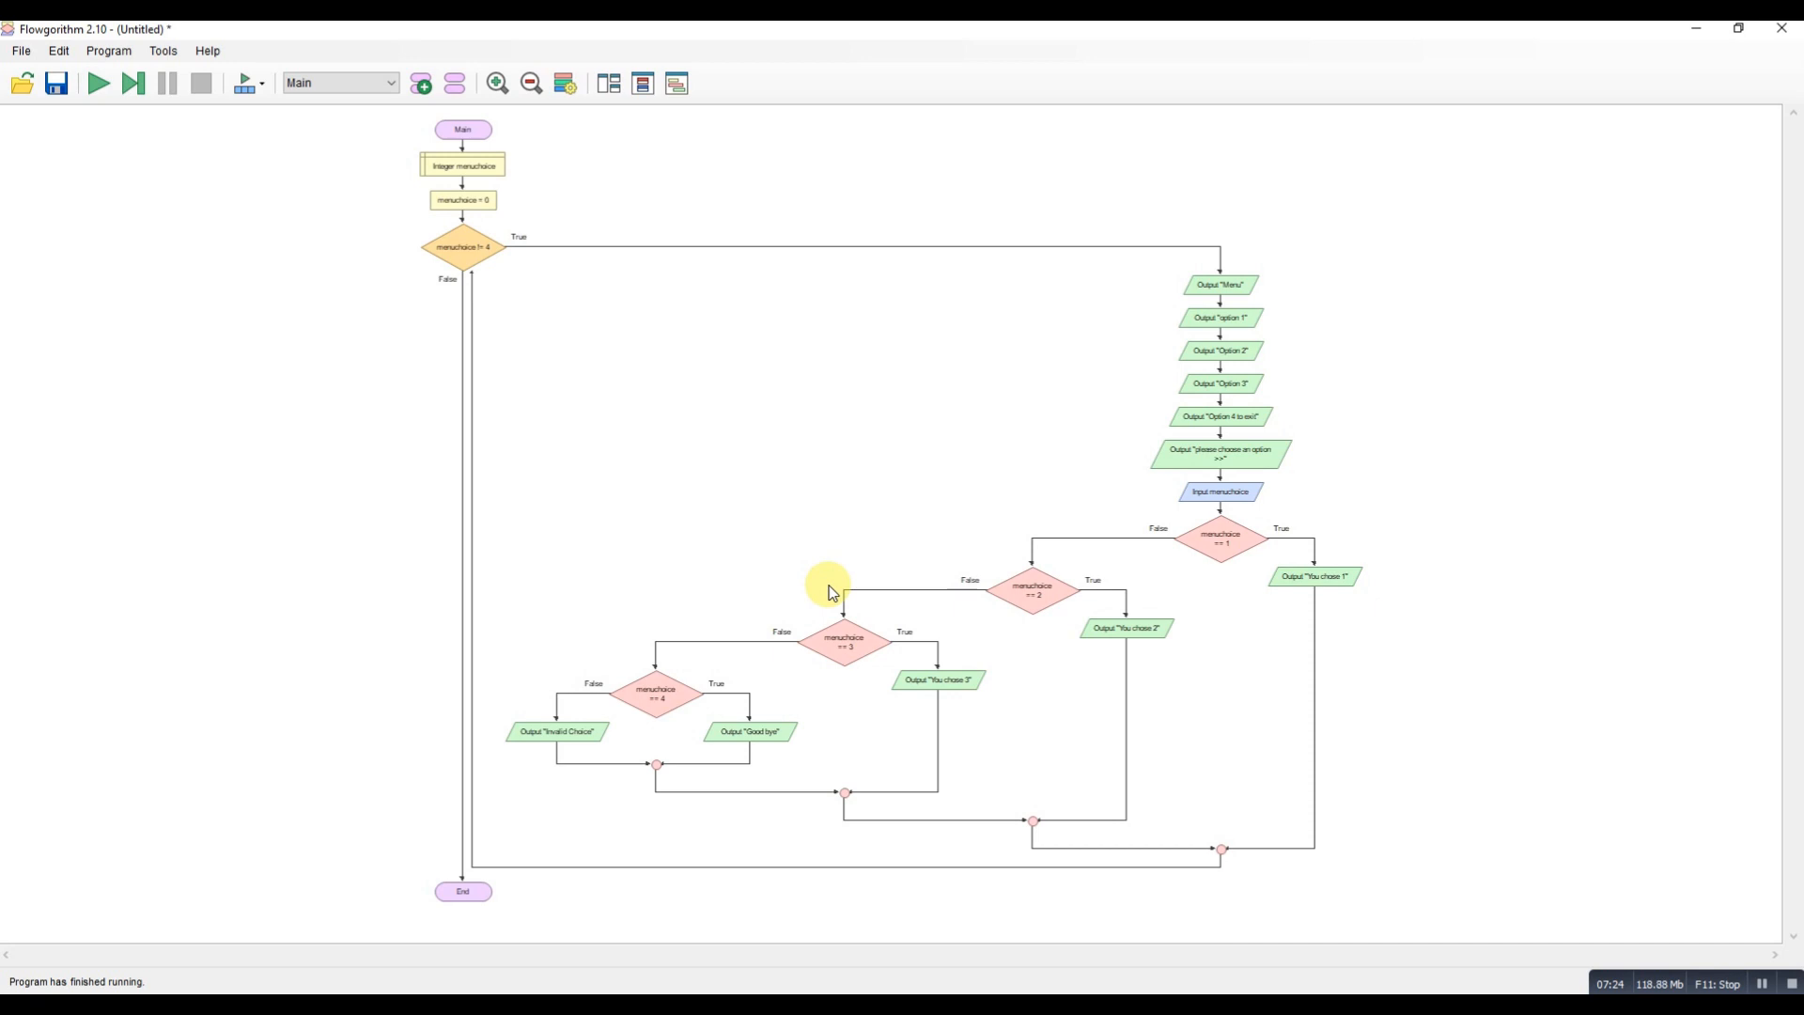
pyautogui.moveTo(838, 414)
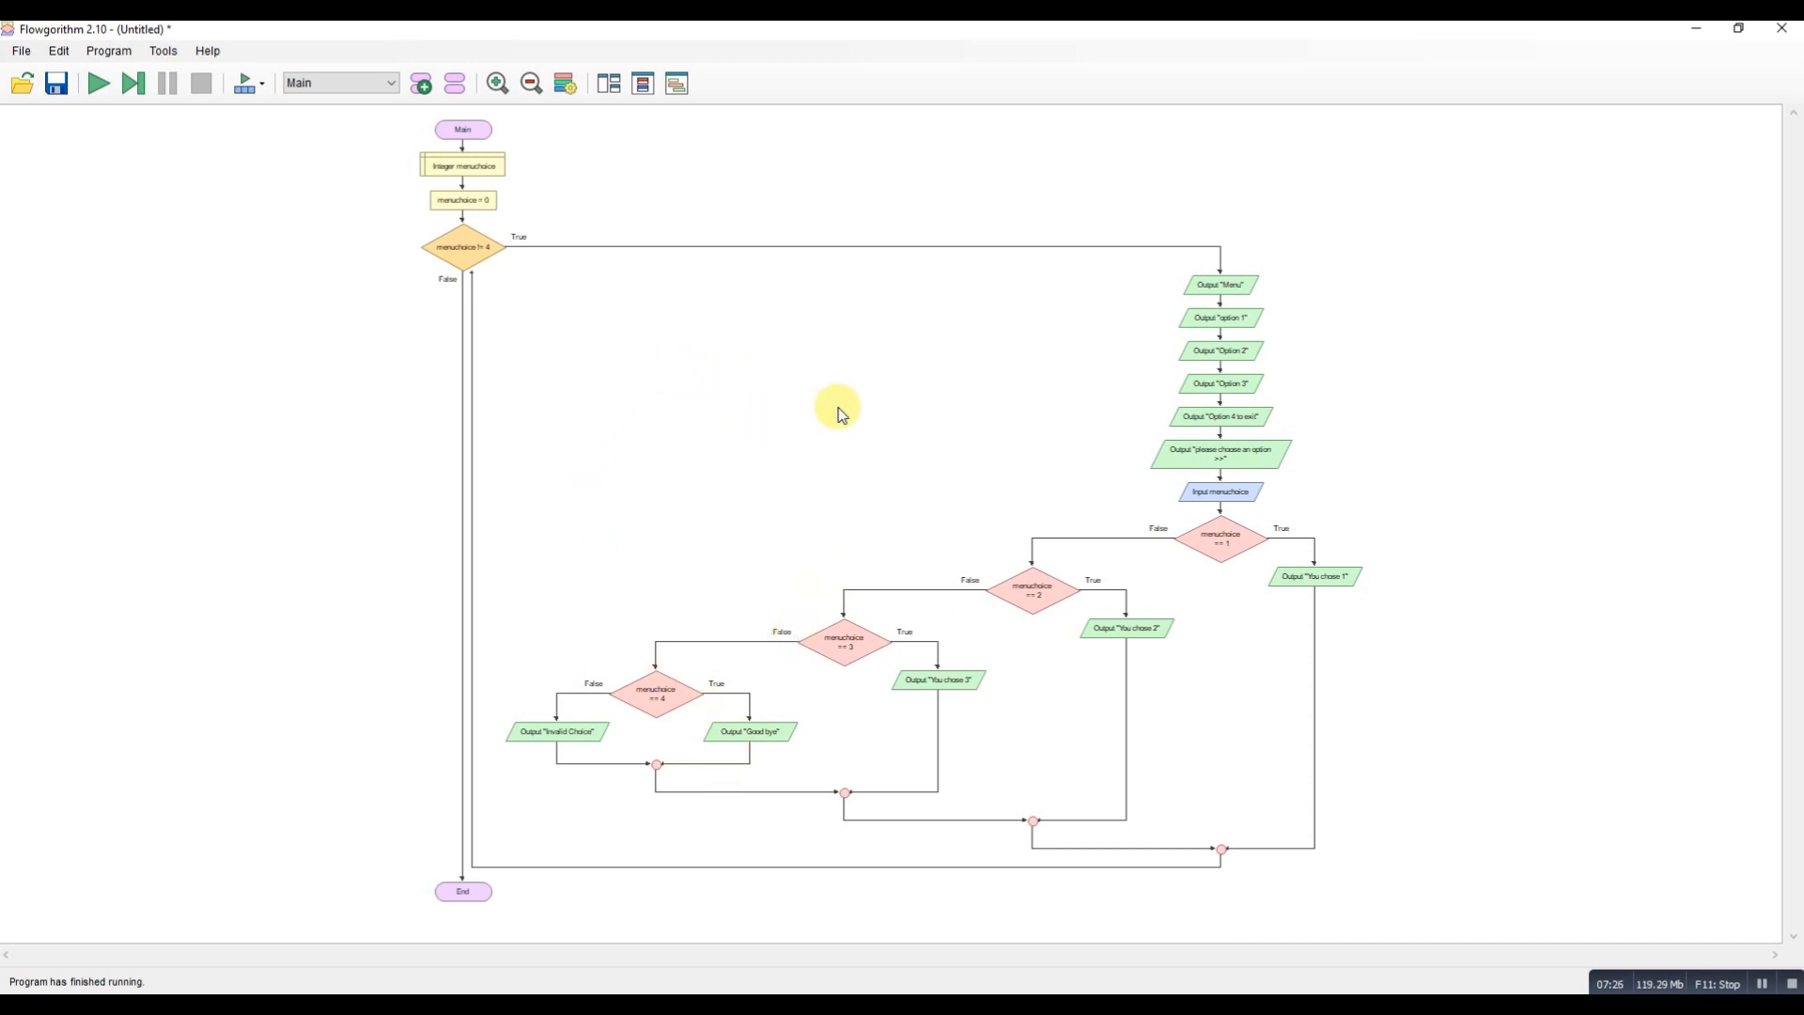
pyautogui.moveTo(633, 700)
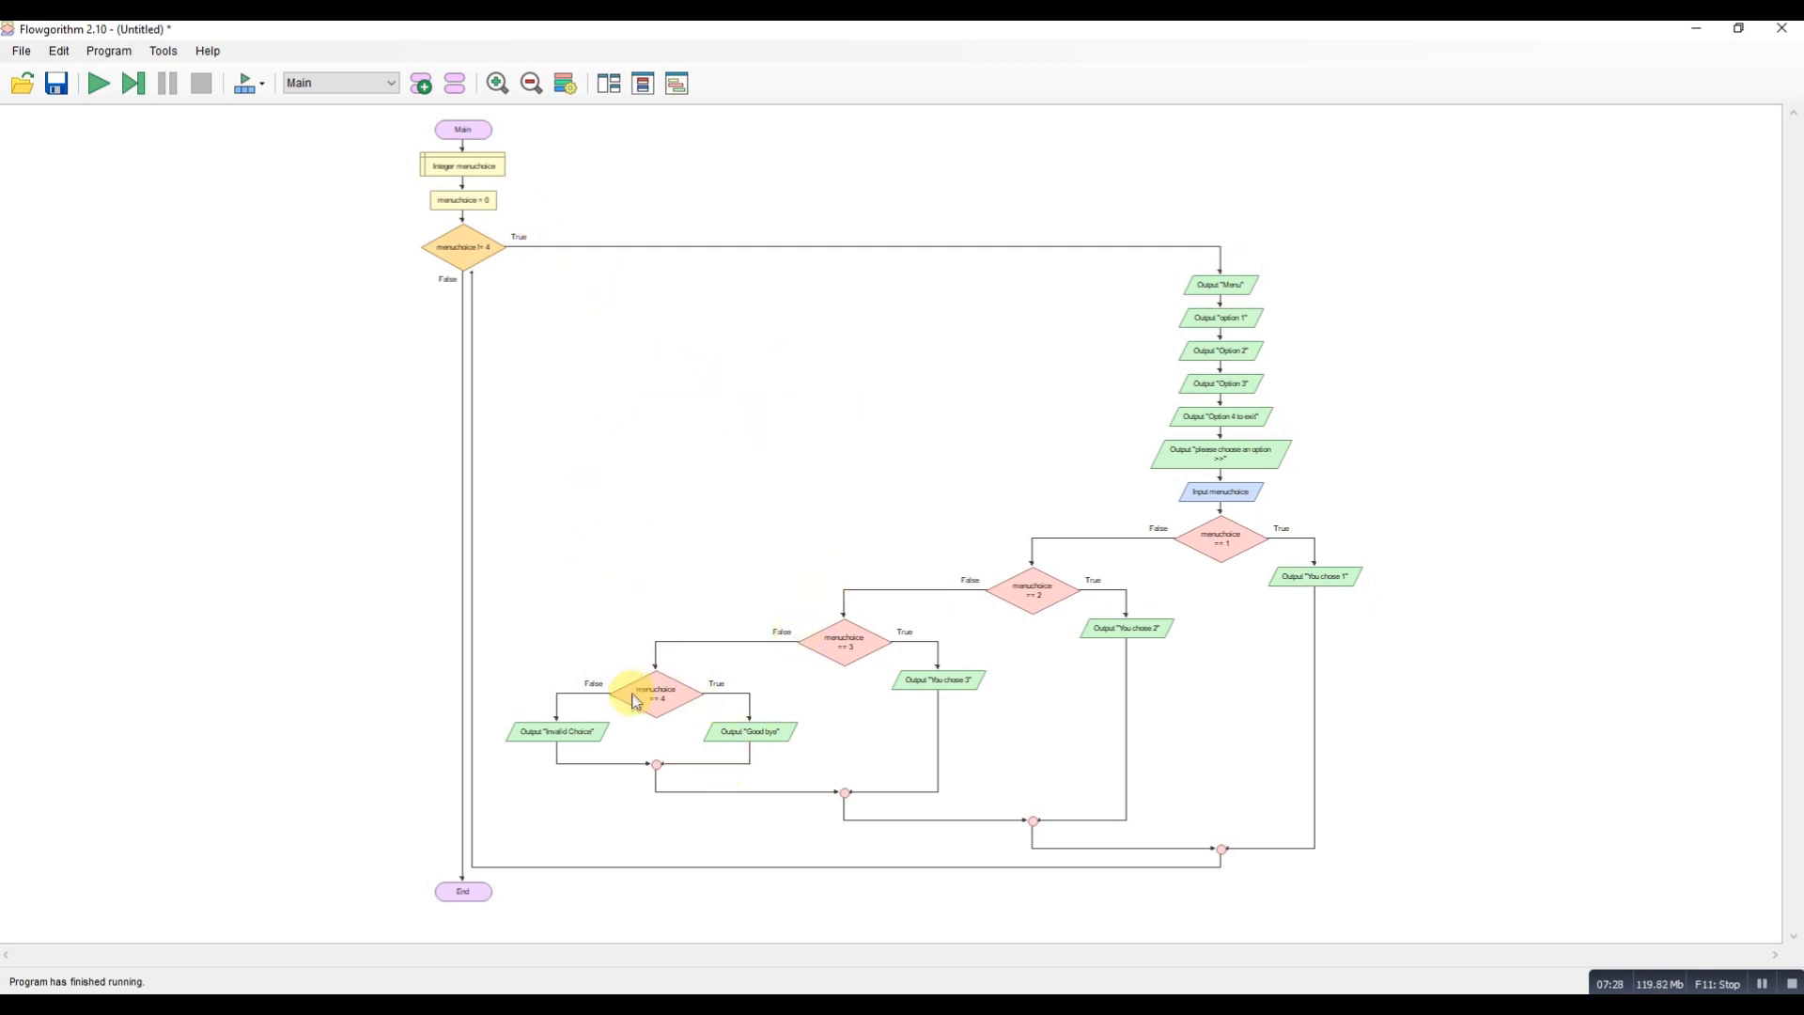
pyautogui.moveTo(359, 663)
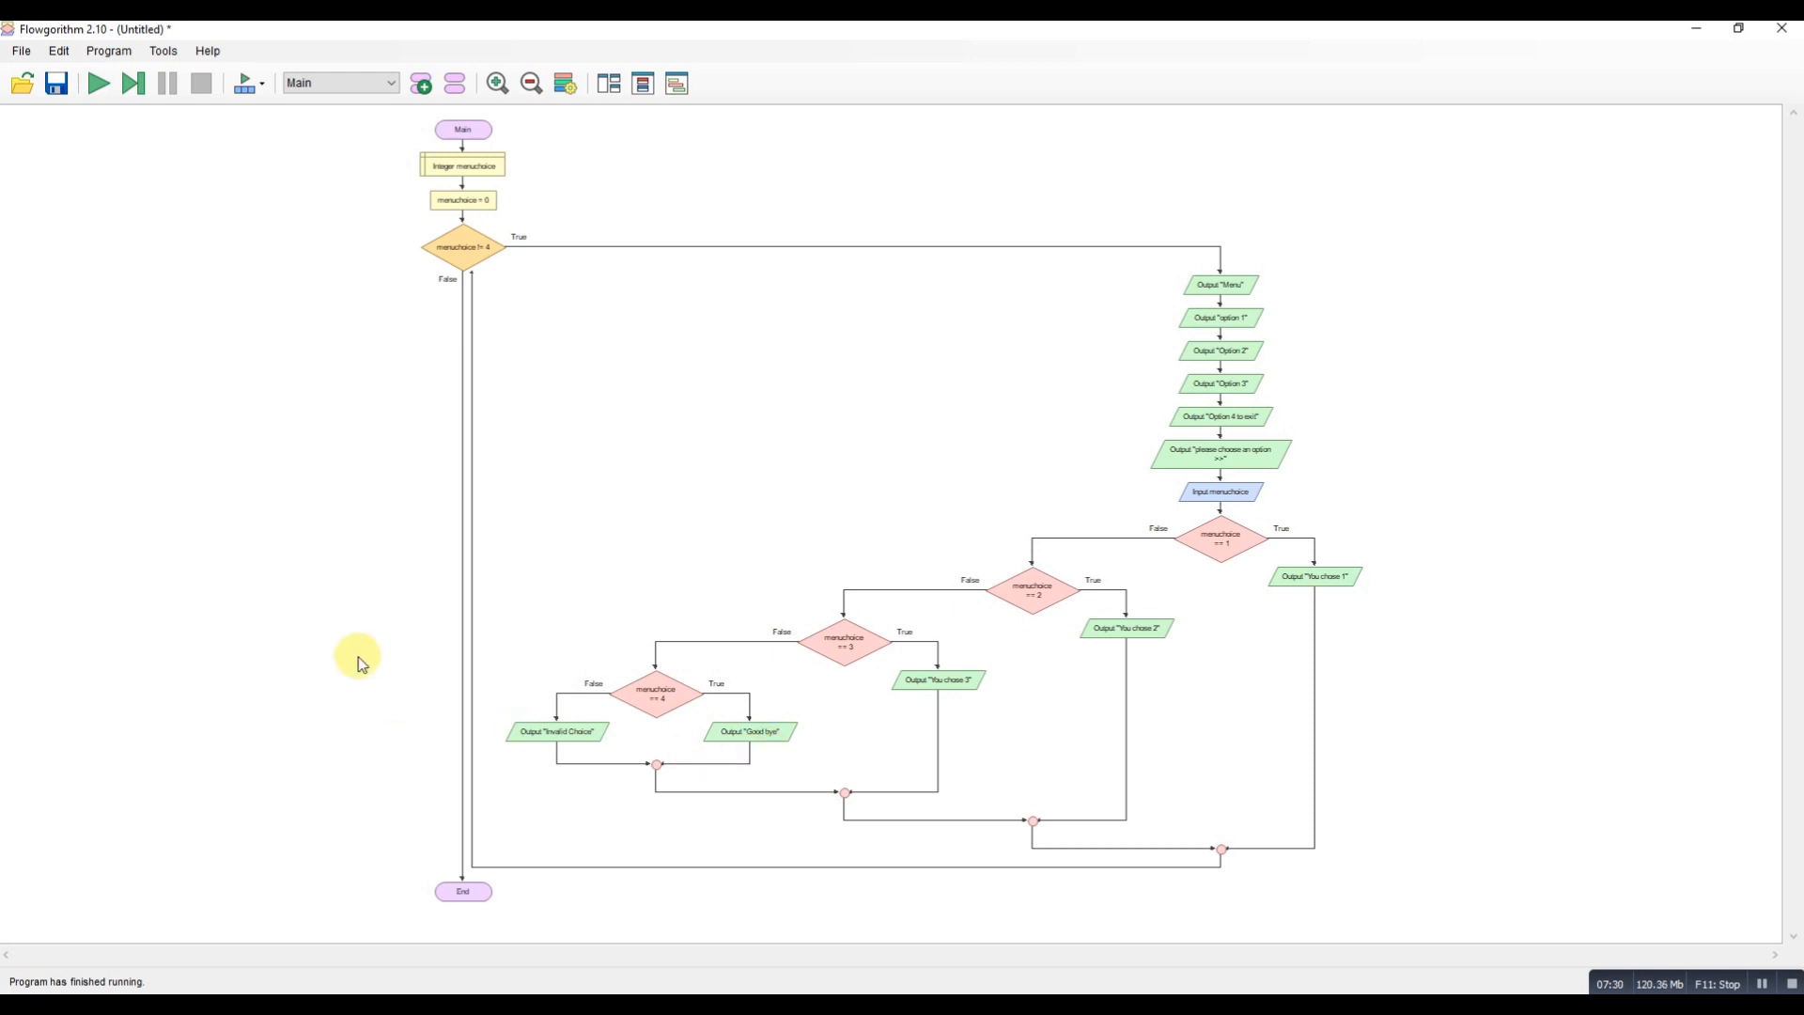